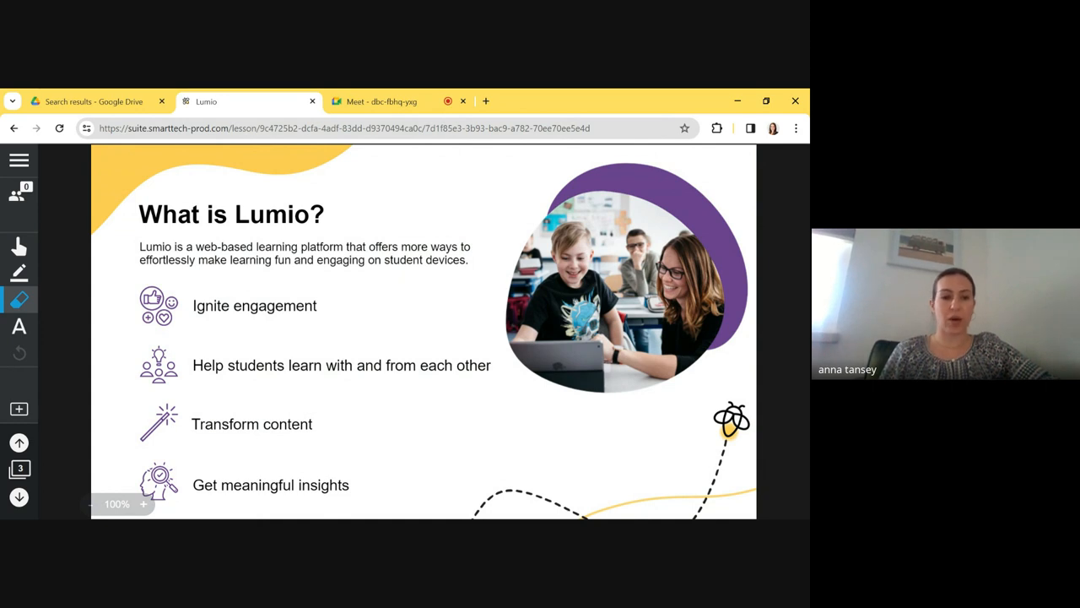
Advance the live lesson to the Lumio Academy page with its three course badges
click(18, 496)
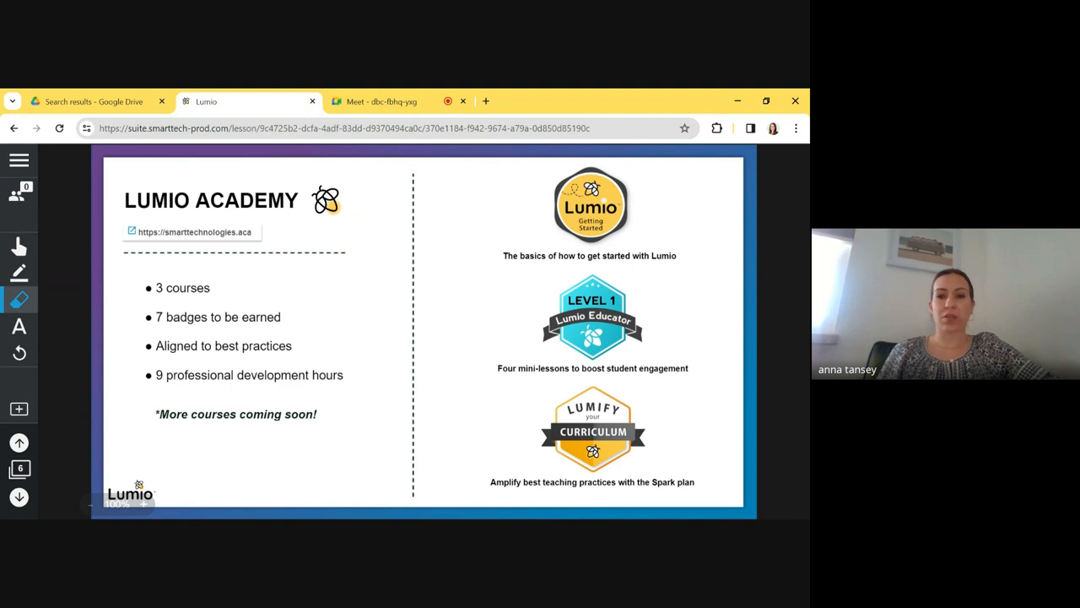
mouse_move(435, 326)
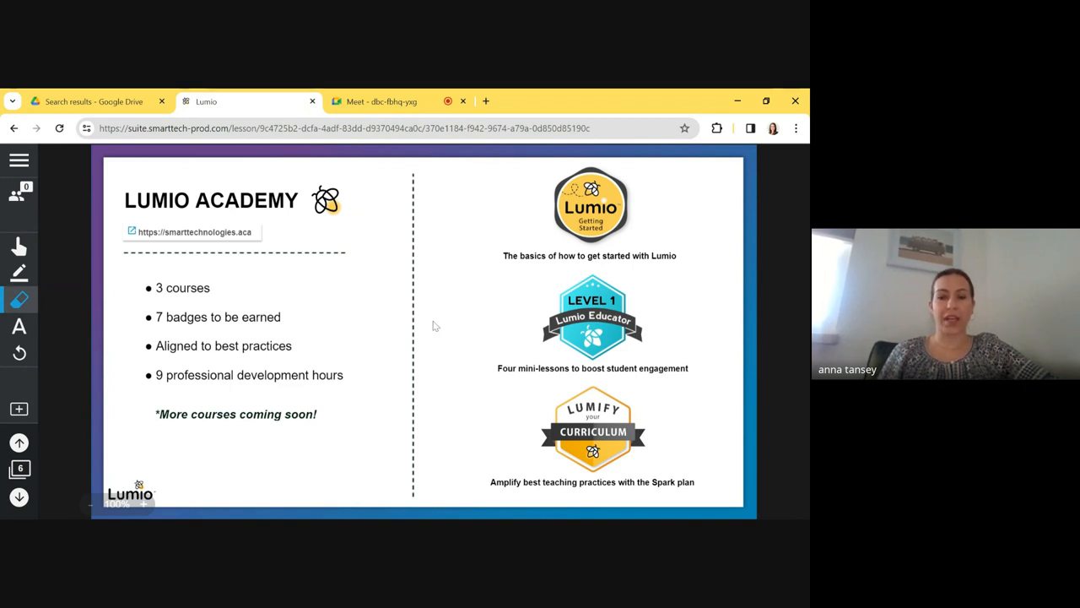
mouse_move(486, 390)
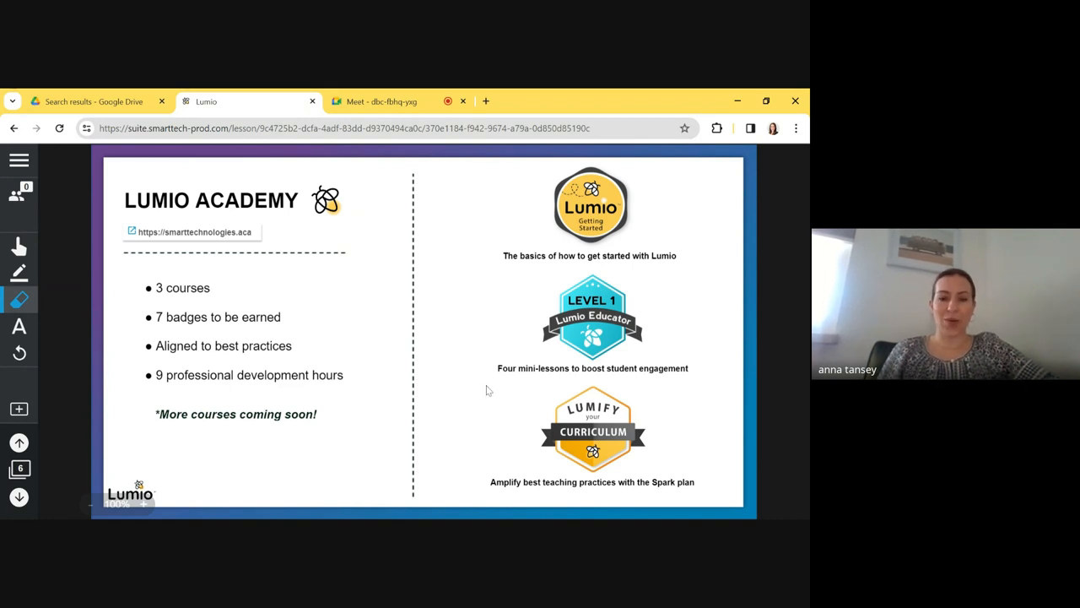
mouse_move(310, 311)
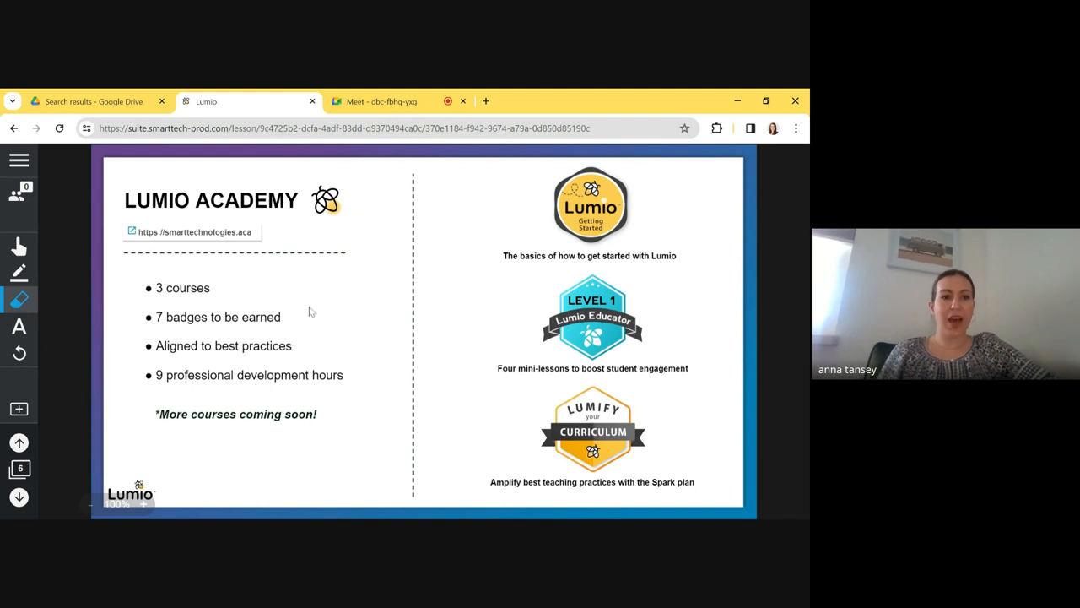
Exit the lesson to My Library and look over the recent lessons and Files folders
click(18, 159)
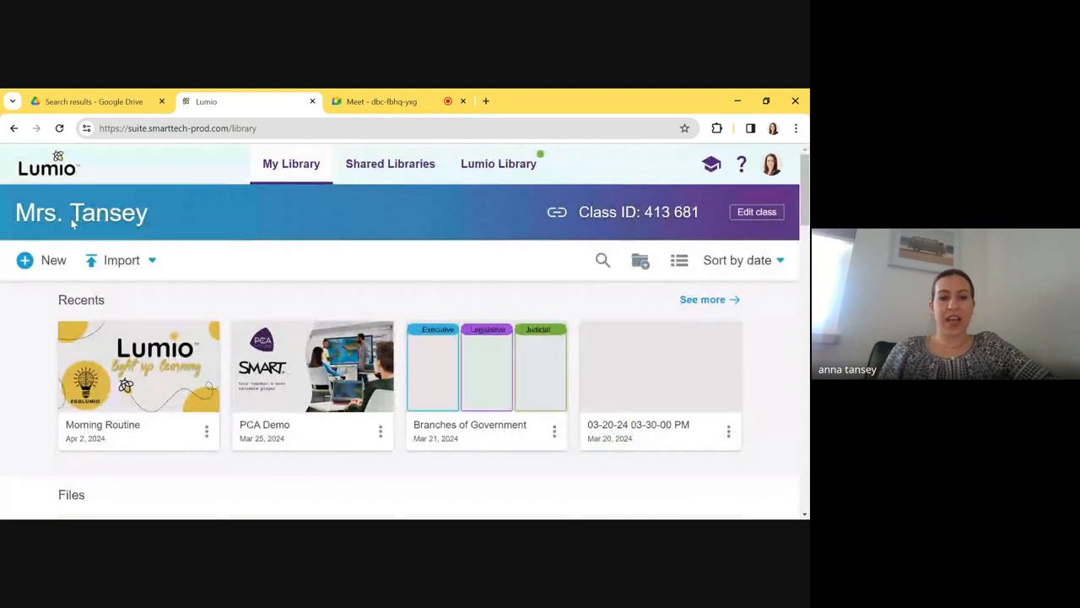
mouse_move(192, 240)
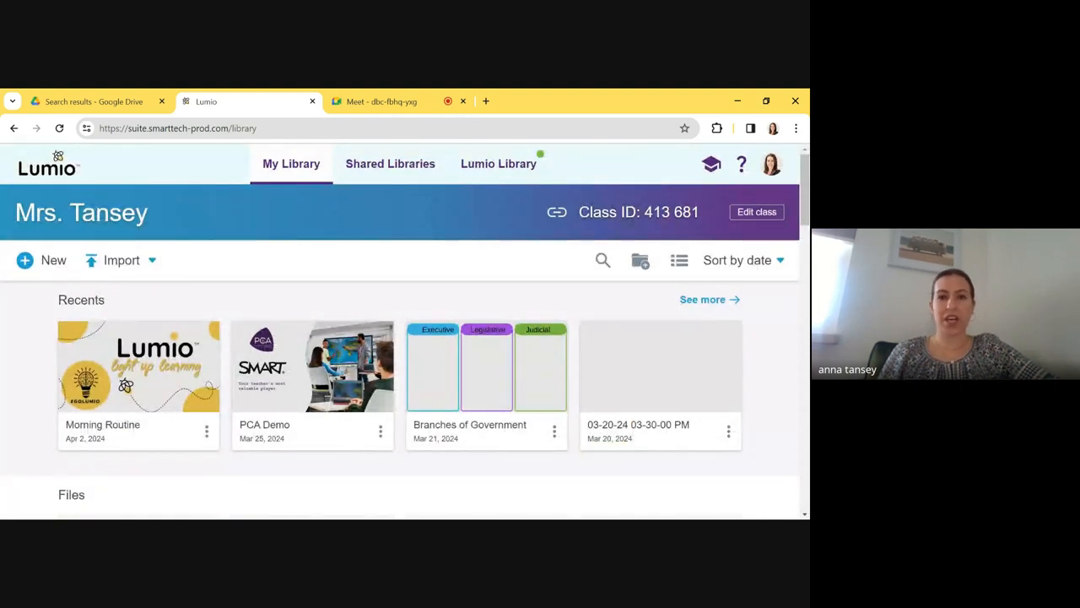
mouse_move(702, 213)
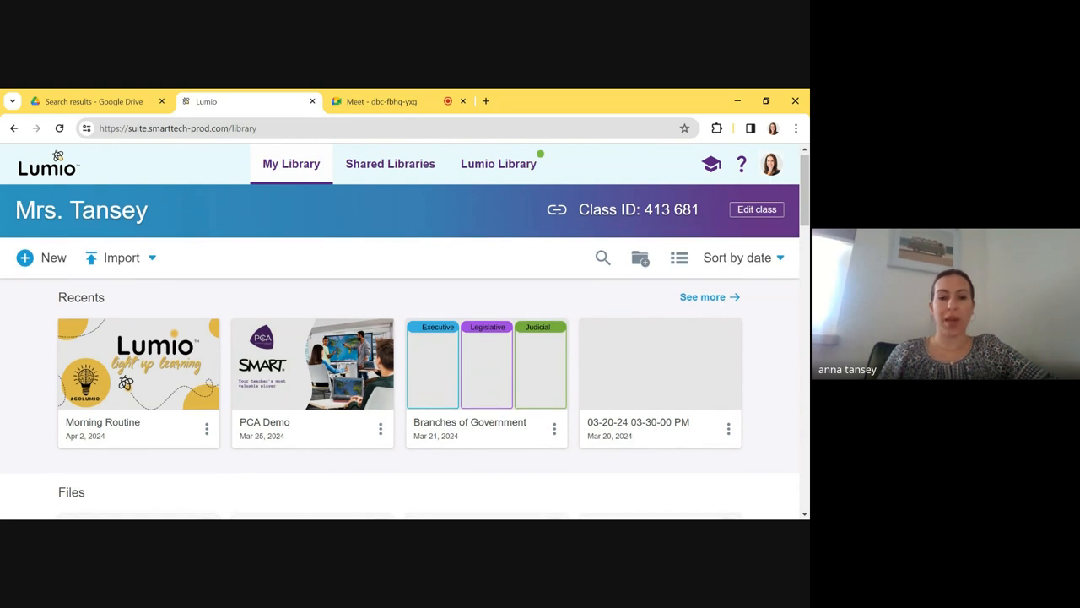
scroll(down, 3)
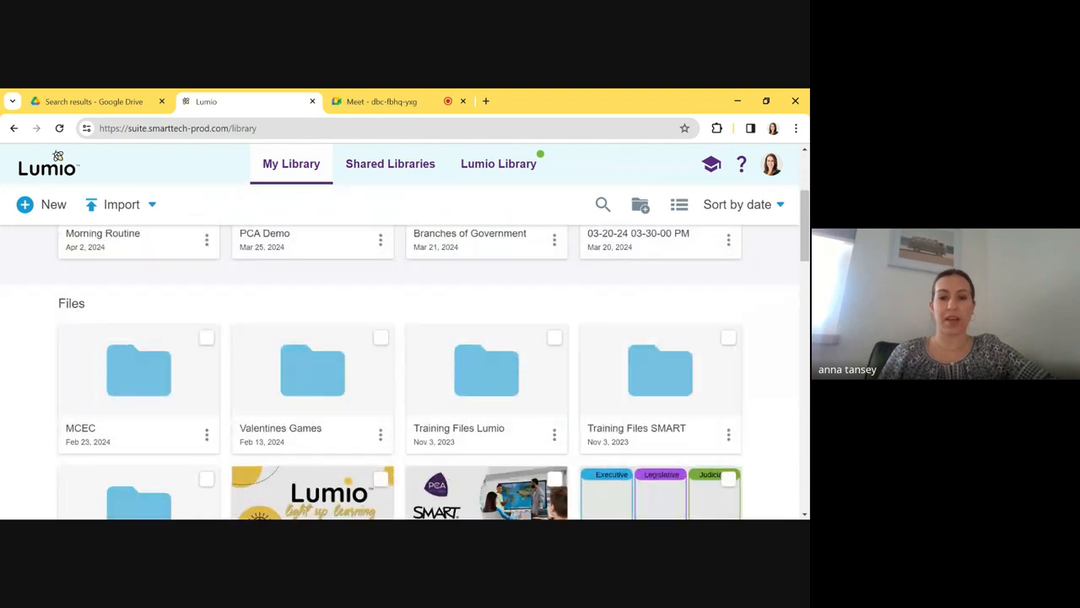
scroll(up, 3)
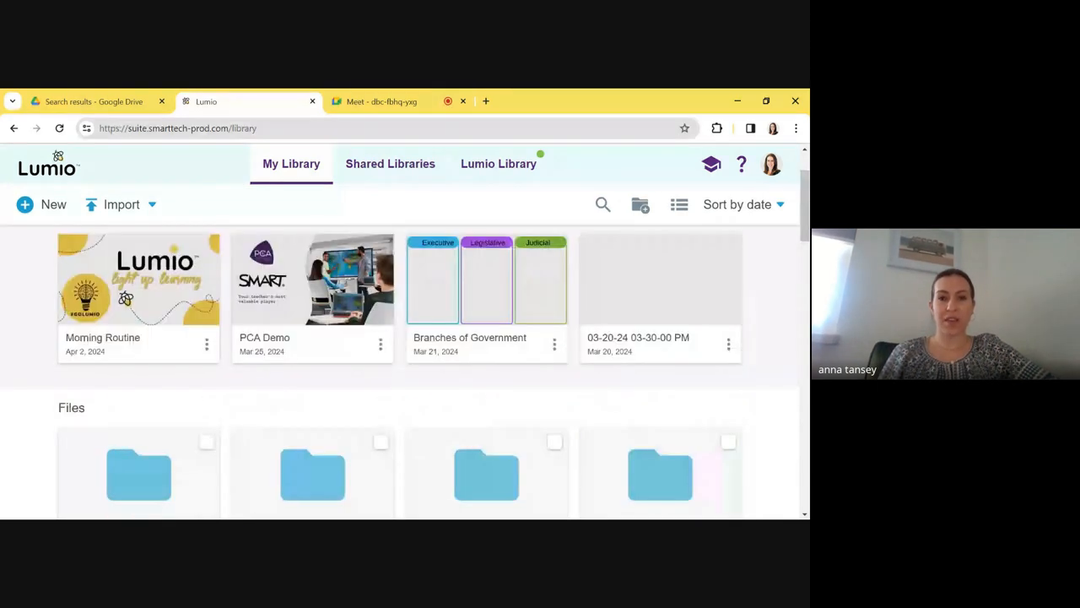
scroll(up, 3)
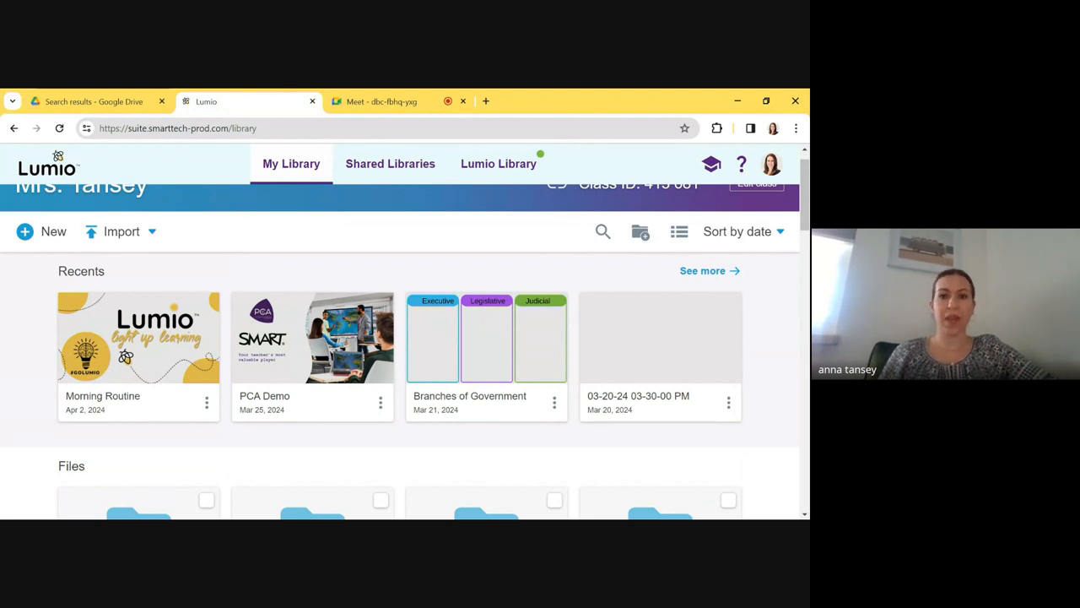
scroll(up, 3)
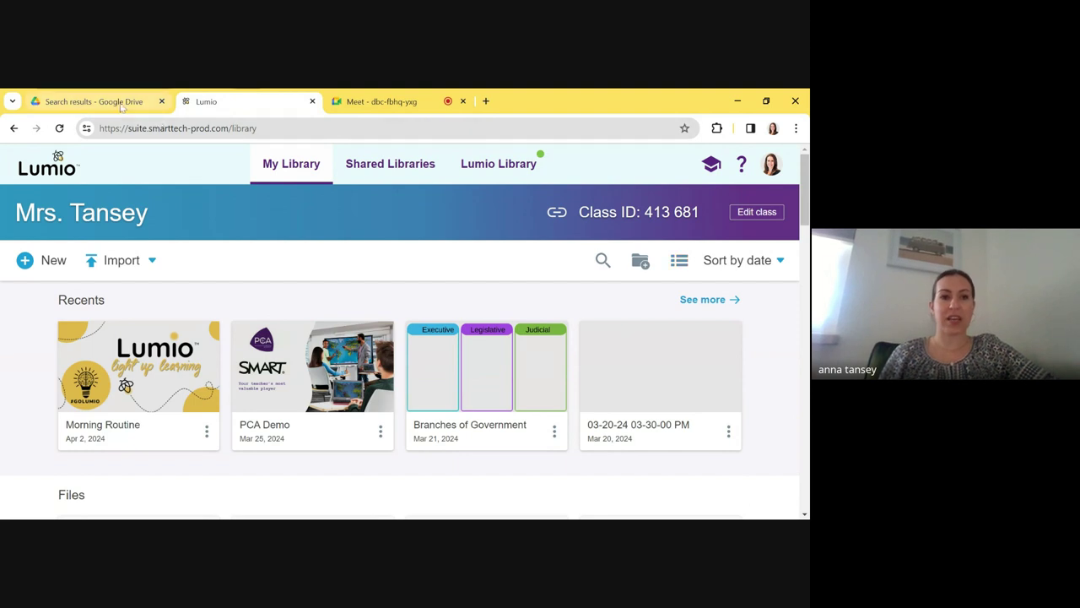
From the Drive landmarks search, open USA Landmarks-Philadelphia with Lumio
click(93, 101)
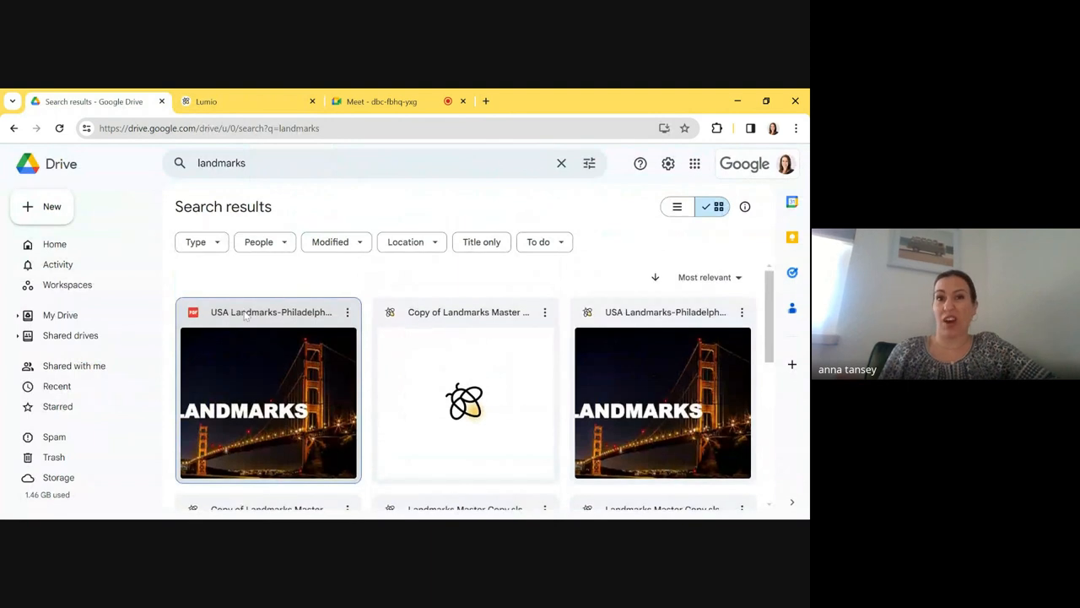
mouse_move(239, 430)
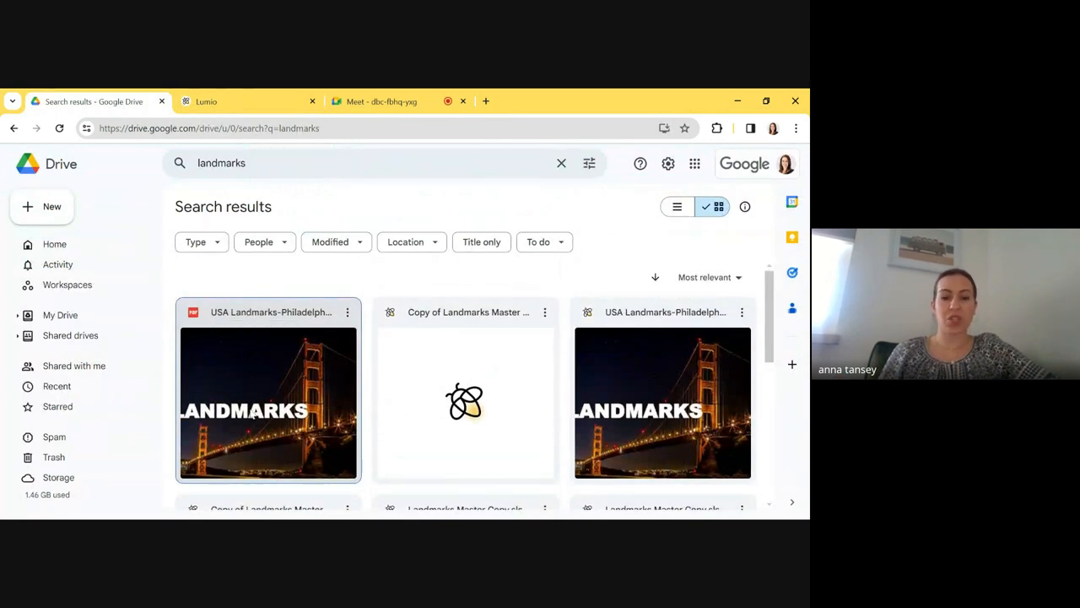
right_click(267, 401)
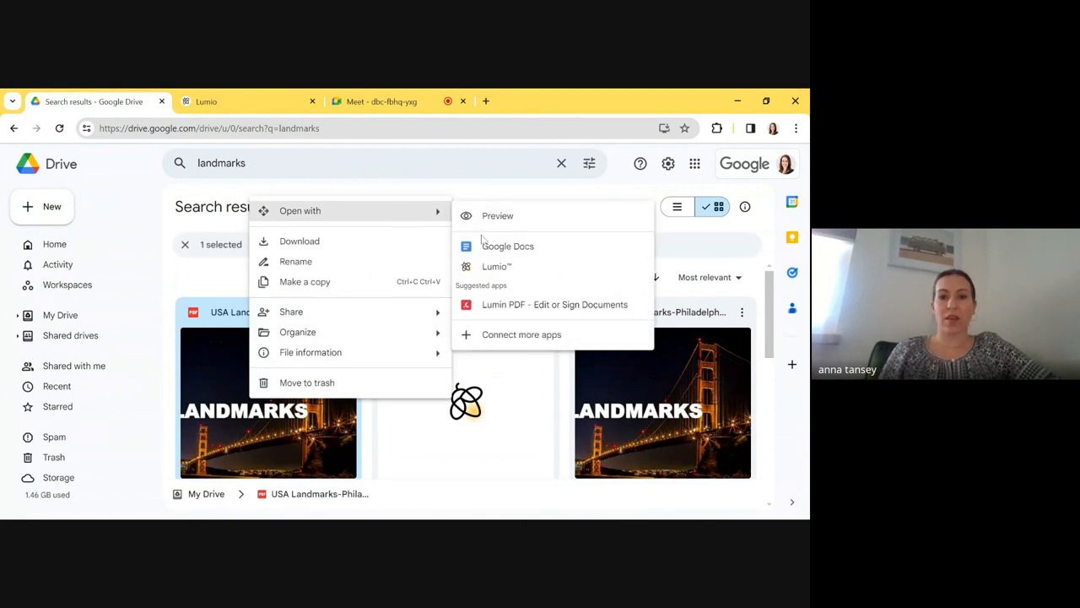
click(496, 266)
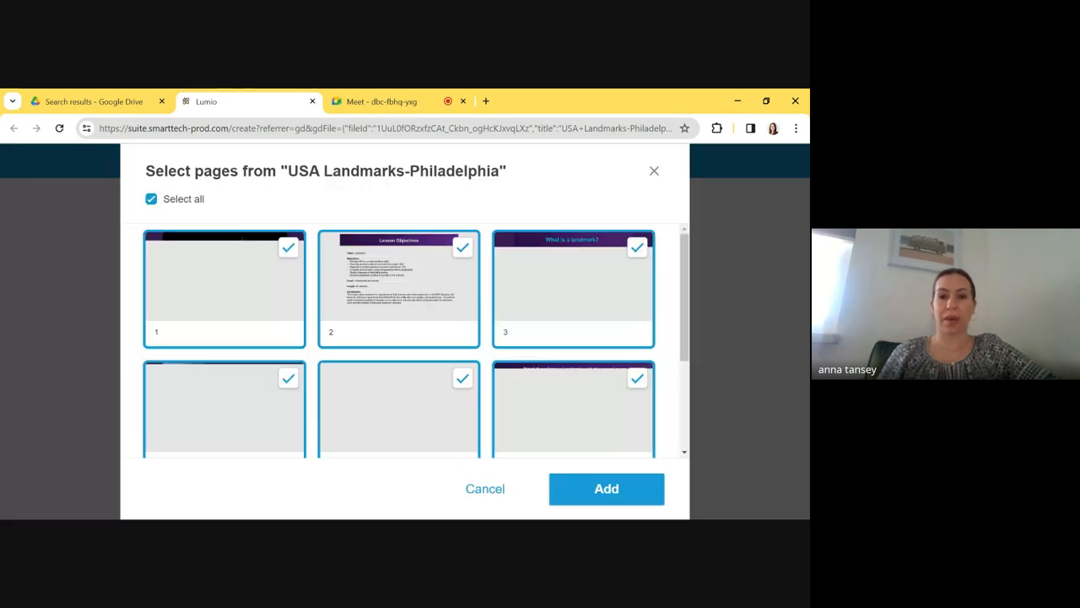
Add the chosen Philadelphia landmark pages as a new lesson opening on the LANDMARKS title page
scroll(down, 3)
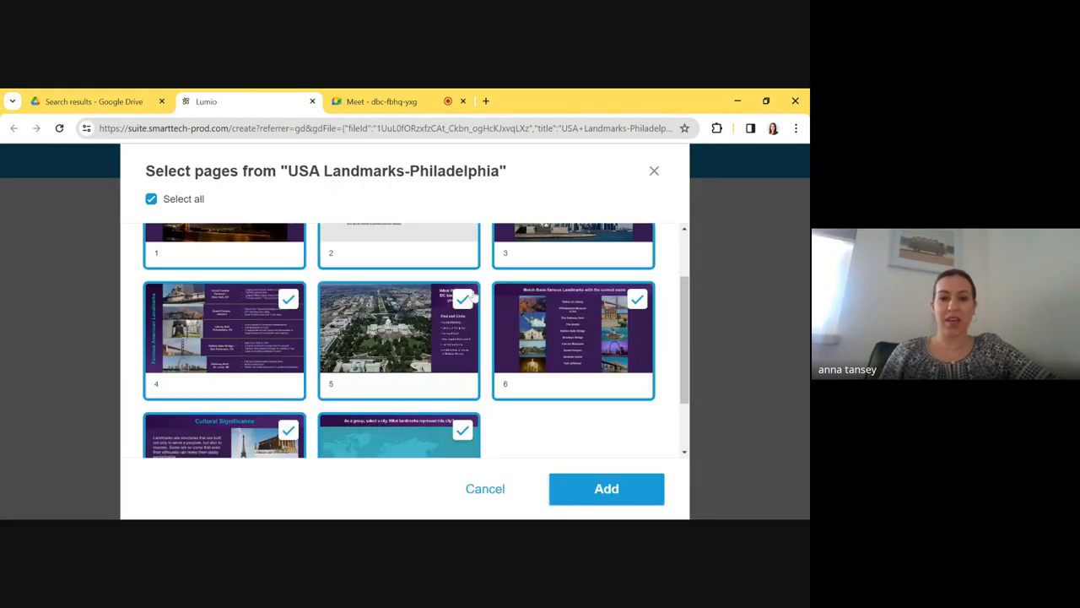
scroll(down, 3)
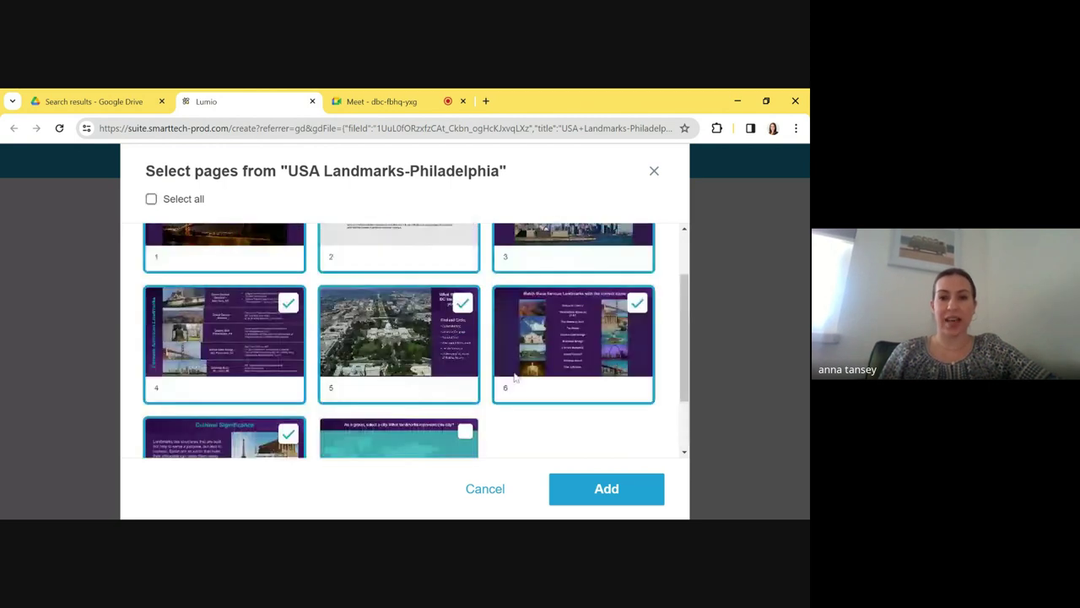
scroll(up, 3)
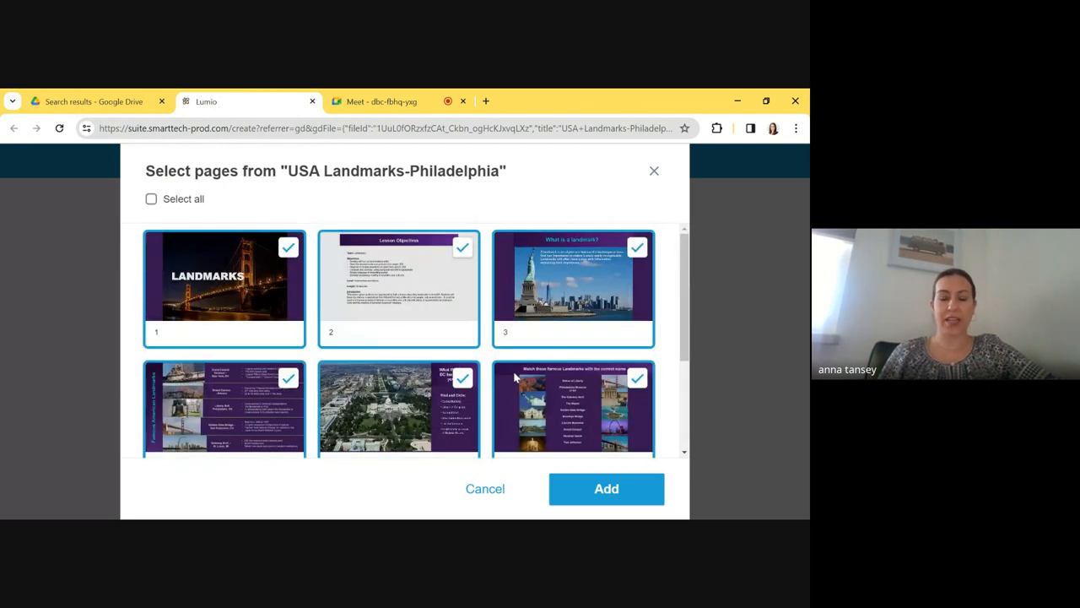
click(605, 490)
text(Land)
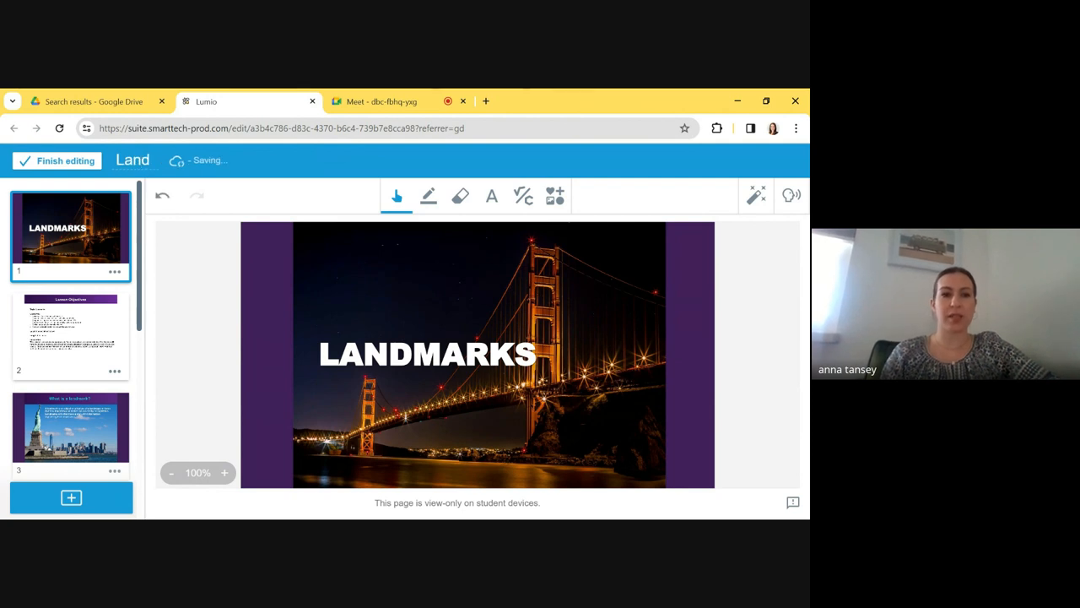
Complete the lesson title to read 'Landmarks Master copy' so it saves
text(marks Master copy)
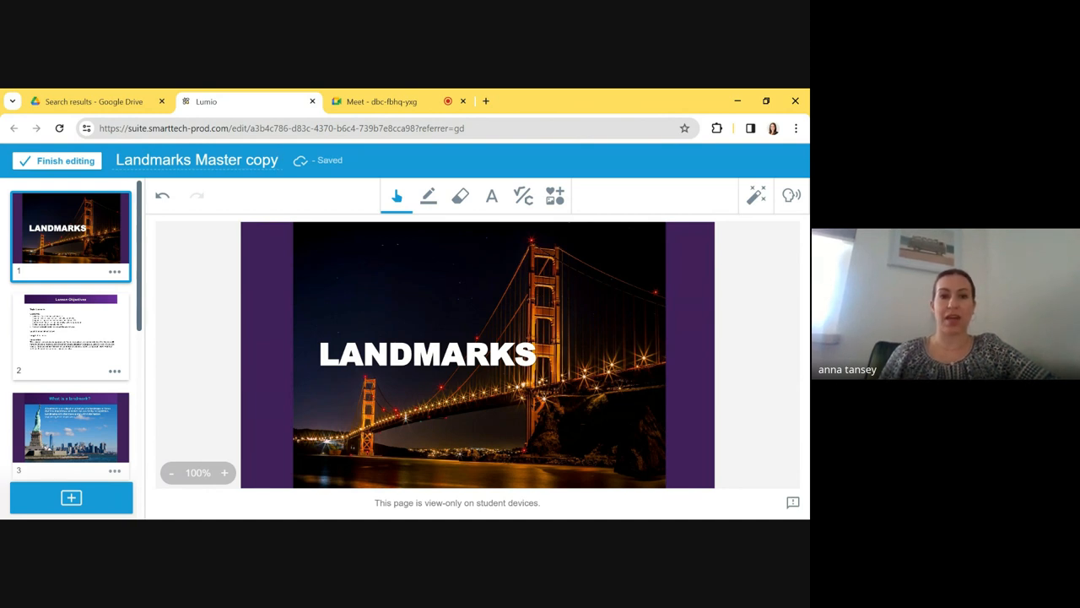
mouse_move(162, 263)
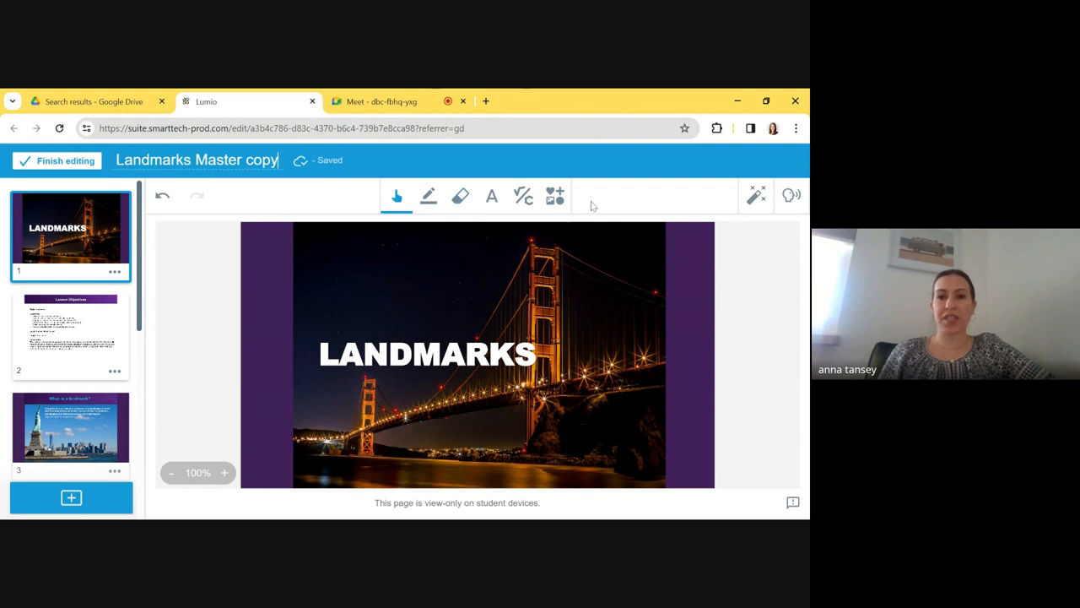
Add a size-24 text box reading 4/2/24 above the LANDMARKS title
click(429, 195)
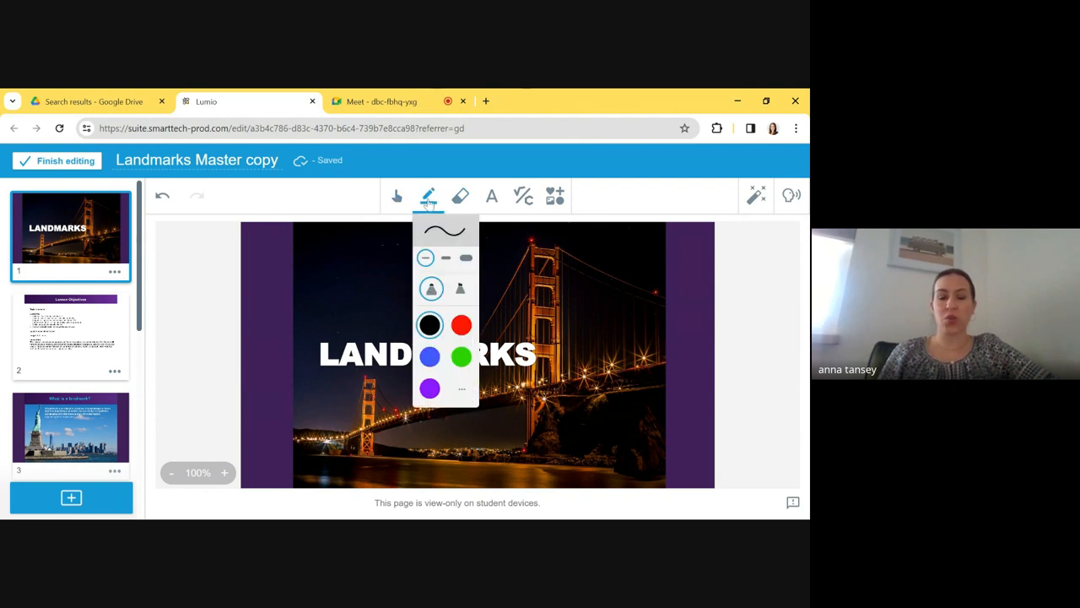
mouse_move(442, 202)
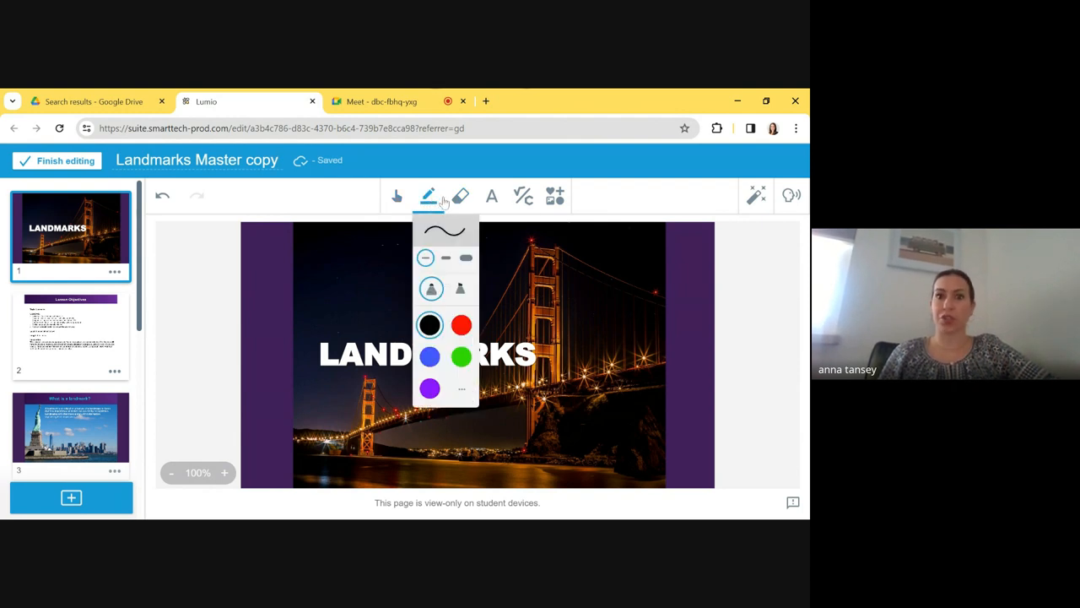
click(459, 195)
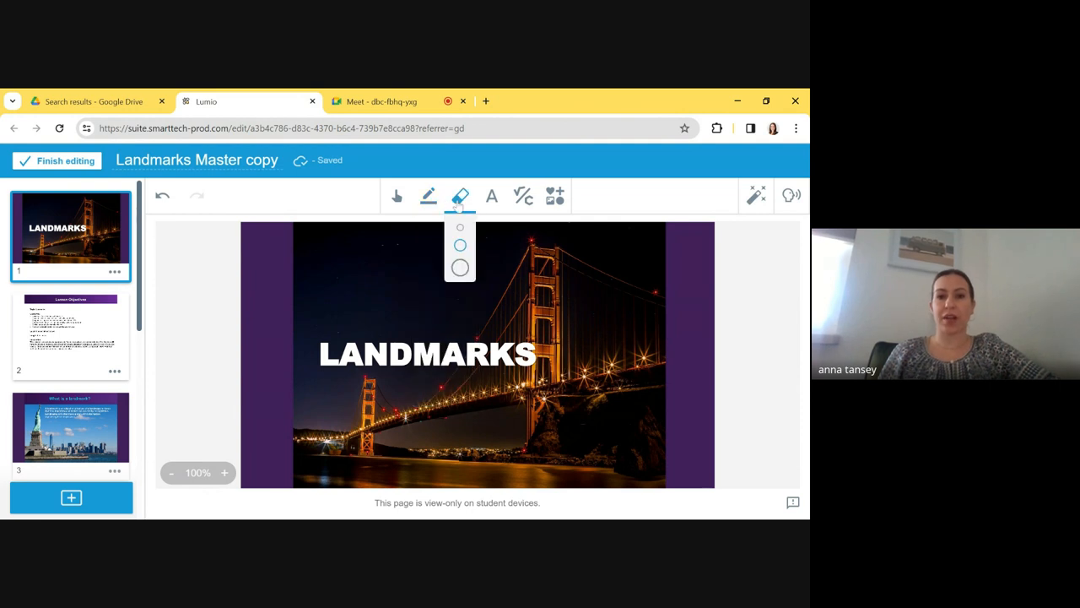
click(491, 196)
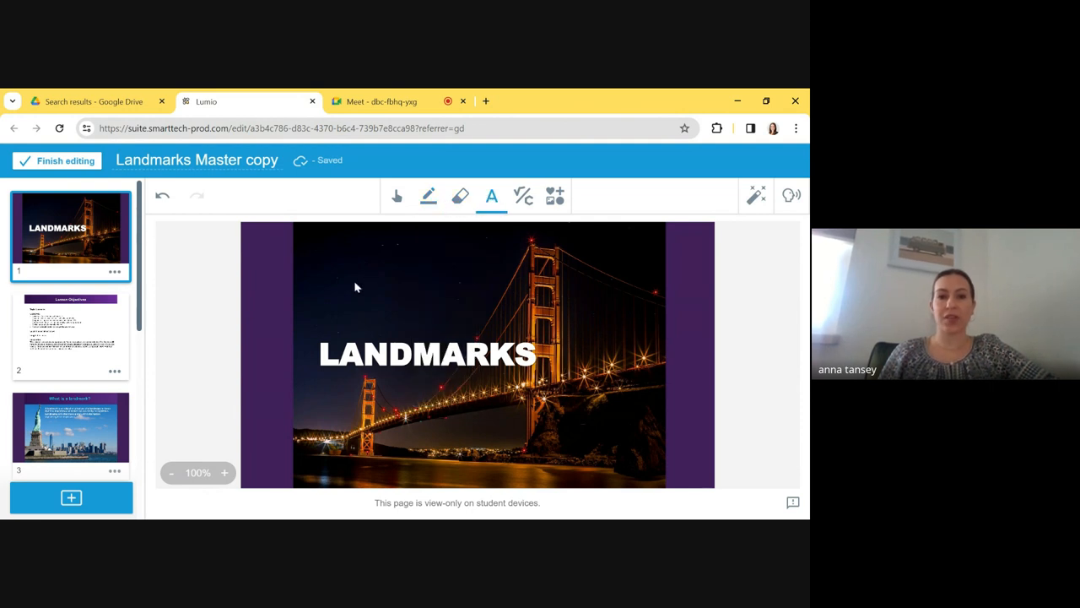
click(420, 256)
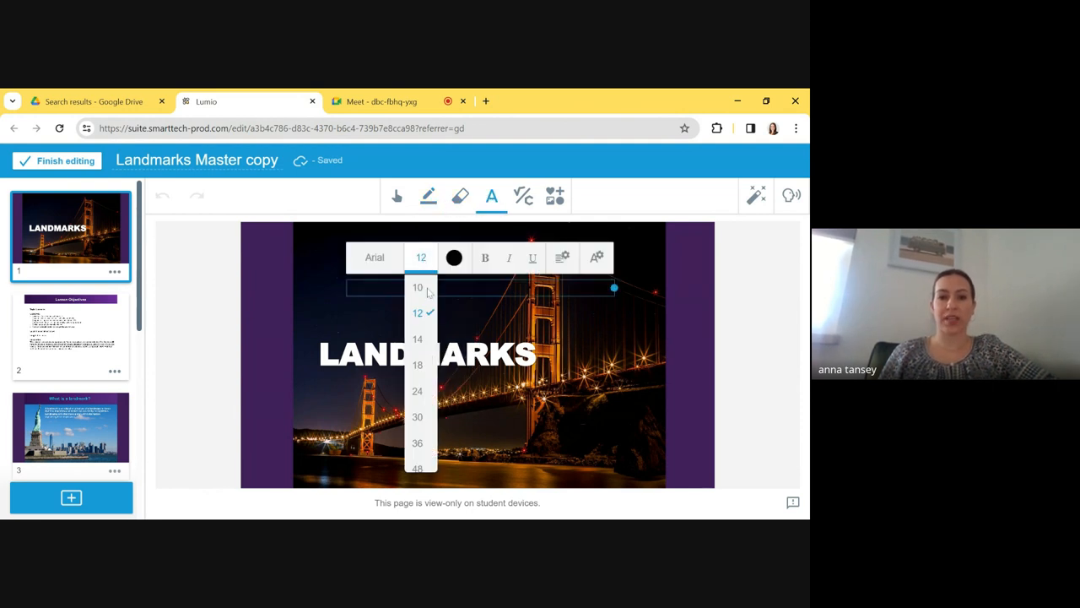
click(417, 392)
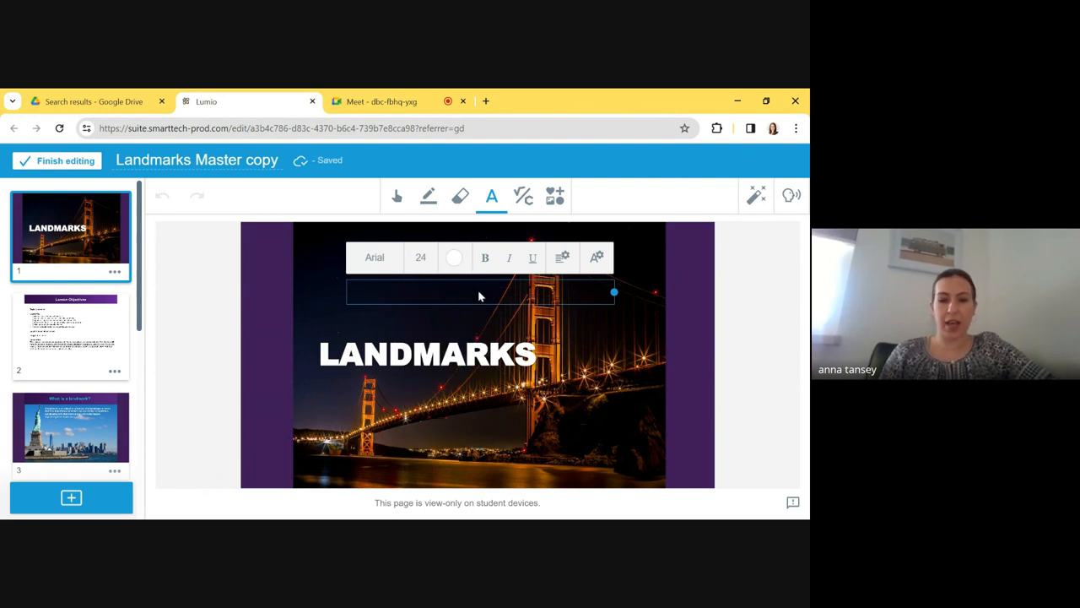
text(4/)
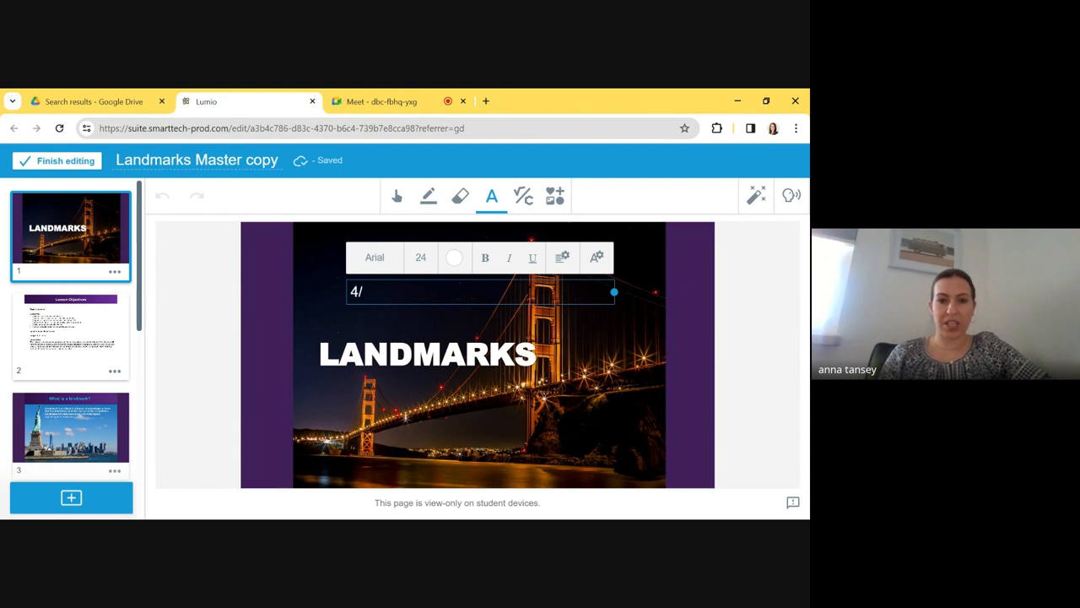
text(2/24)
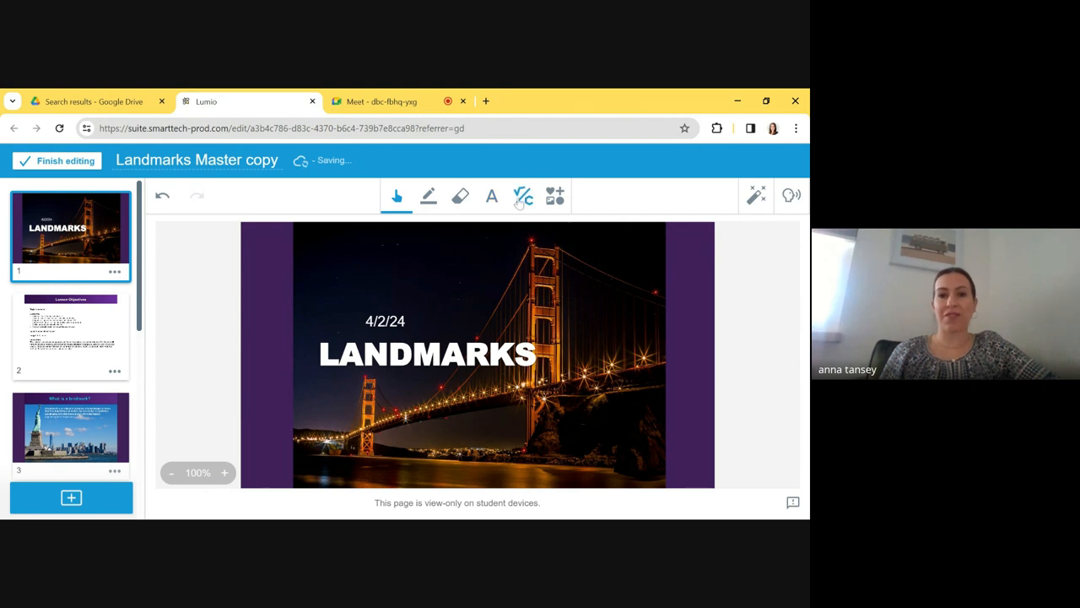
View the equation editor's ChemType and MathType symbol sets, then dismiss it without inserting
click(523, 196)
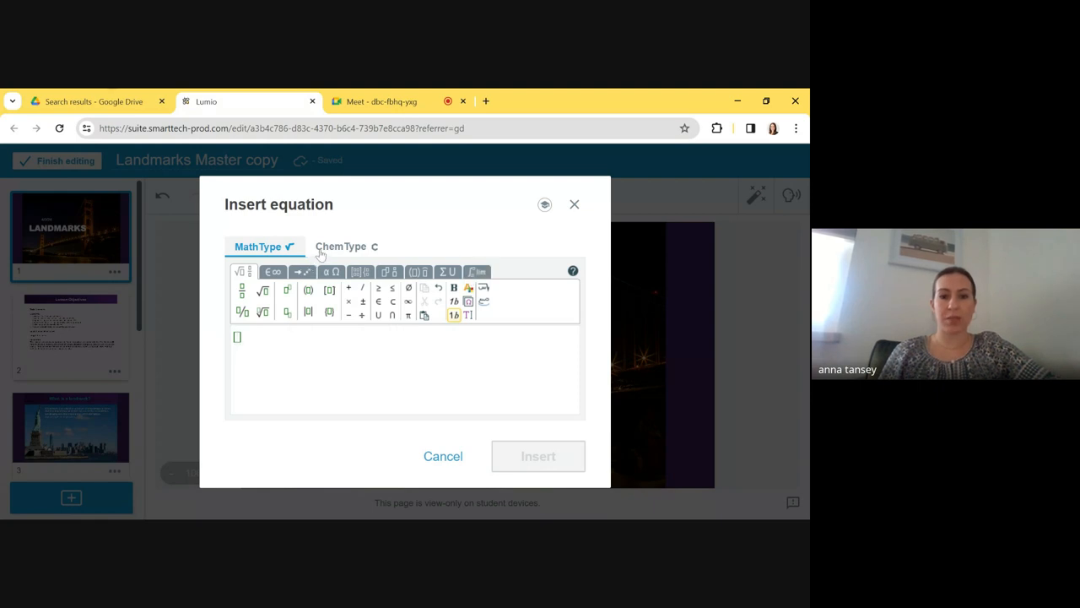
click(341, 246)
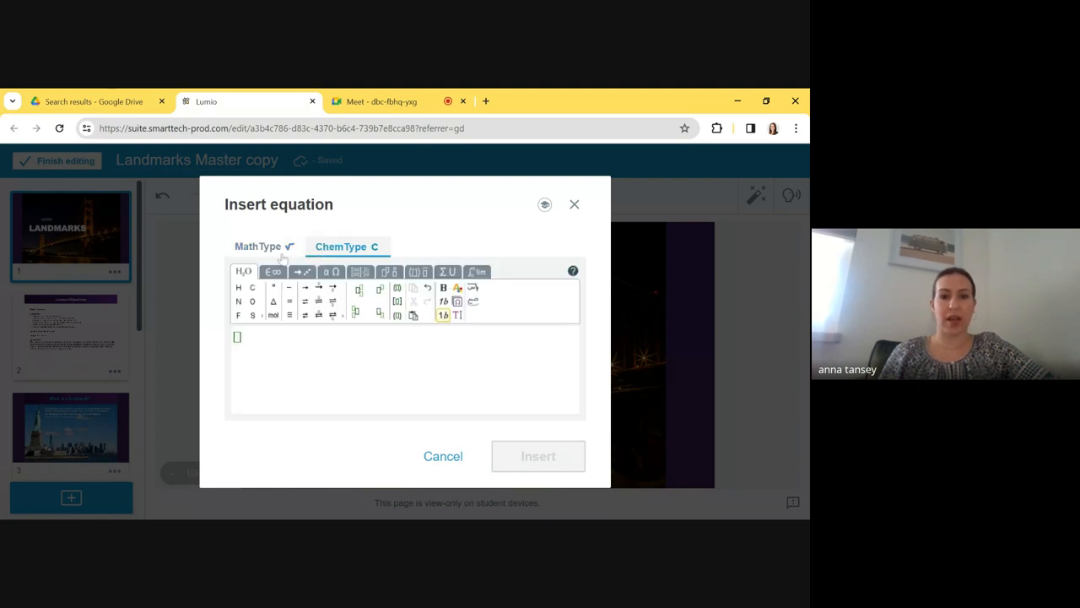
click(256, 246)
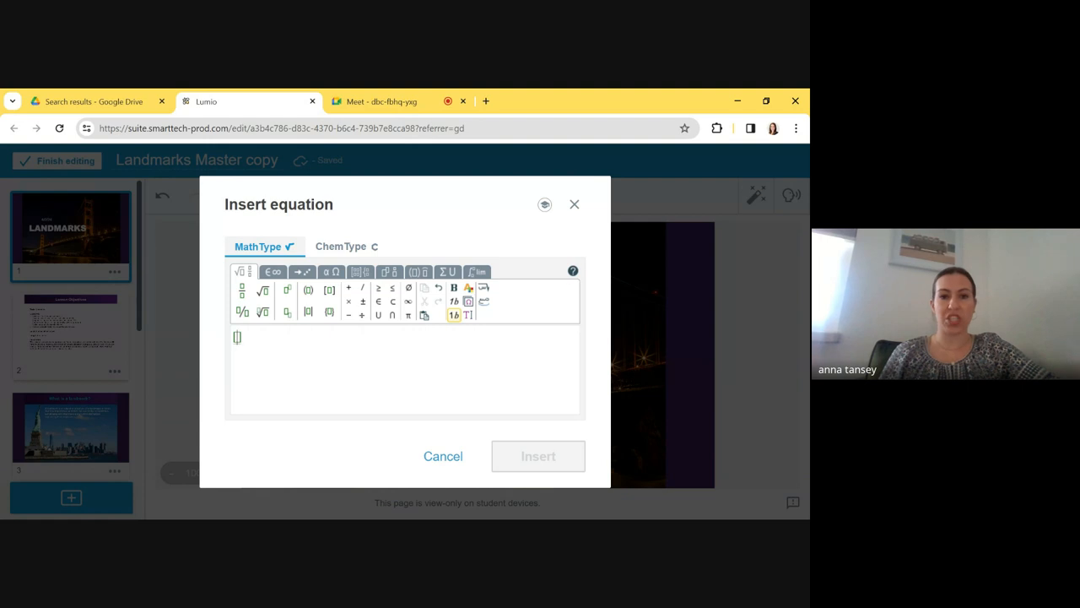
click(574, 204)
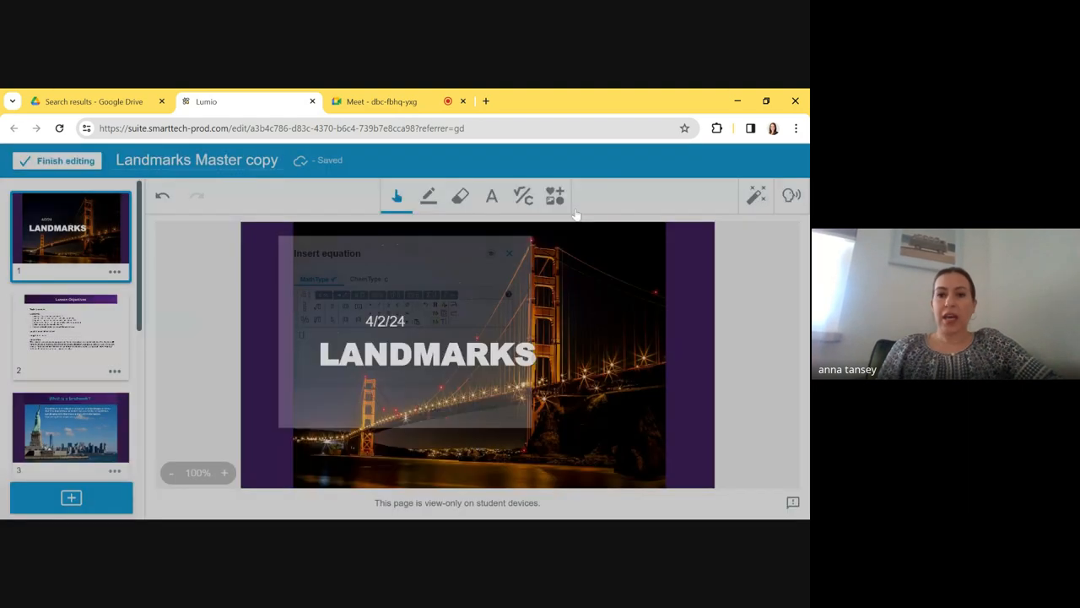
Insert a 'liberty' online image, make it an Infinite Cloner and drag copies into the page corners
click(510, 253)
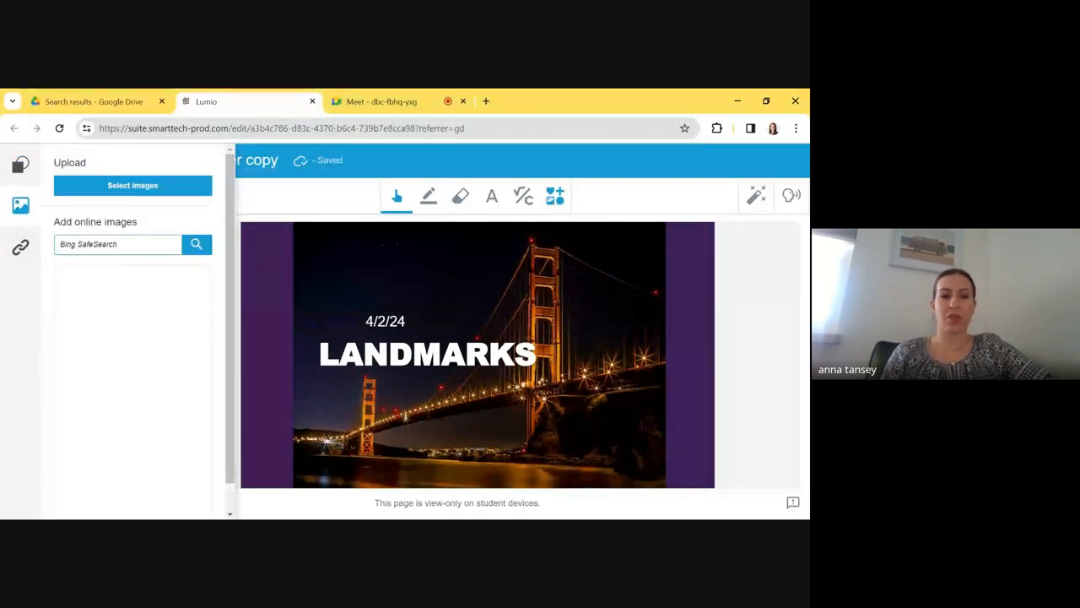
text(liberty)
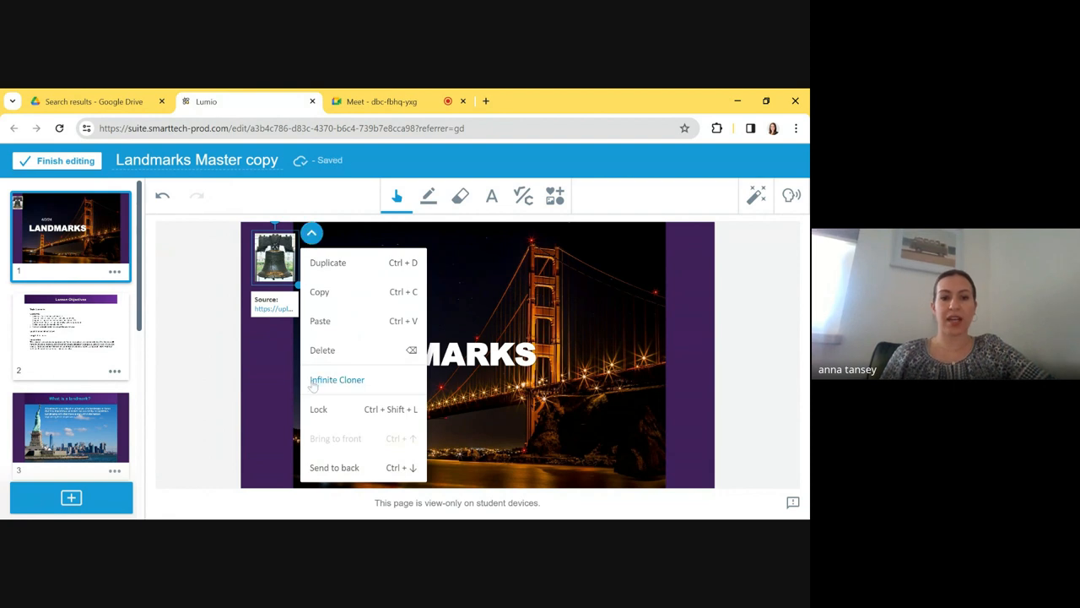
click(337, 378)
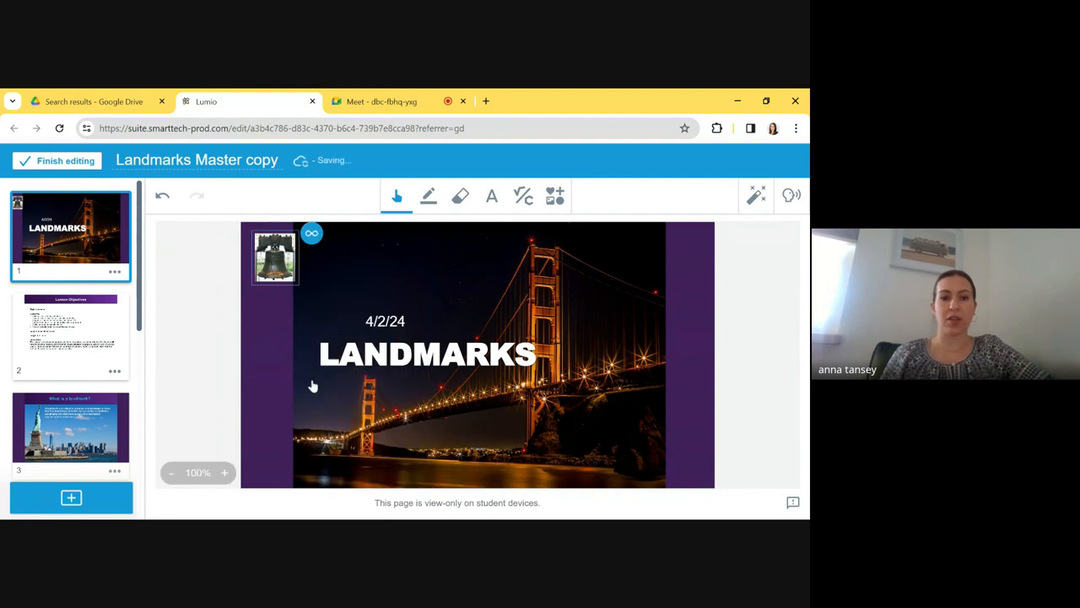
drag(273, 256, 530, 274)
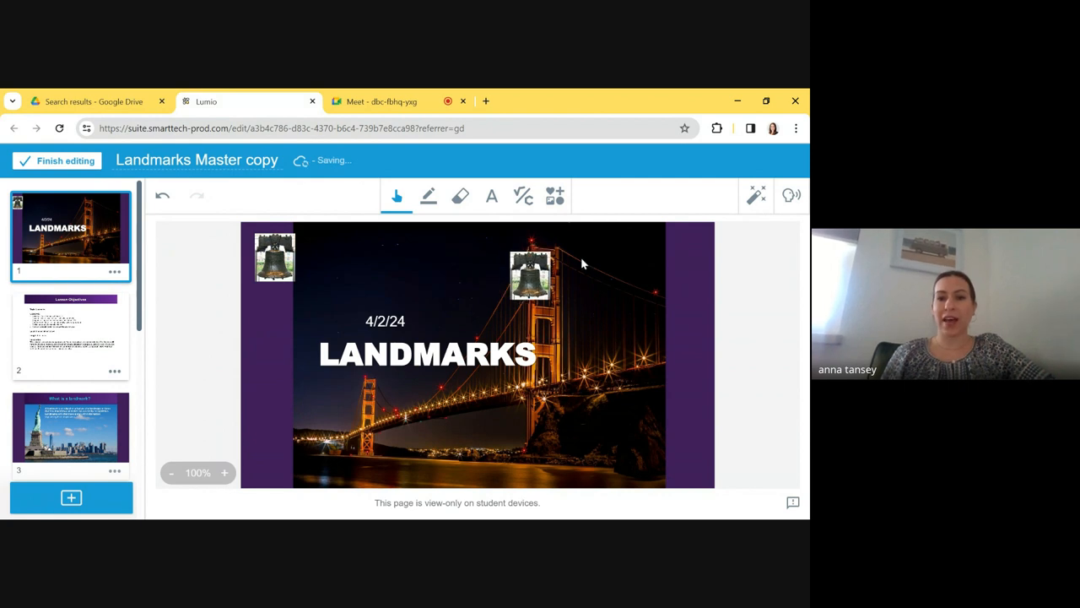
drag(530, 273, 678, 250)
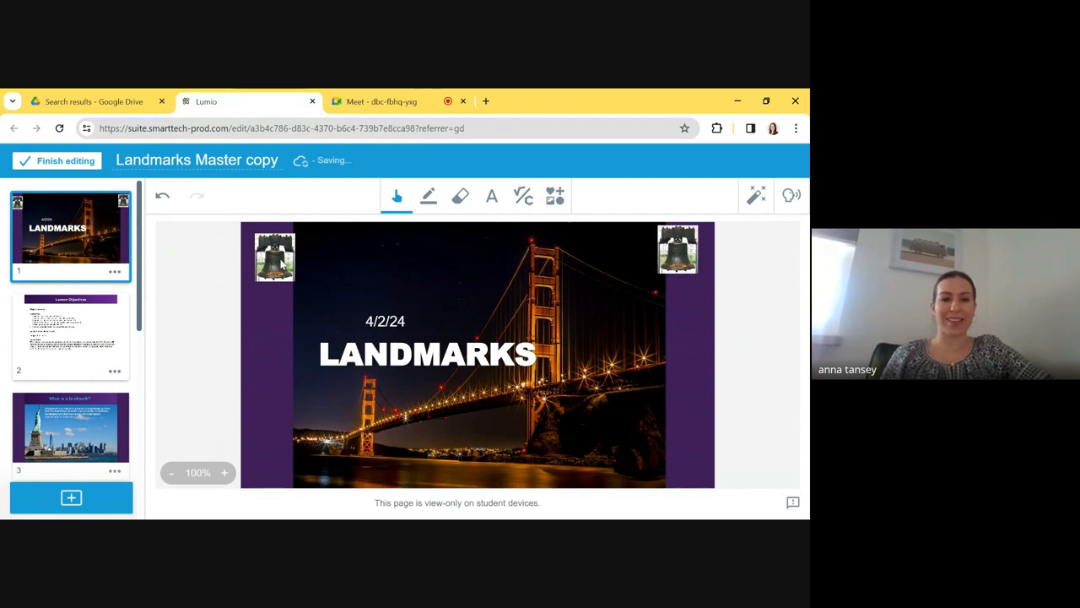
drag(274, 257, 273, 446)
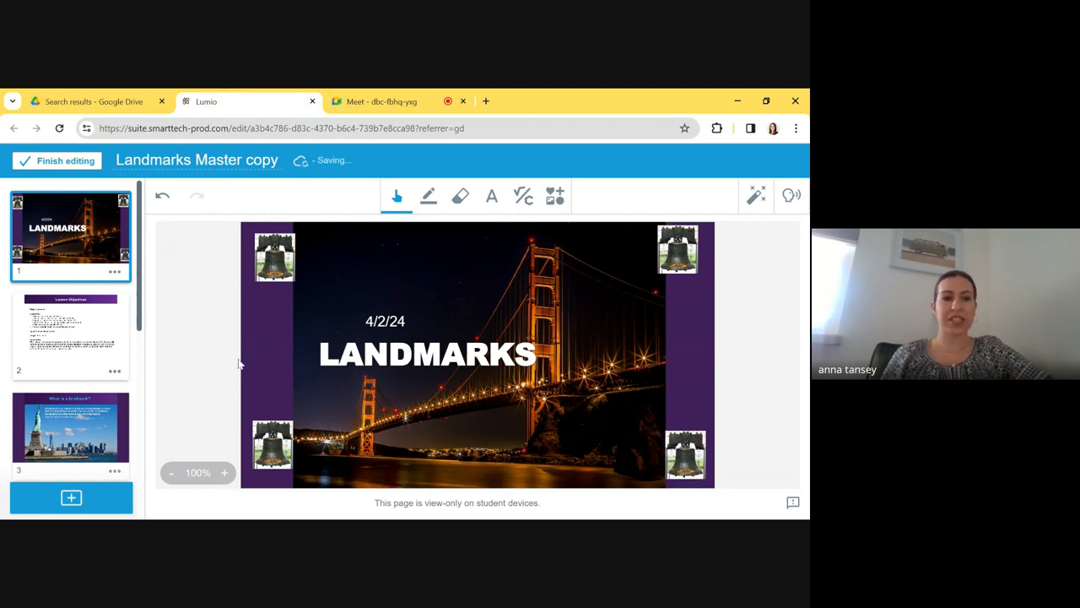
click(71, 334)
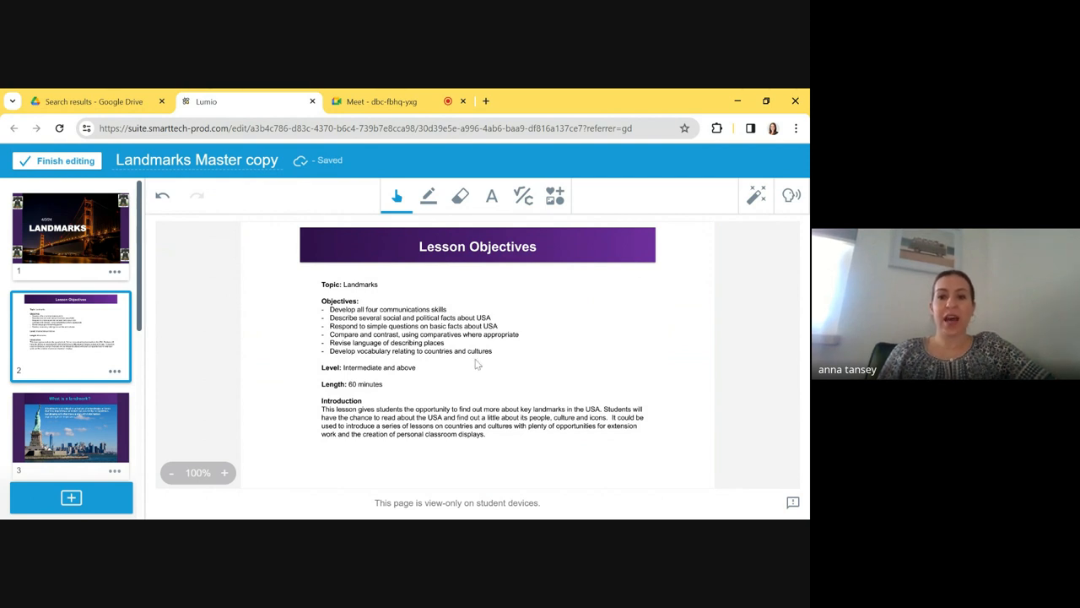
mouse_move(402, 403)
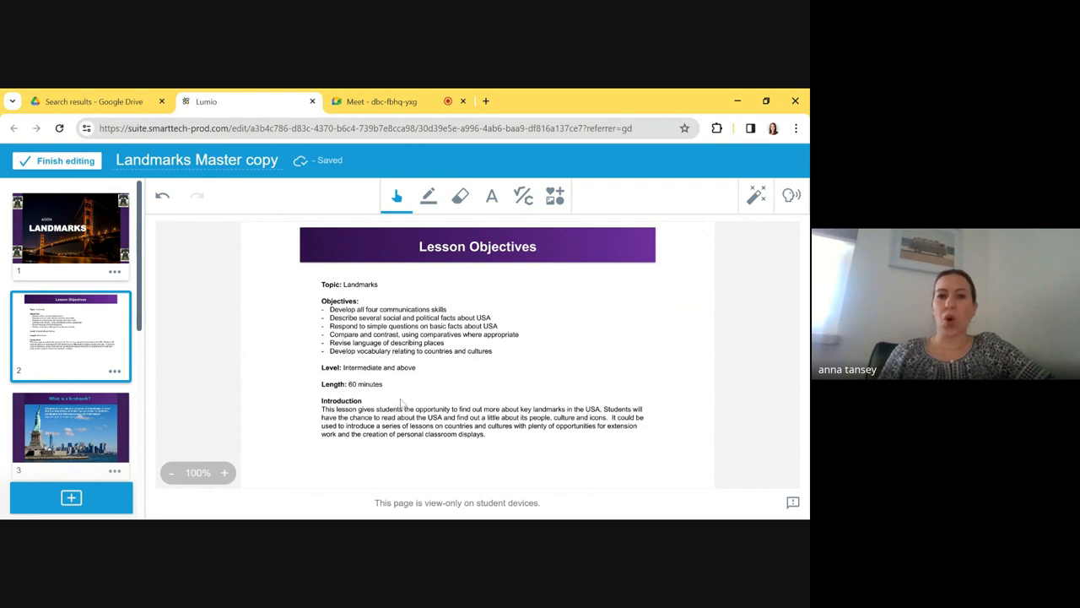
mouse_move(756, 233)
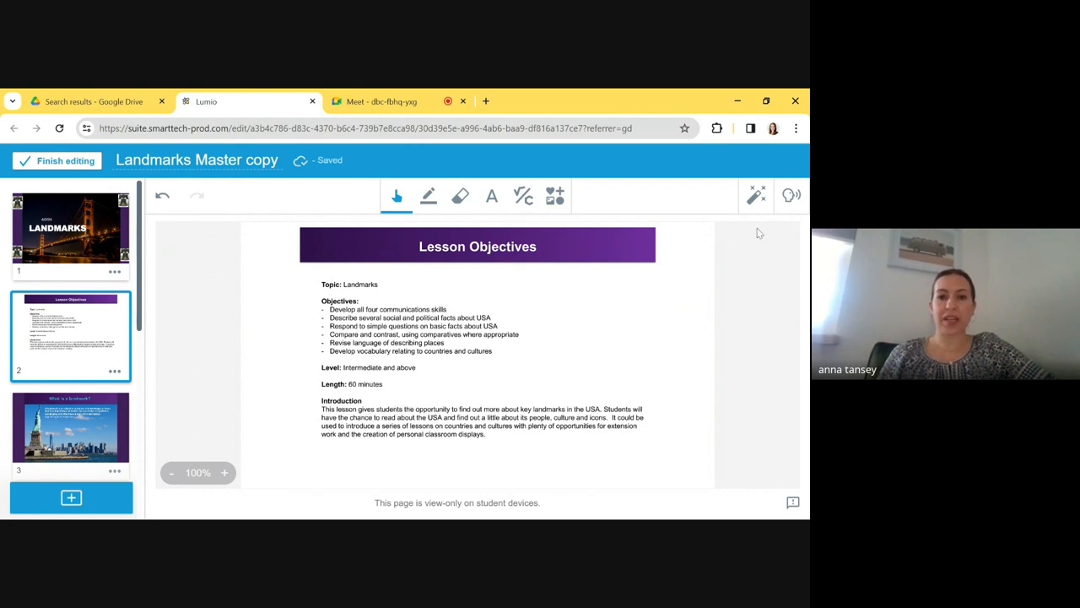
mouse_move(792, 233)
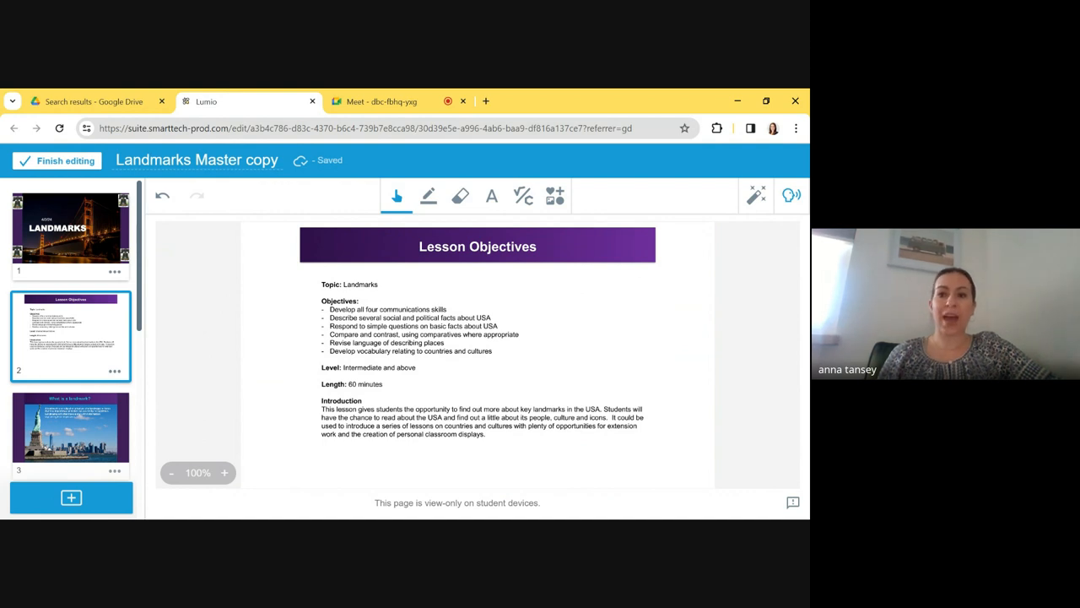
Record a few seconds of instructional audio and attach it to the Lesson Objectives page
click(790, 195)
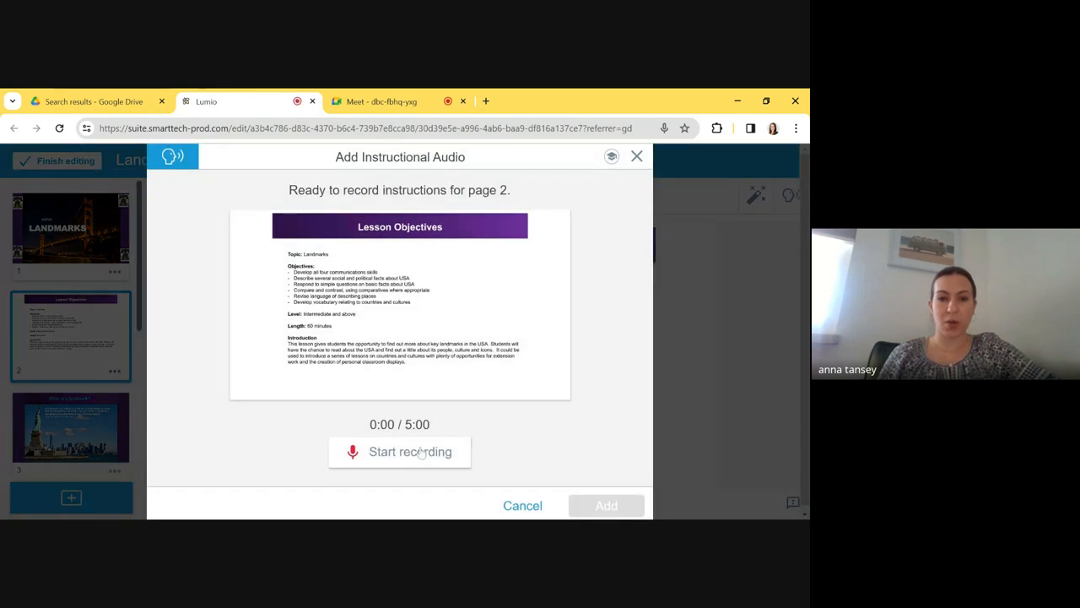
click(398, 451)
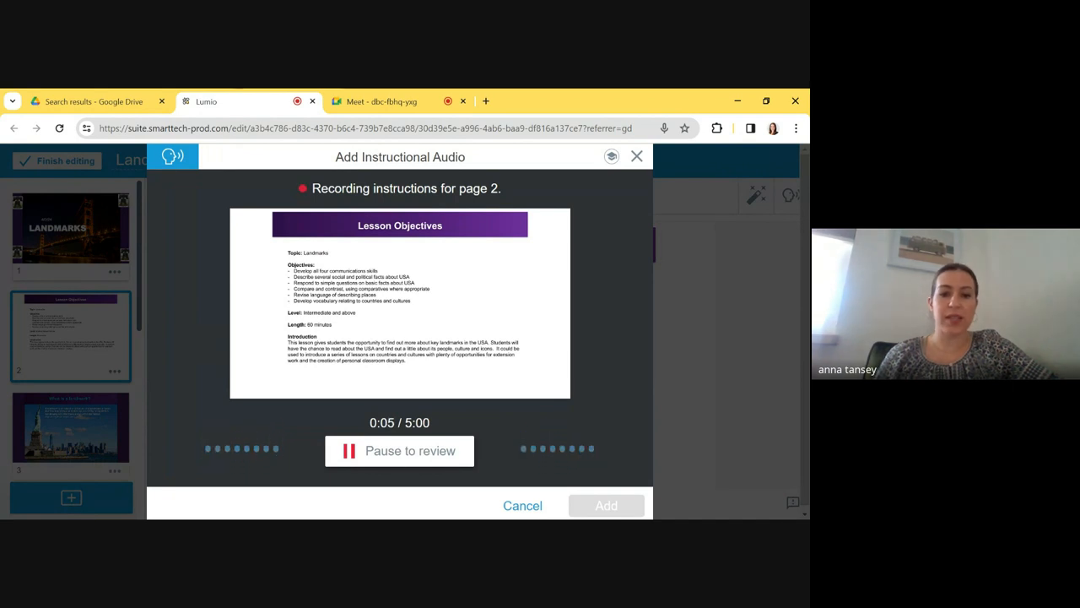
click(398, 449)
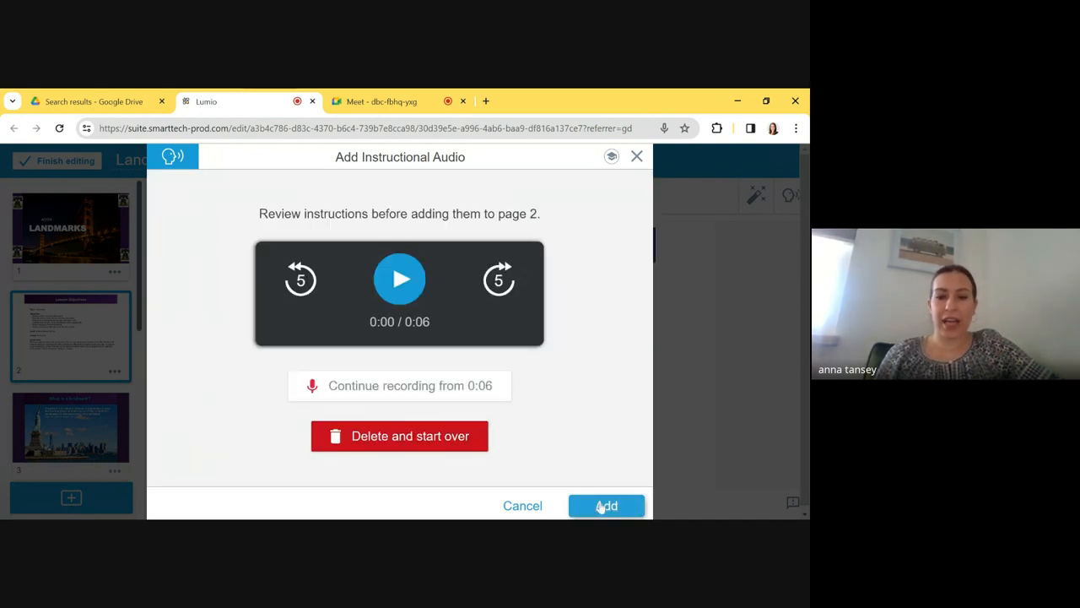
click(605, 506)
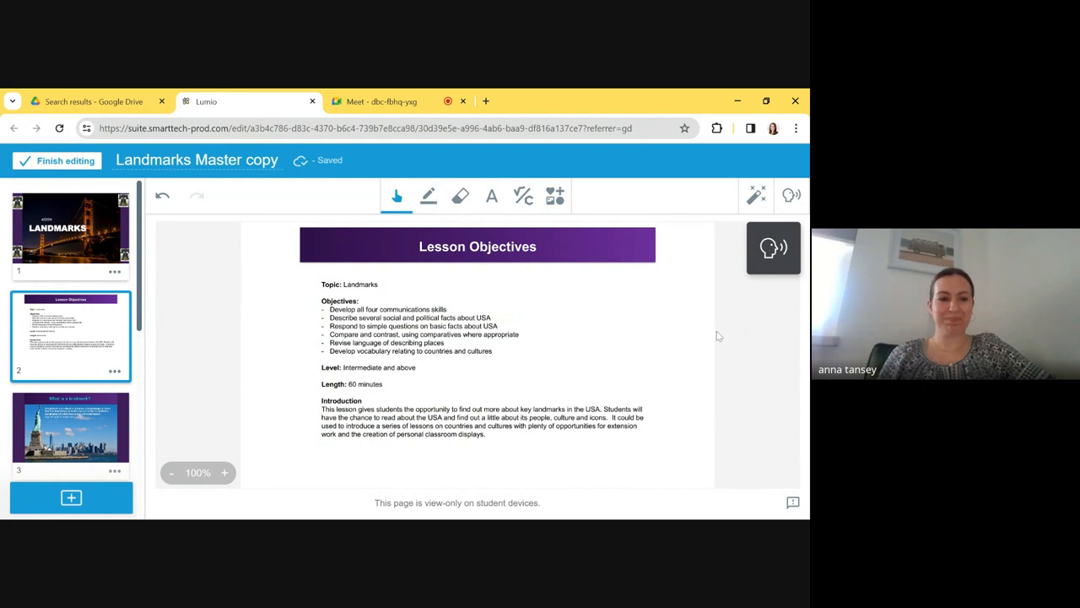
Move to the 'What is a landmark?' page
click(71, 432)
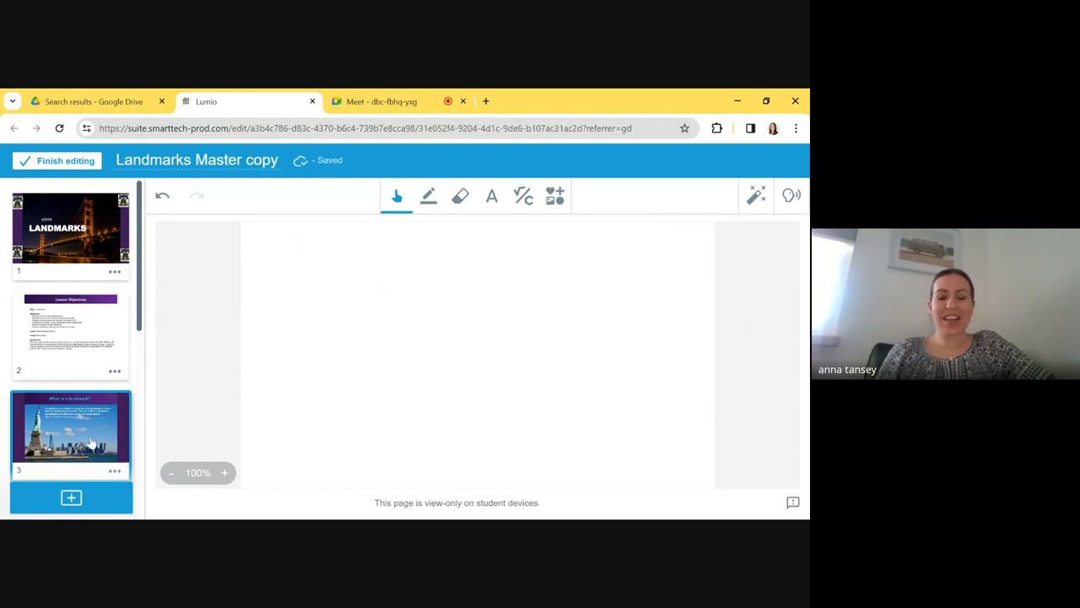
click(71, 436)
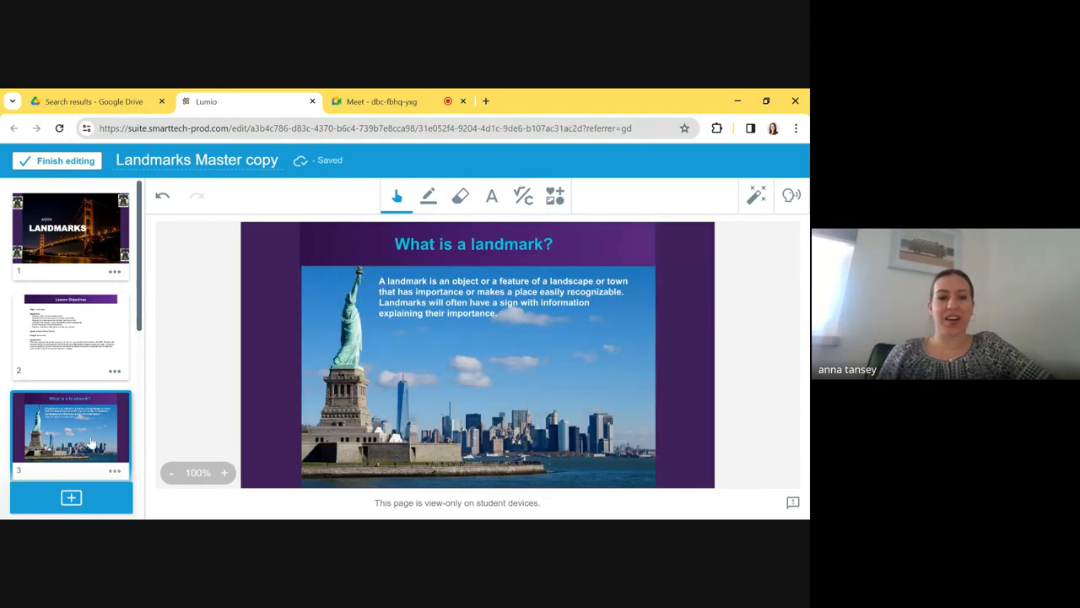
scroll(down, 3)
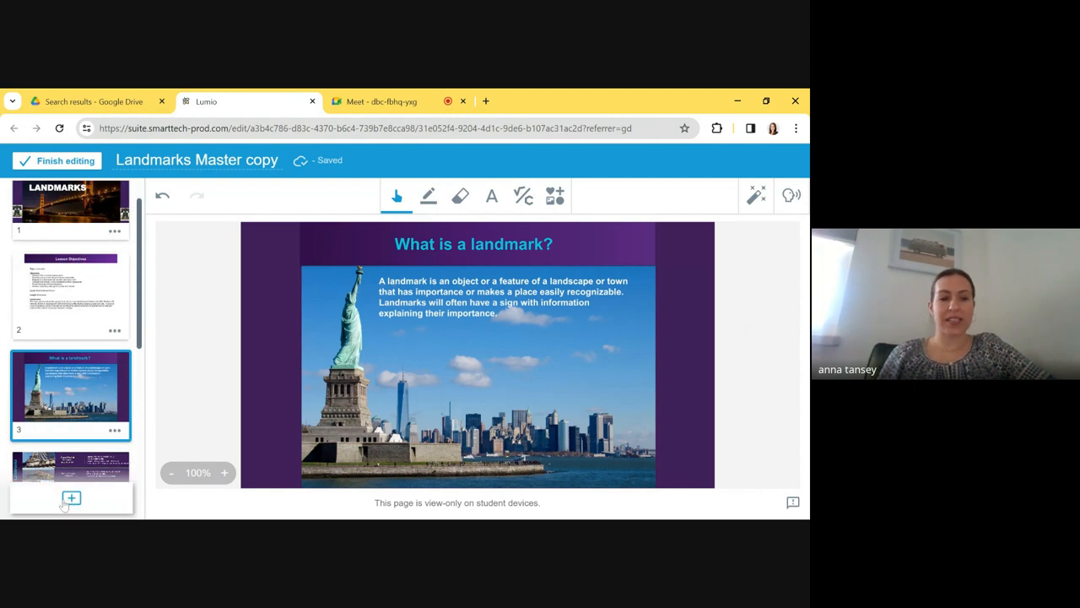
Add a new page with the YouTube video Famous Landmarks USA found by searching 'landmarks for kids'
click(71, 496)
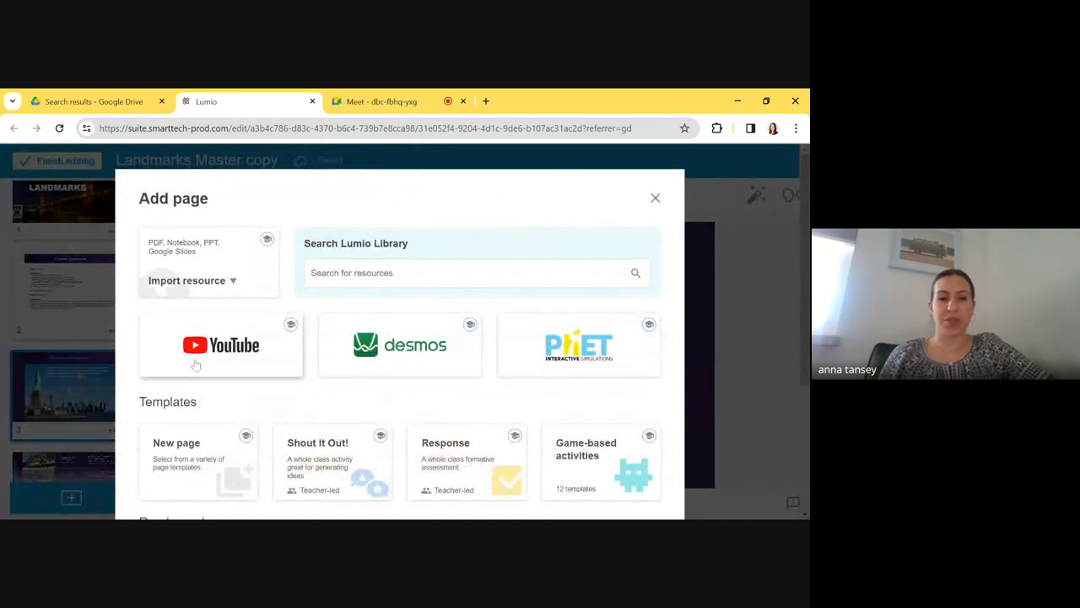
click(219, 344)
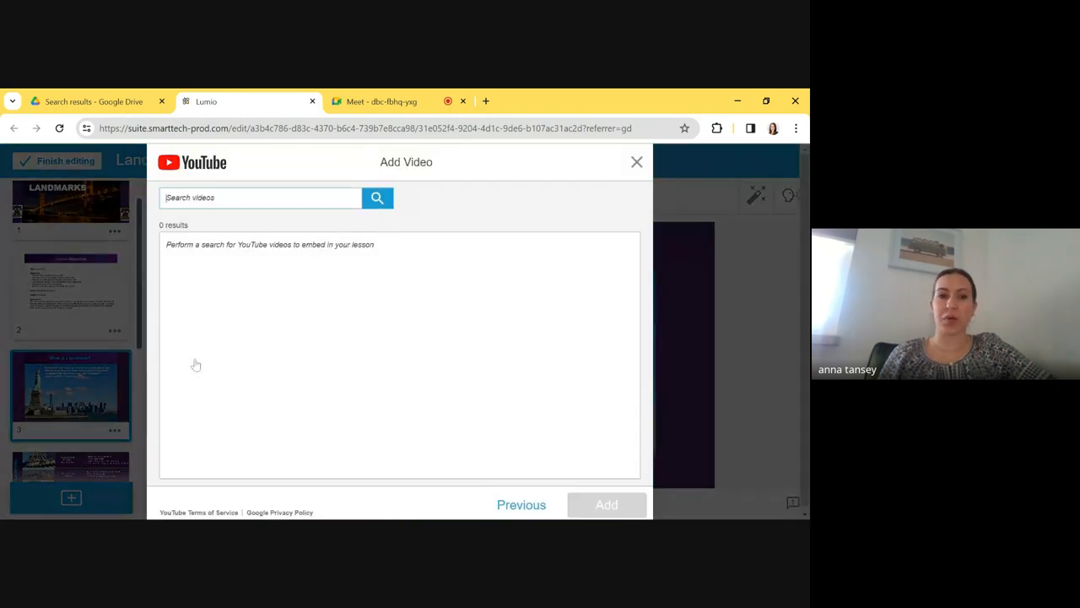
text(landmarks fo)
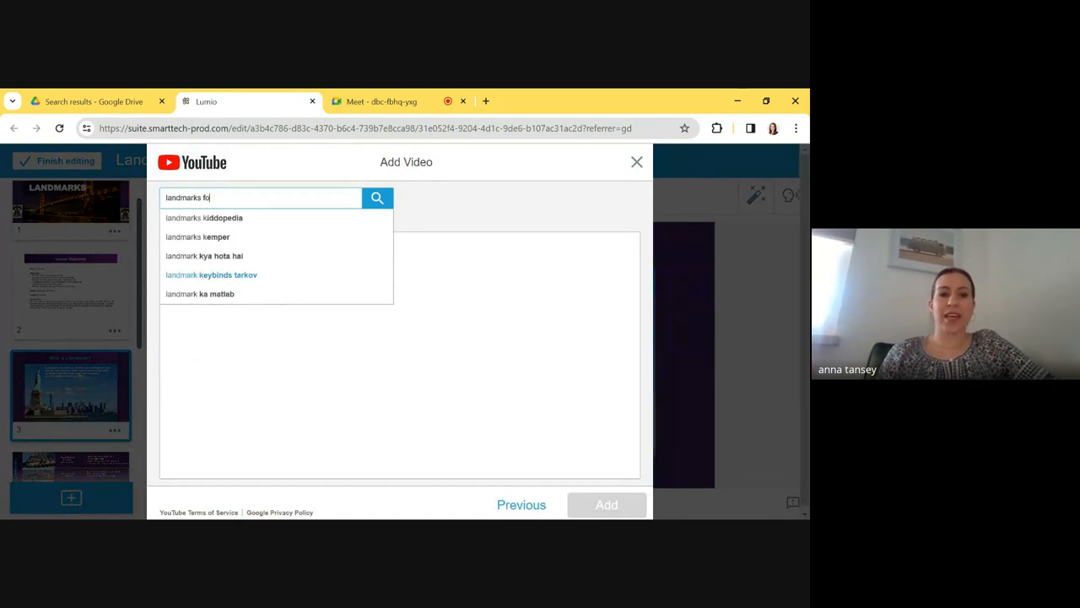
click(378, 196)
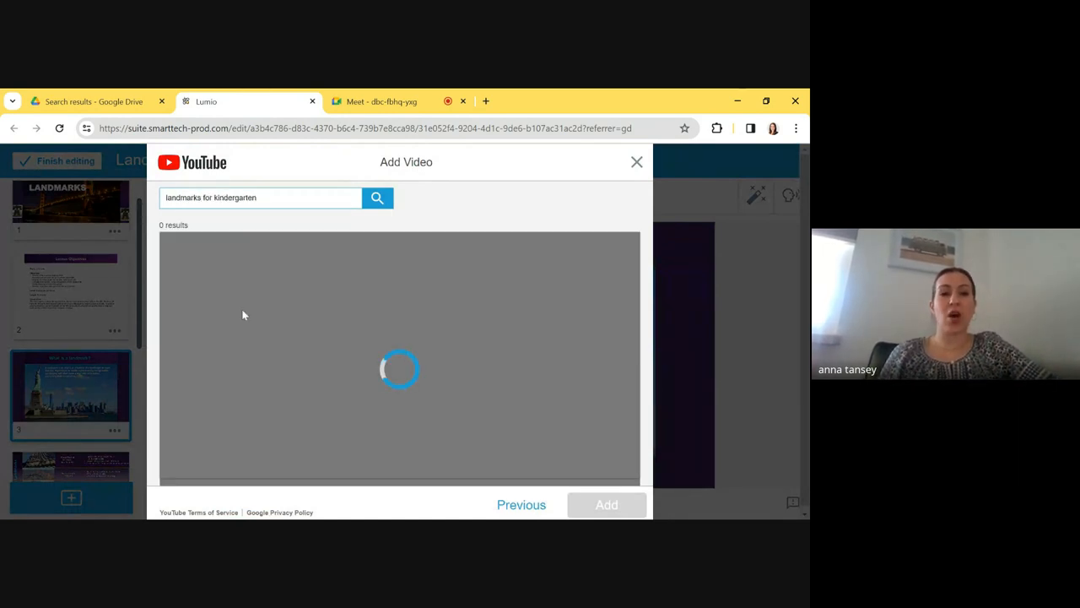
click(378, 197)
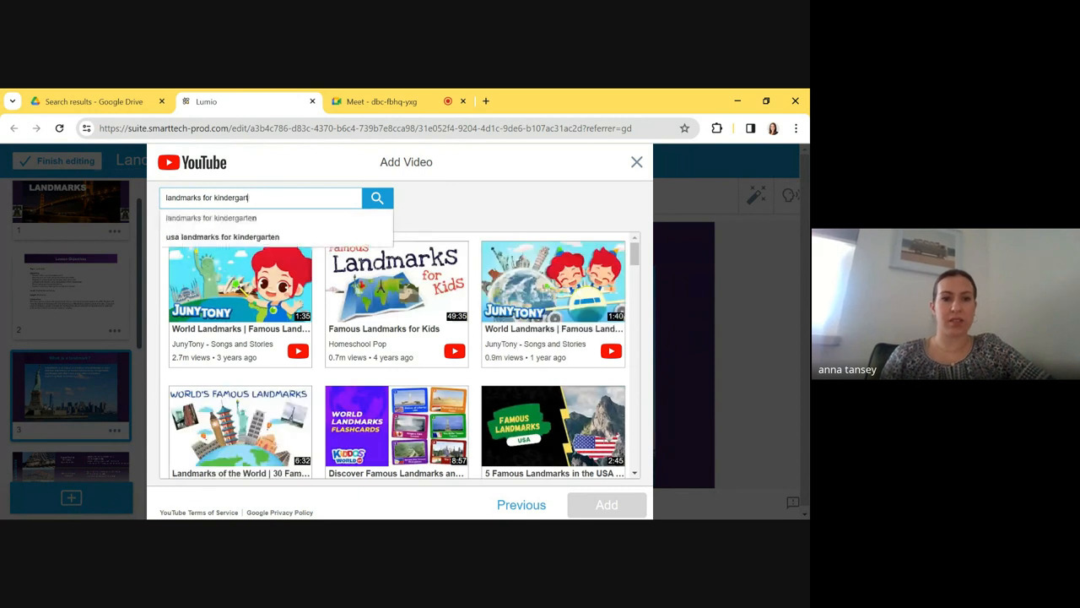
text(landmarks for kids)
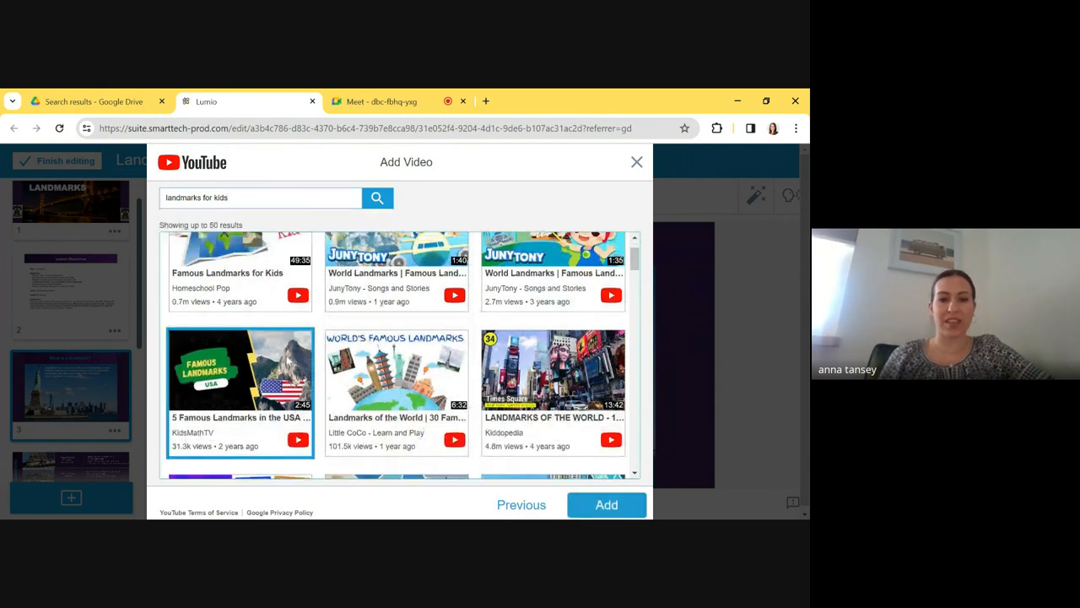
click(606, 503)
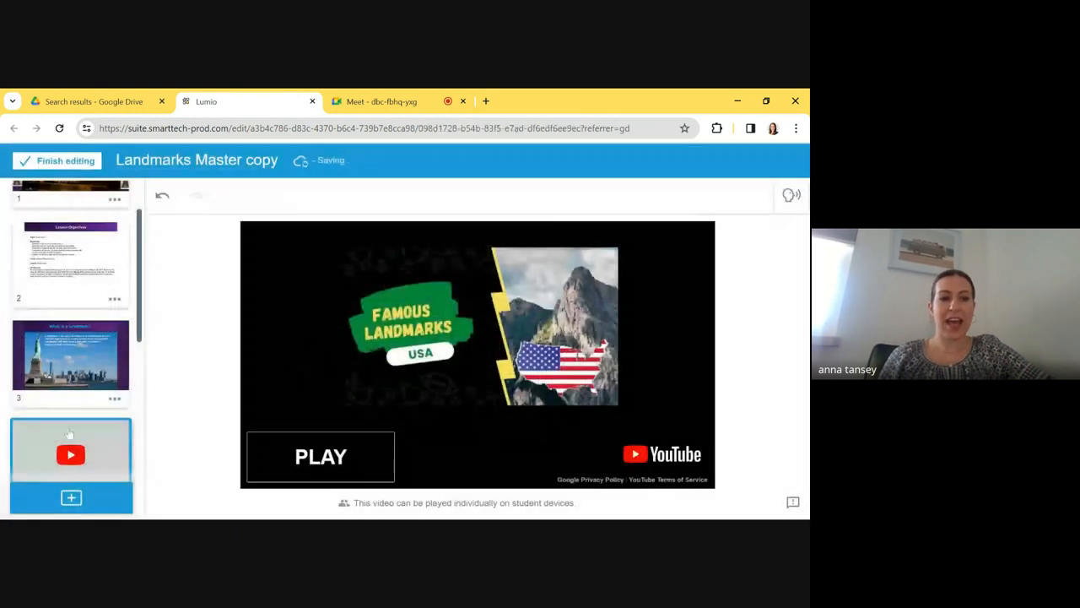
Step through the Lesson Objectives, What is a landmark? and video pages to the Famous American Landmarks table
scroll(down, 3)
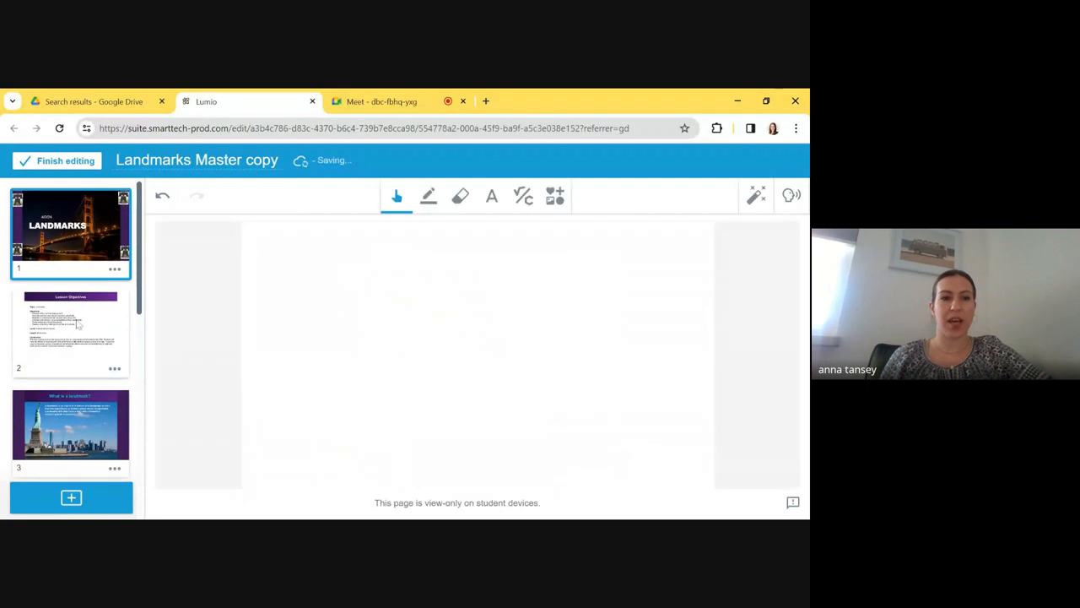
click(71, 331)
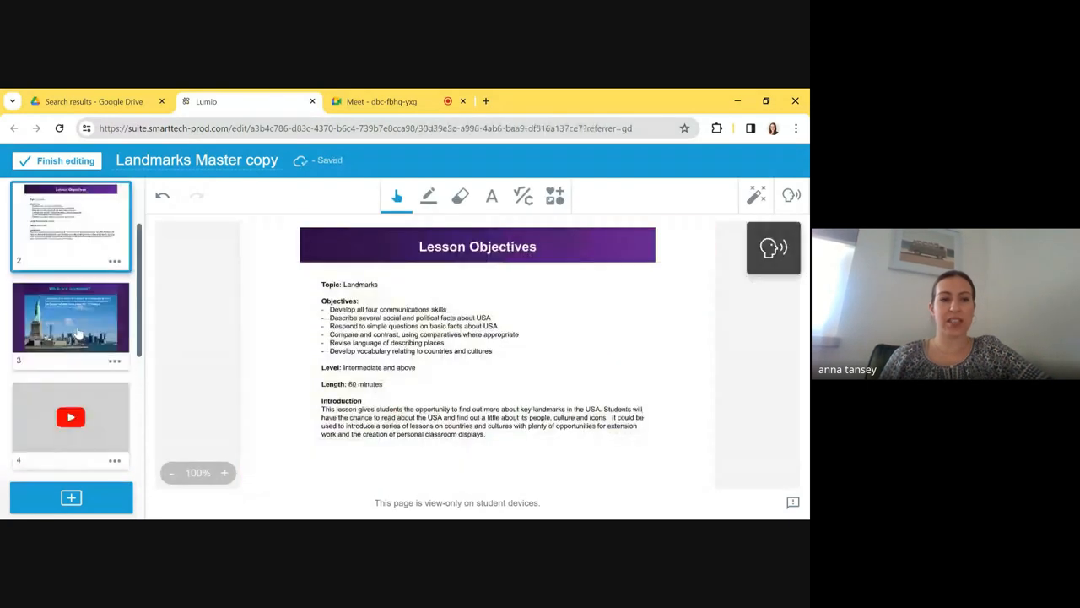
click(71, 317)
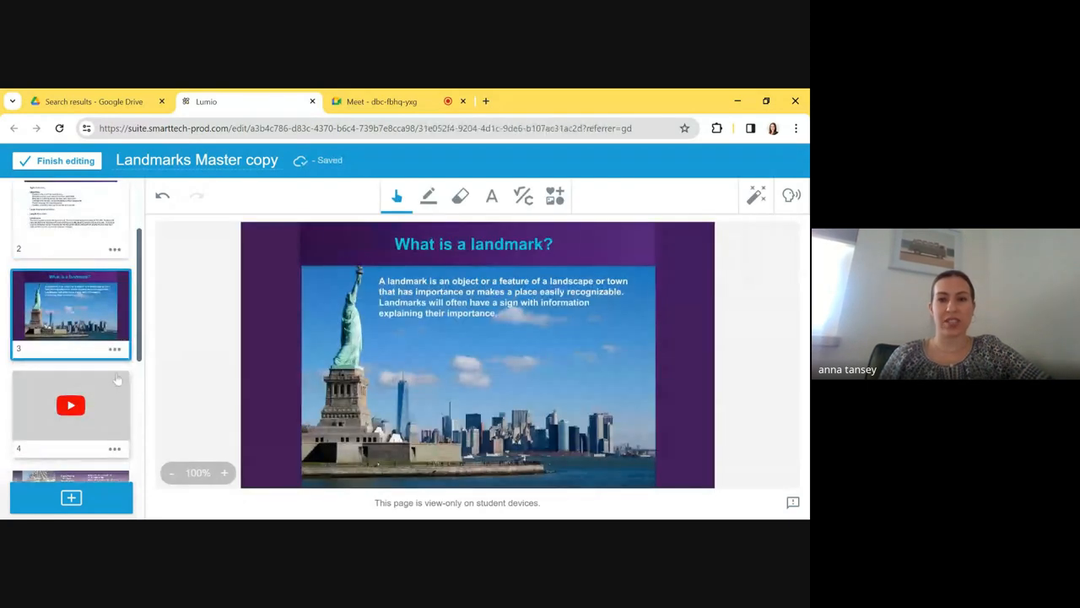
click(70, 405)
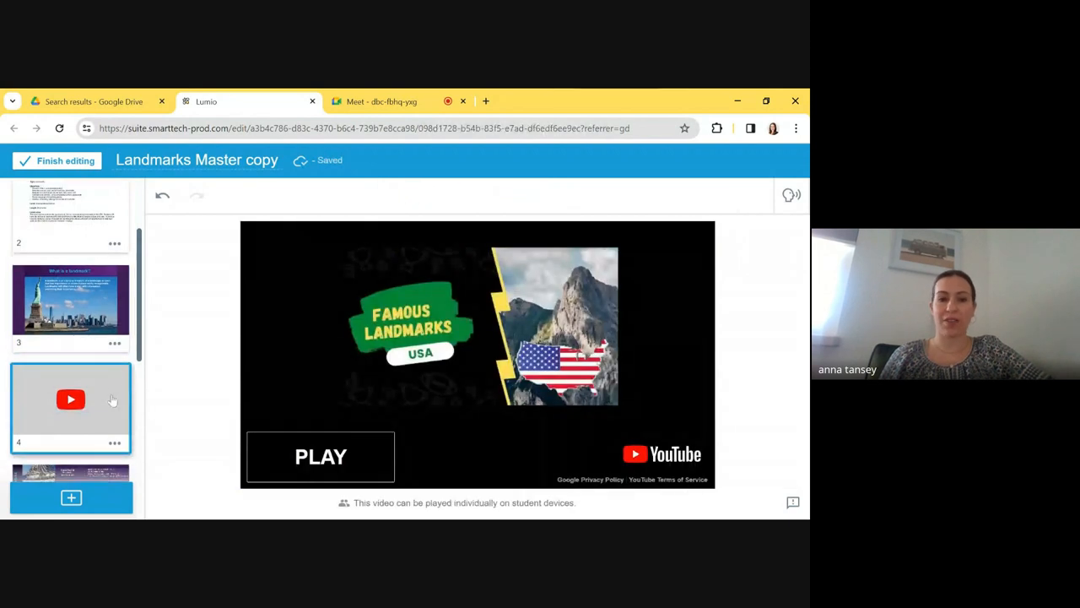
click(71, 384)
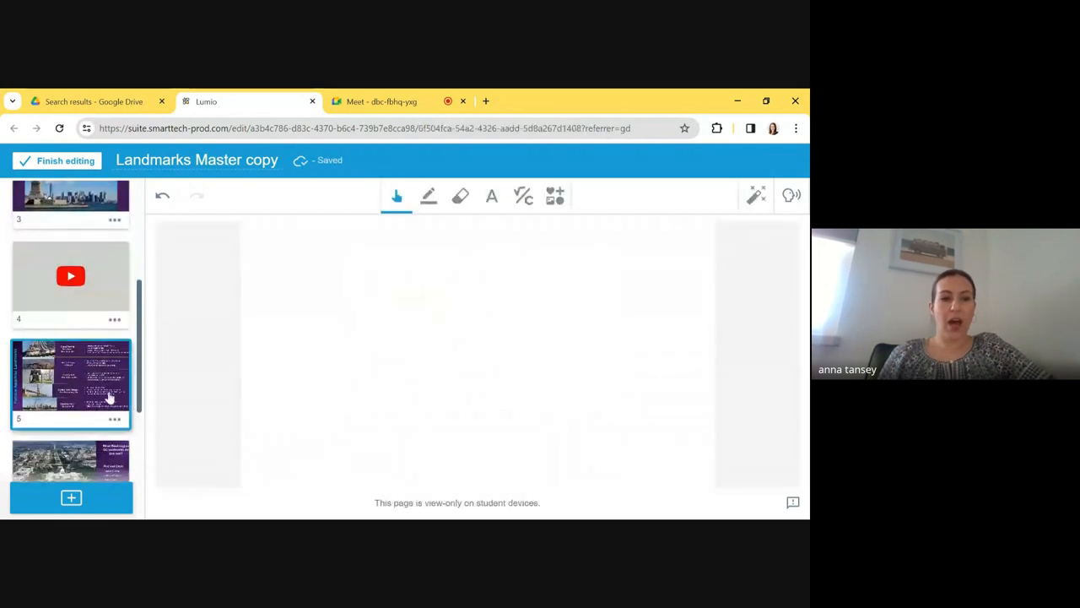
click(71, 381)
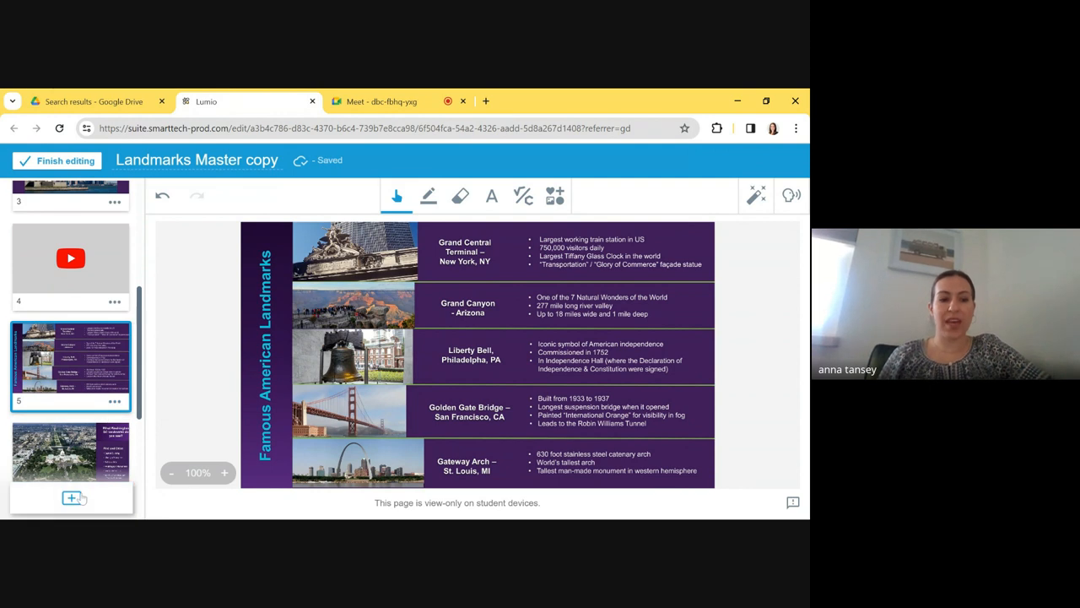
Start a new page and bring up the game-based activity templates
click(71, 498)
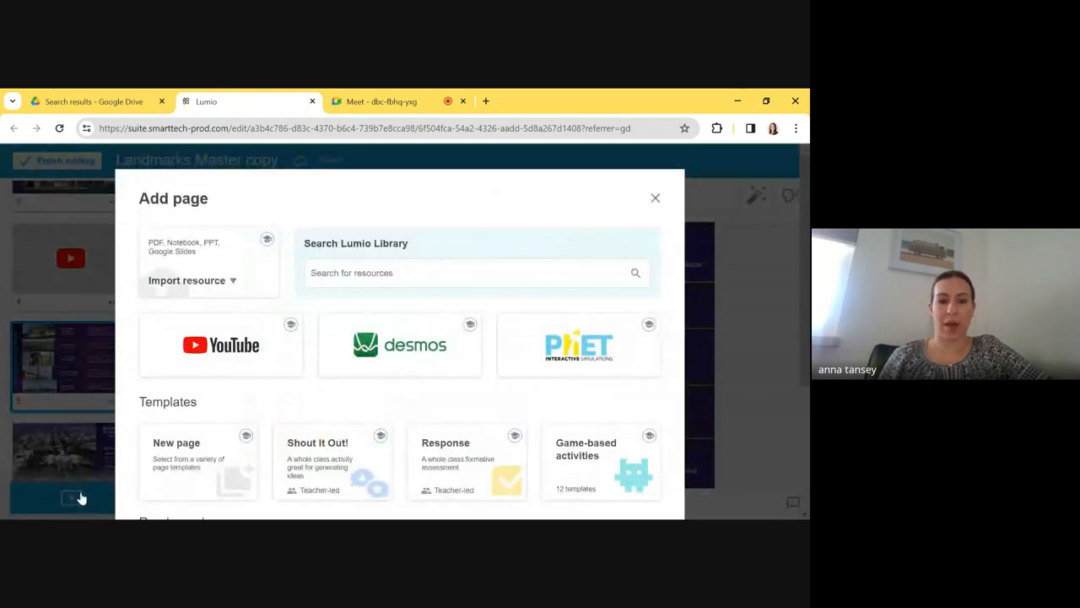
scroll(down, 3)
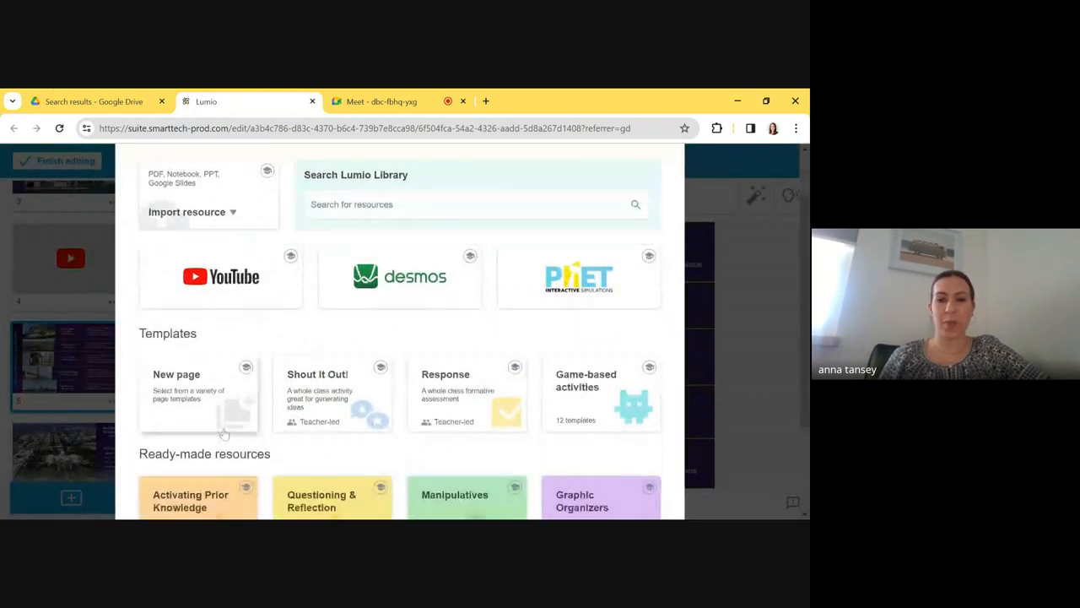
scroll(down, 3)
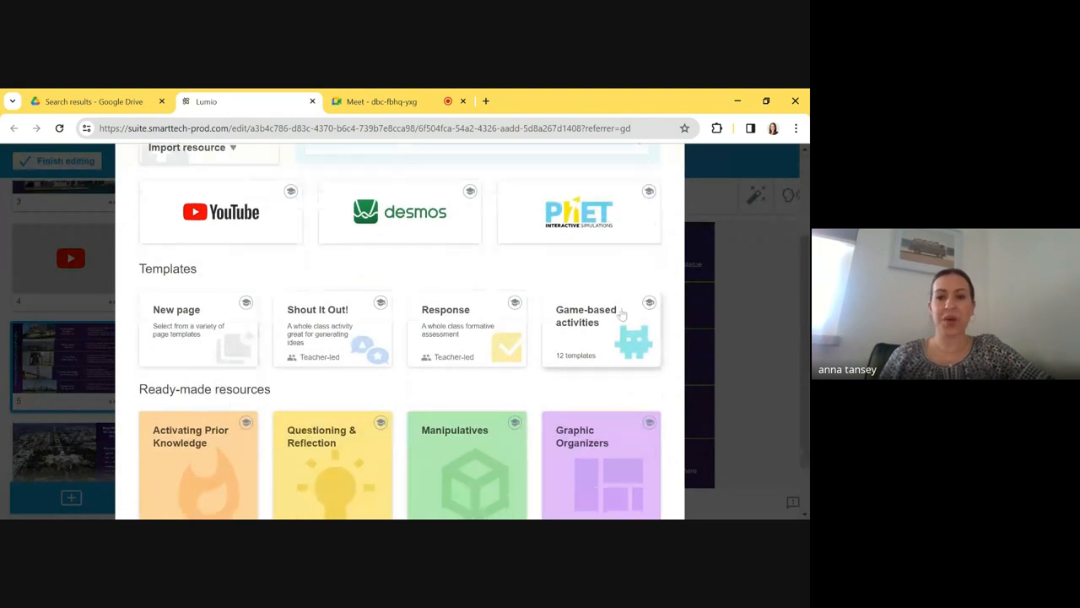
click(599, 329)
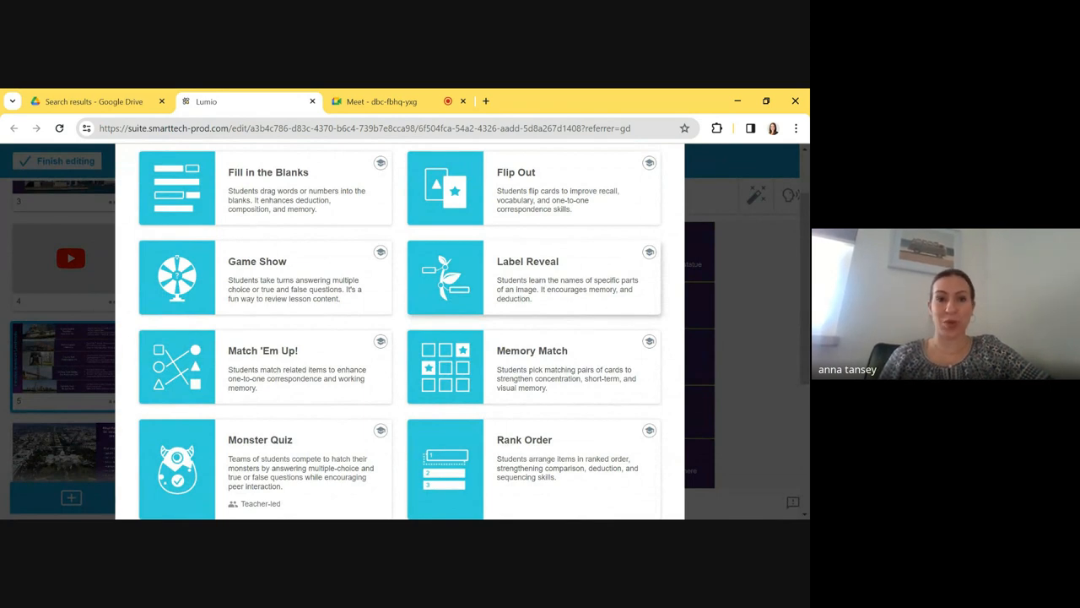
scroll(up, 3)
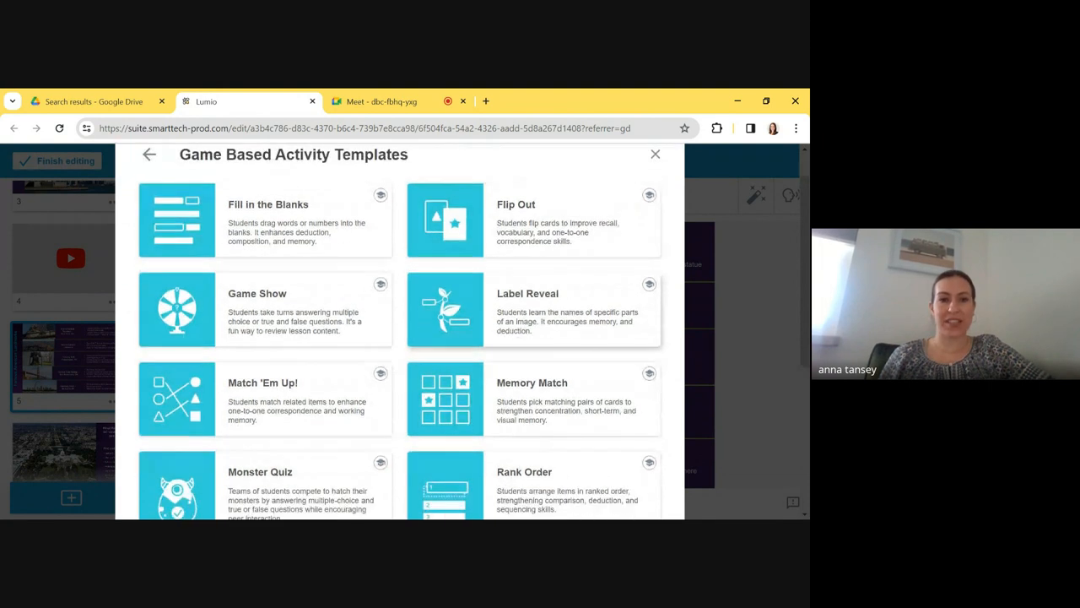
Try the Fill in the Blanks sample, placing brillig, toves, gimble, outgrabe and Jubjub into the poem
click(265, 220)
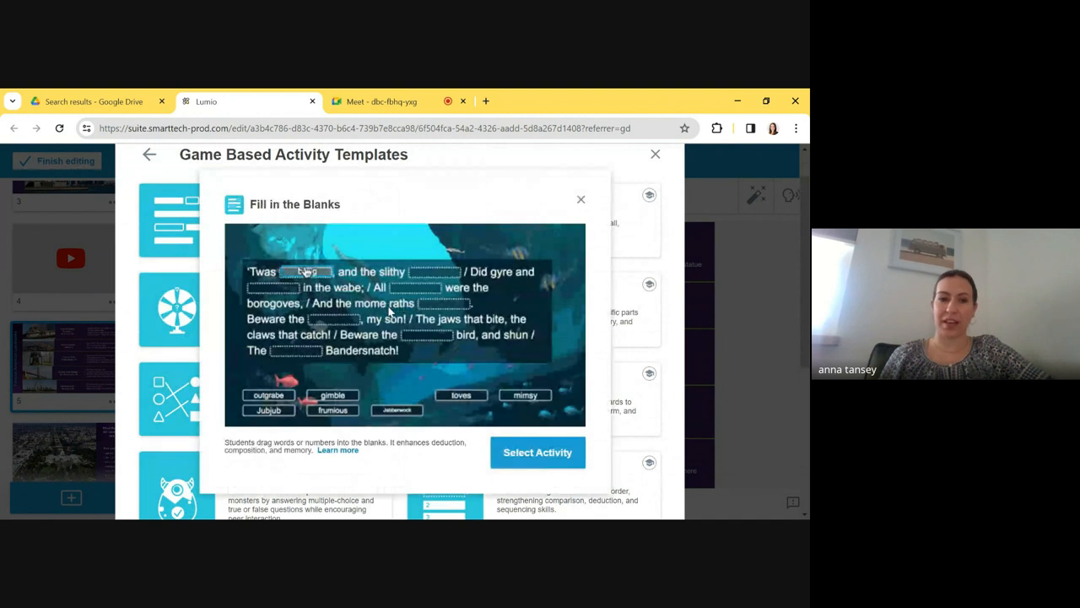
drag(461, 395, 437, 270)
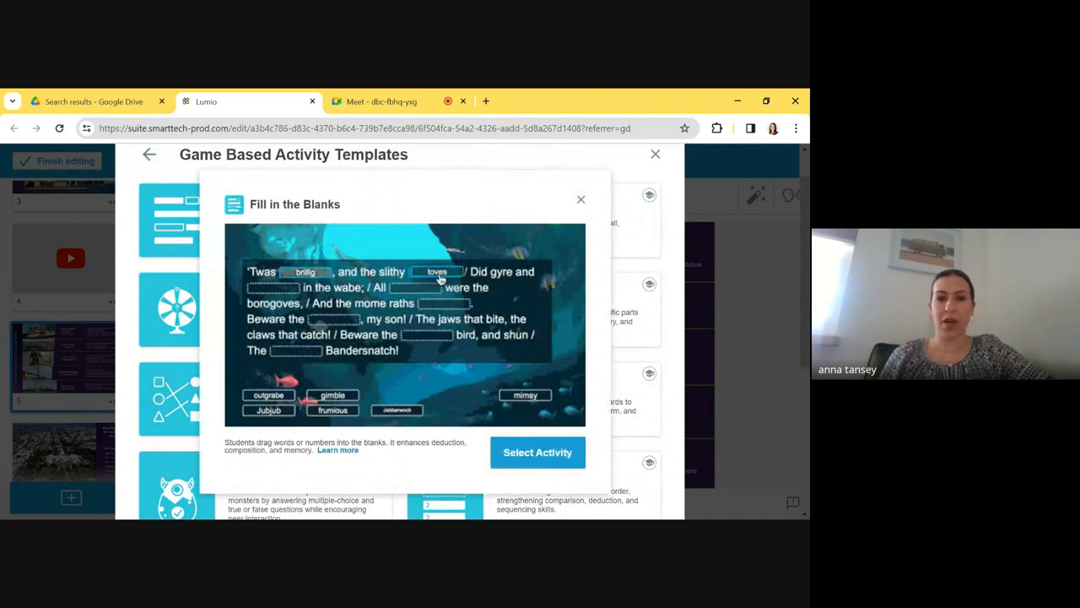
drag(331, 394, 279, 287)
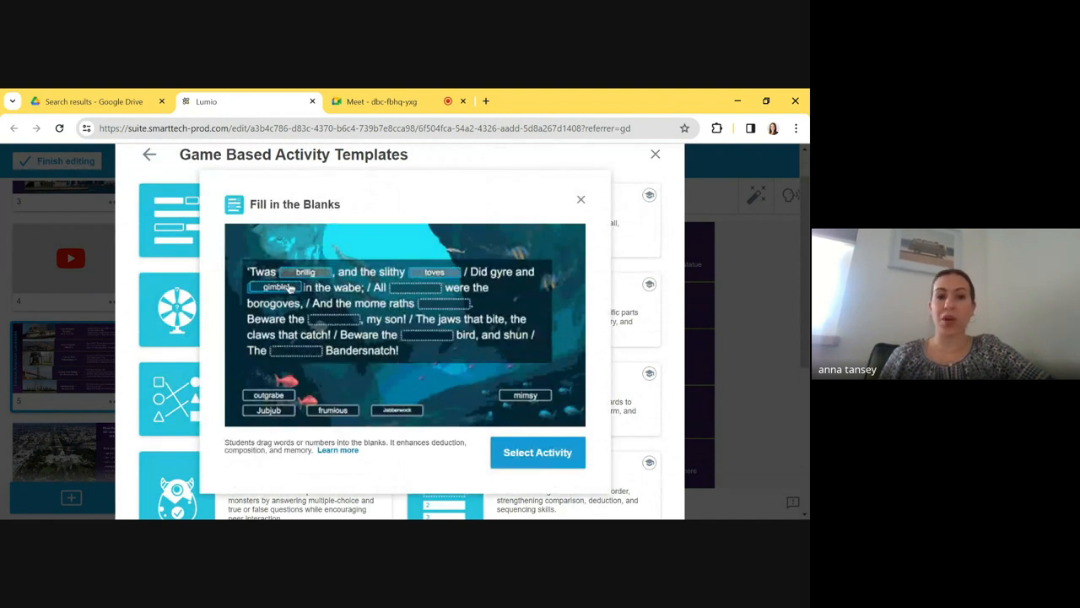
drag(524, 394, 419, 287)
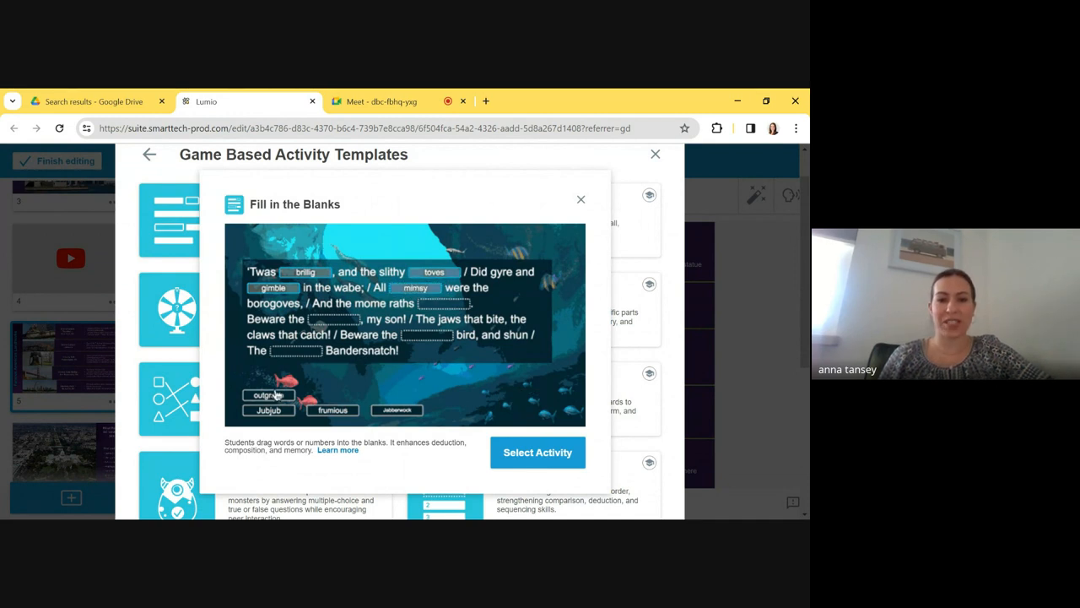
drag(269, 395, 442, 304)
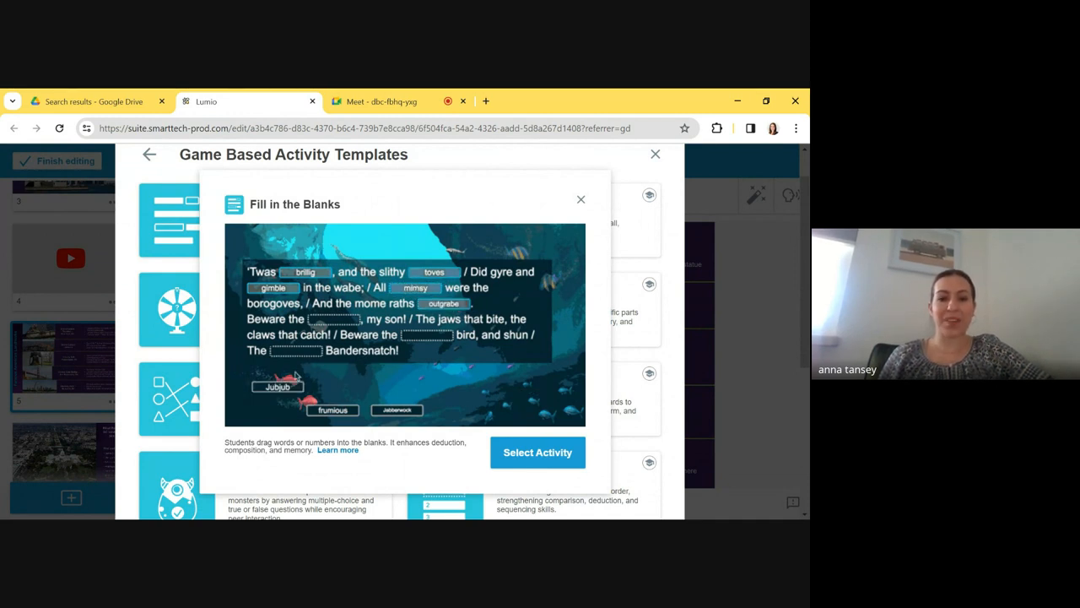
drag(276, 386, 334, 319)
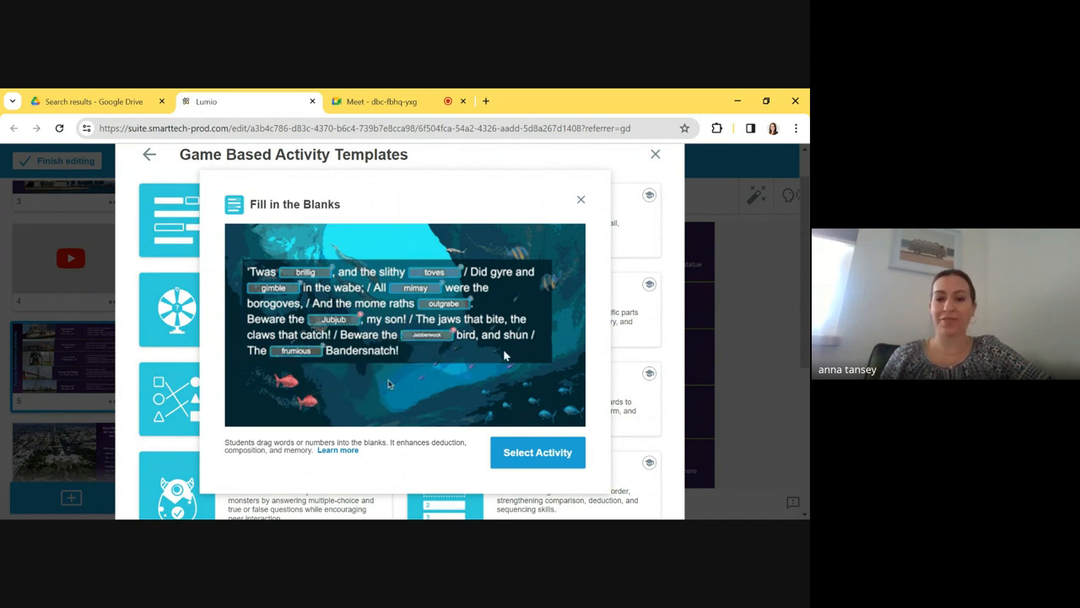
click(580, 199)
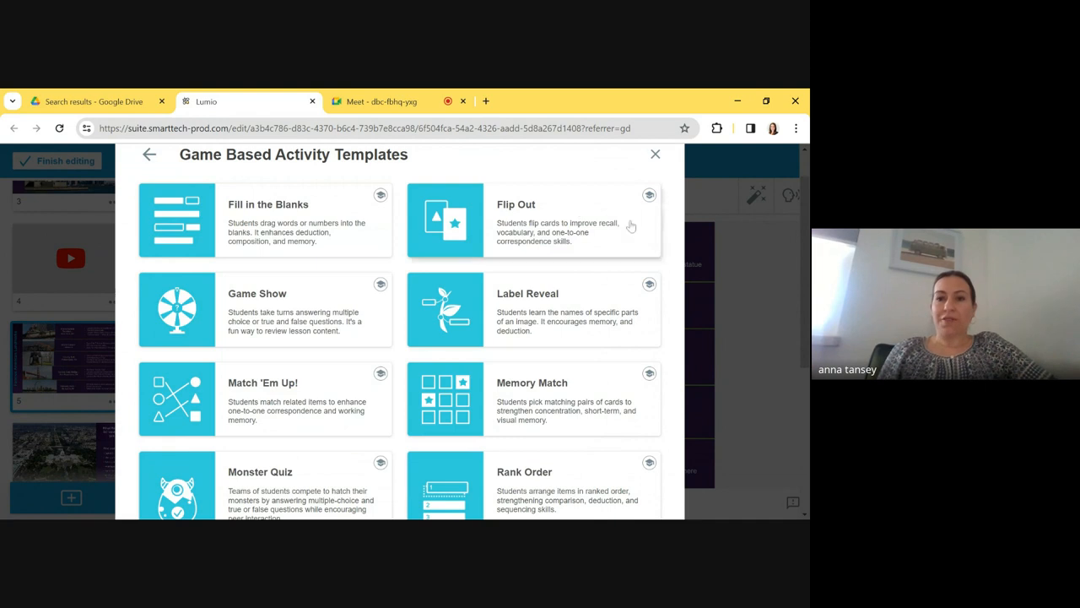
Try the Game Show sample (Ottawa) and the Label Reveal cell sample (Ribosome, Mitochondrion)
click(531, 220)
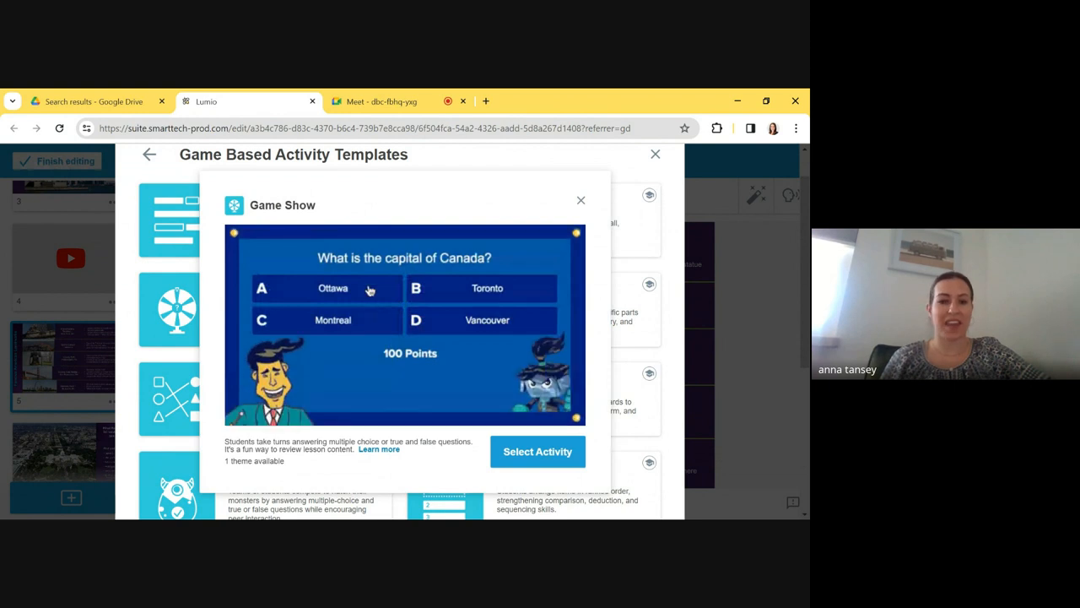
click(332, 286)
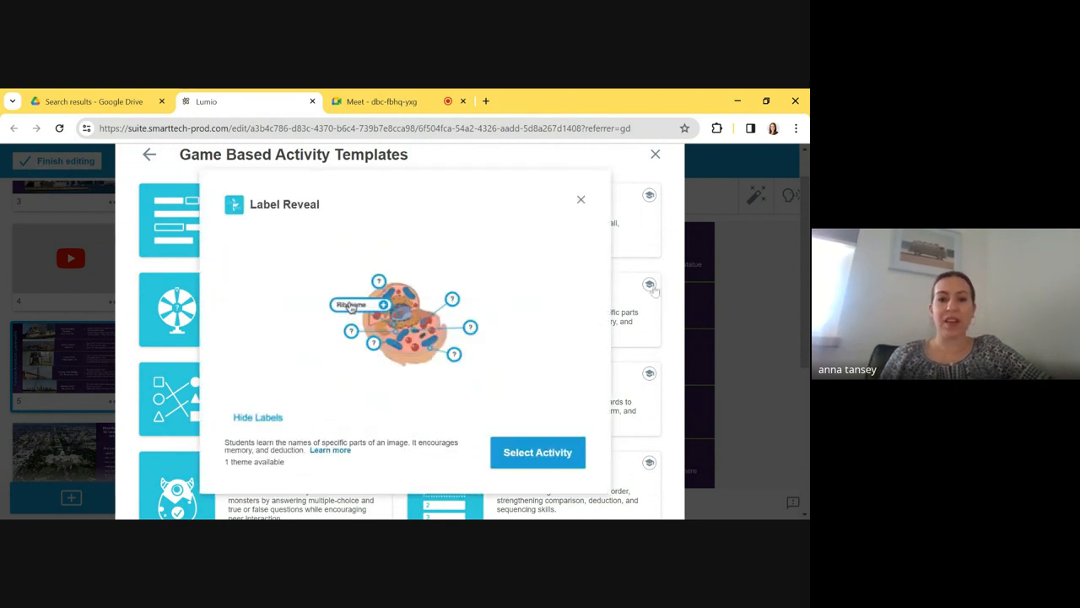
click(378, 305)
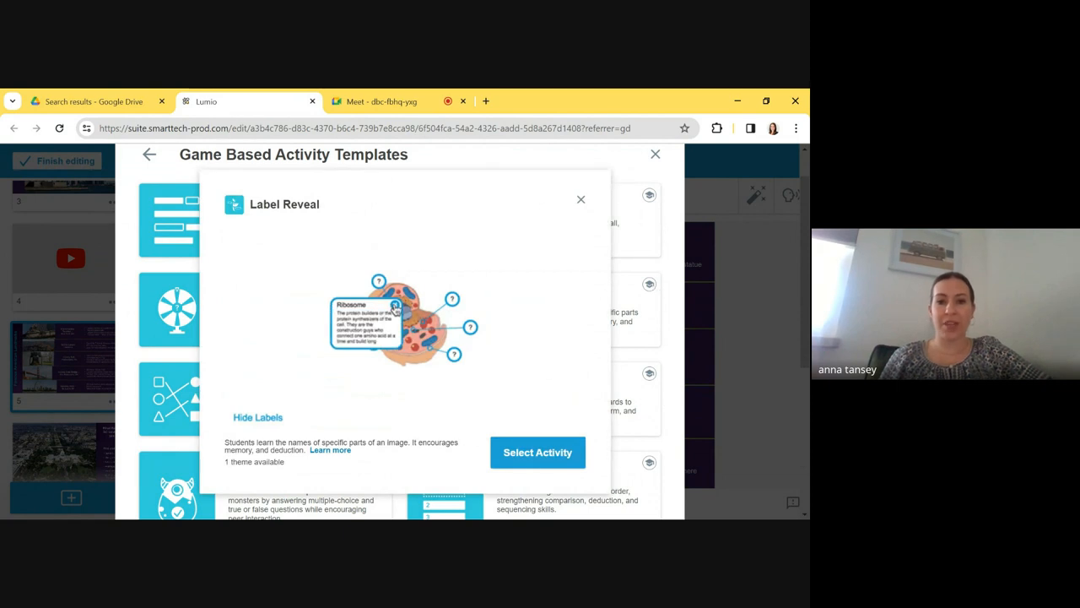
click(414, 344)
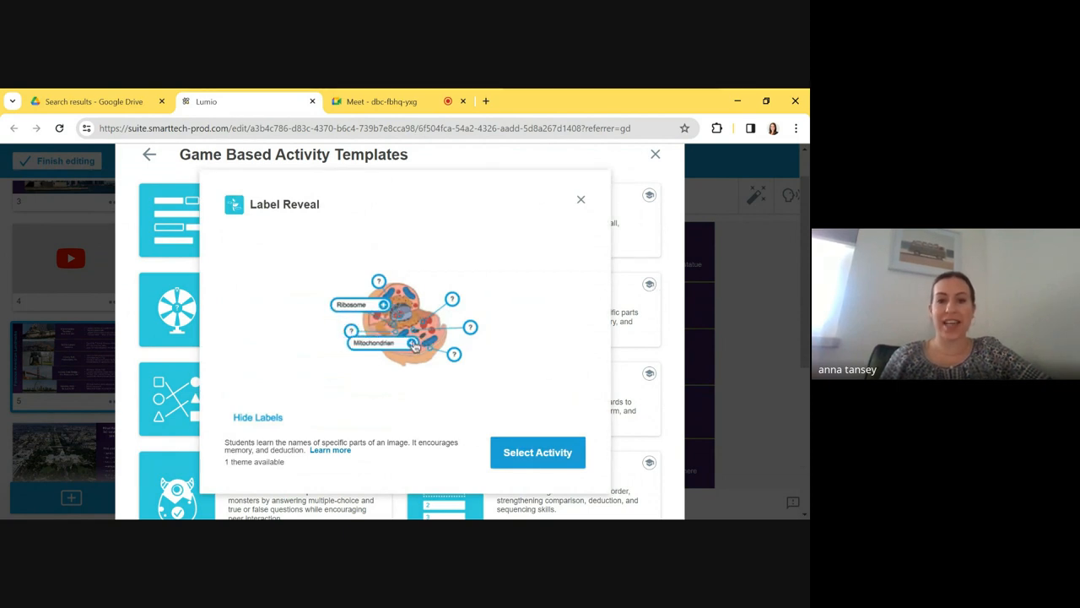
mouse_move(436, 358)
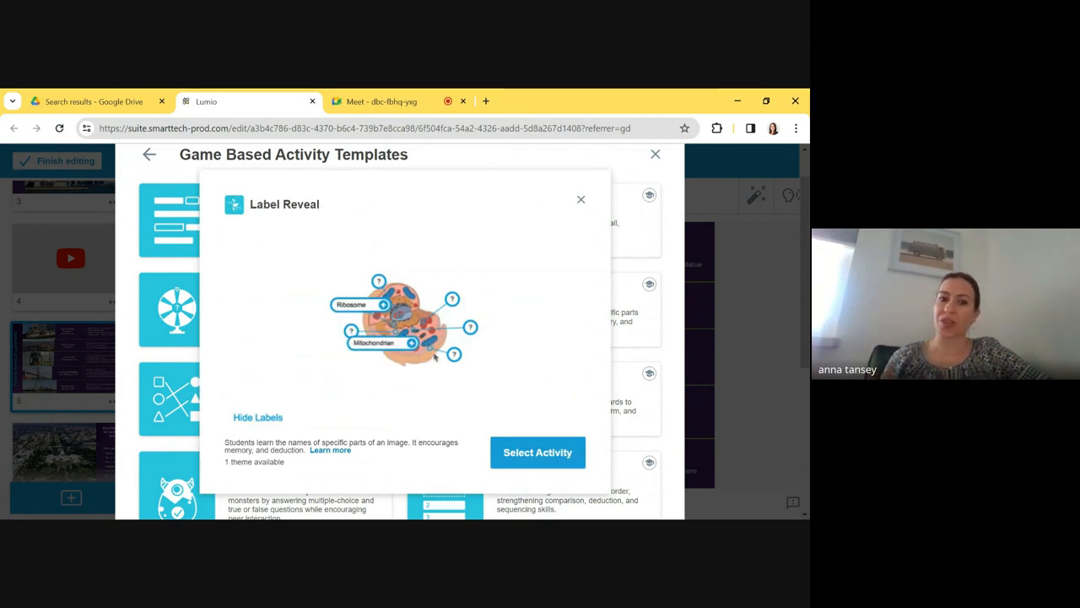
click(452, 355)
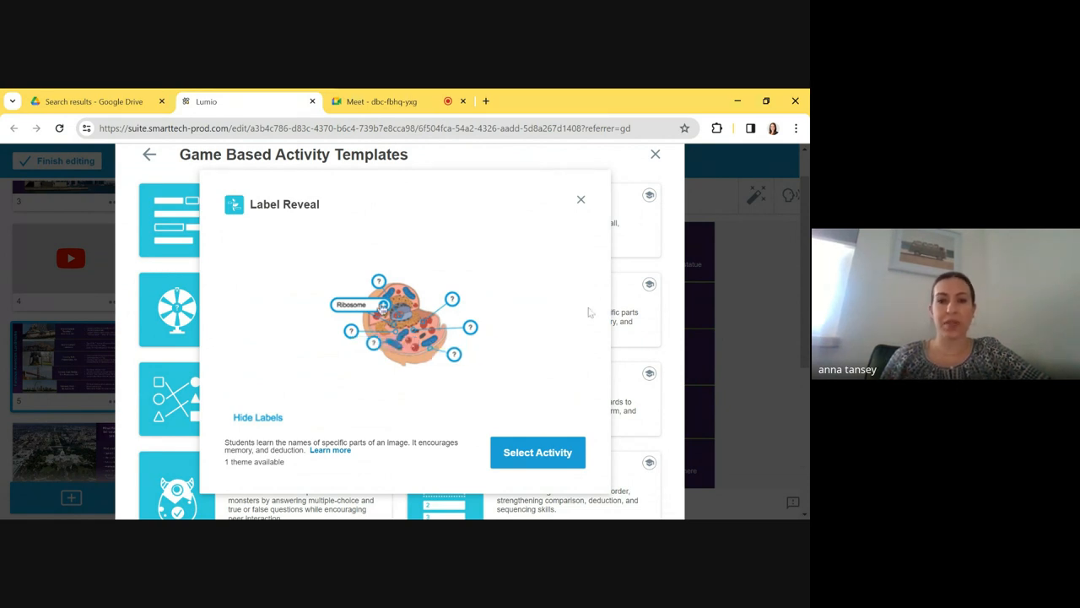
mouse_move(540, 328)
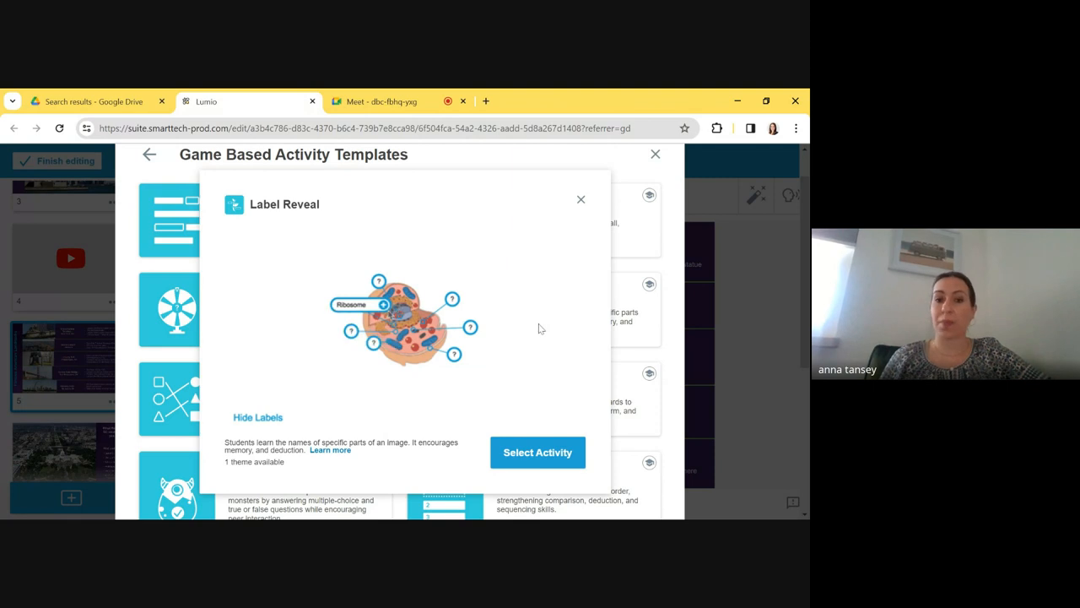
click(413, 346)
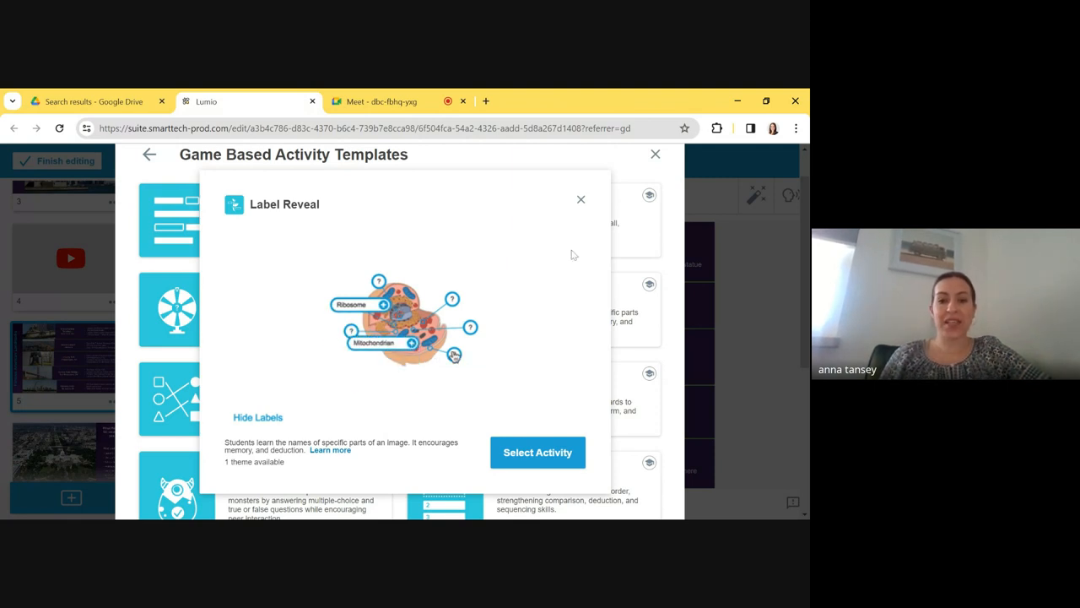
click(454, 354)
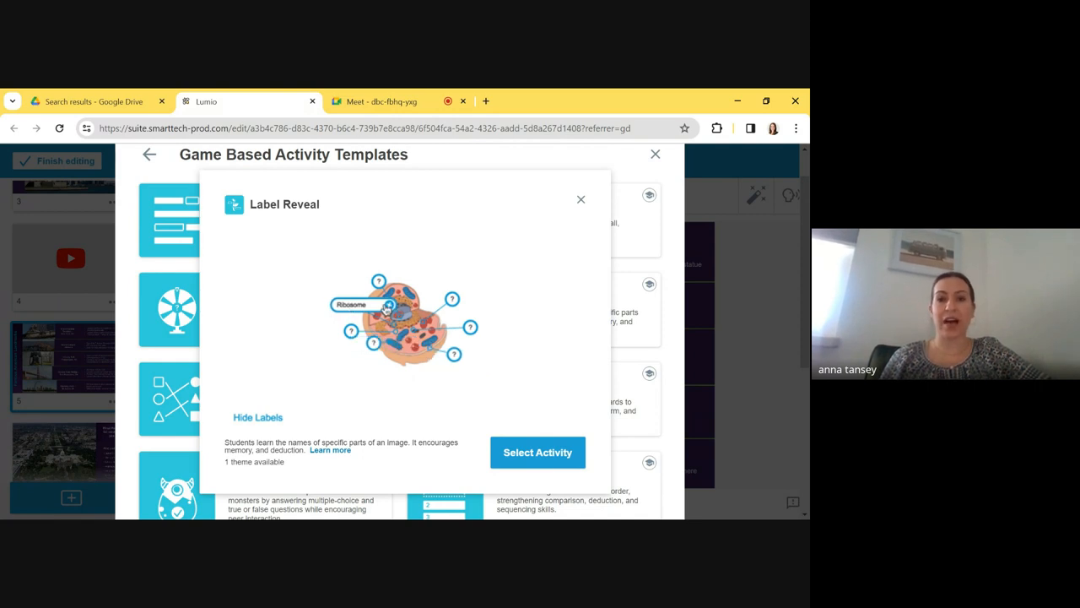
click(580, 199)
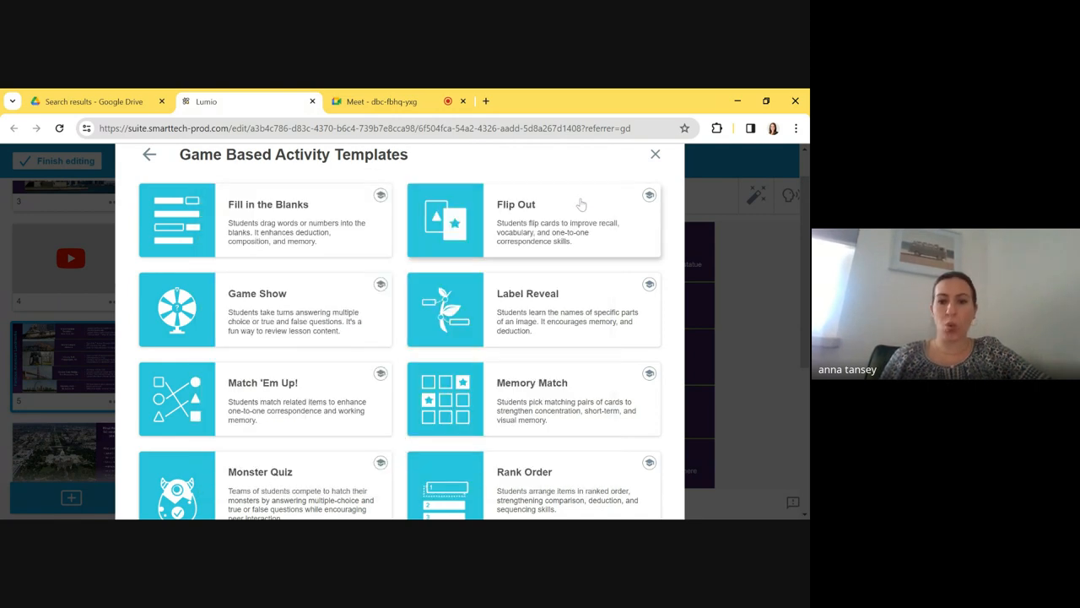
Label the Match 'Em Up rows as Landmark and City/State
scroll(down, 3)
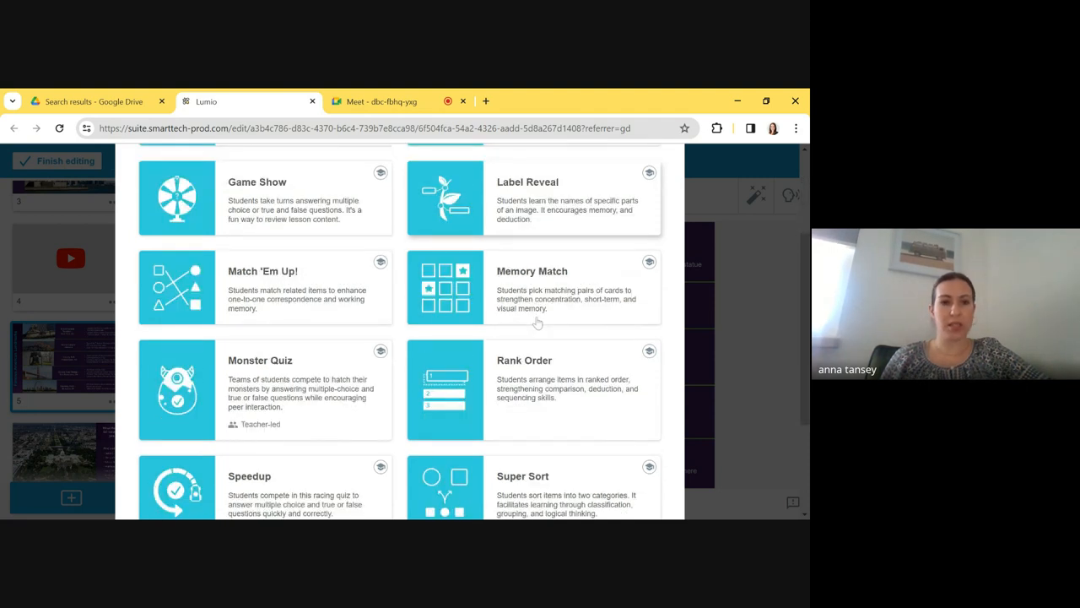
scroll(down, 3)
text(Landmar)
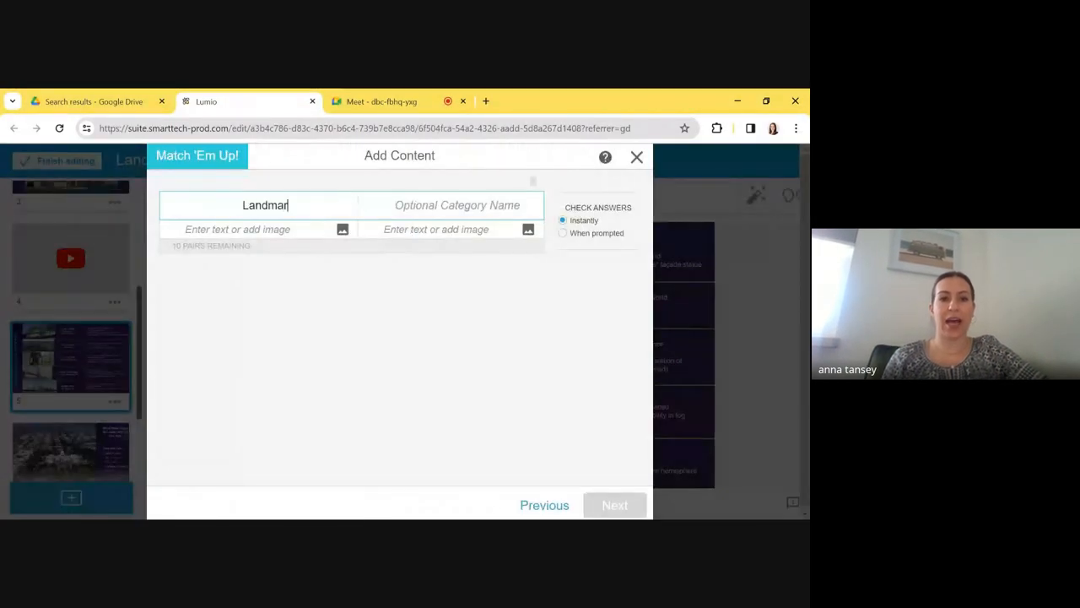
text(k)
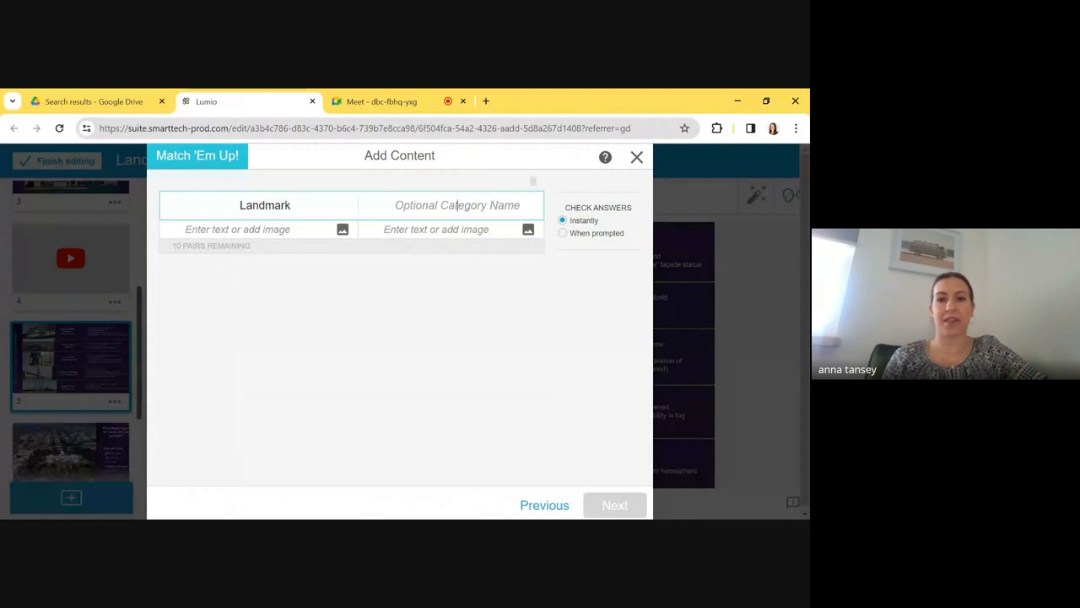
text(City/State)
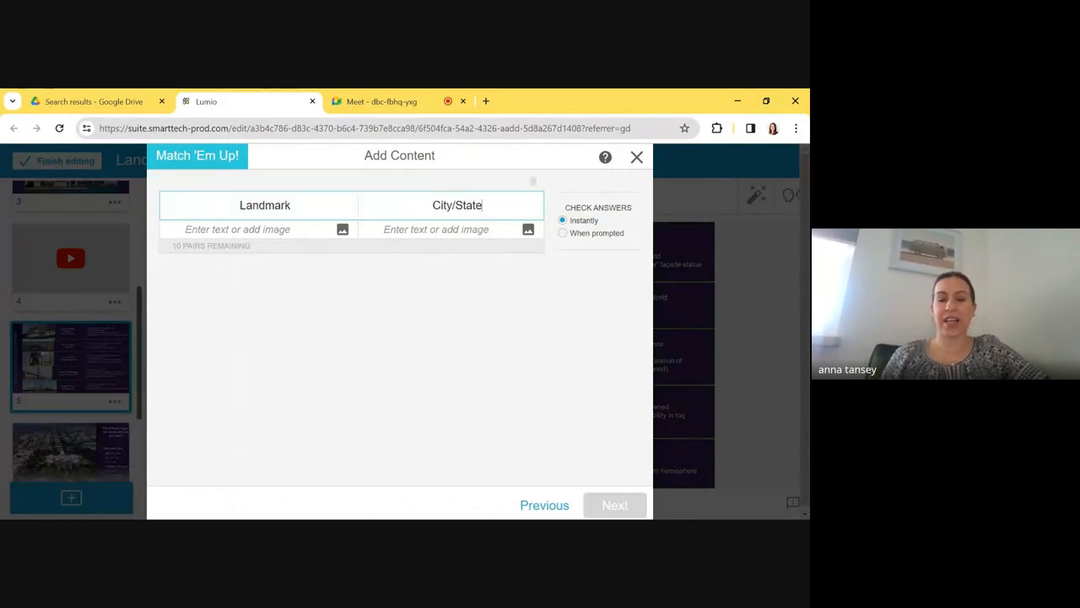
Enter the pairs Liberty Bell–Philadelphia, Statue of Liberty–NYC, Grand Canyon–Arizona, Golden Gate Bridge–San Francisco
click(244, 229)
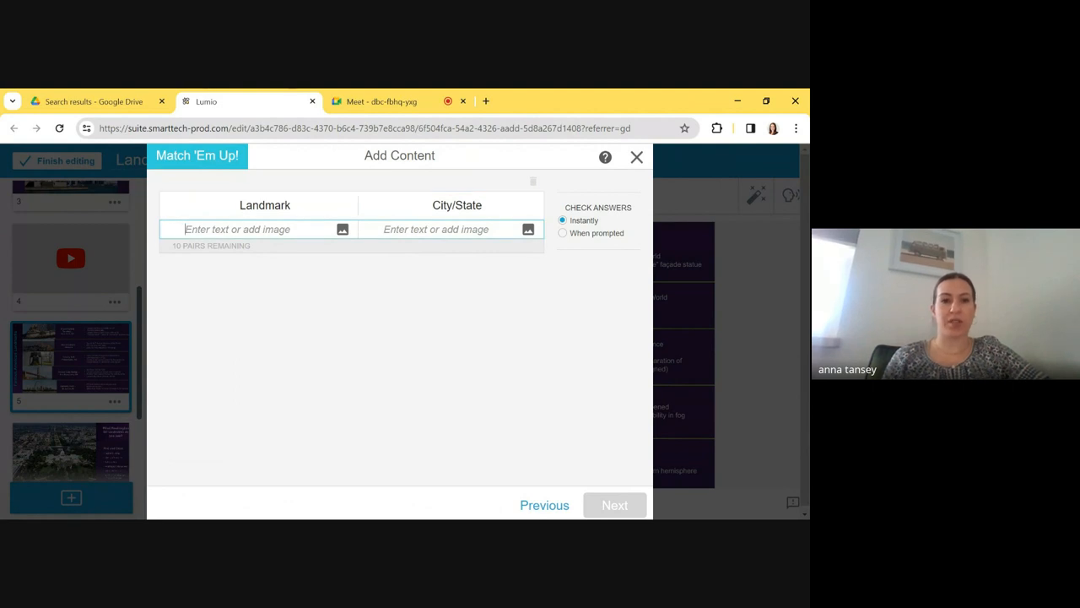
text(Liberty Bell)
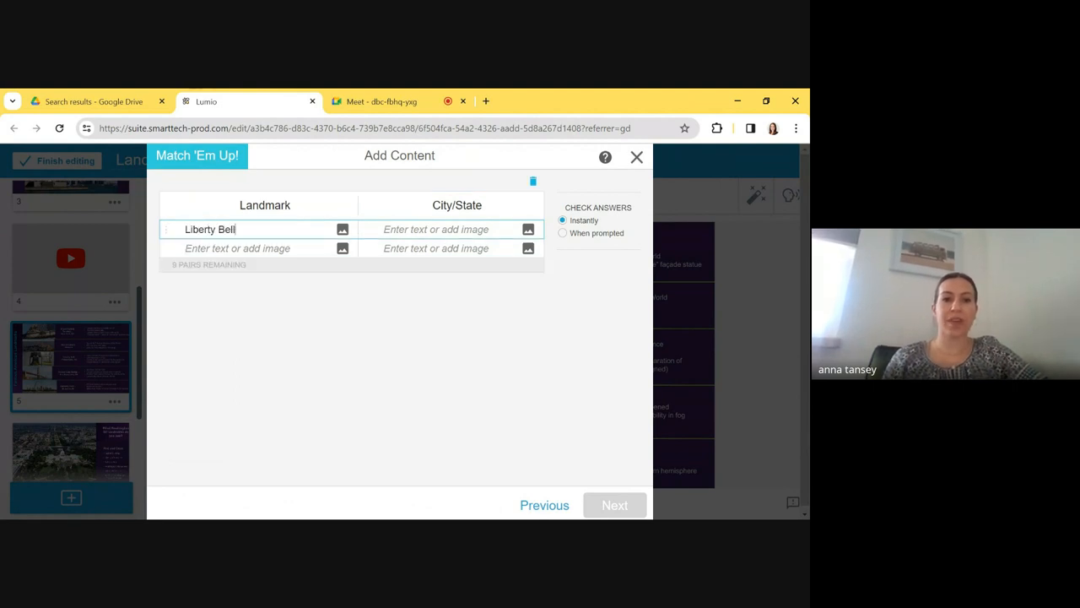
text(Philade)
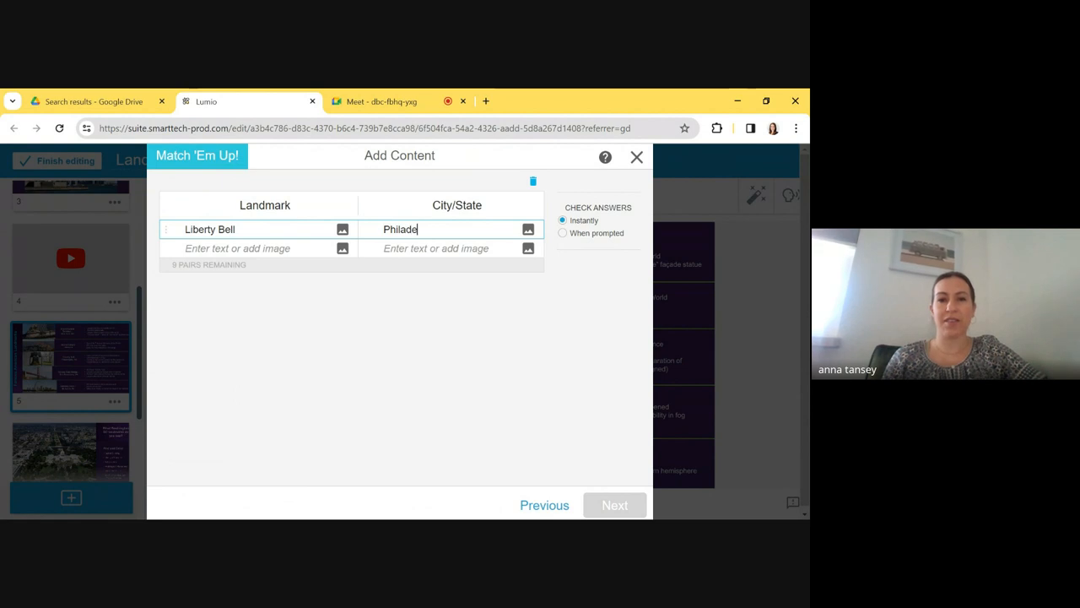
text(lphia)
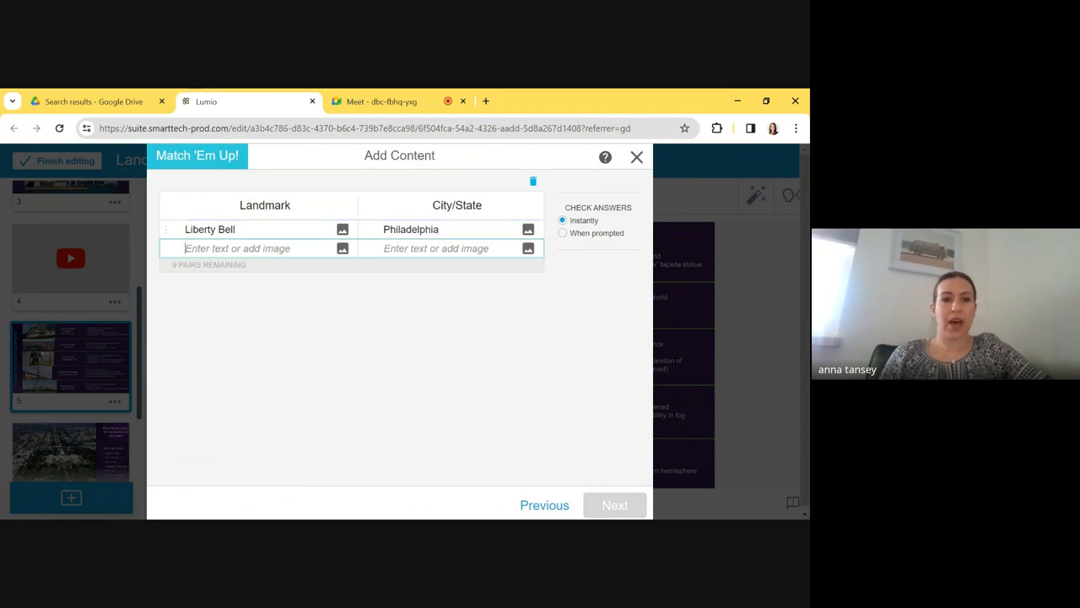
text(Statue of Lib)
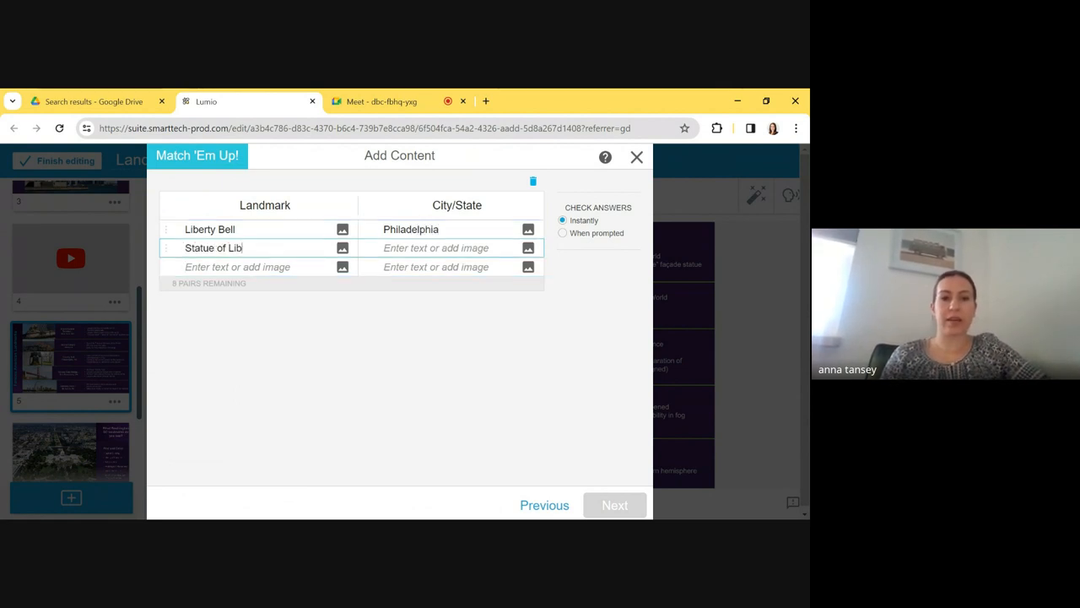
text(NYC)
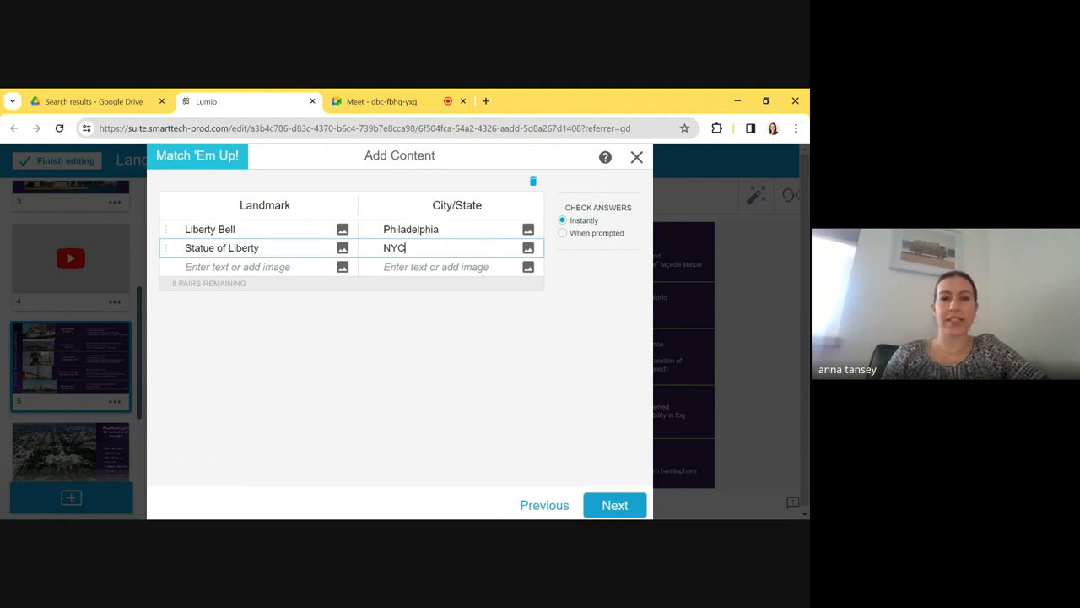
text(Grand Canyon)
click(449, 267)
text(Ar)
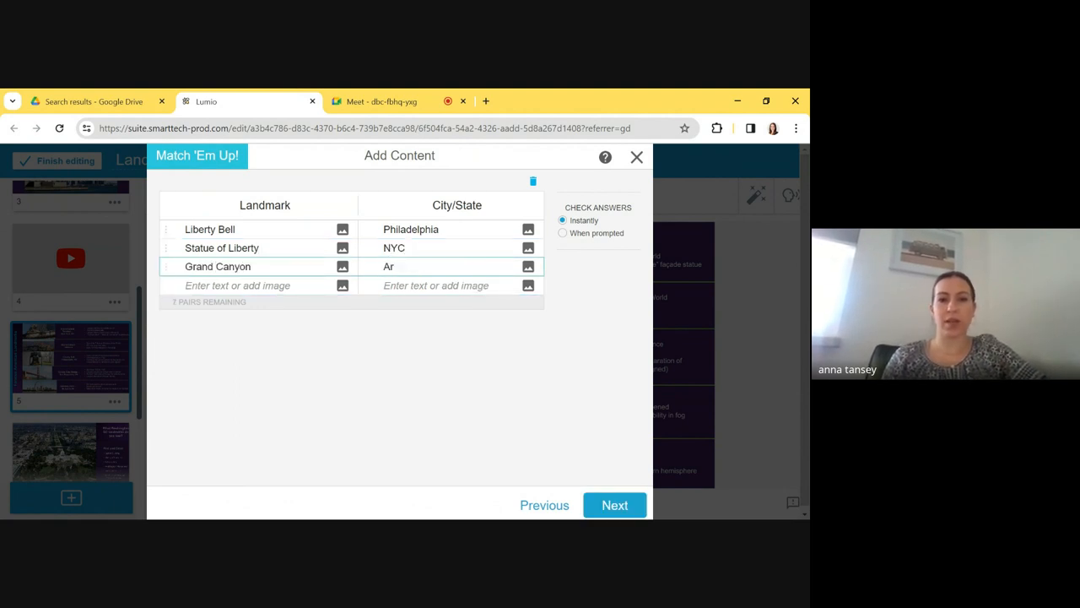
text(izona)
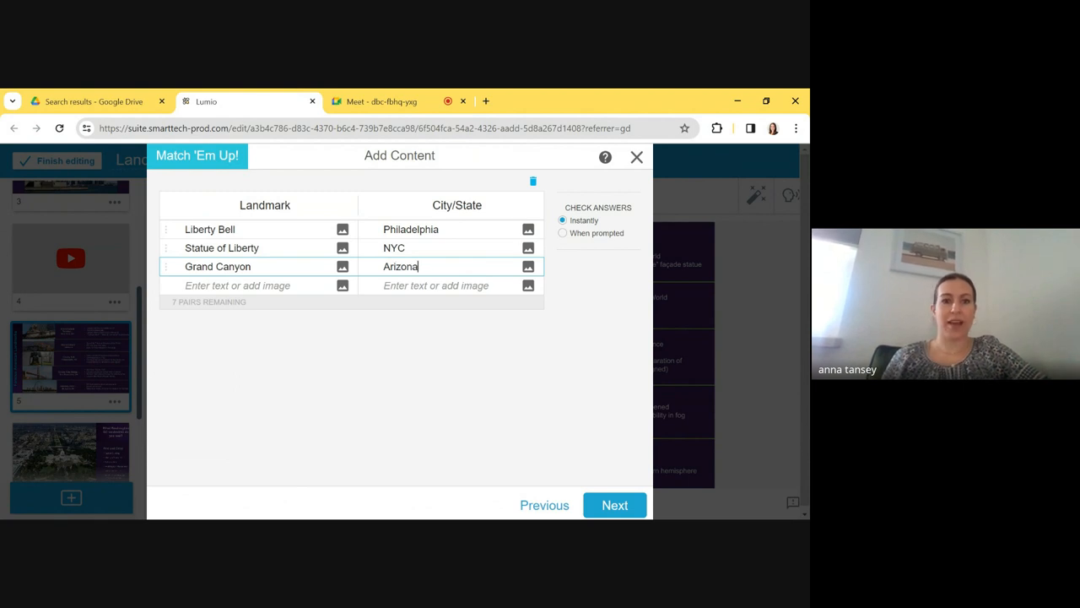
text(Gold)
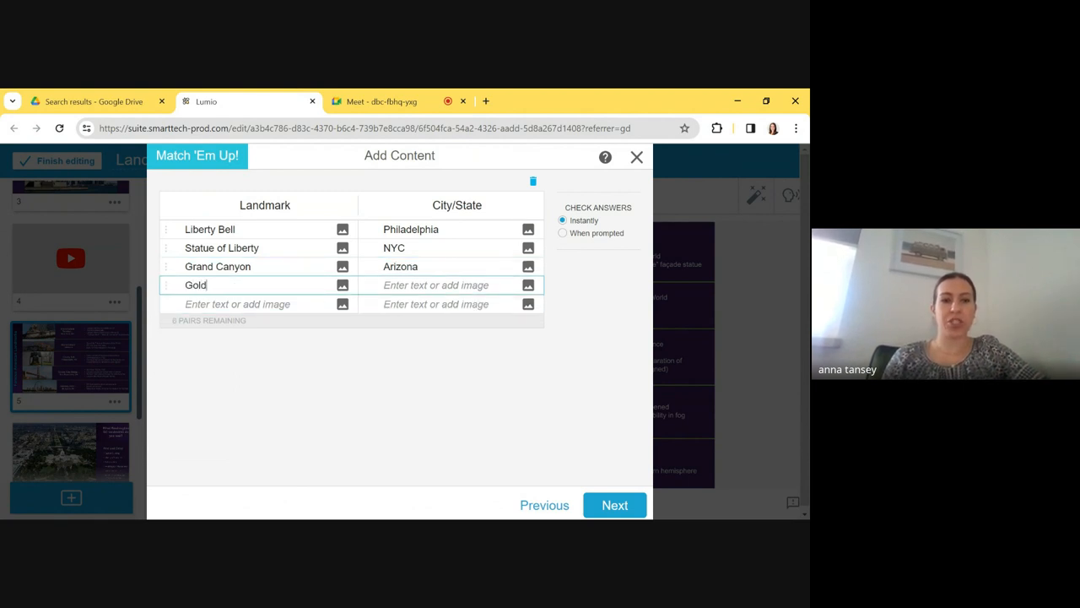
text(en Gate Bride)
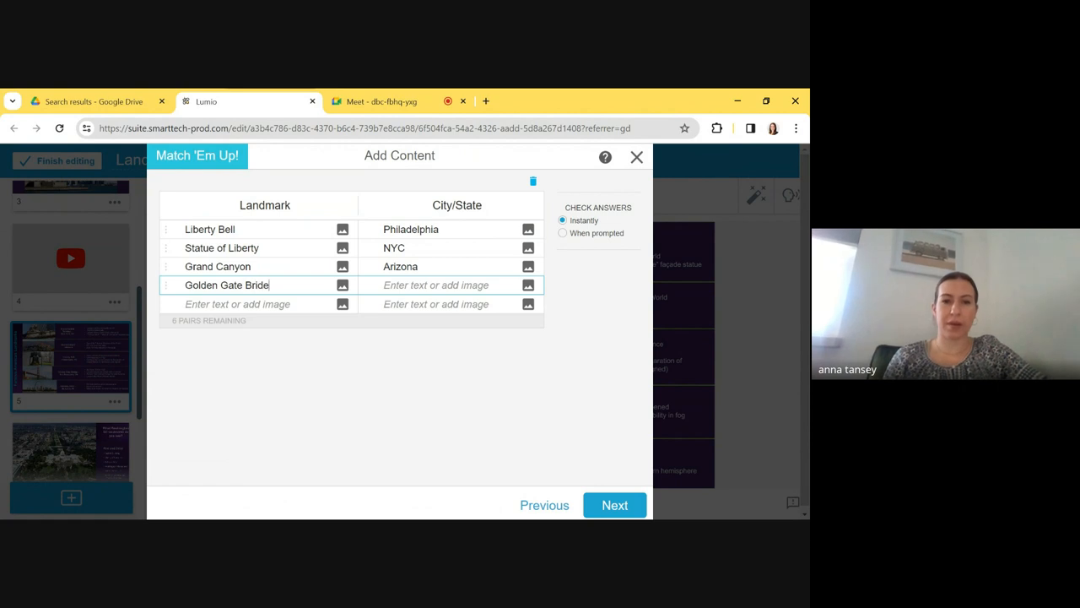
text(San Fr)
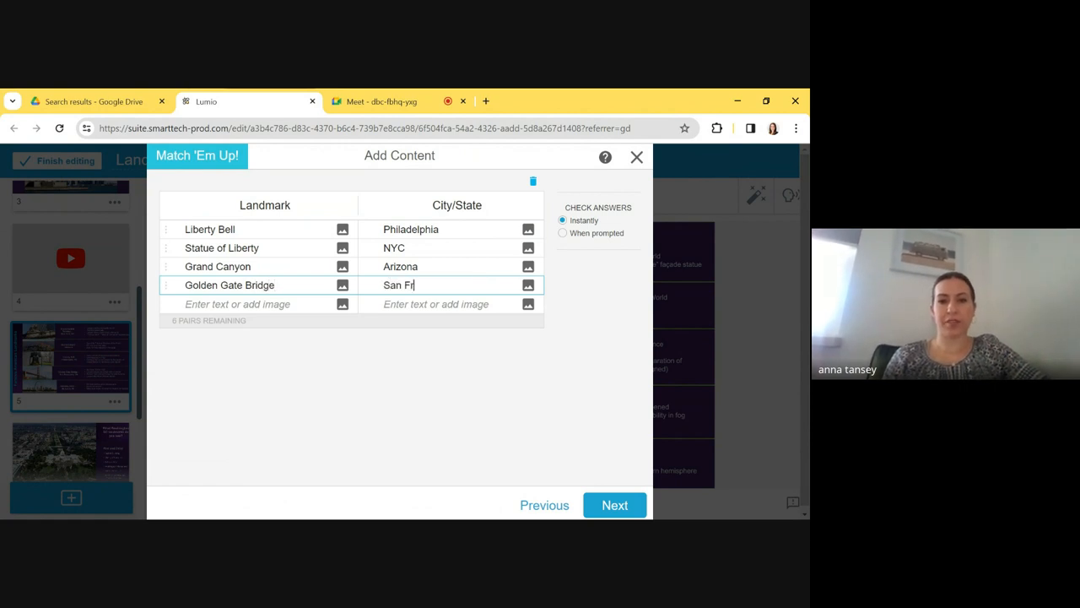
text(ansisco)
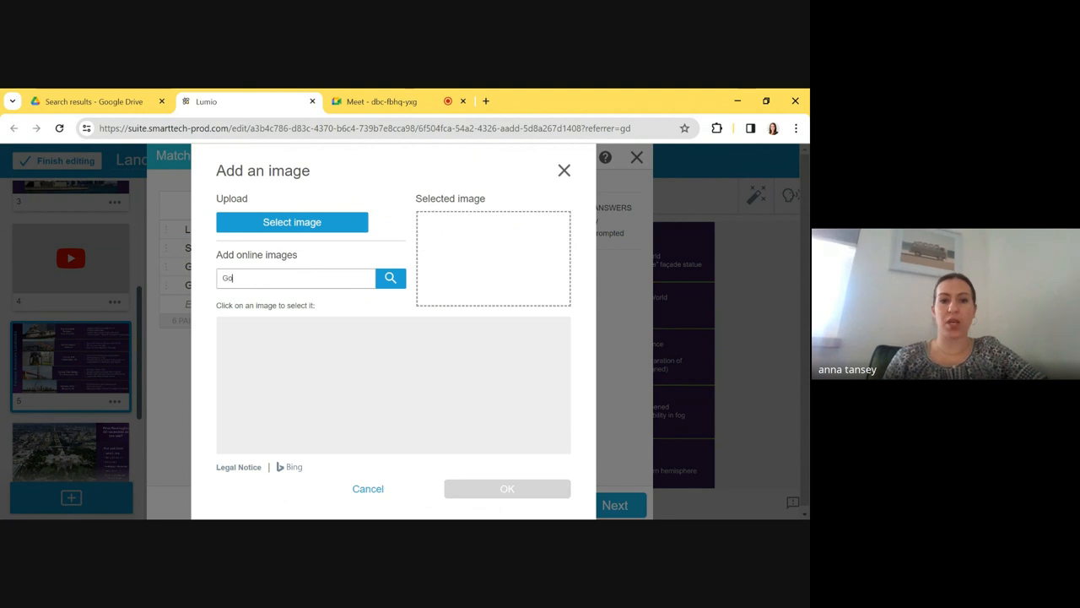
Replace the Golden Gate Bridge text with a Bing-searched photo of the bridge
text(Golden gate brid)
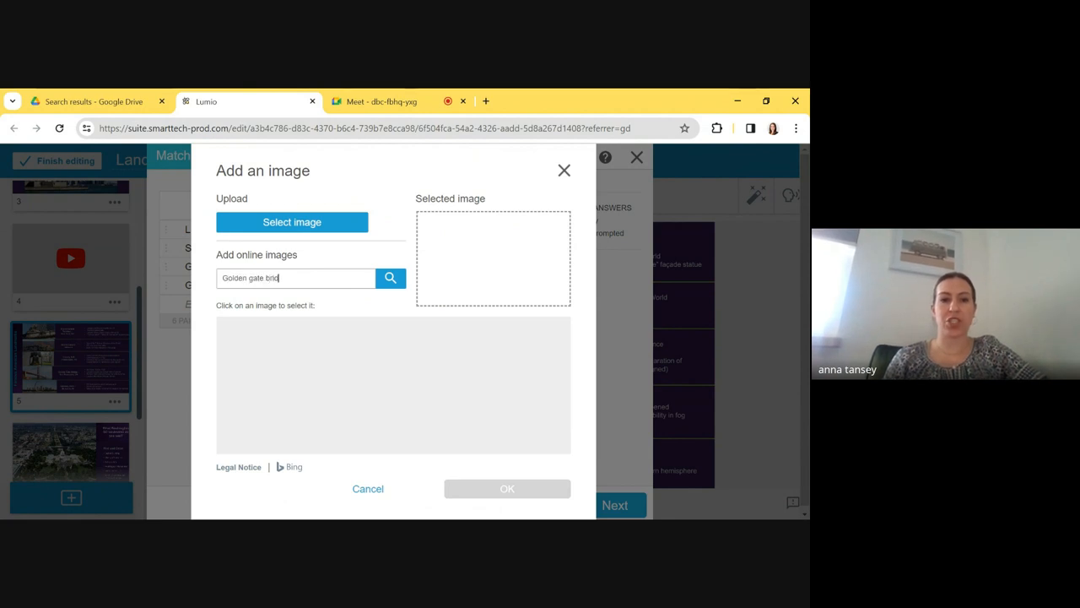
click(389, 277)
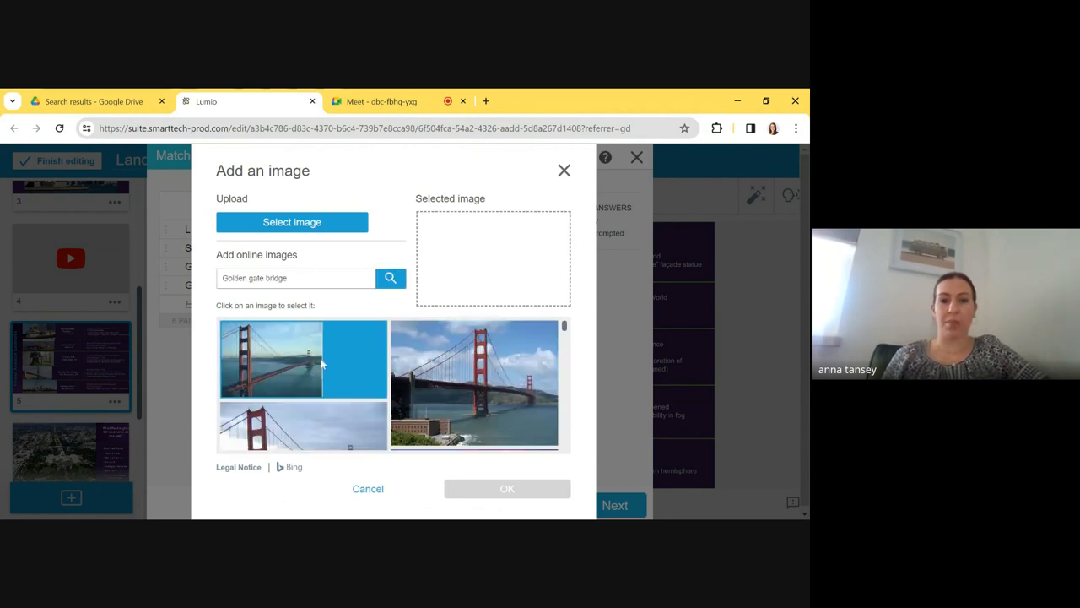
click(472, 385)
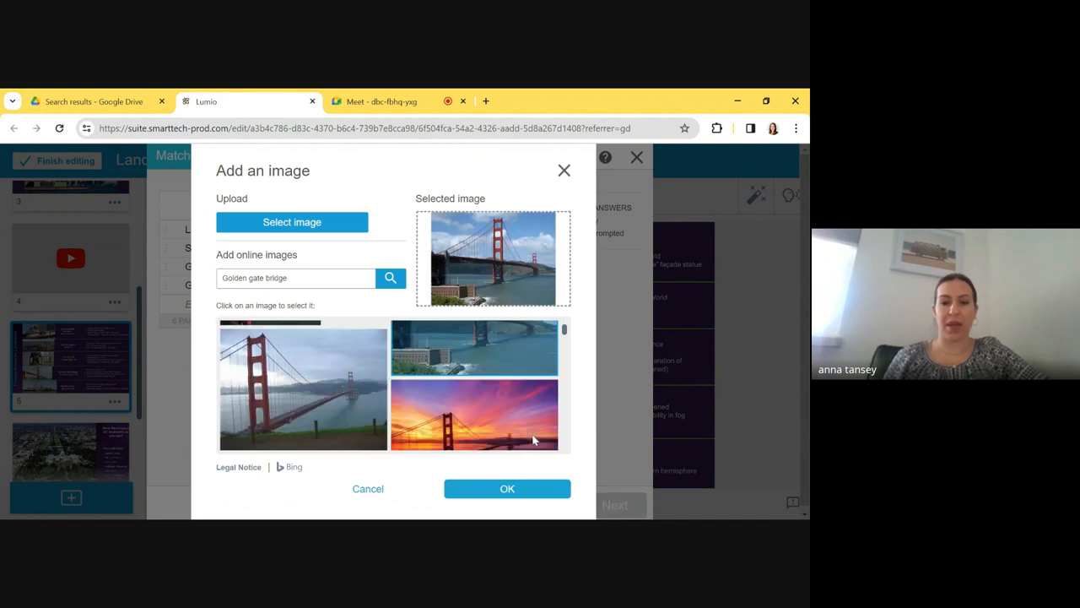
click(506, 488)
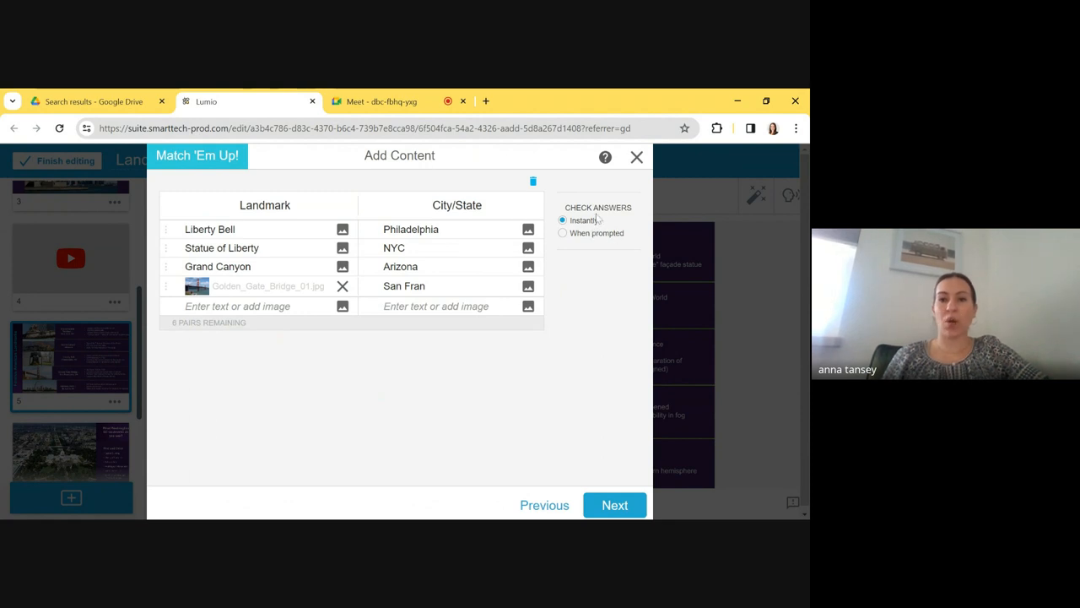
mouse_move(596, 233)
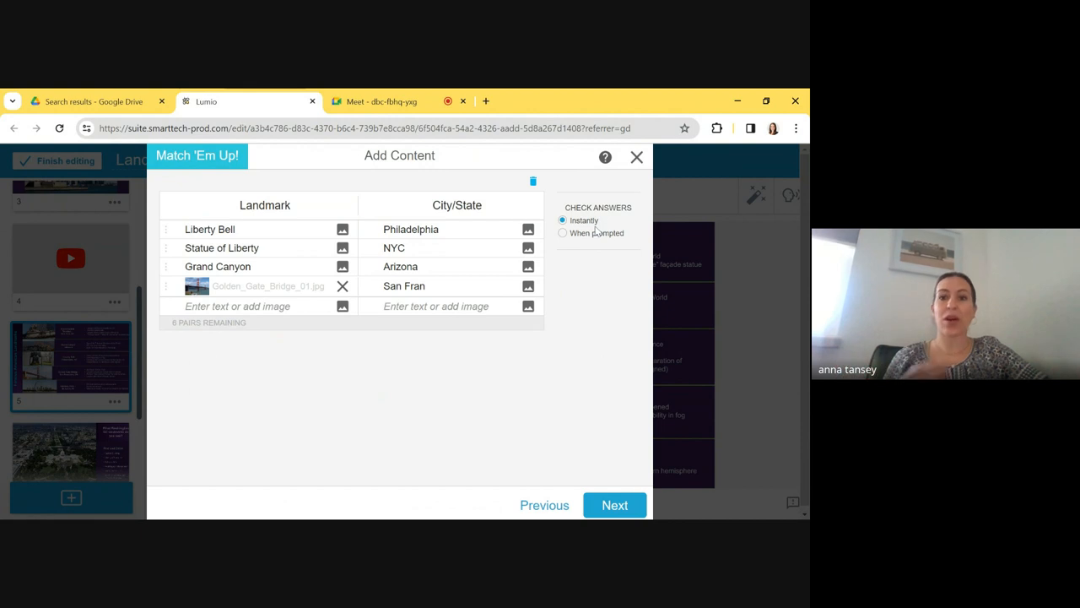
mouse_move(597, 230)
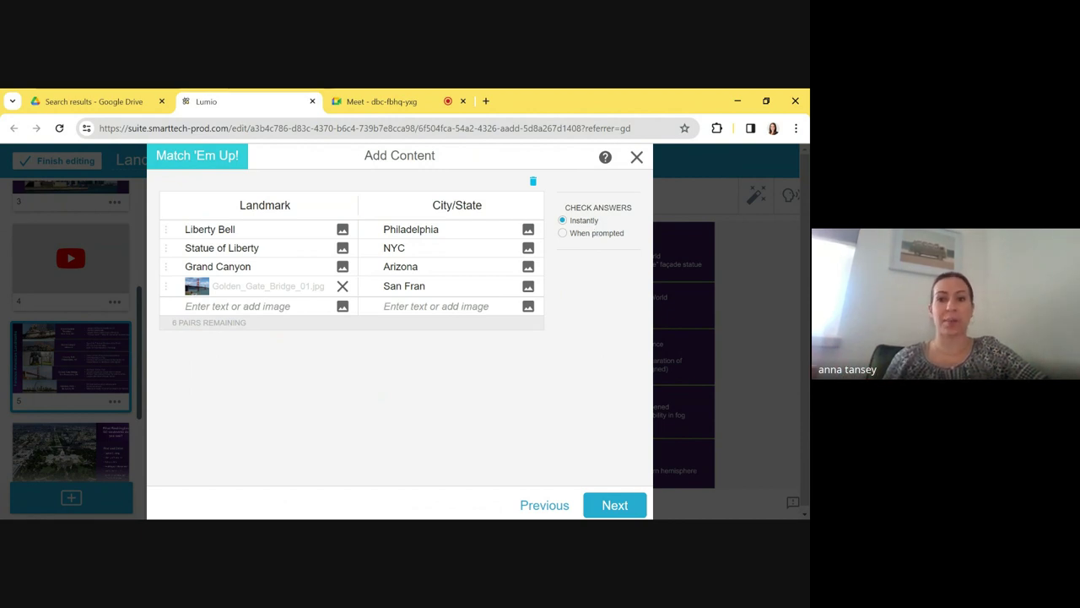
mouse_move(577, 341)
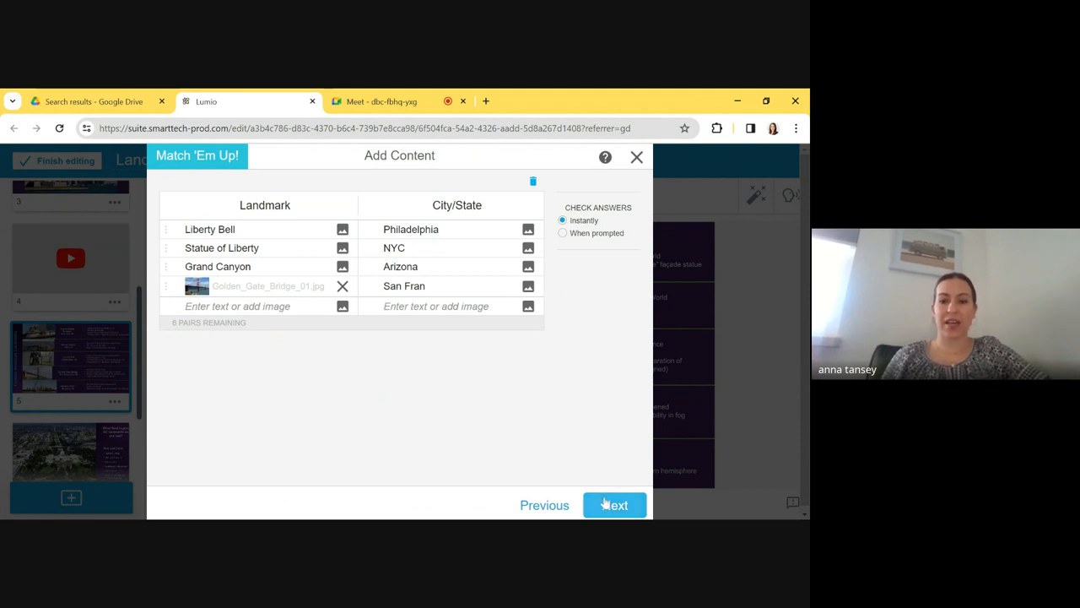
Give the Match 'Em Up activity the Orange theme and finish adding it
click(614, 505)
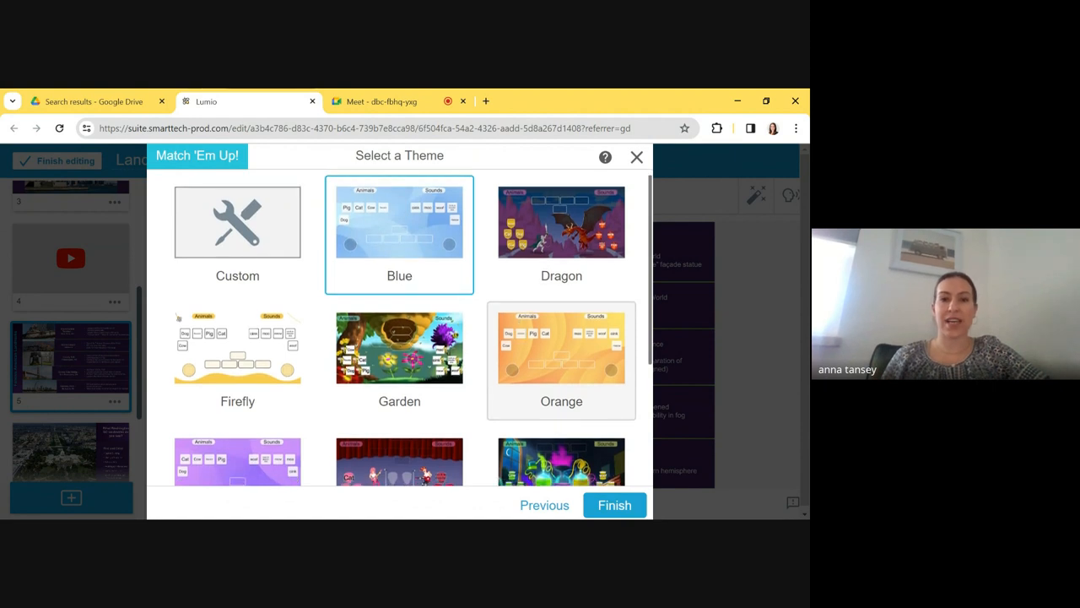
scroll(down, 3)
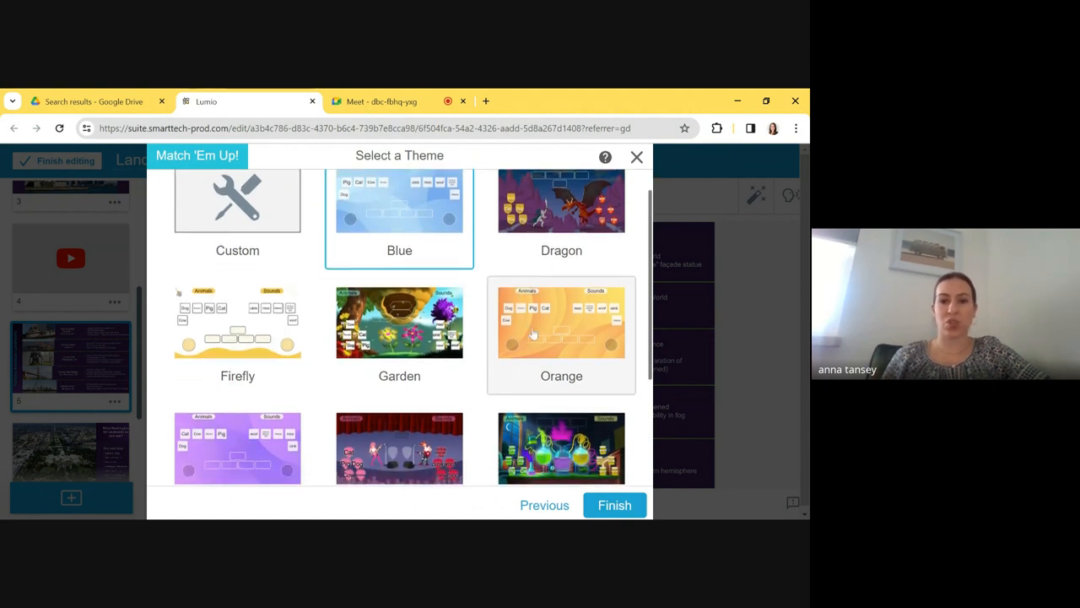
click(561, 334)
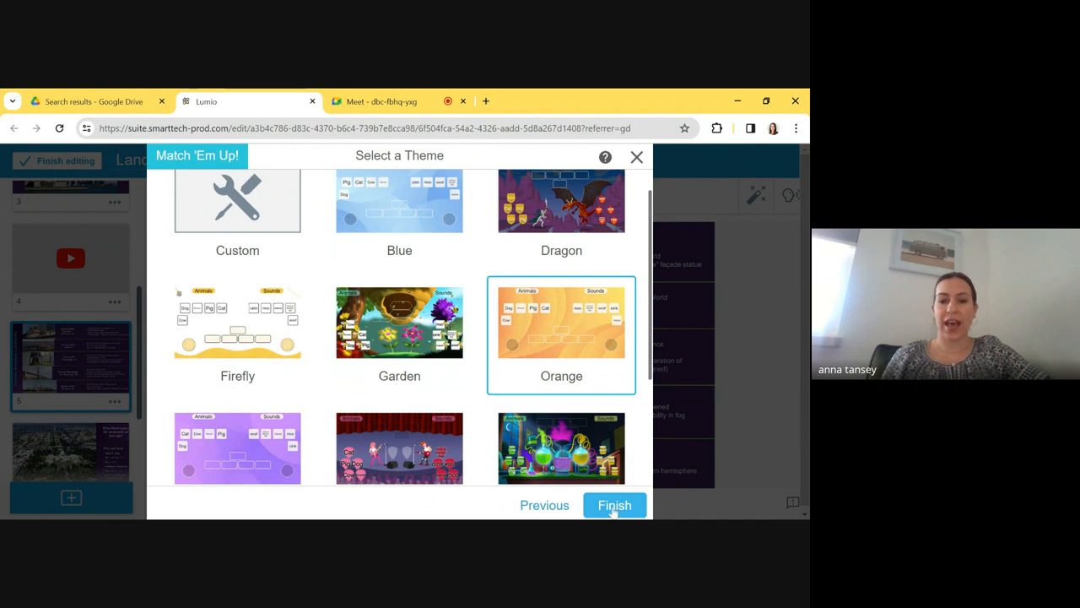
click(614, 505)
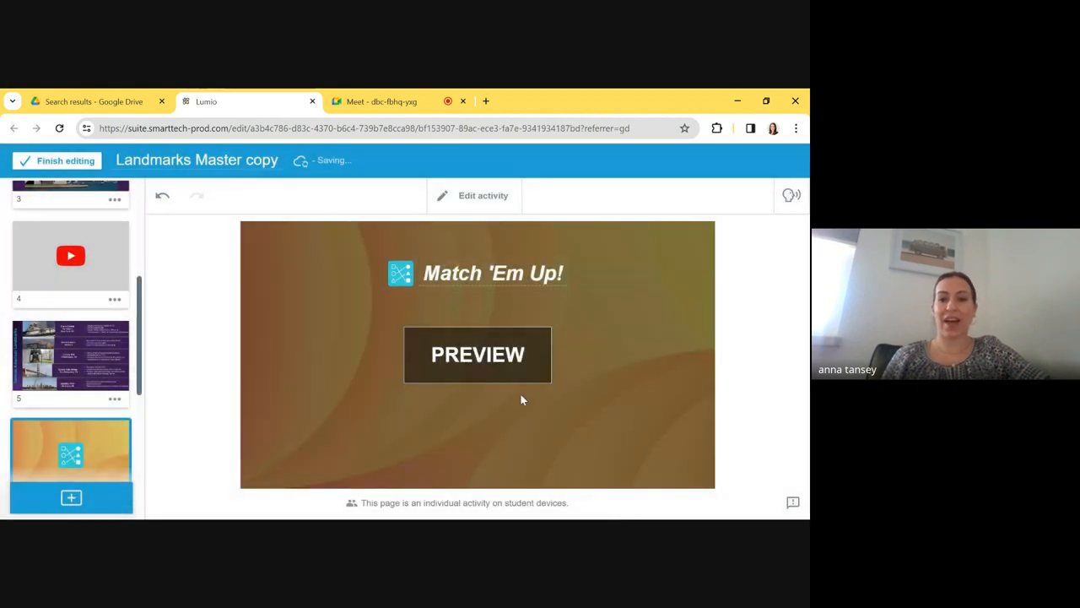
mouse_move(478, 354)
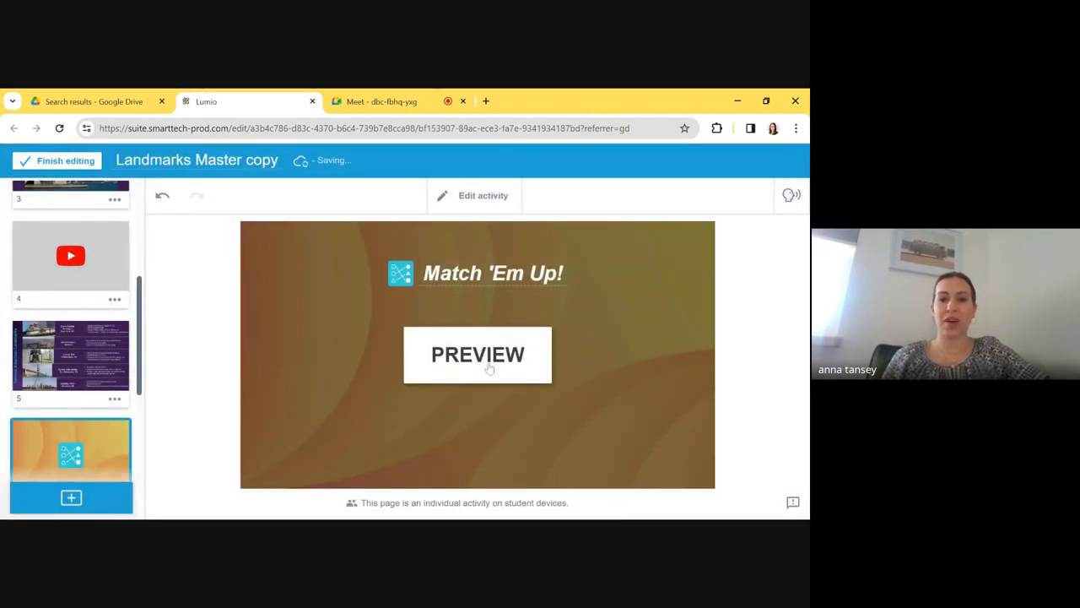
Preview the matching activity as students see it, then move to the Washington DC page
click(477, 354)
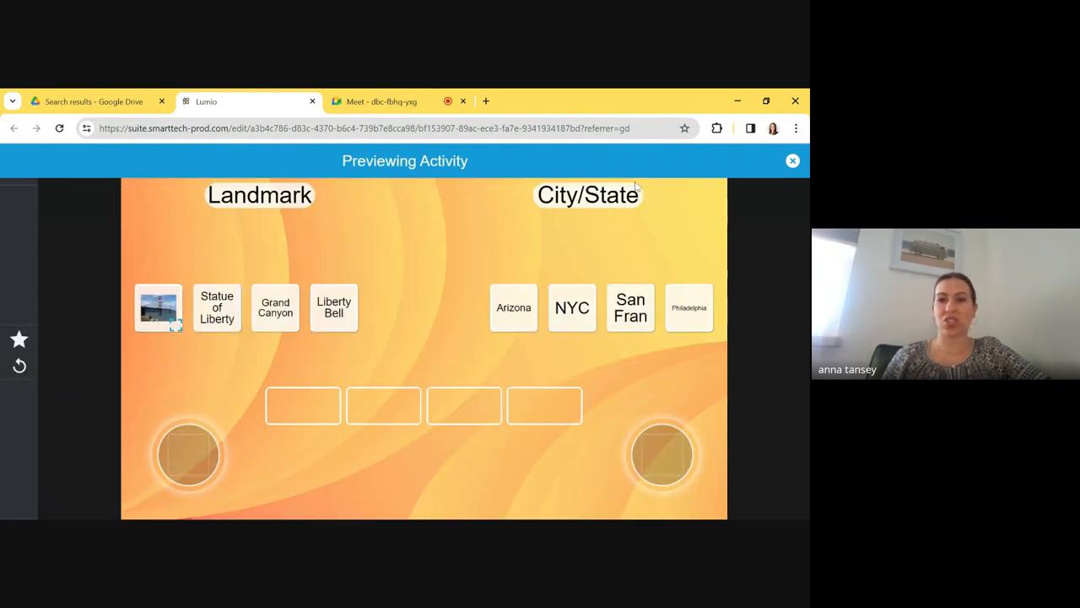
click(792, 161)
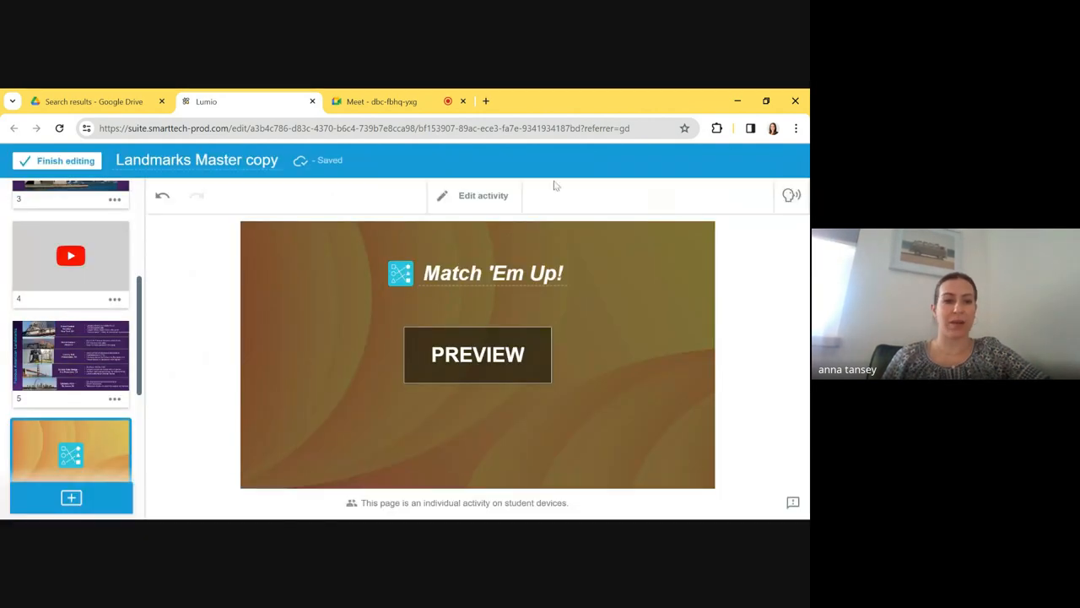
click(71, 375)
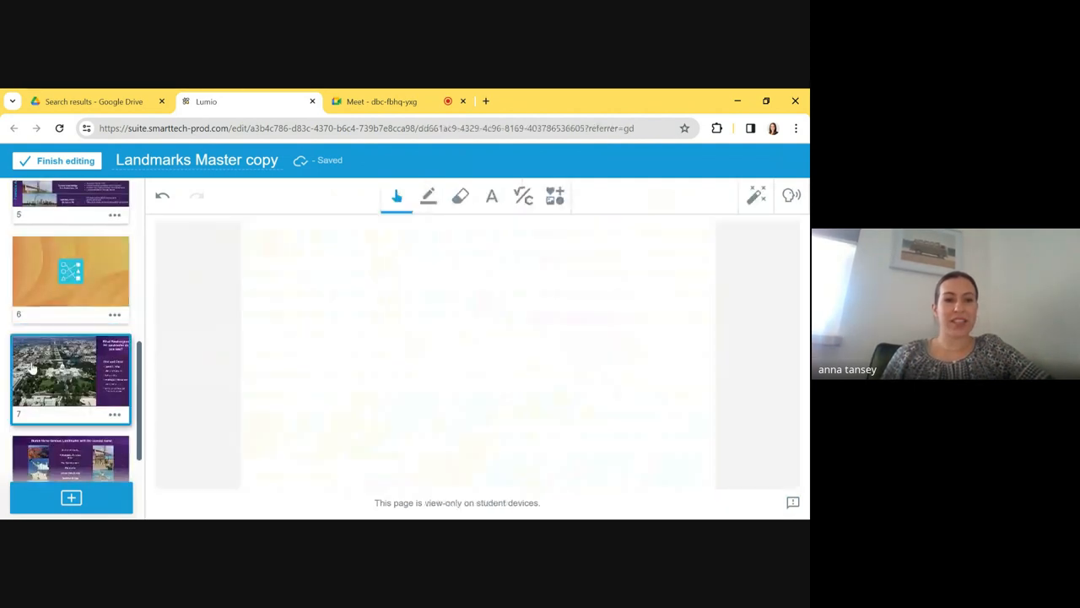
Erase the red circle drawn on the Washington DC landmarks page
click(71, 378)
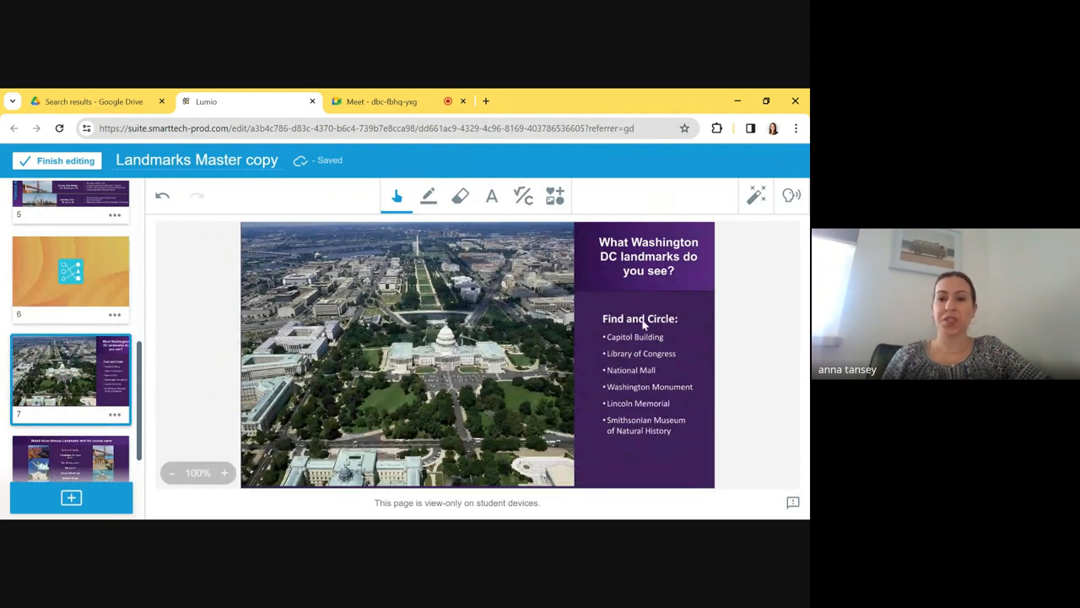
click(429, 196)
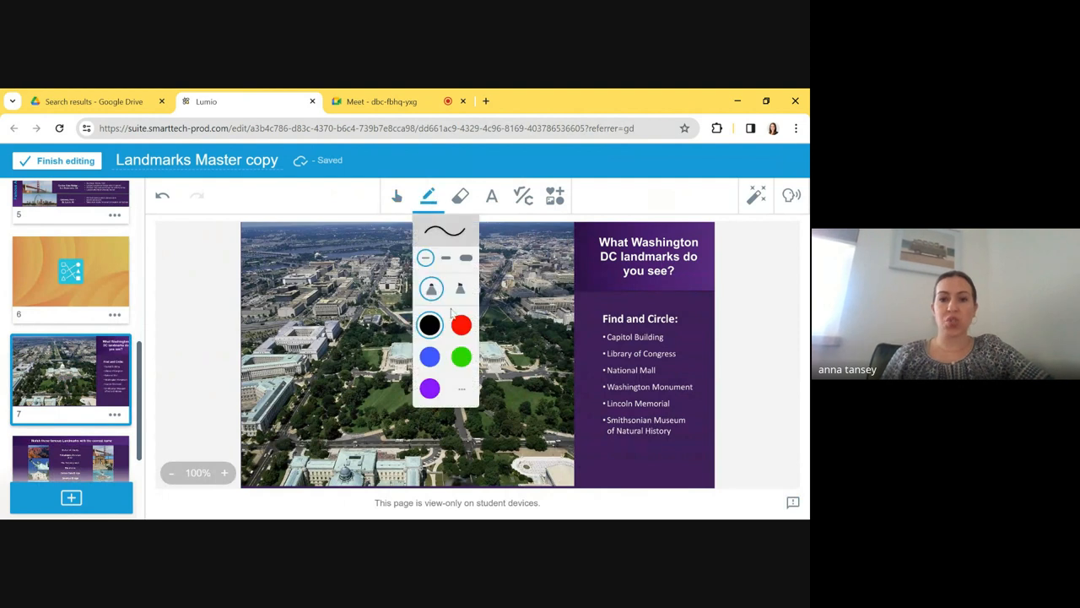
click(461, 324)
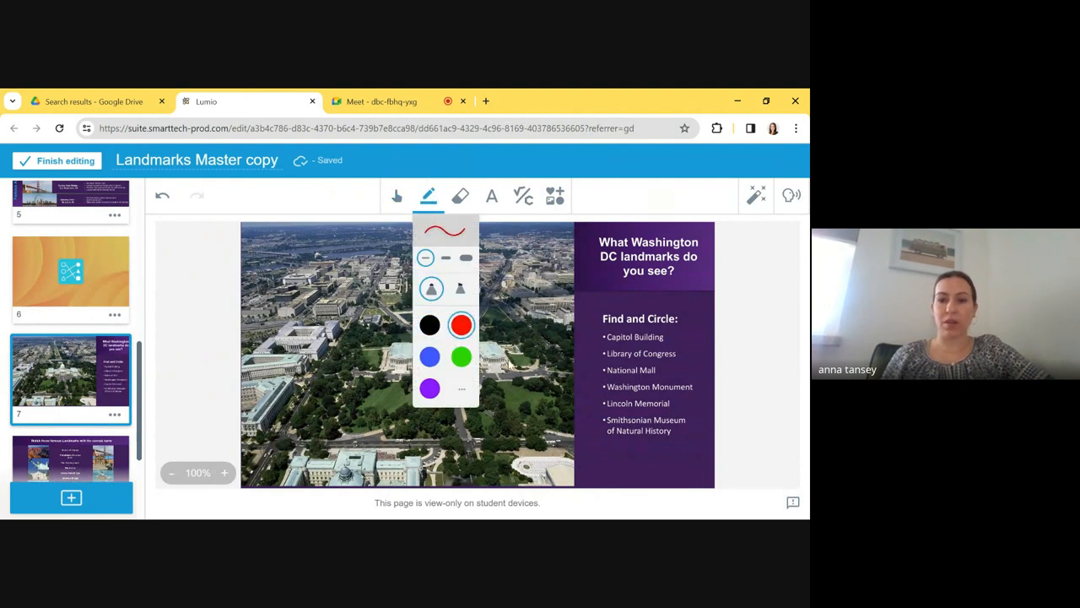
mouse_move(519, 344)
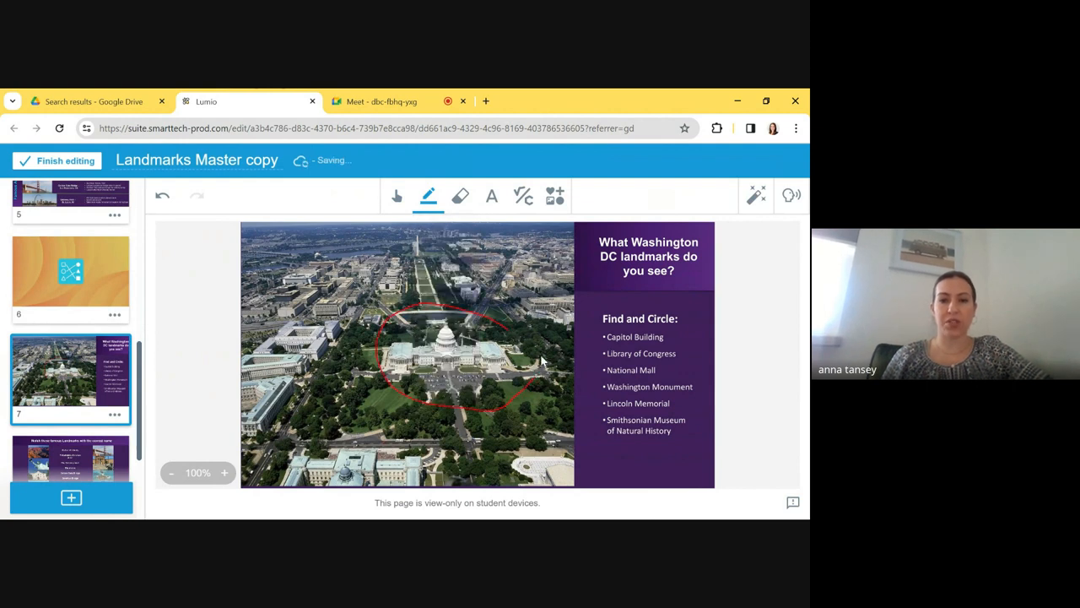
click(459, 195)
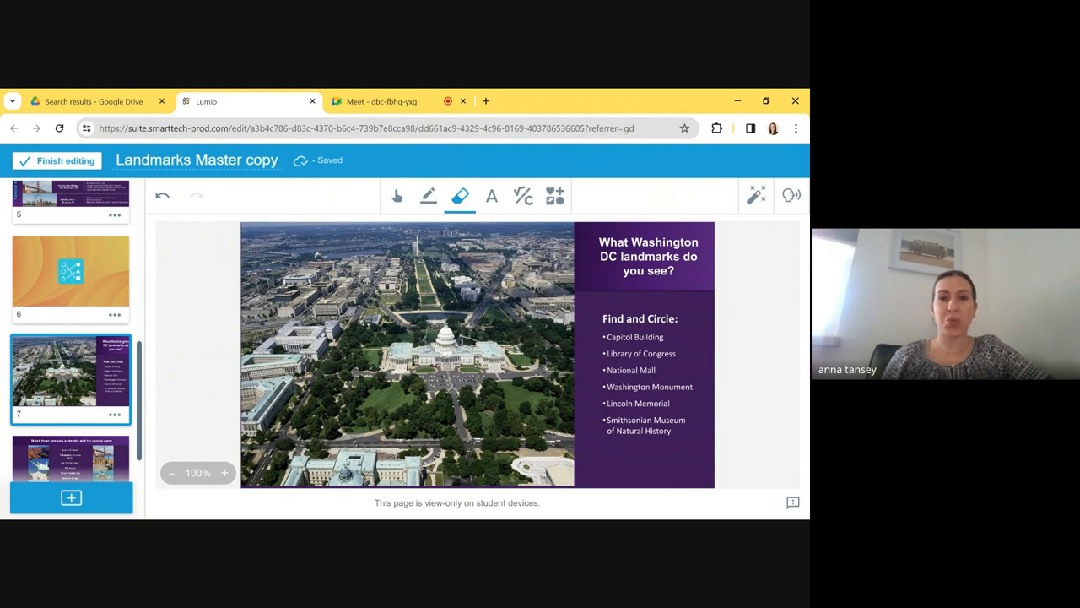
mouse_move(745, 220)
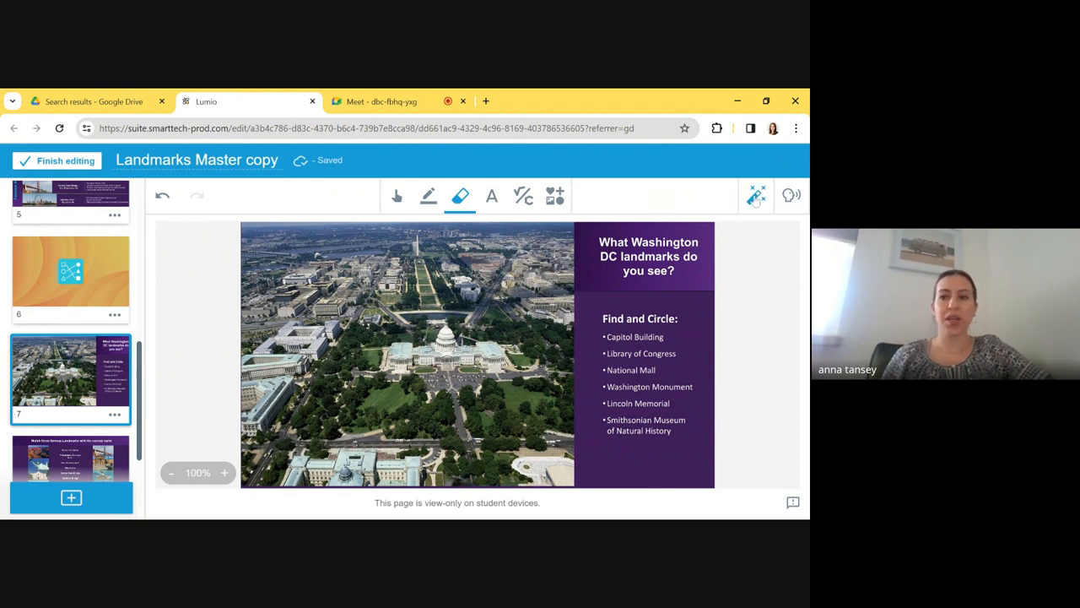
Convert the Washington DC page into an individual Handout activity
click(746, 196)
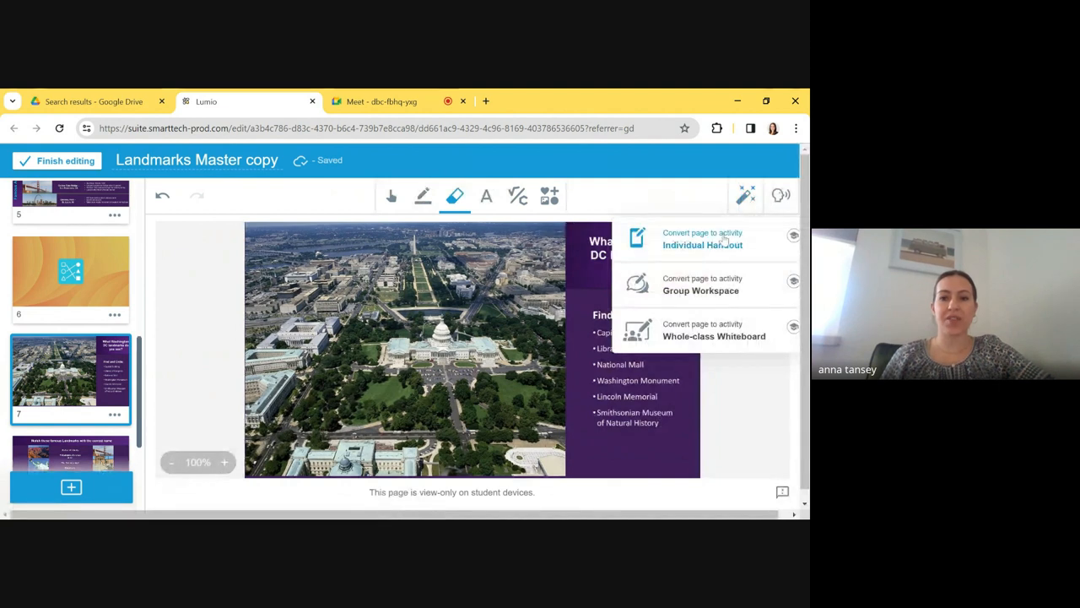
click(702, 240)
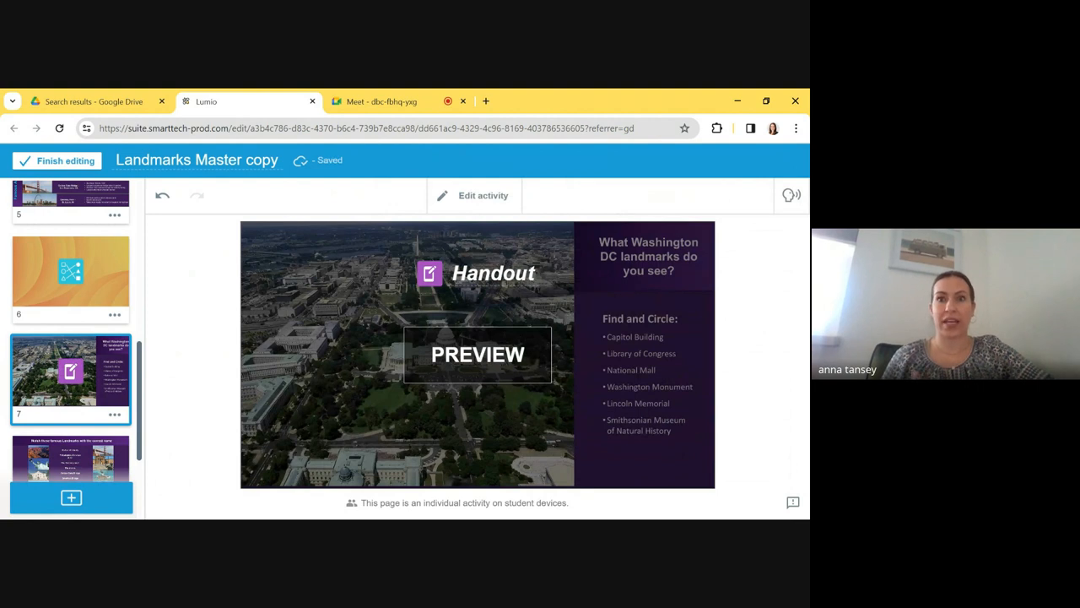
mouse_move(287, 331)
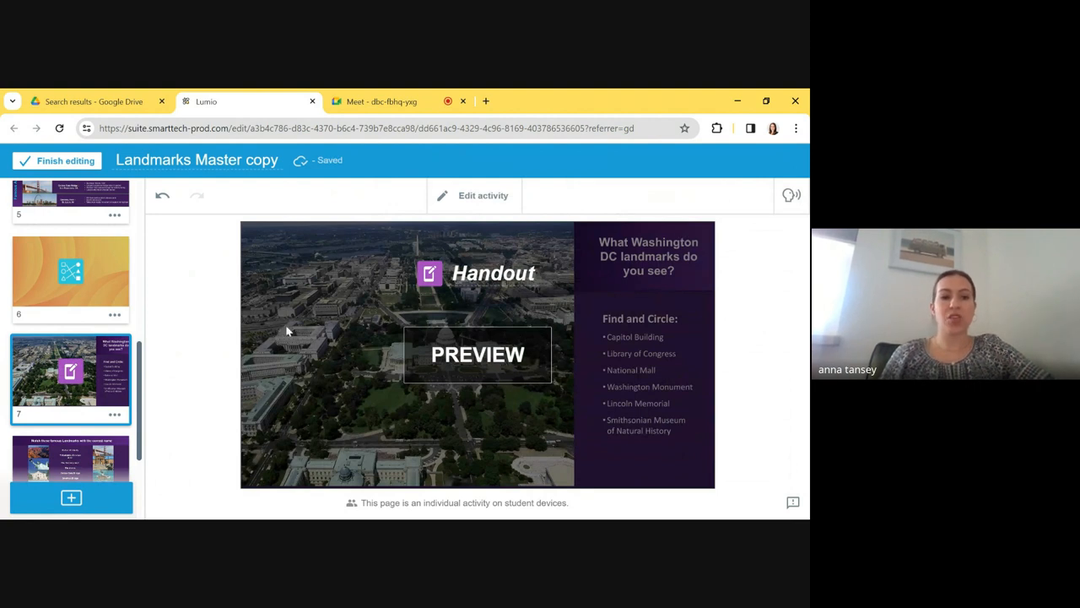
mouse_move(574, 331)
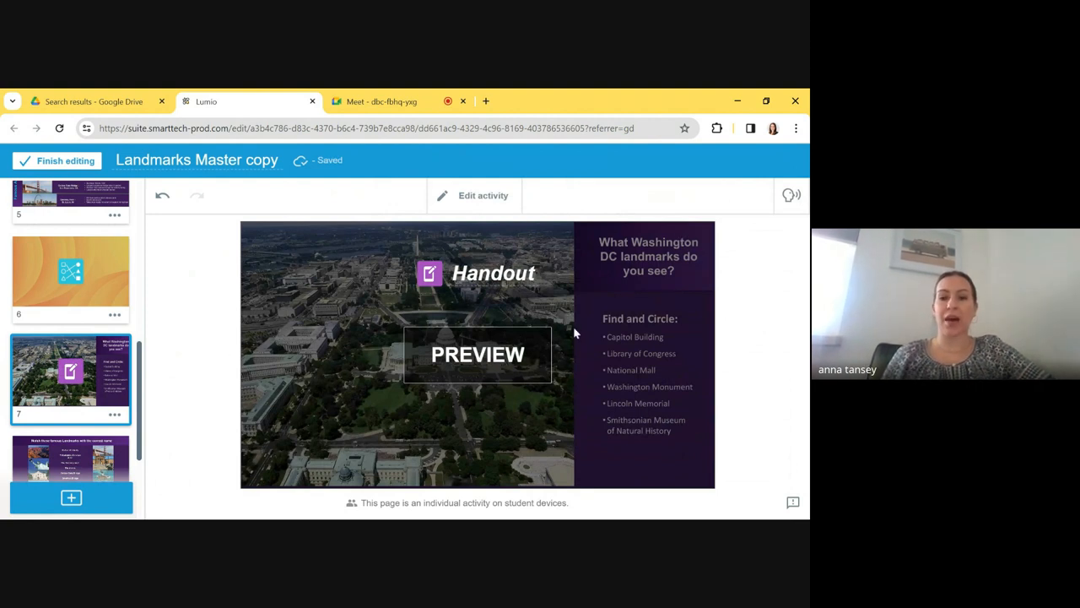
mouse_move(768, 246)
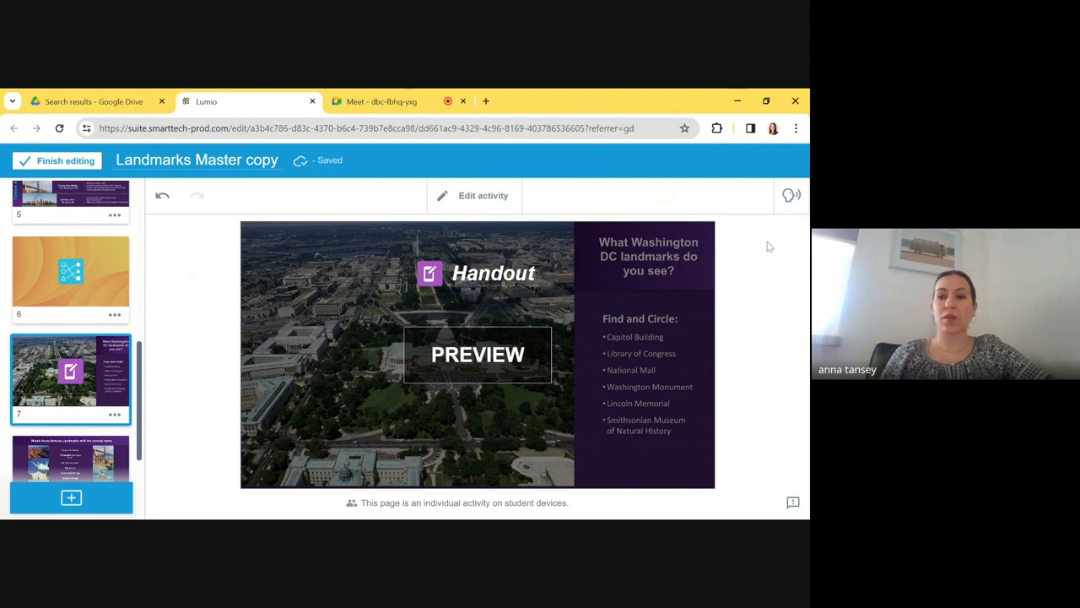
scroll(down, 3)
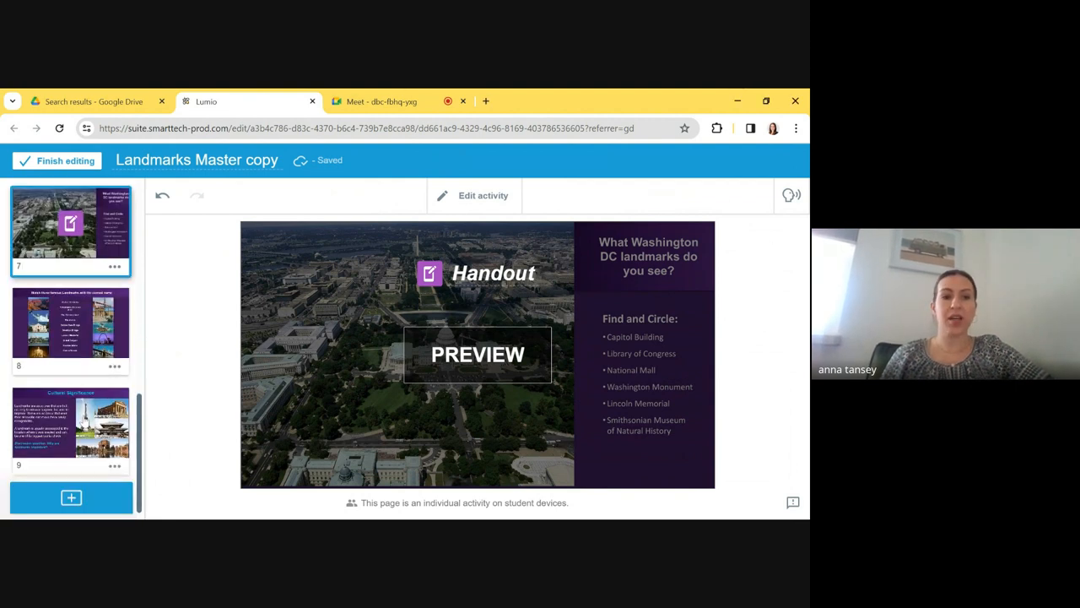
Draw a red line from the Statue of Liberty photo to its name and make the page a Group Workspace
click(71, 328)
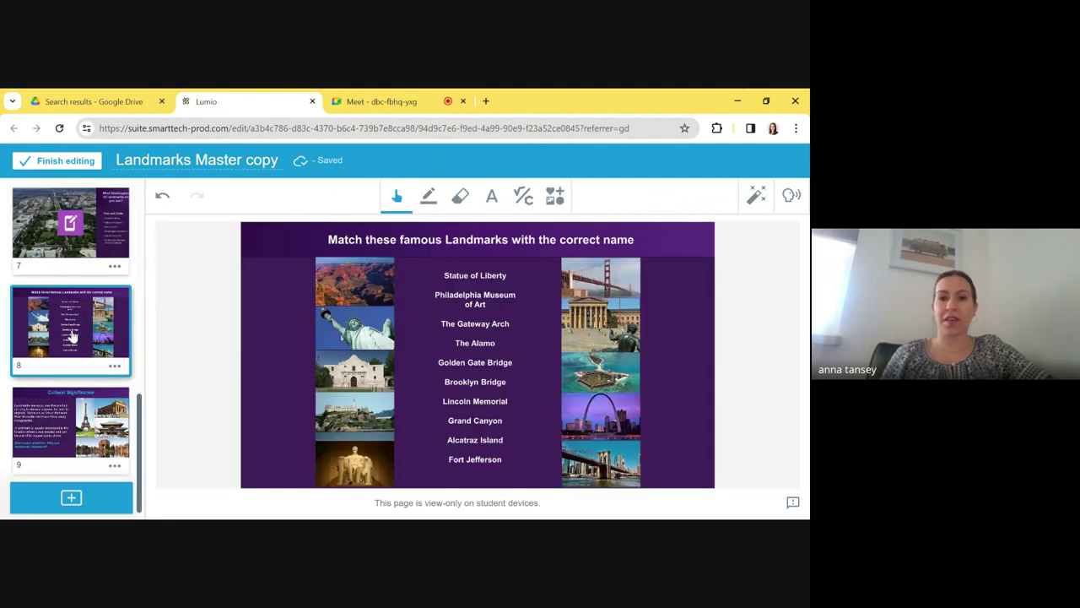
click(429, 195)
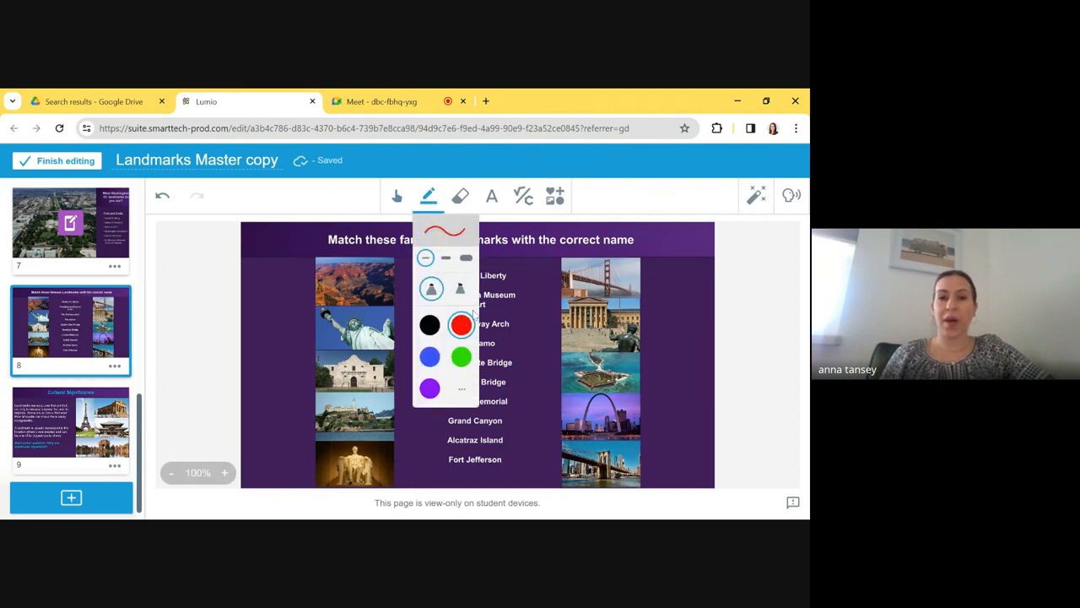
click(445, 257)
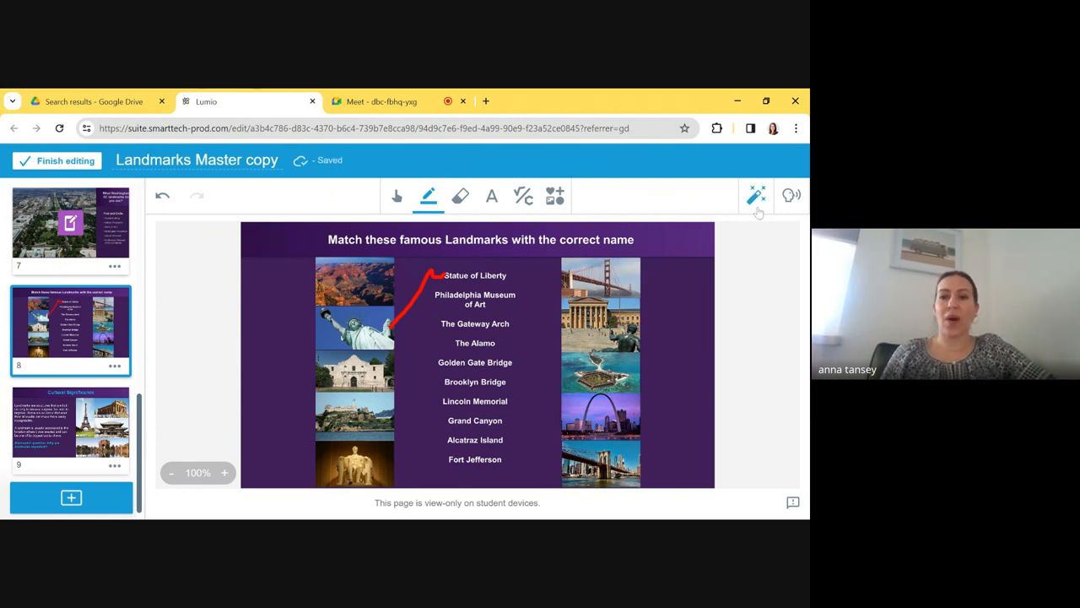
click(746, 196)
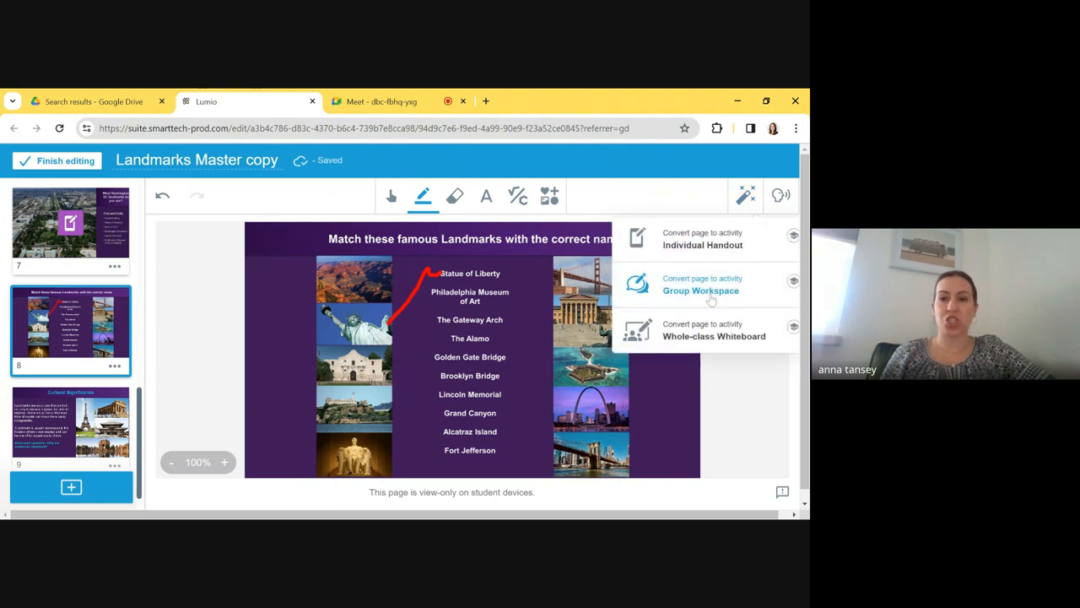
click(701, 290)
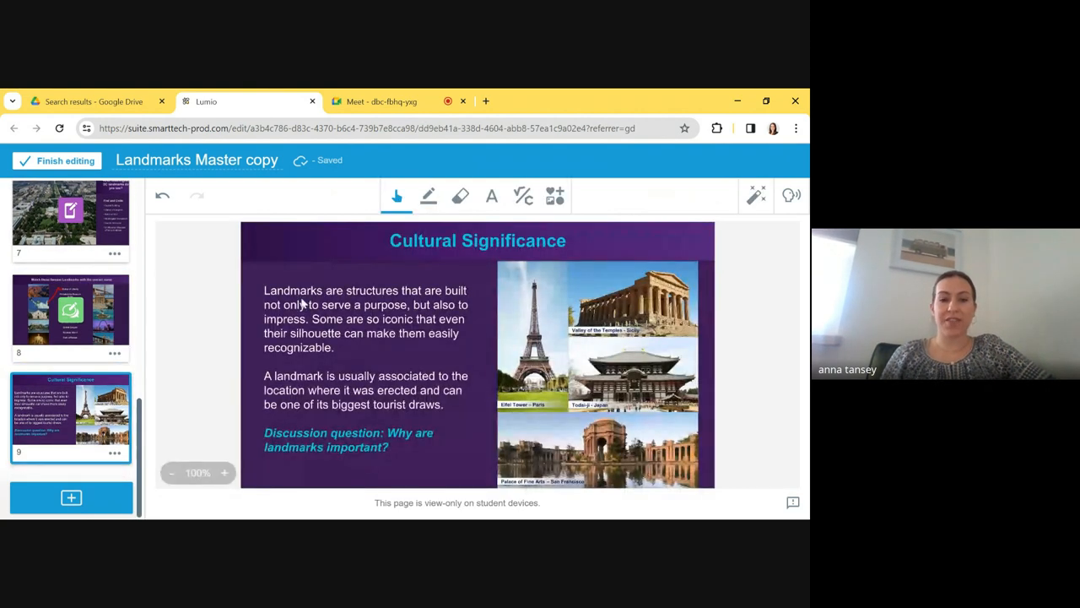
mouse_move(168, 428)
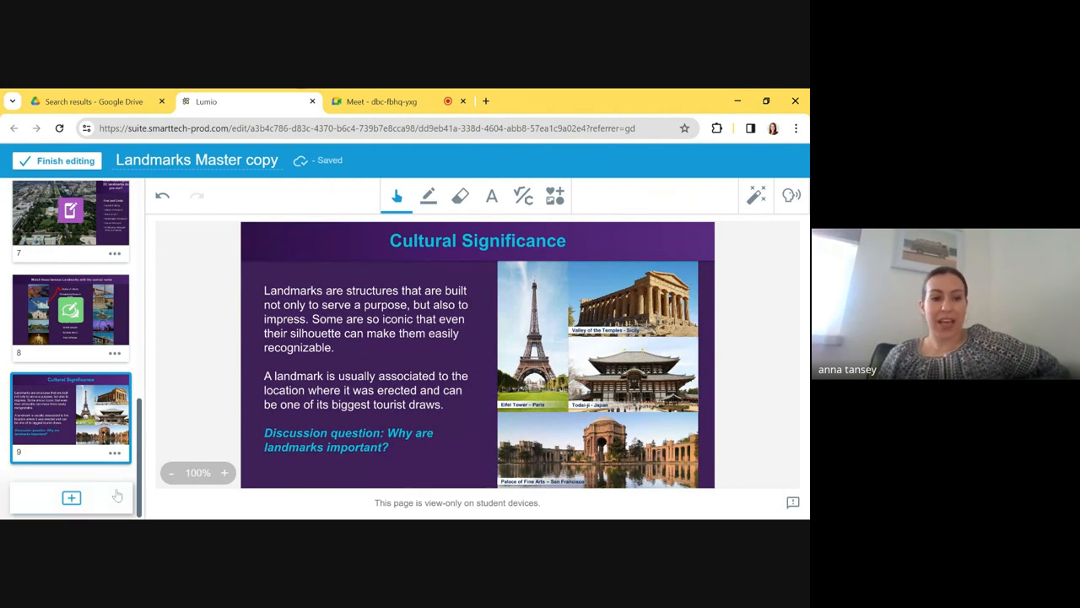
Add a tree chart page from the graphic organizer templates
click(71, 496)
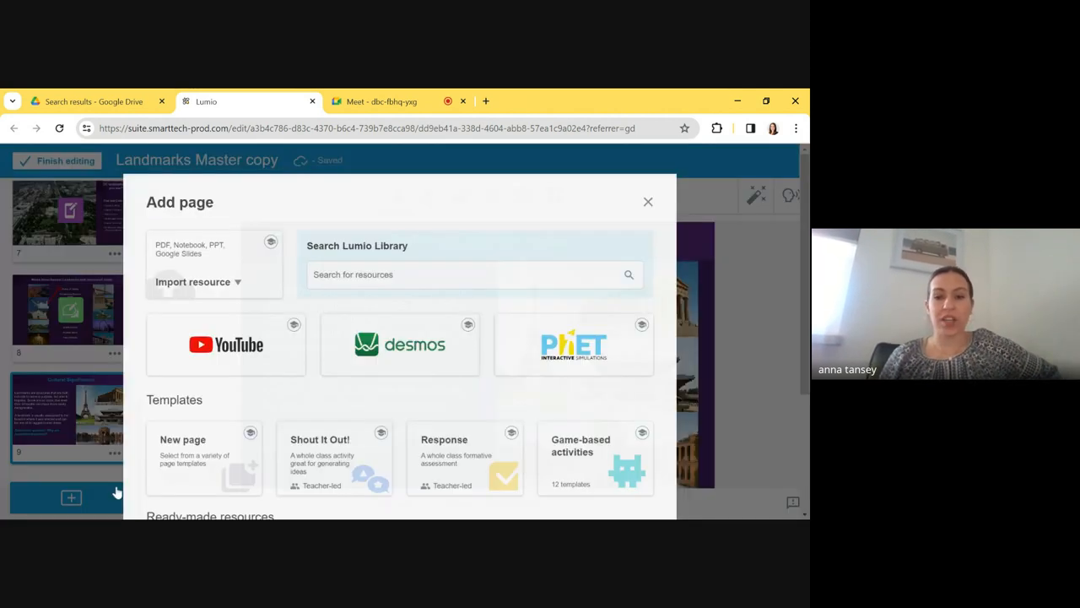
scroll(down, 3)
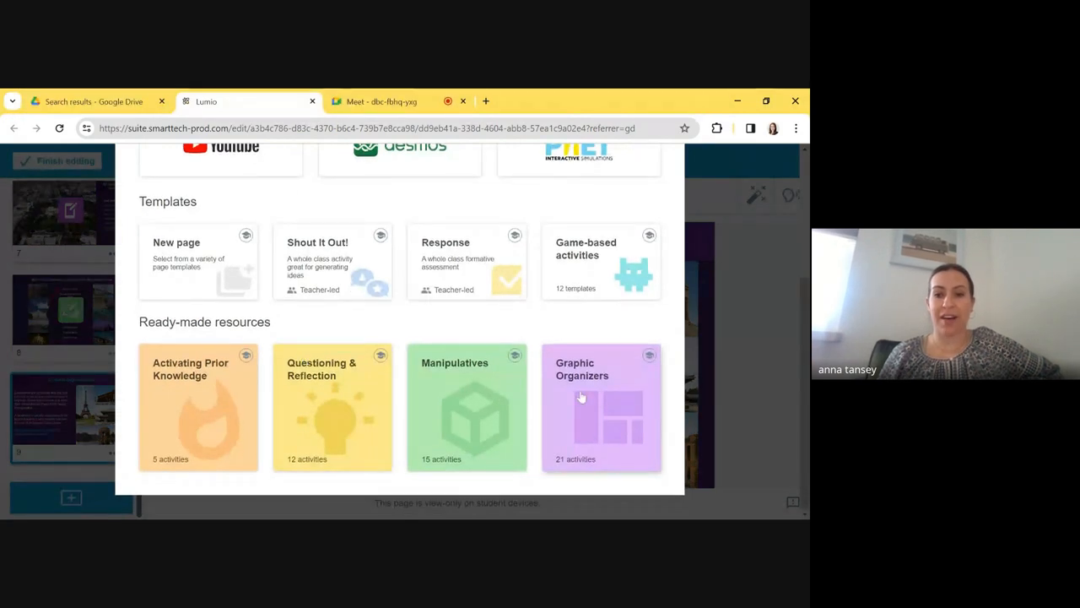
click(601, 407)
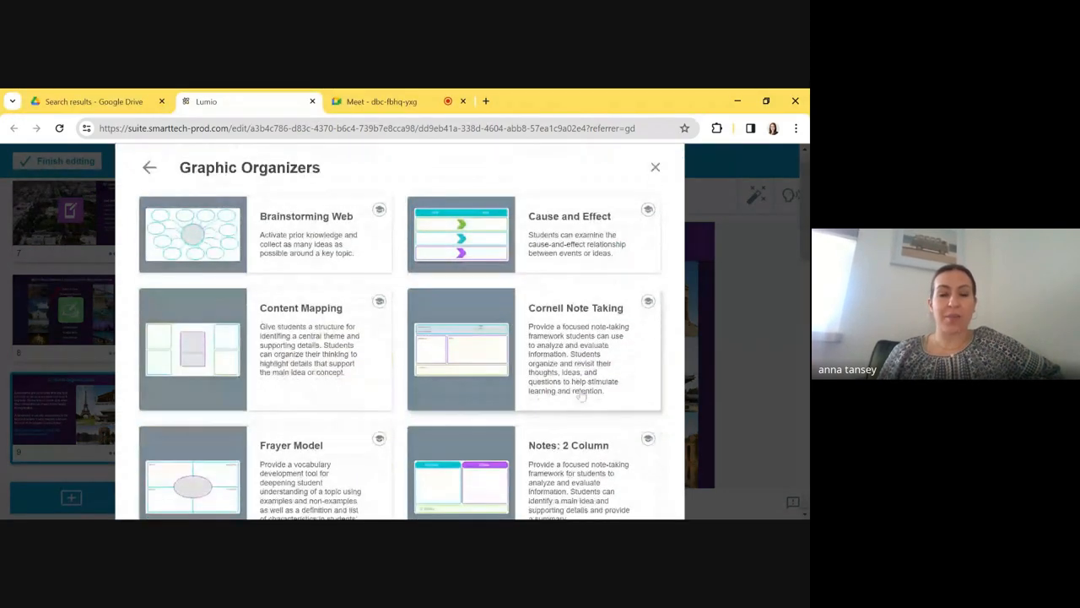
scroll(down, 3)
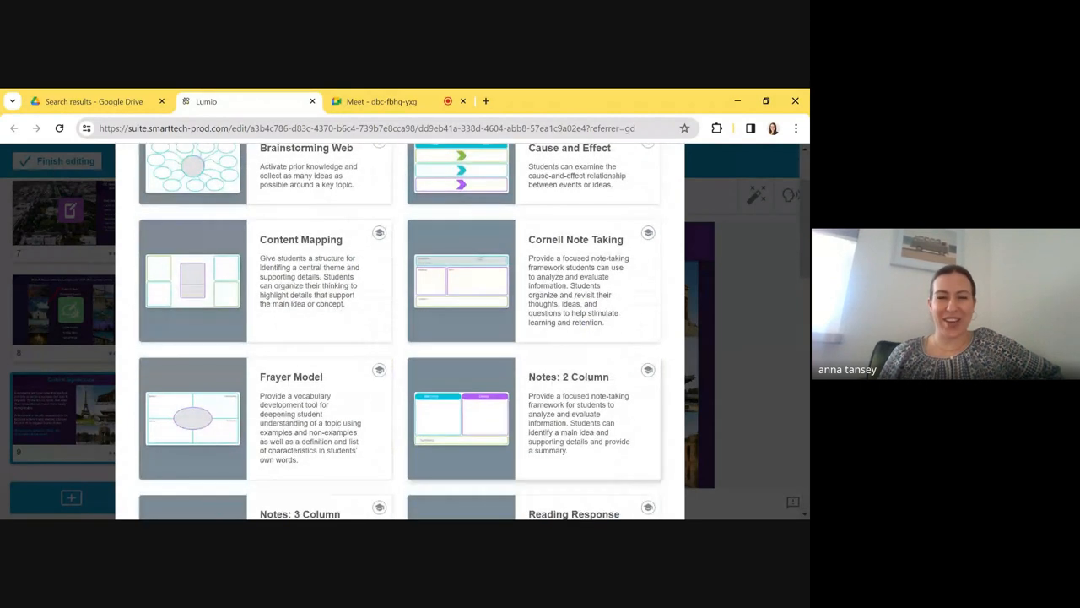
scroll(down, 3)
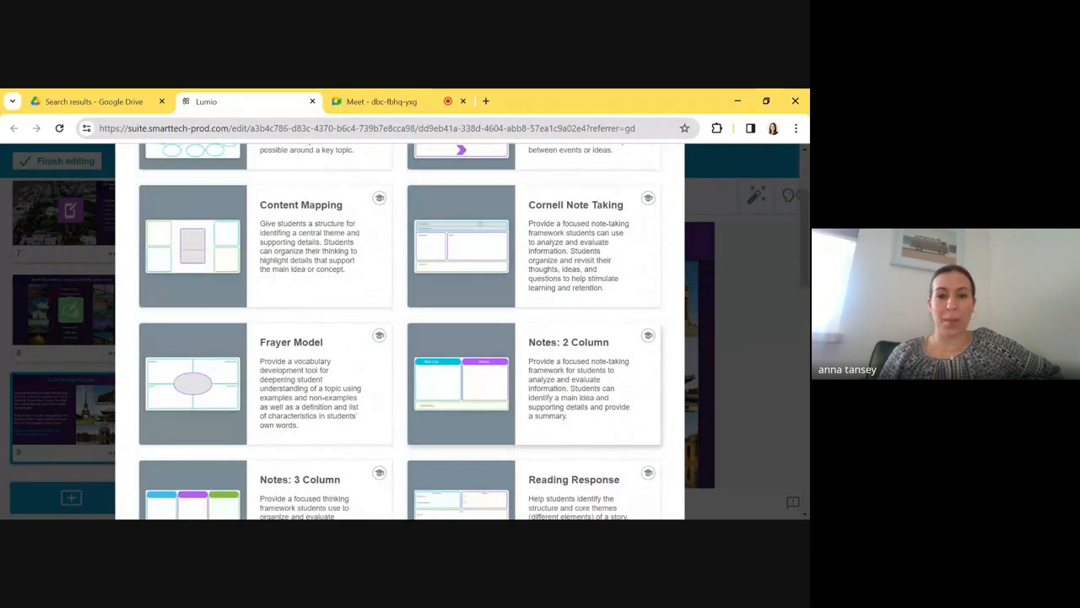
scroll(down, 3)
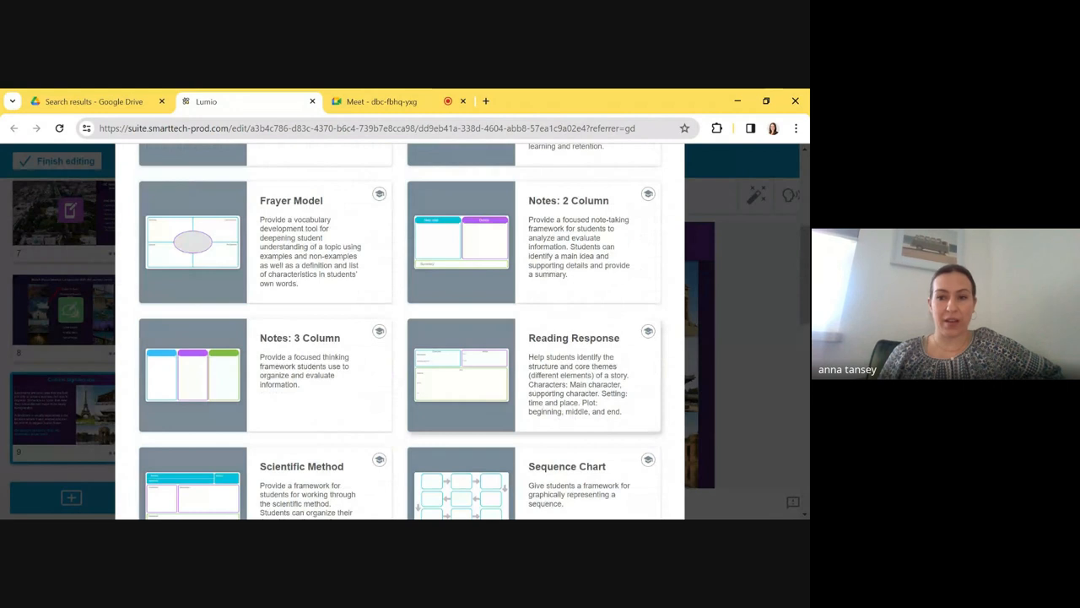
scroll(down, 3)
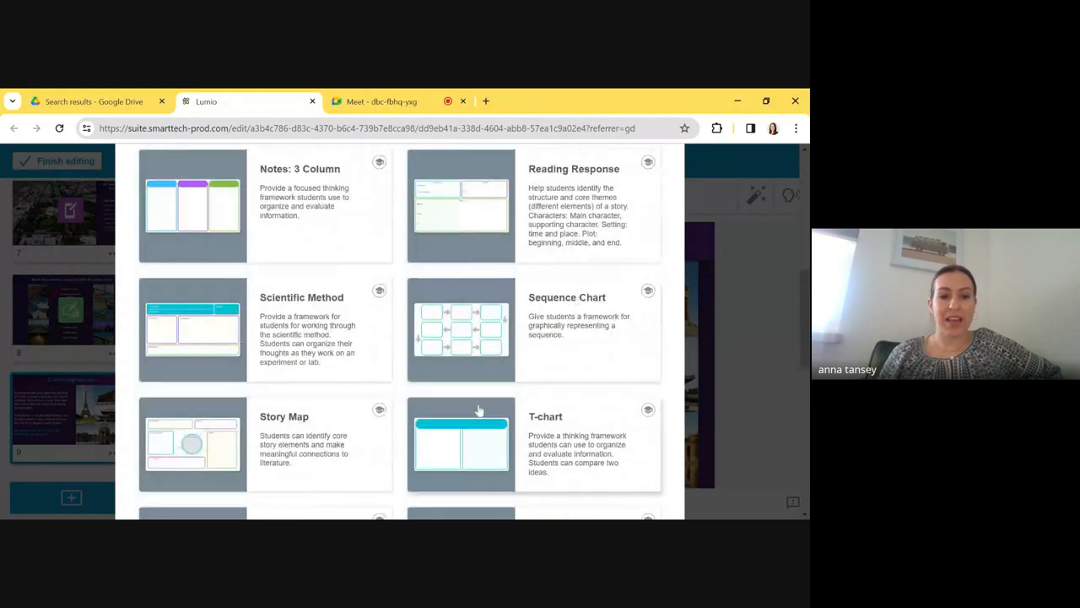
scroll(down, 3)
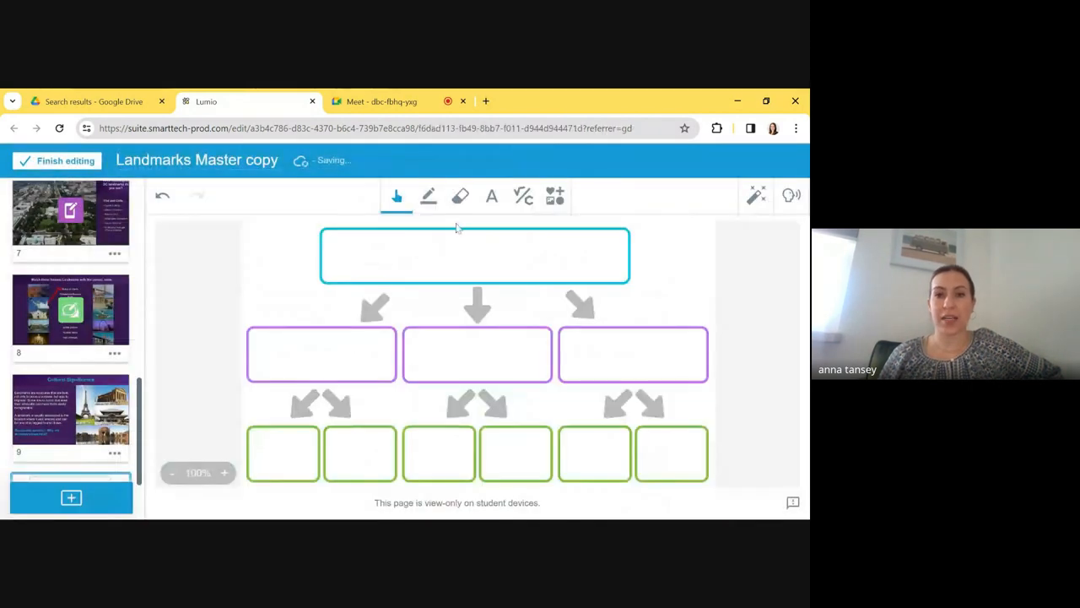
Title the top box 'Cultural Significance of Landmarks' at text size 30
click(491, 196)
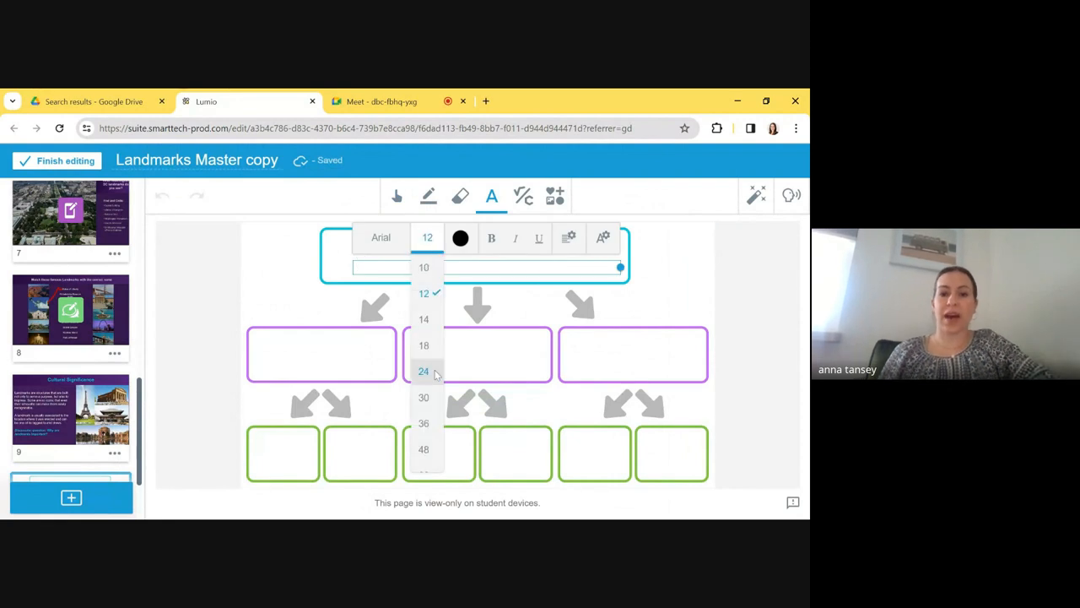
click(424, 398)
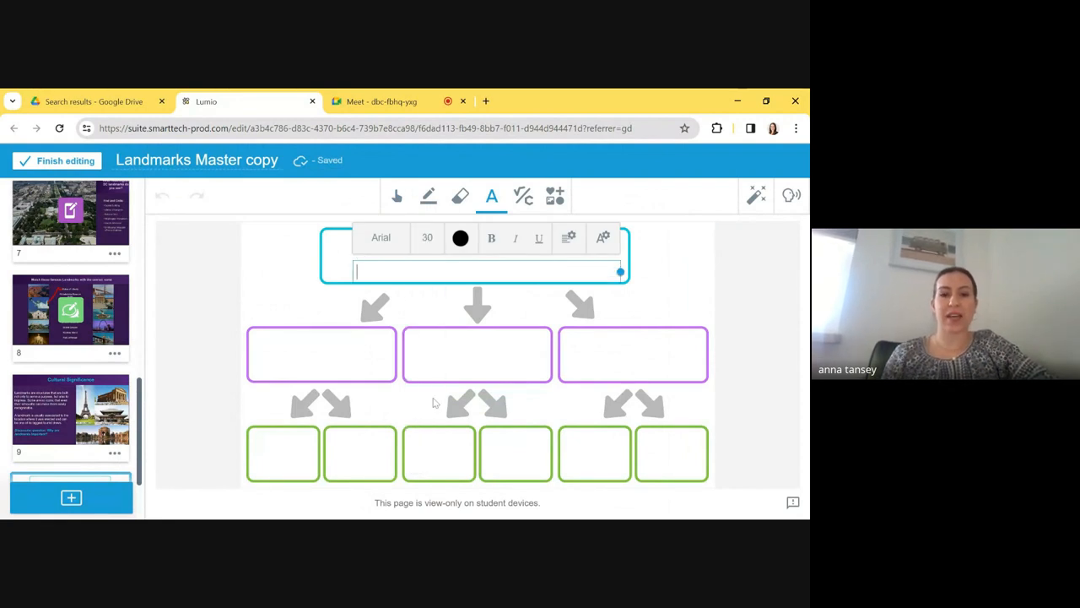
text(Cultural)
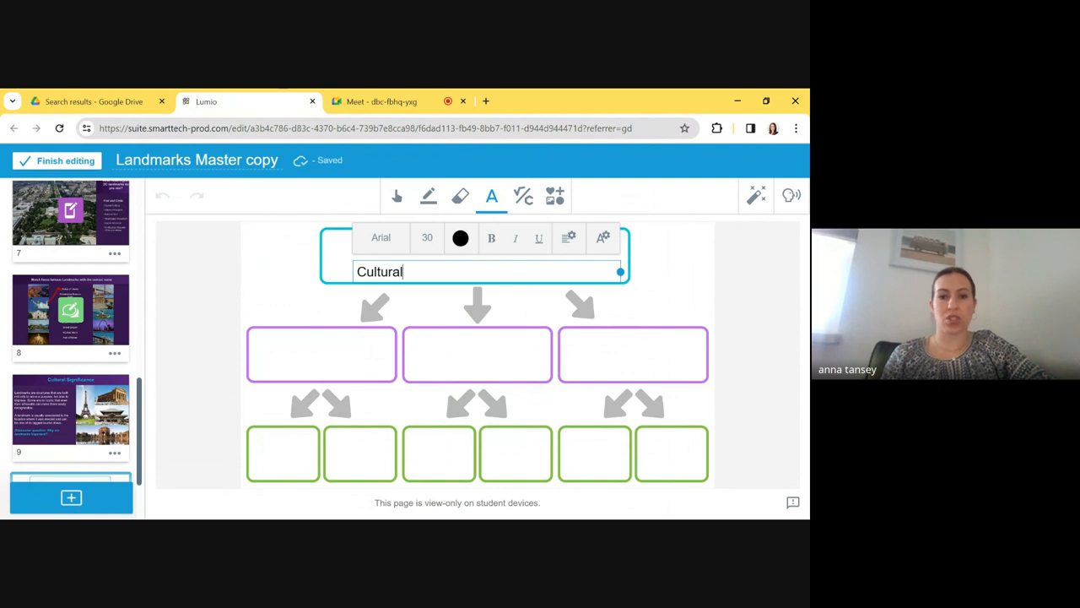
text(Signifi)
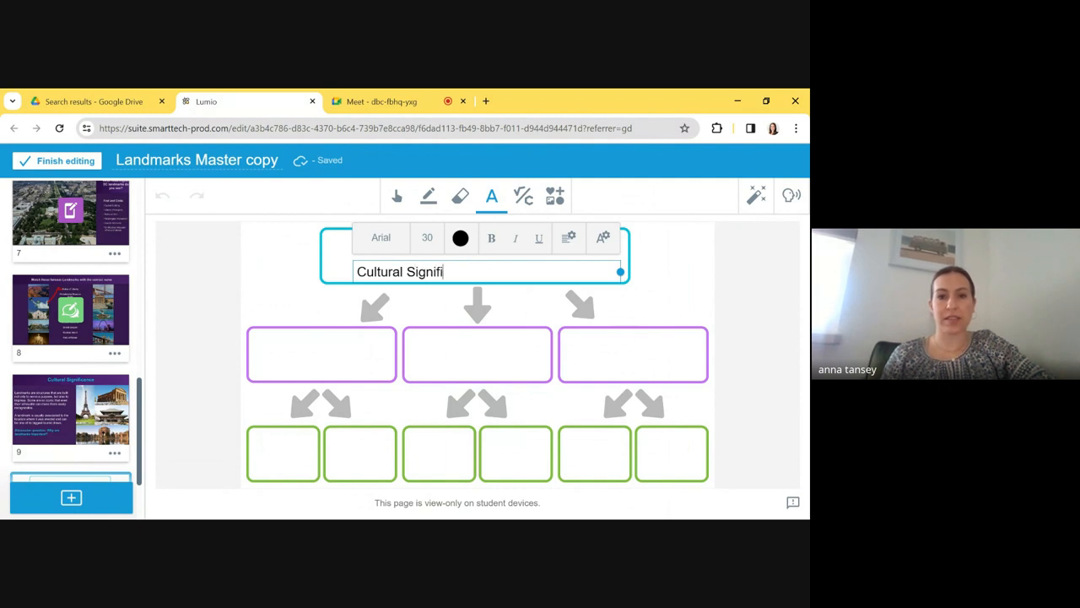
text(cance of Landmarks)
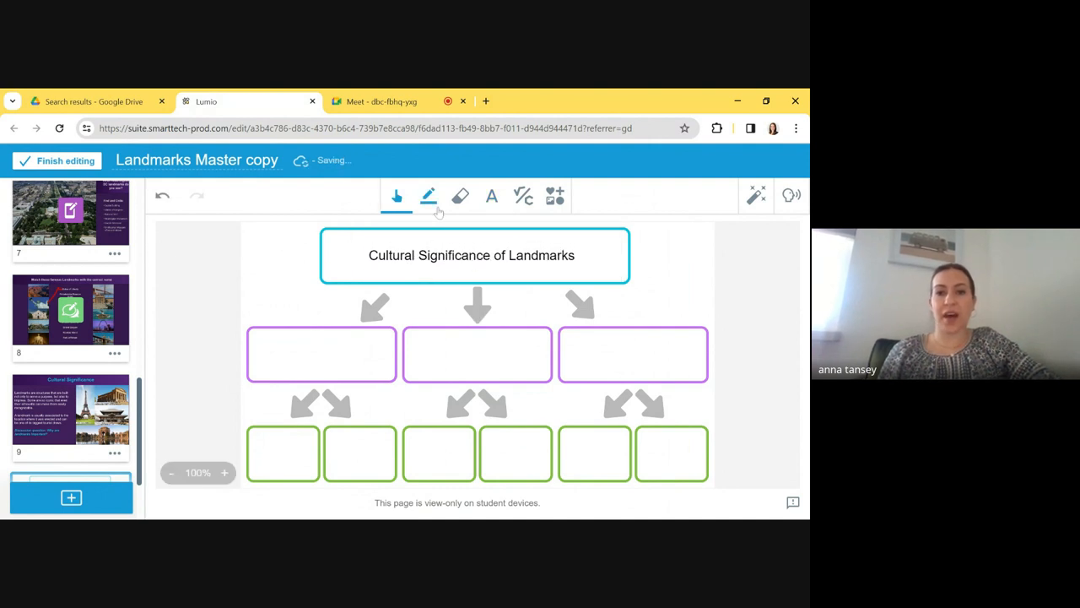
Fill the three middle boxes with Geographic, Econmoic and Social
click(491, 195)
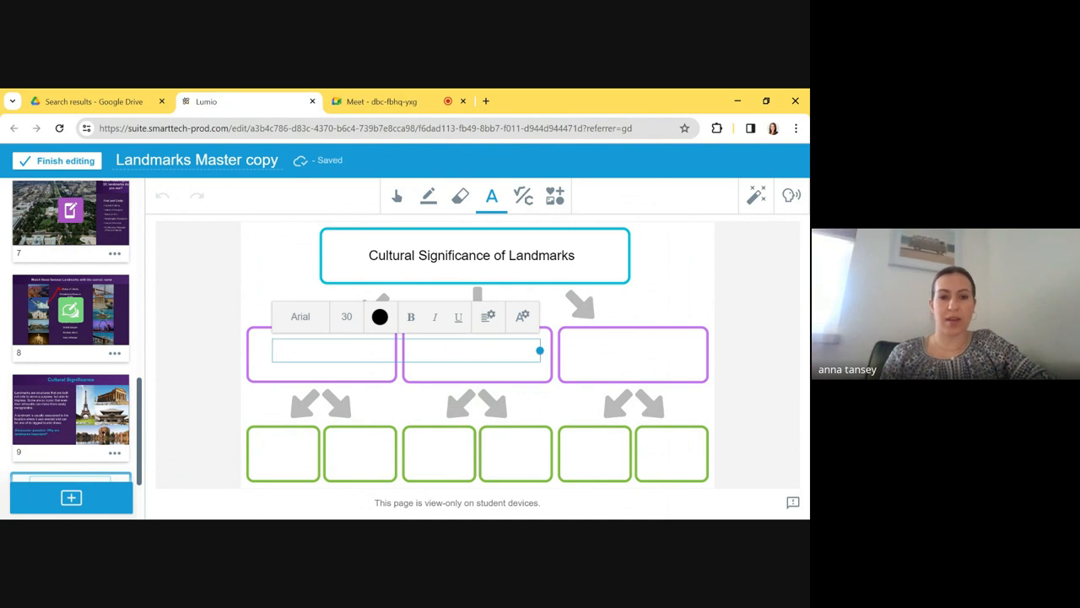
text(G)
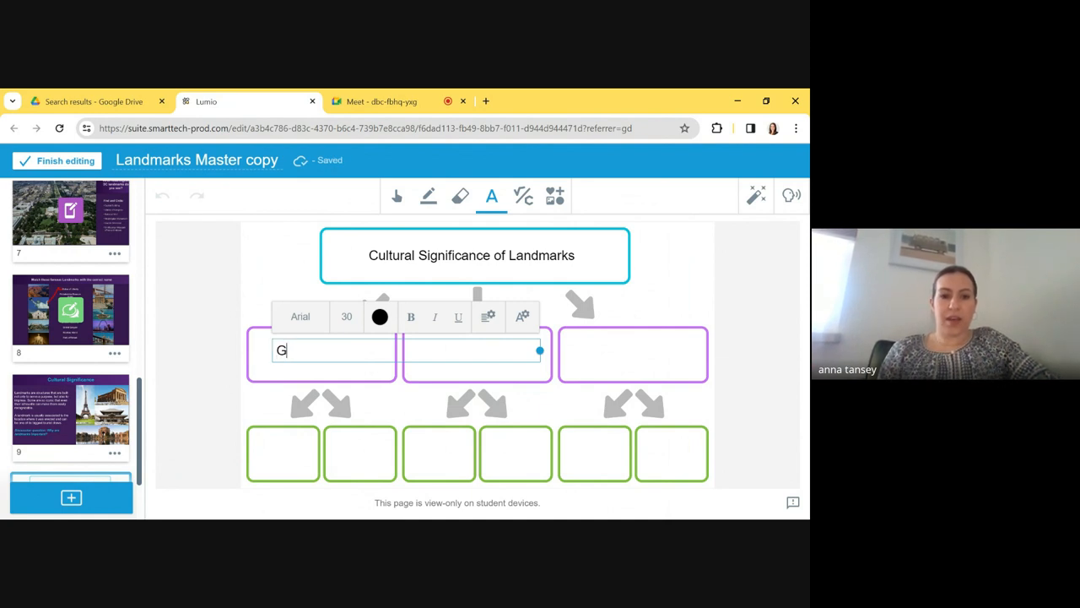
text(eographi)
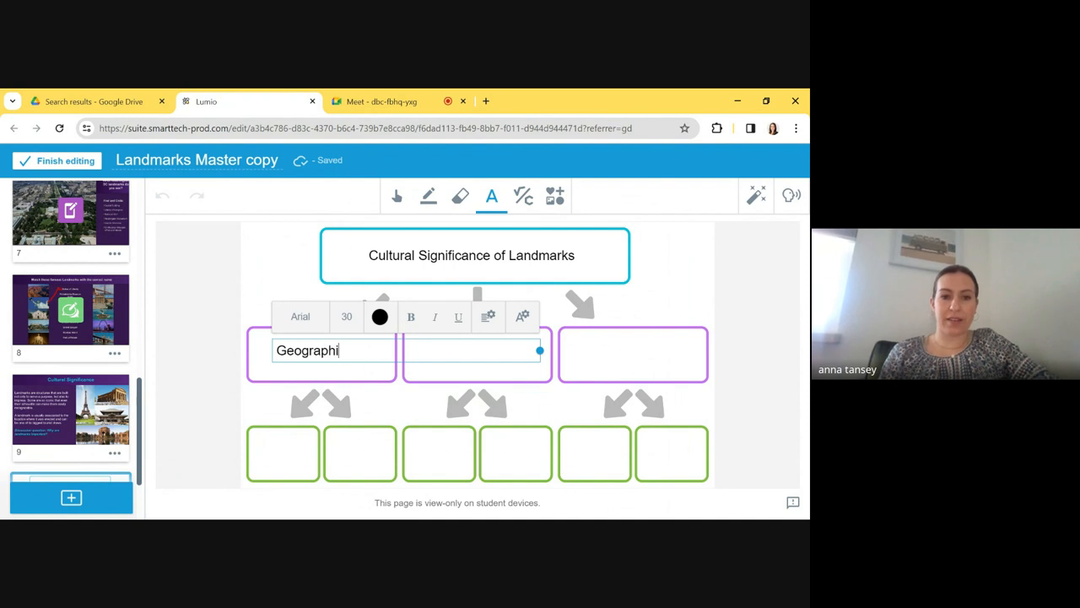
text(c)
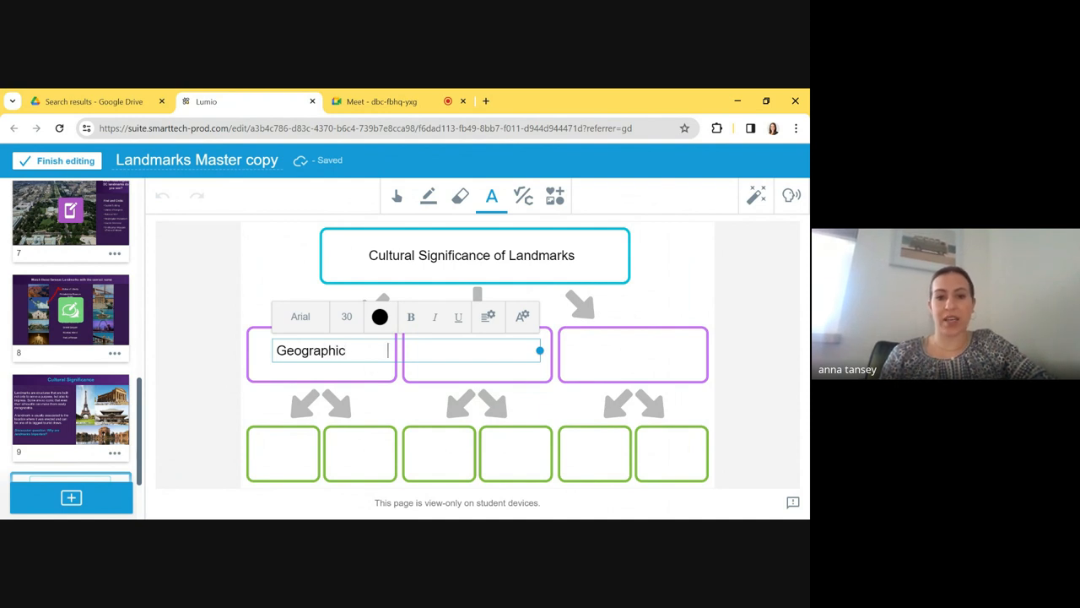
text(Econ)
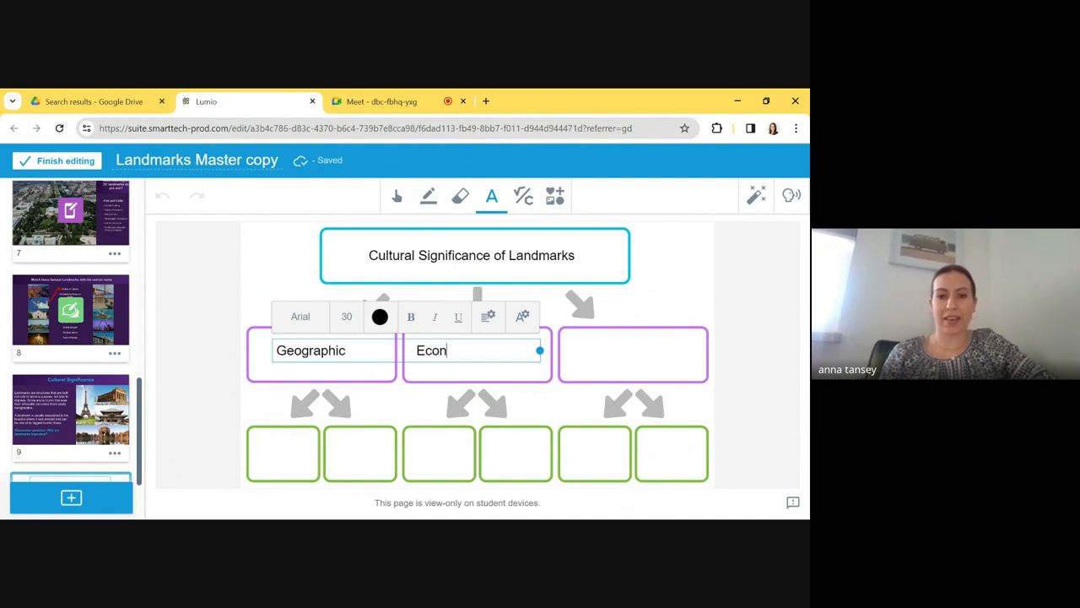
text(moic)
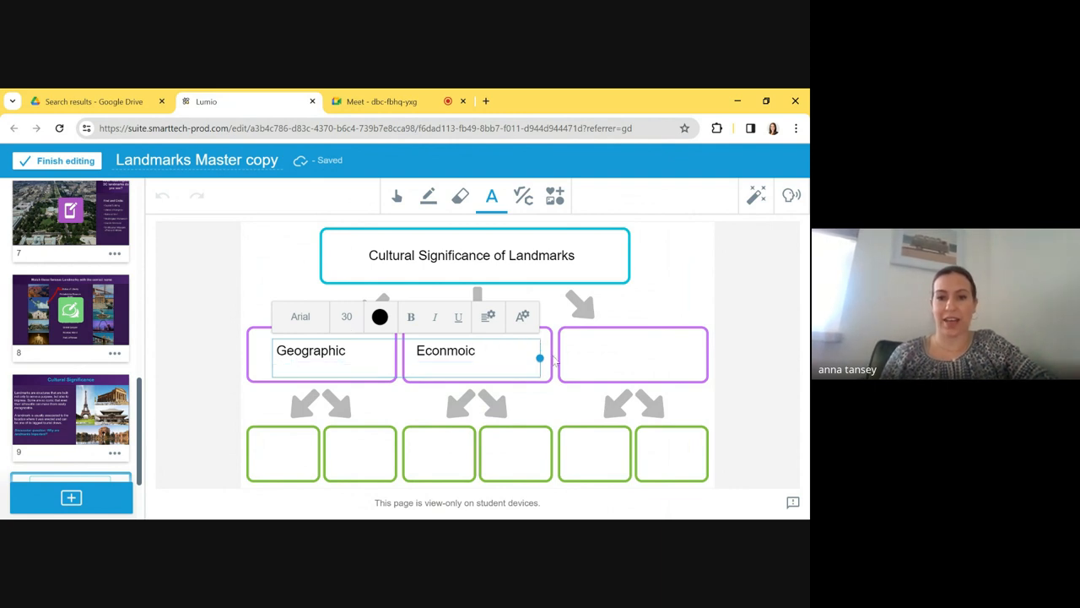
click(633, 350)
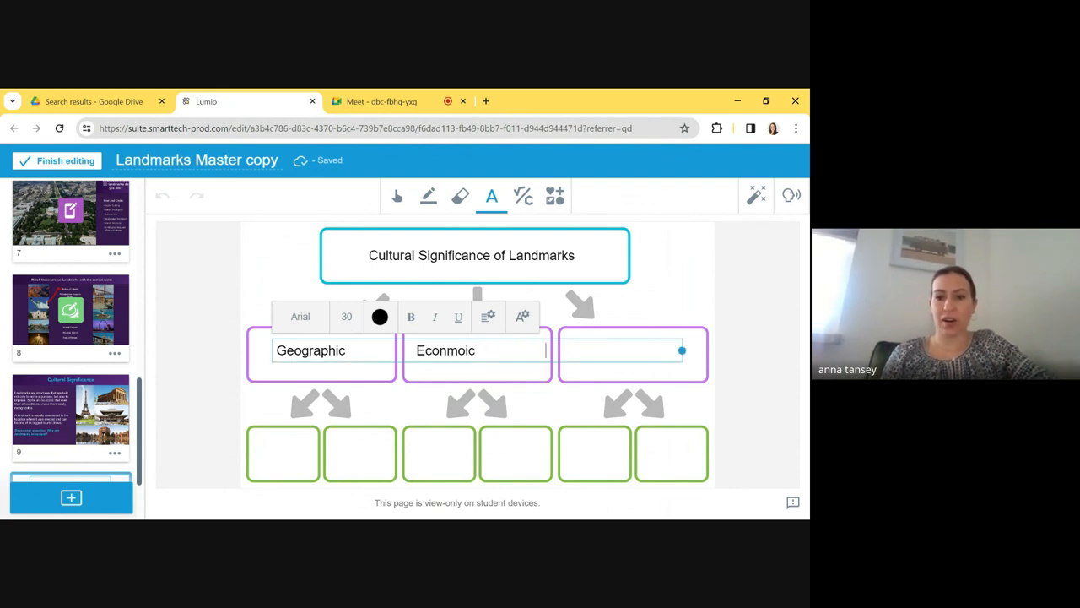
text(Social)
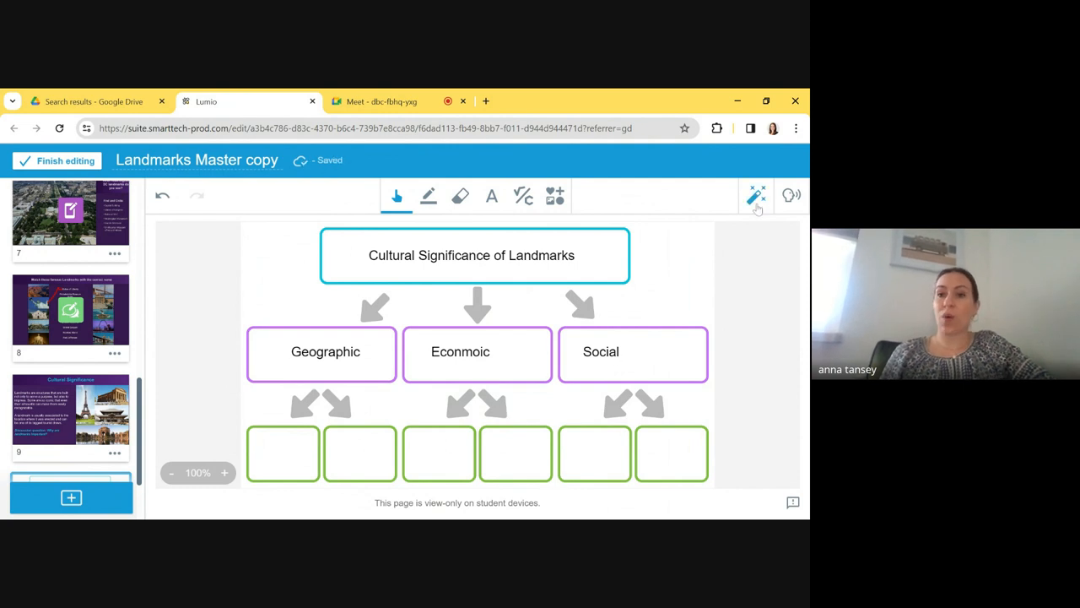
Convert the tree chart page to a Group Workspace and return to the landmark-matching page
click(746, 196)
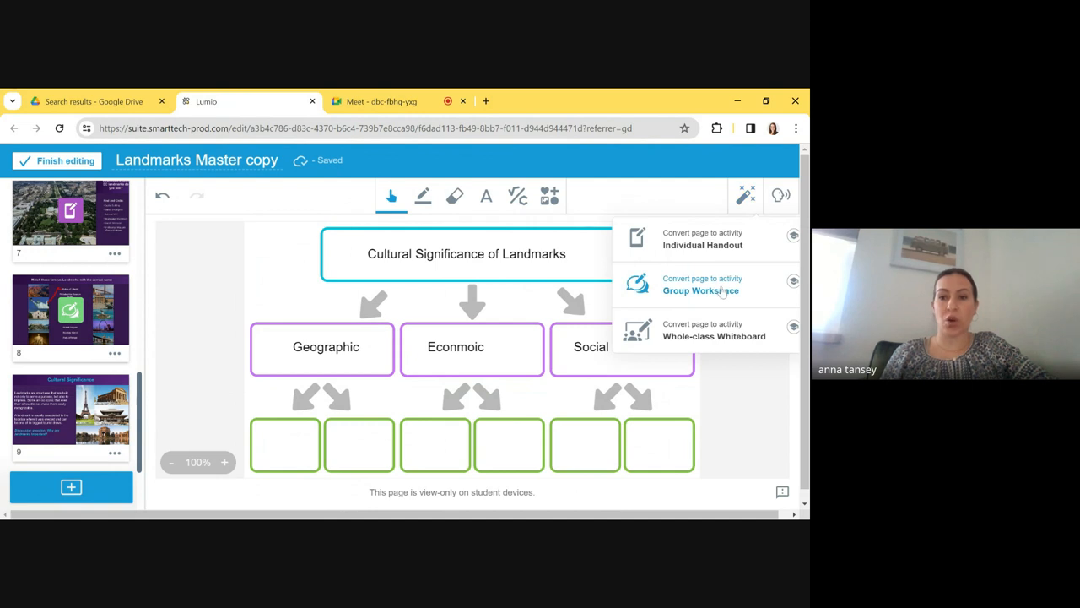
click(700, 290)
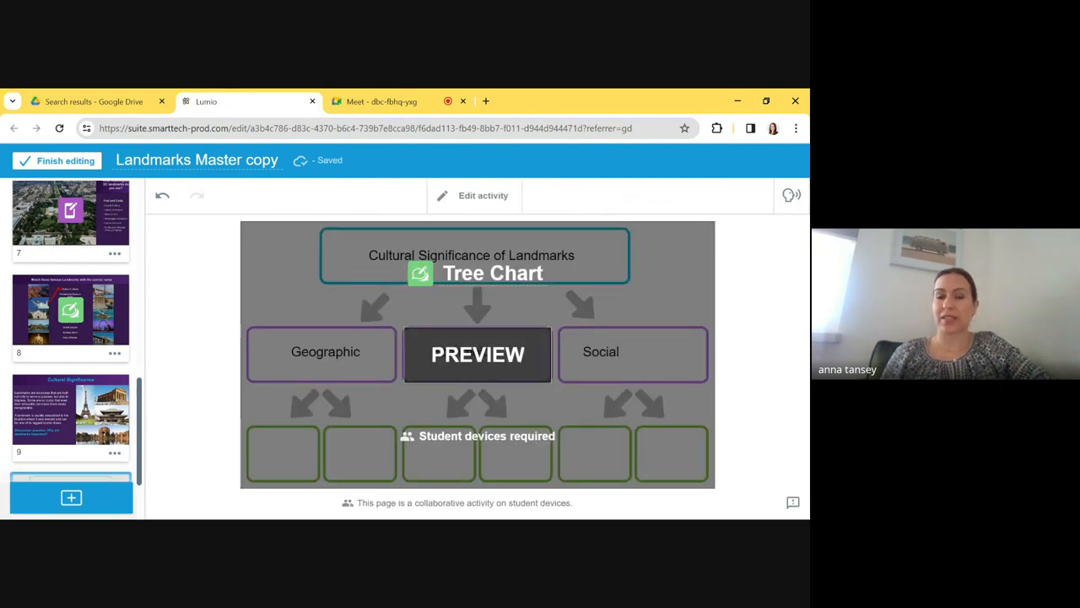
mouse_move(463, 301)
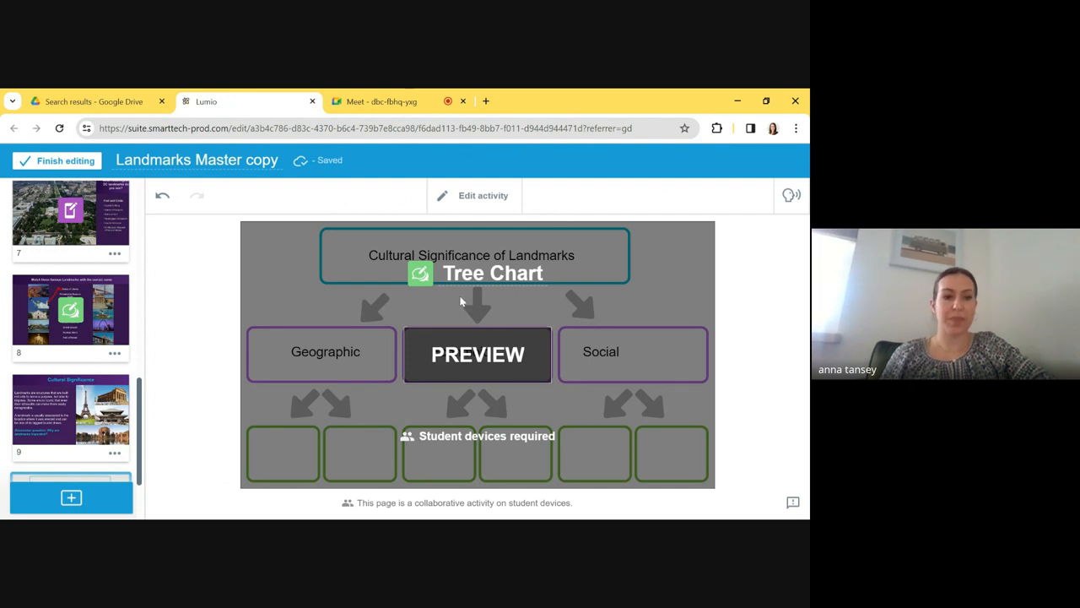
scroll(up, 3)
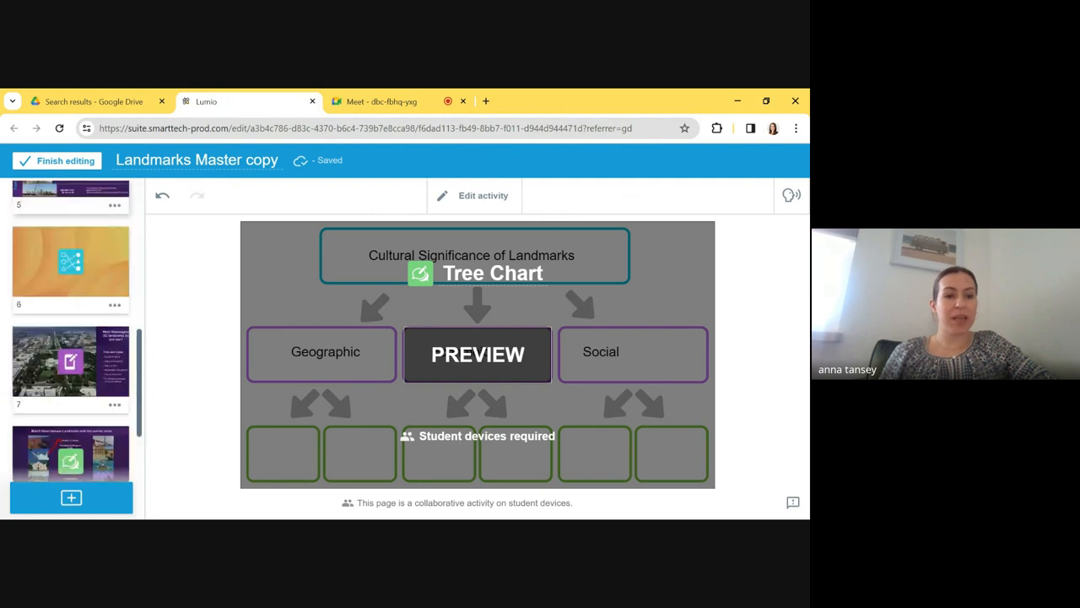
scroll(down, 3)
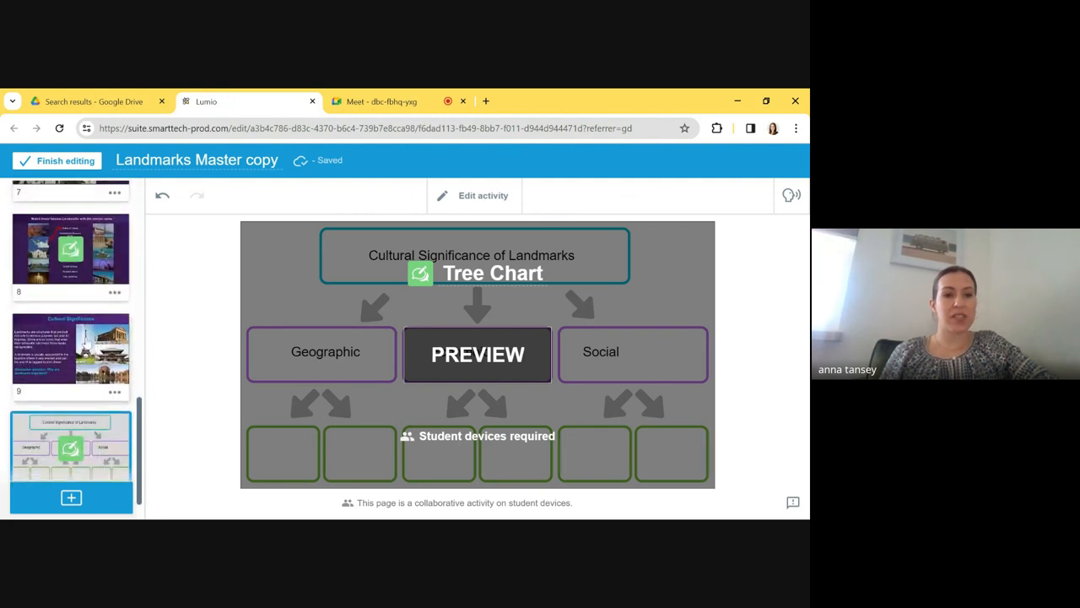
click(71, 304)
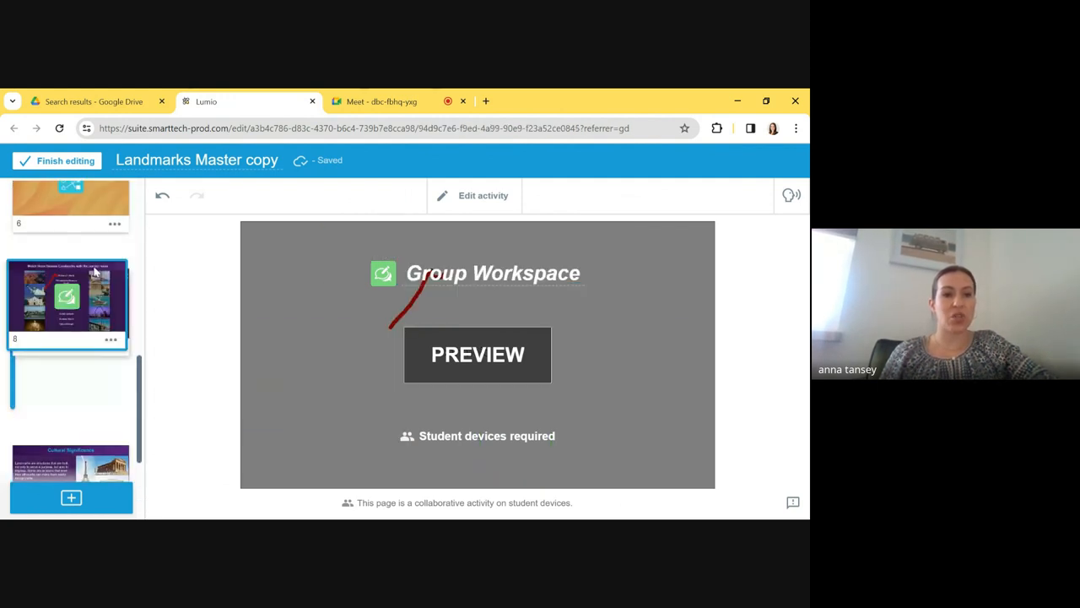
click(71, 287)
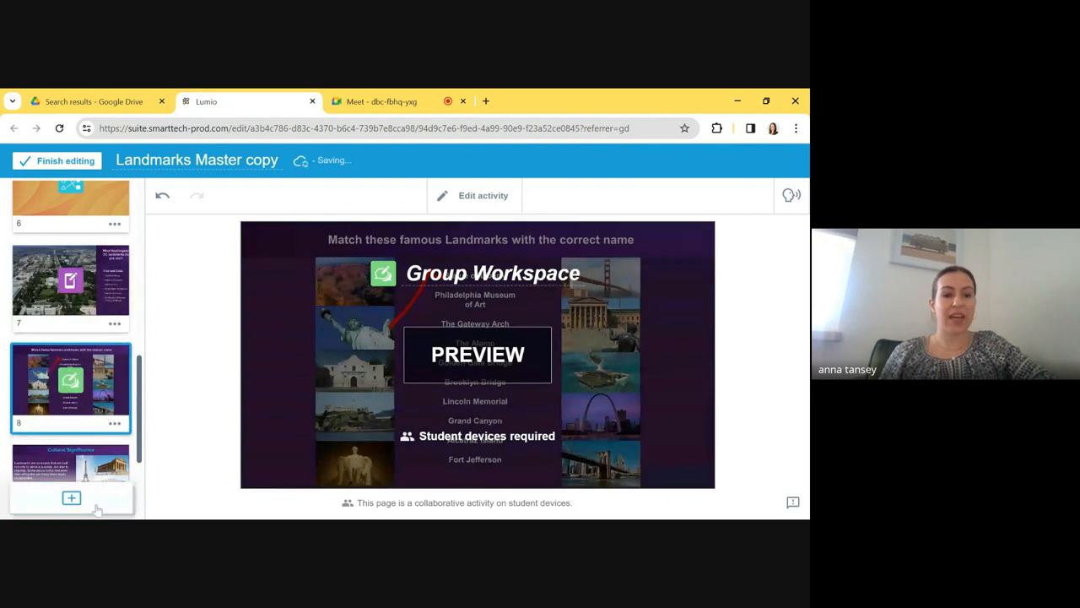
Start importing a resource into the lesson from My Library
click(71, 498)
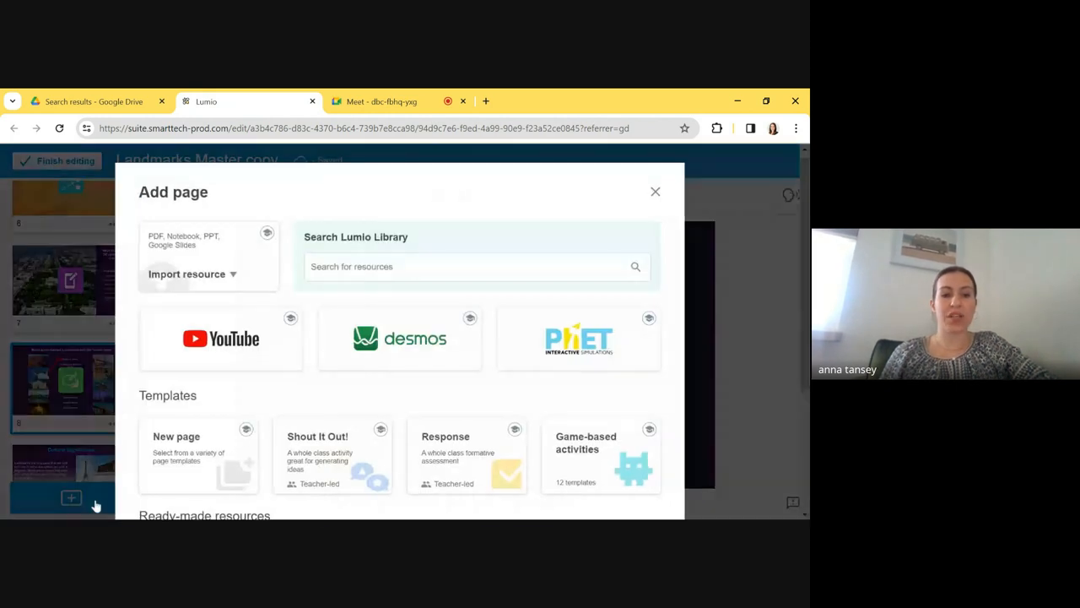
scroll(down, 3)
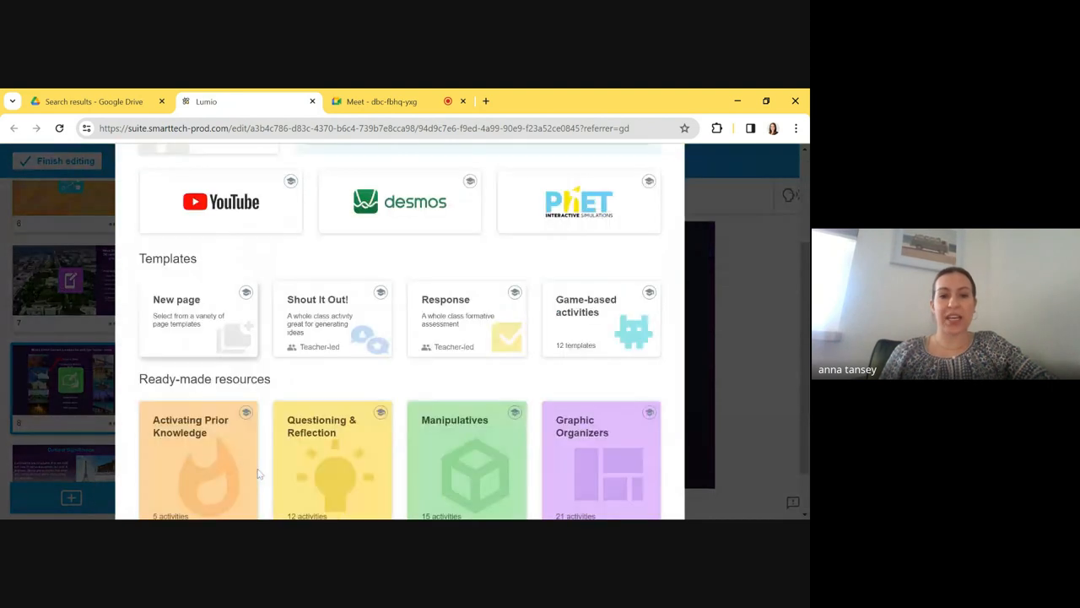
scroll(up, 3)
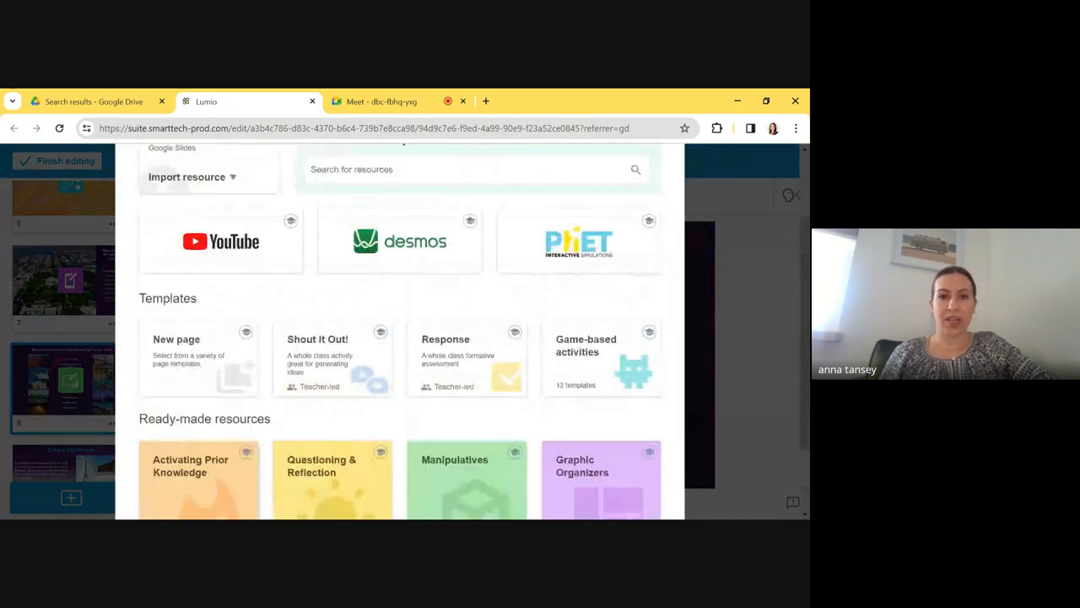
scroll(up, 3)
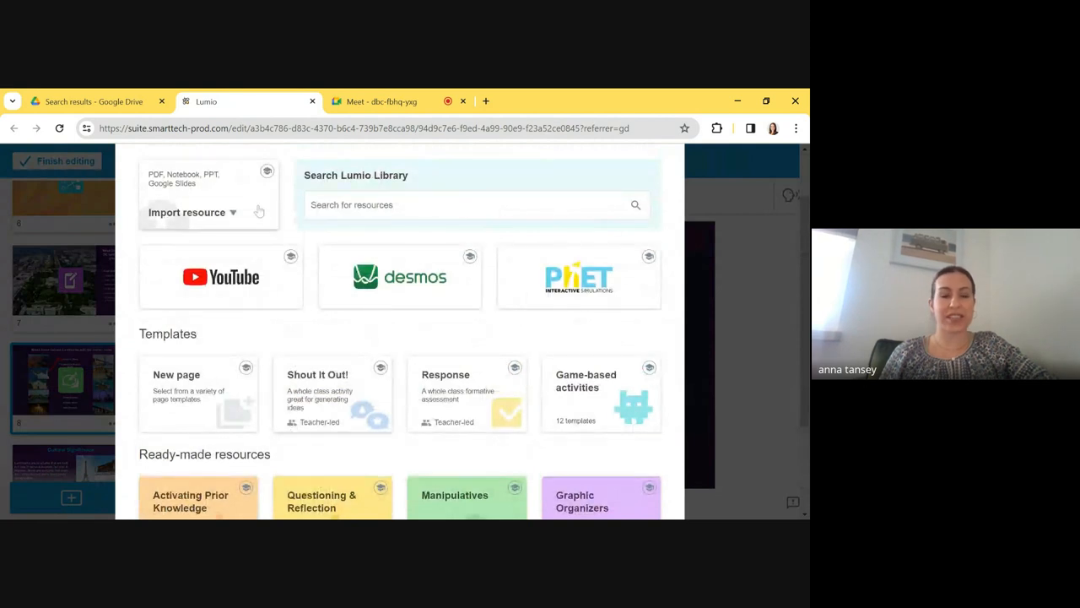
click(193, 212)
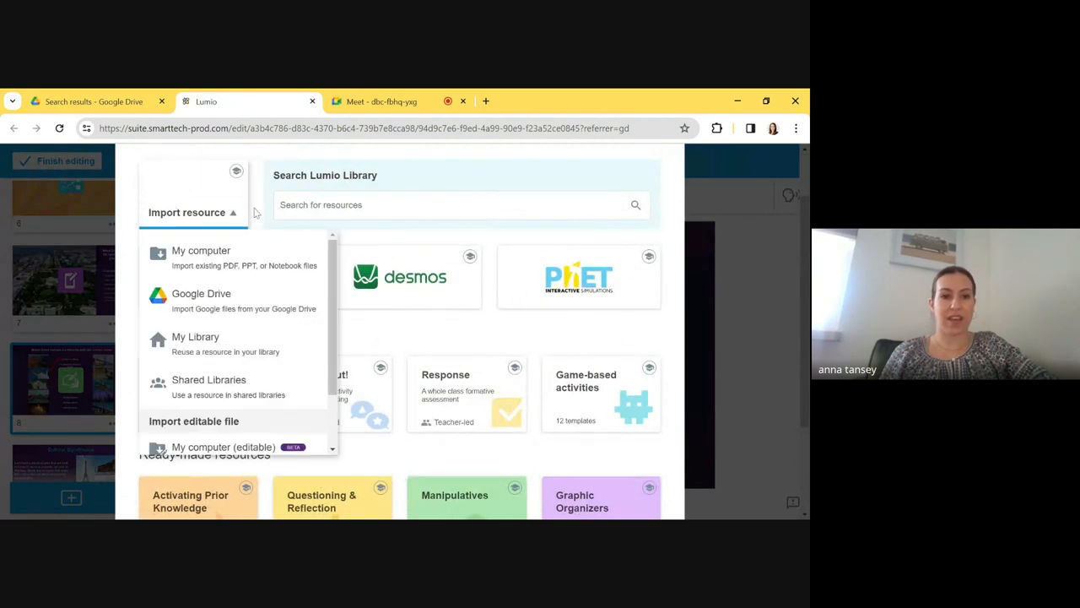
mouse_move(201, 293)
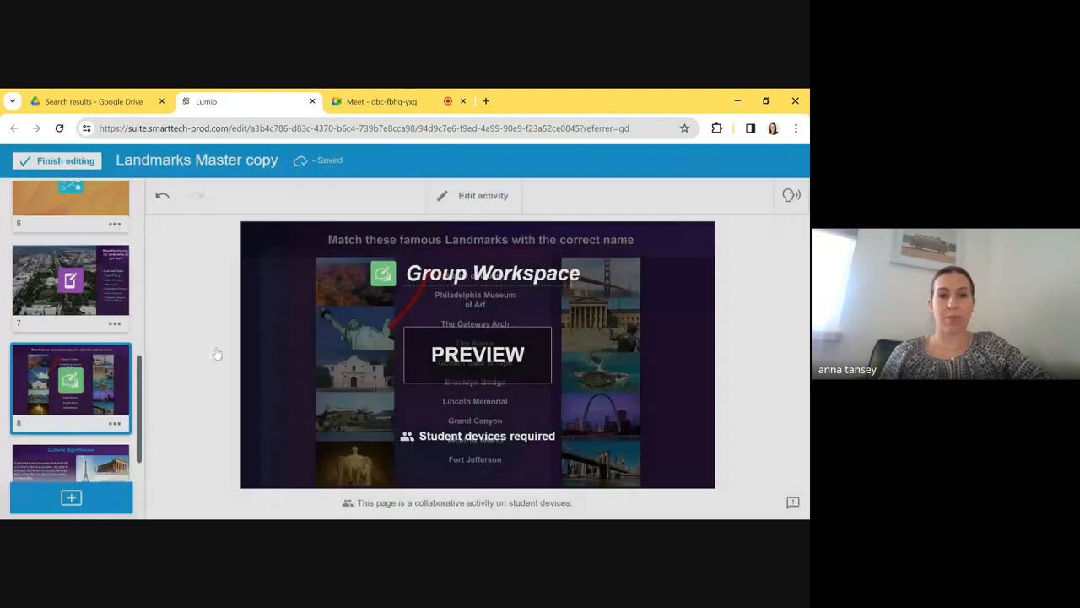
Search the library for 'landmarks' and import the Landmarks Quiz as a Monster Quiz page
click(71, 496)
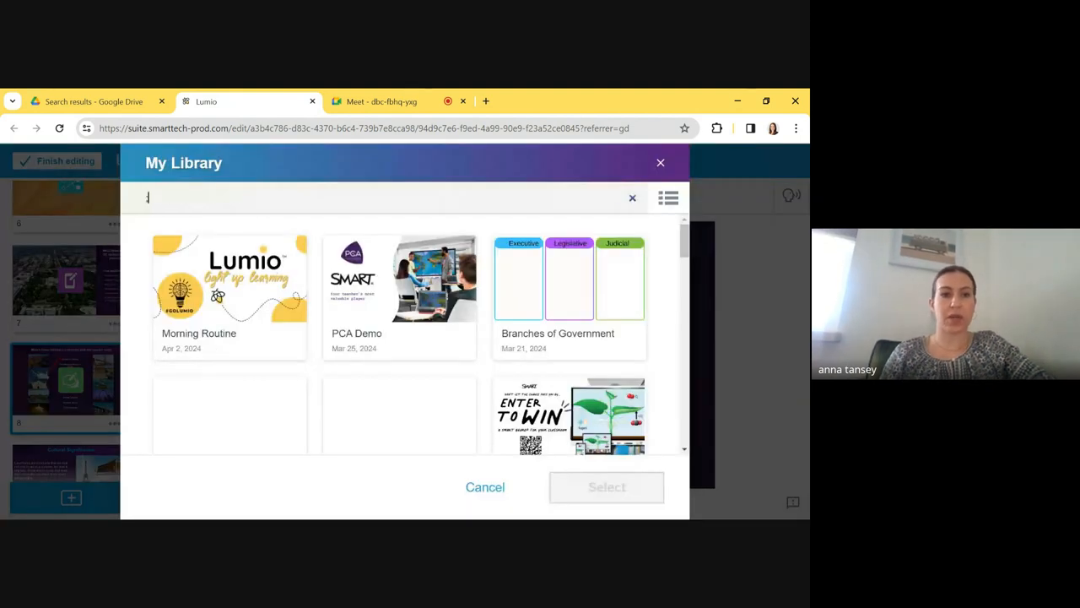
text(landmarks)
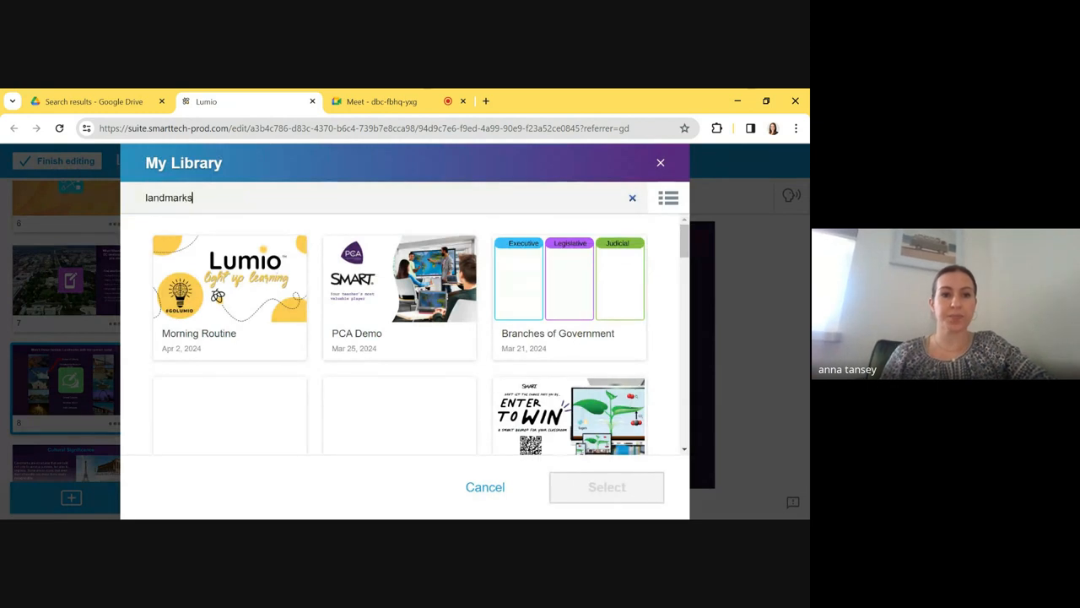
key(Return)
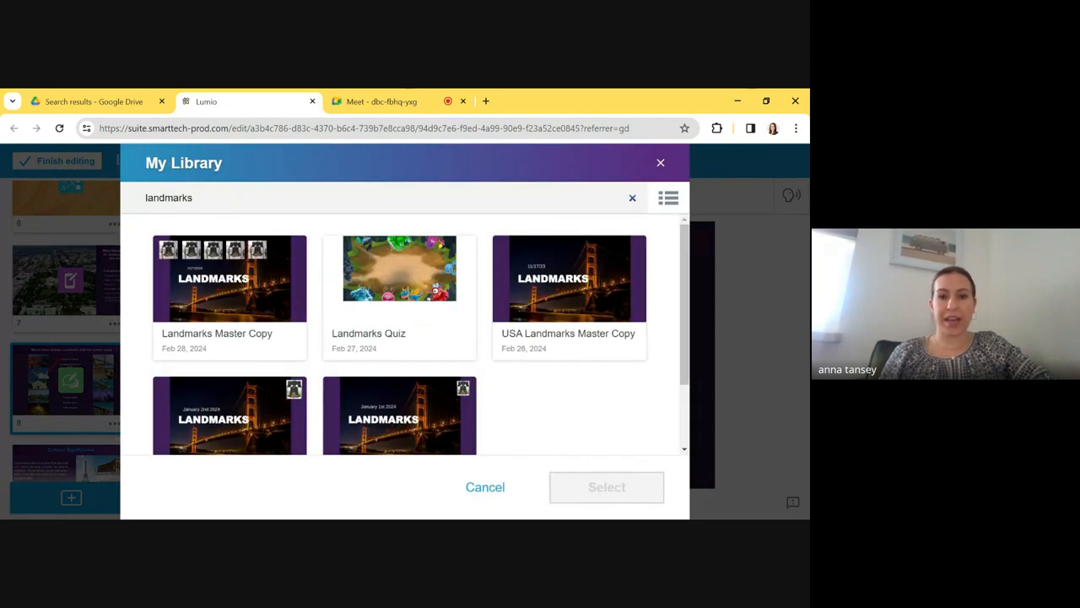
click(399, 278)
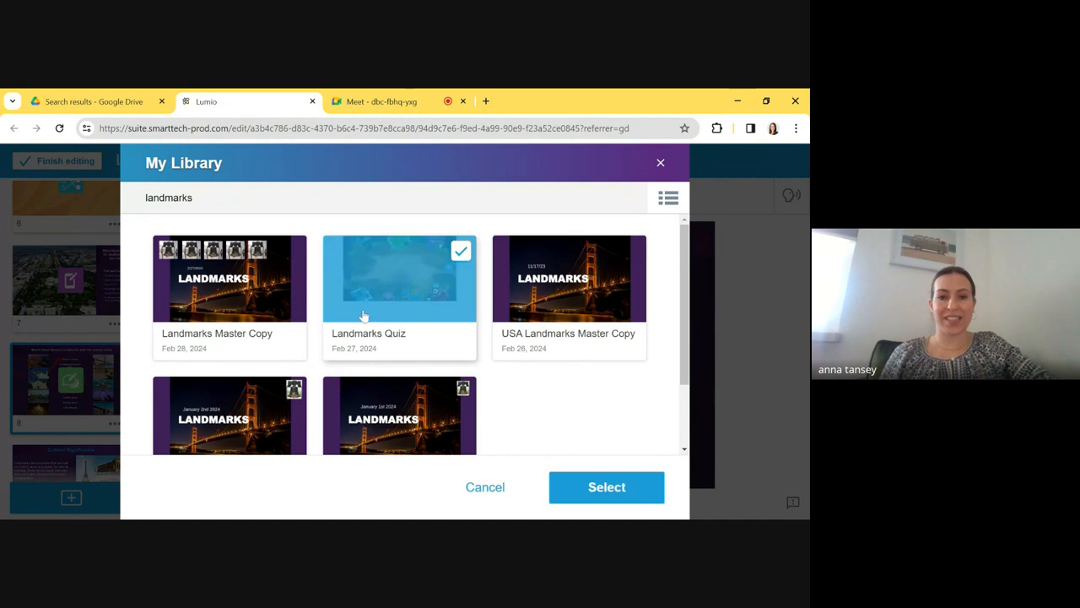
click(605, 486)
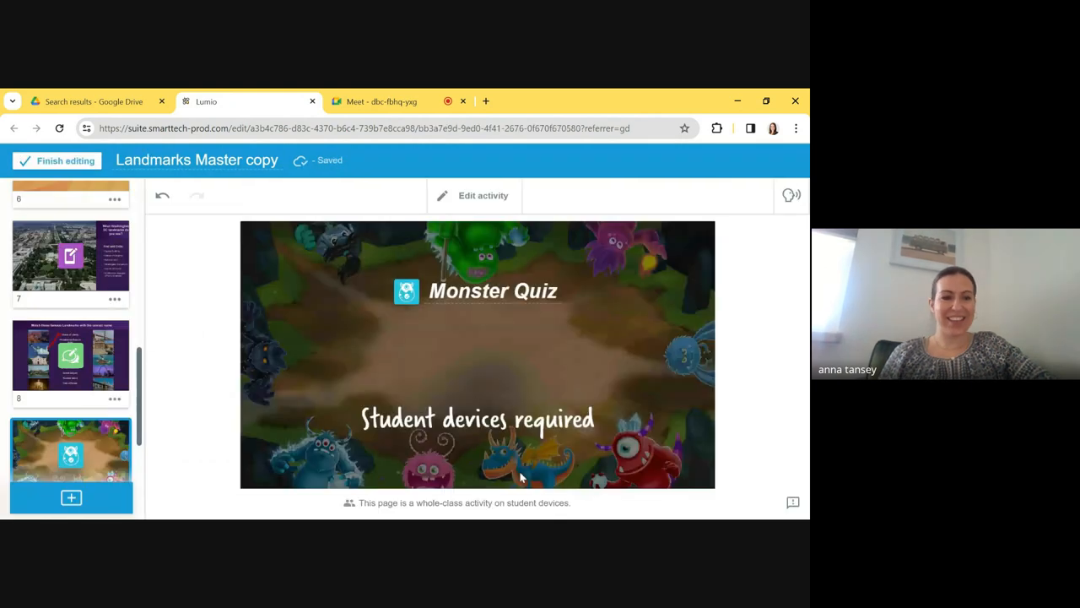
scroll(down, 3)
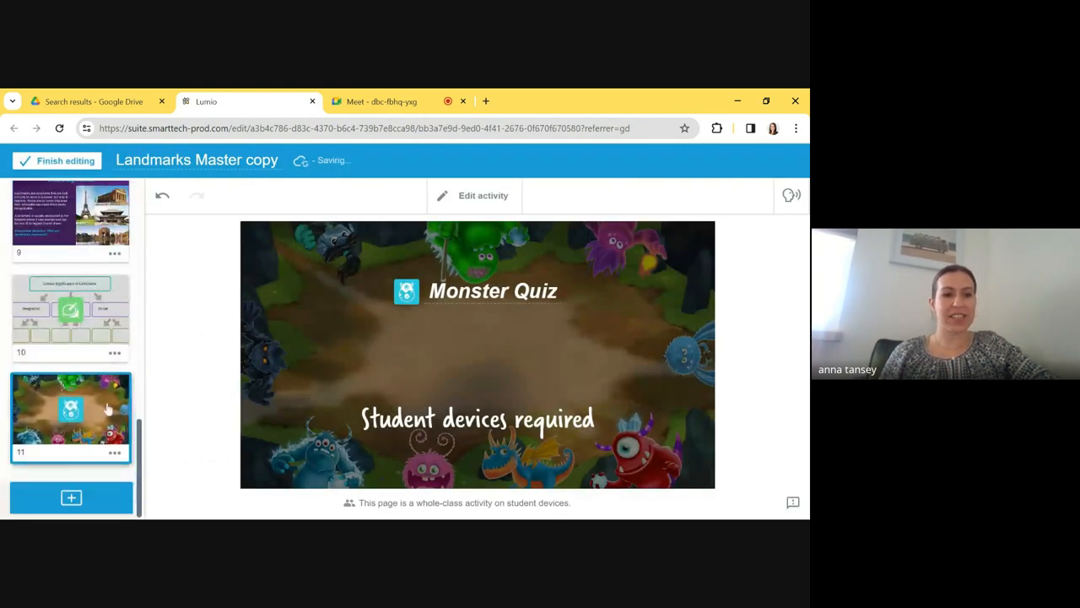
scroll(up, 3)
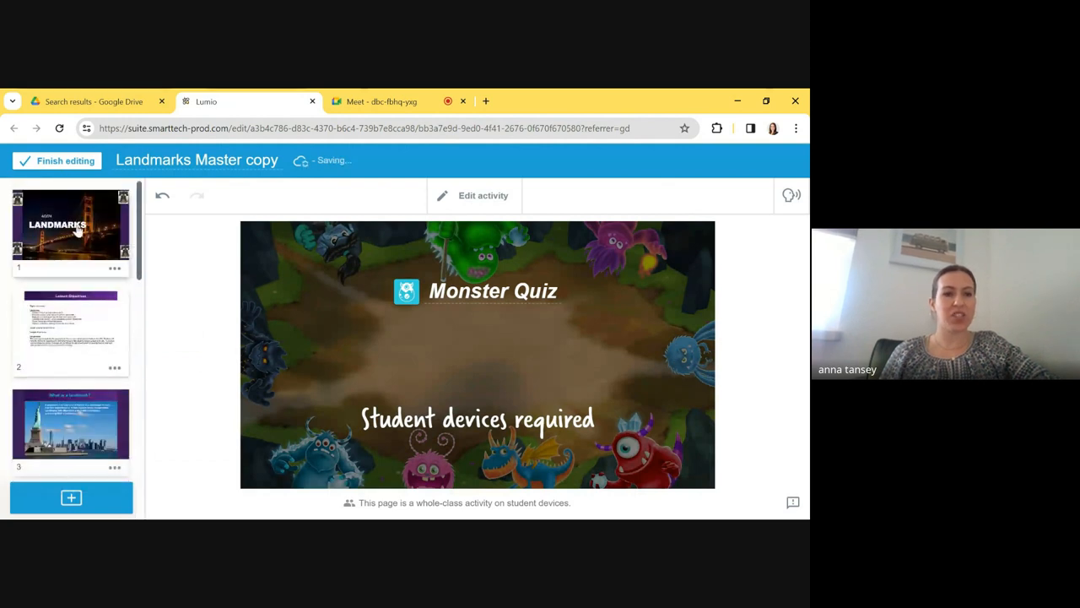
Start a new Shout It Out! activity from the LANDMARKS title page
click(71, 230)
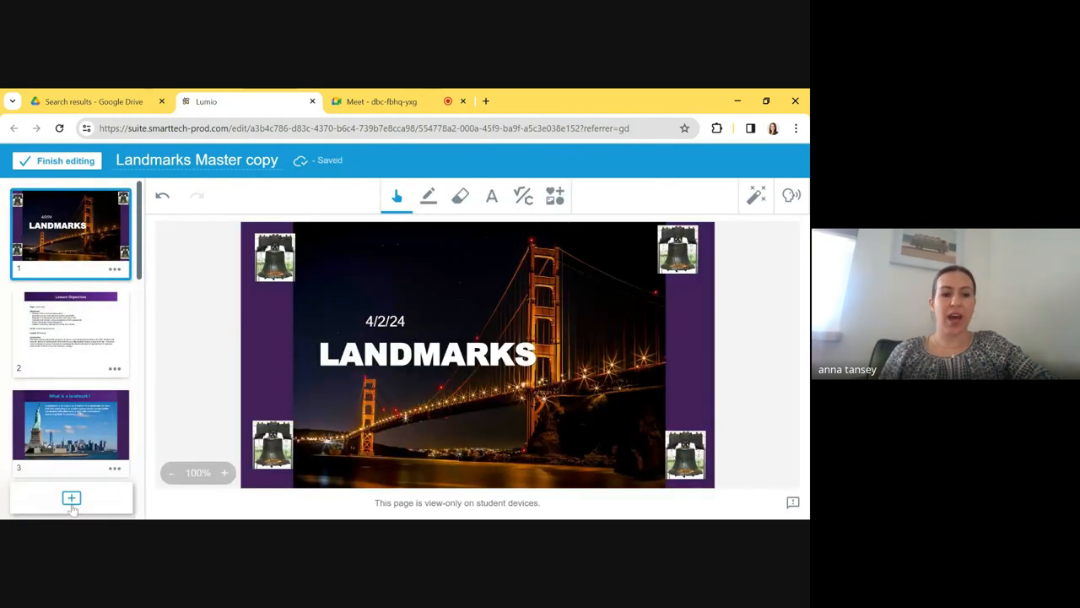
click(71, 498)
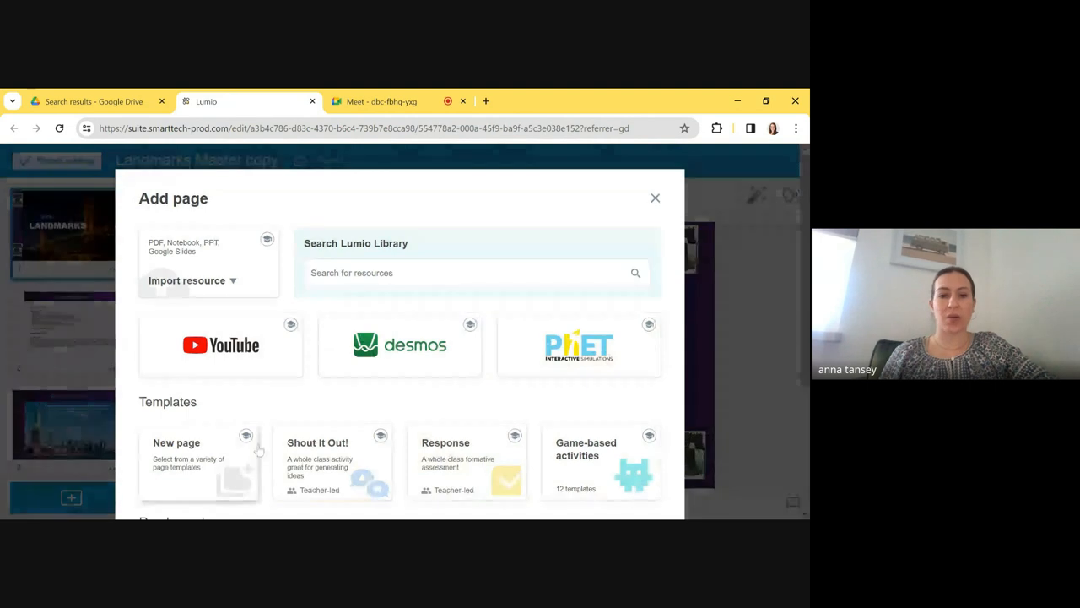
scroll(down, 3)
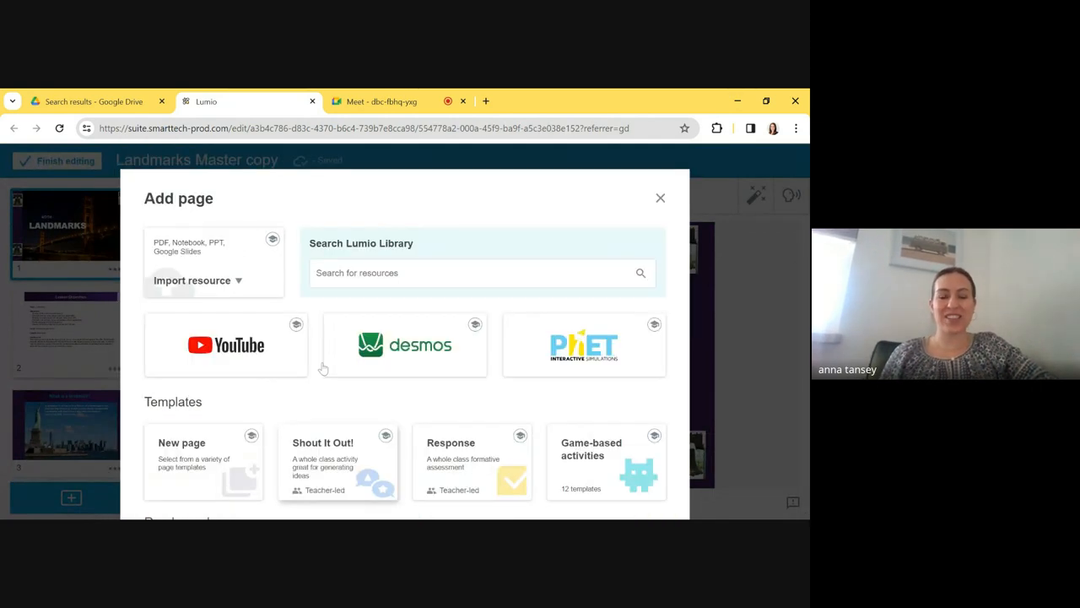
click(338, 462)
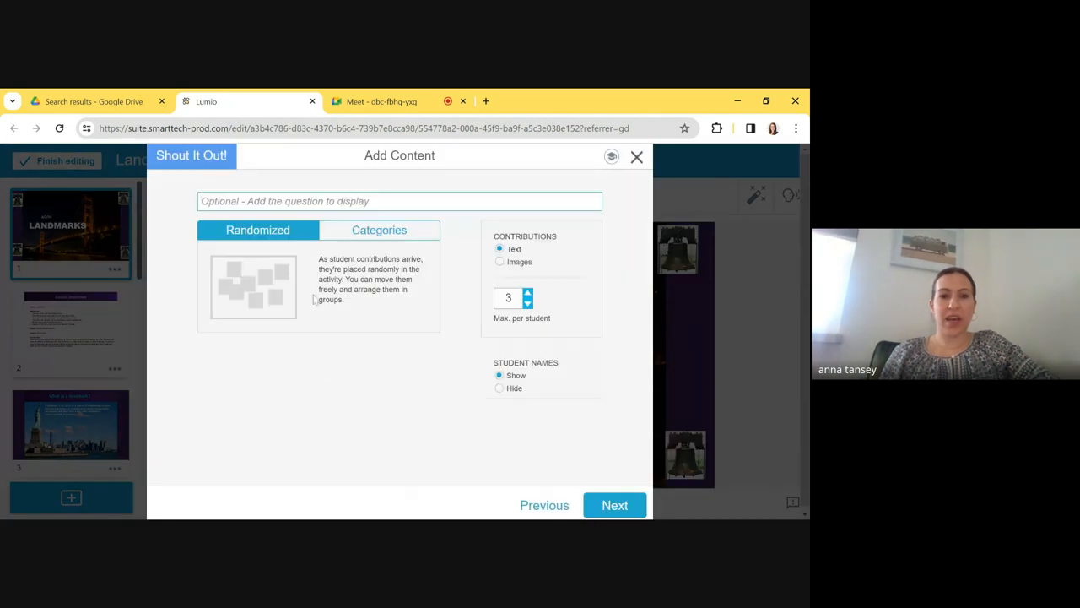
Ask 'What landmarks in the USA have you visited?' with max 2 answers per student
click(398, 200)
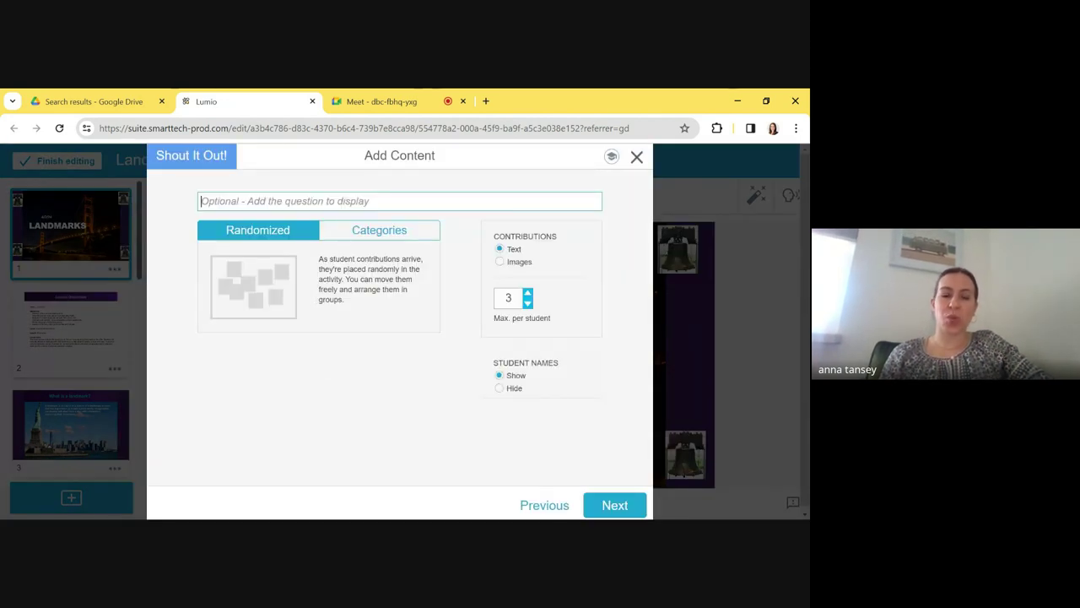
text(What)
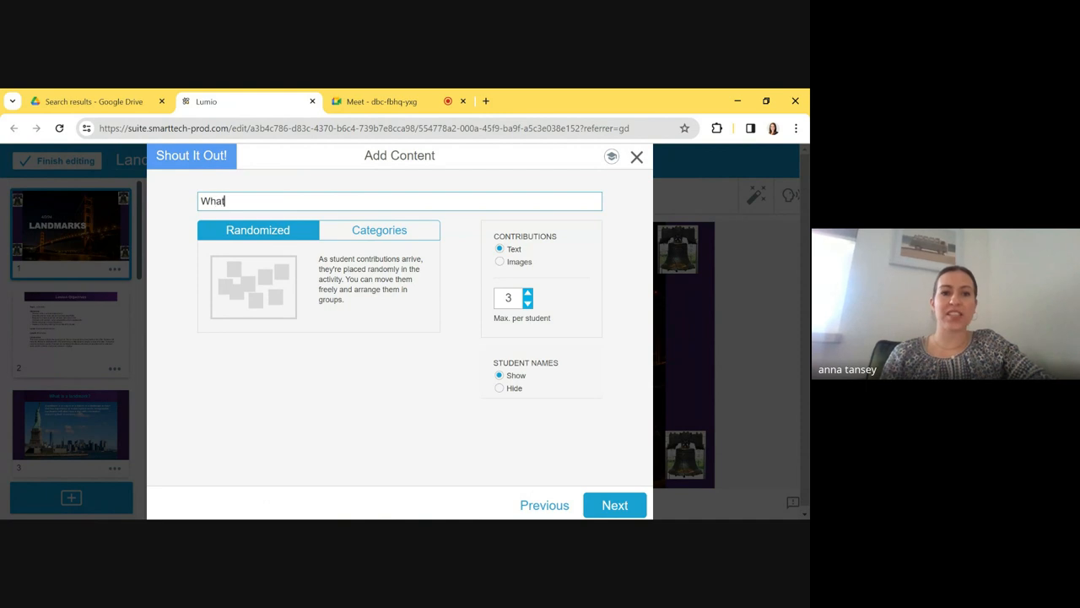
text(landmarks i)
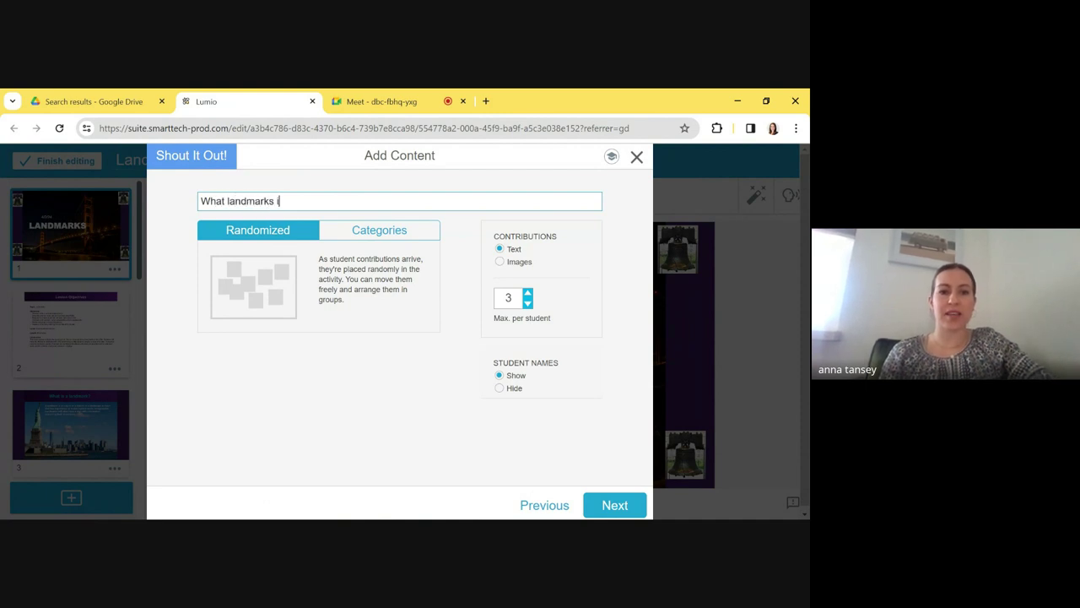
text(in the USA)
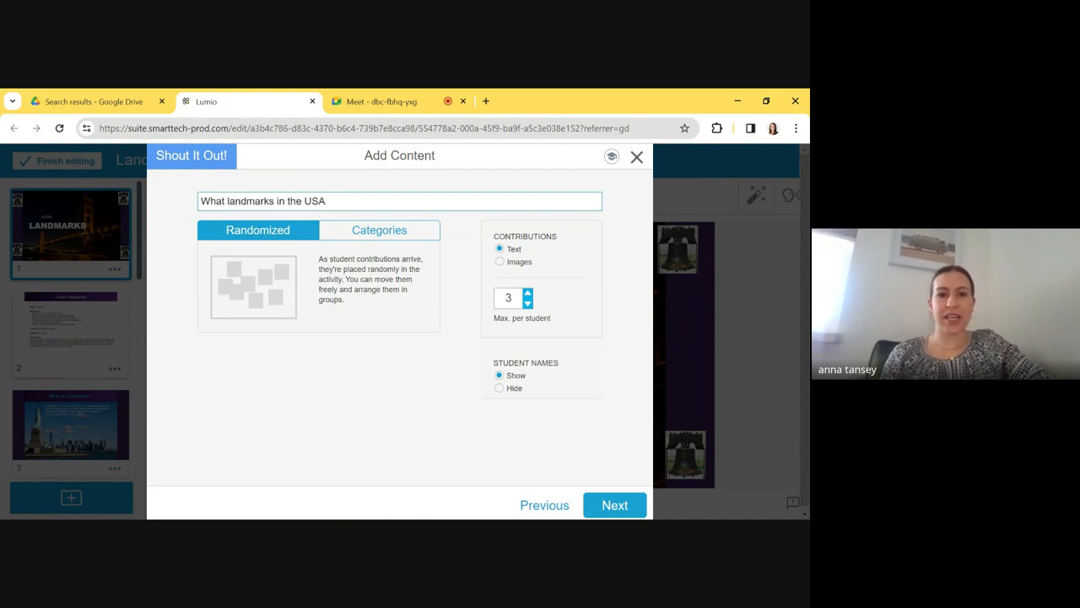
text(have you visti)
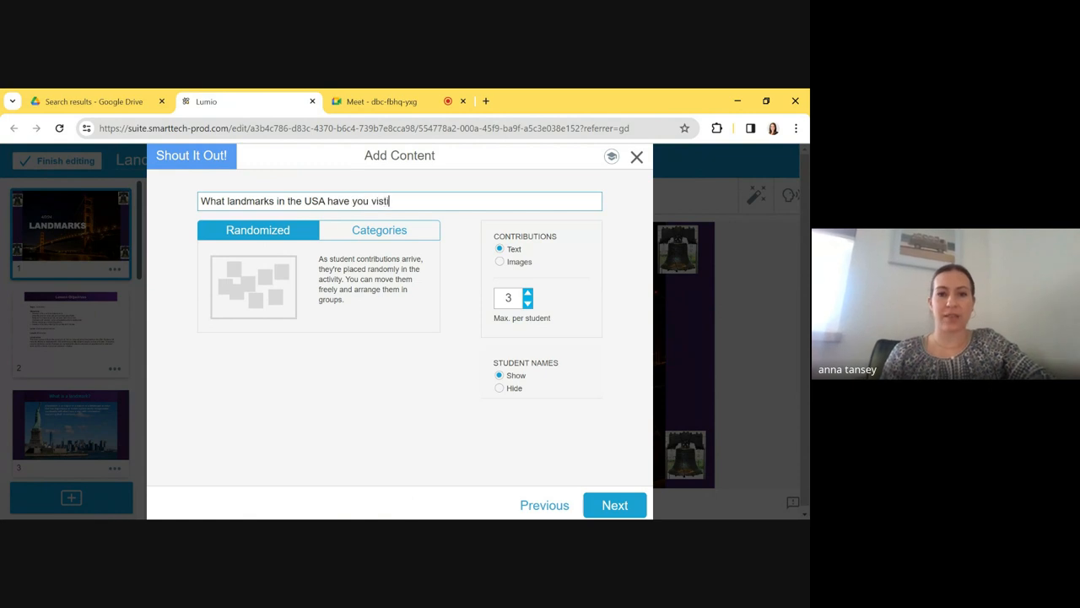
text(ed?)
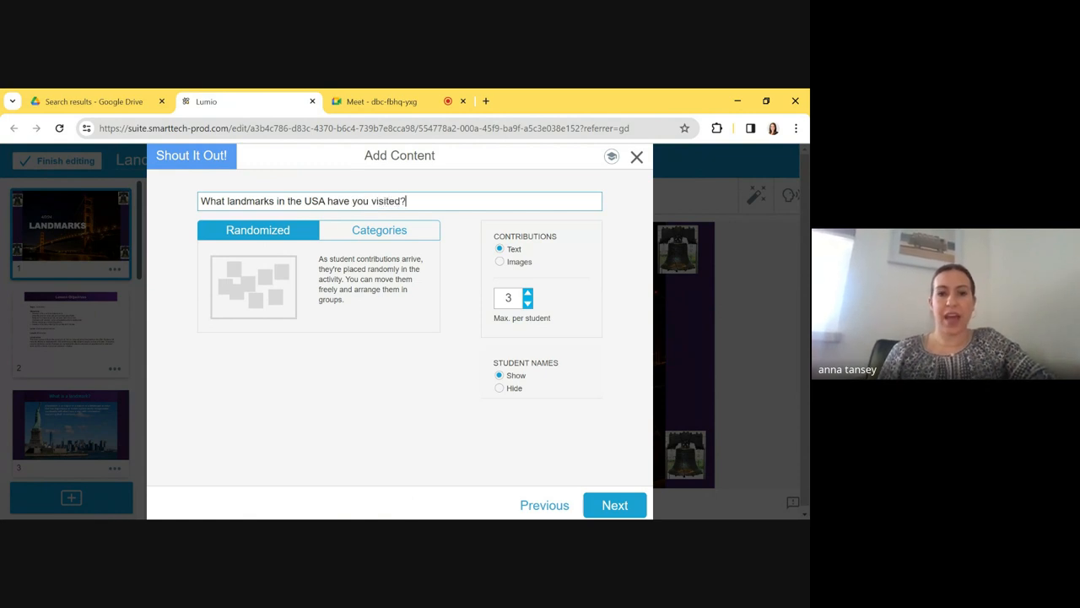
mouse_move(530, 314)
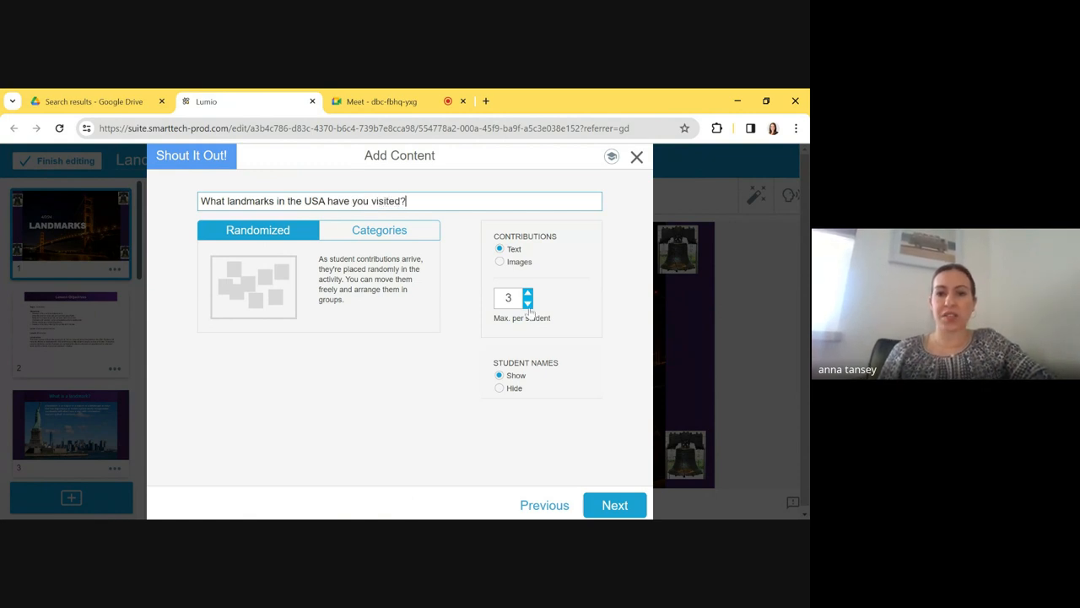
click(526, 304)
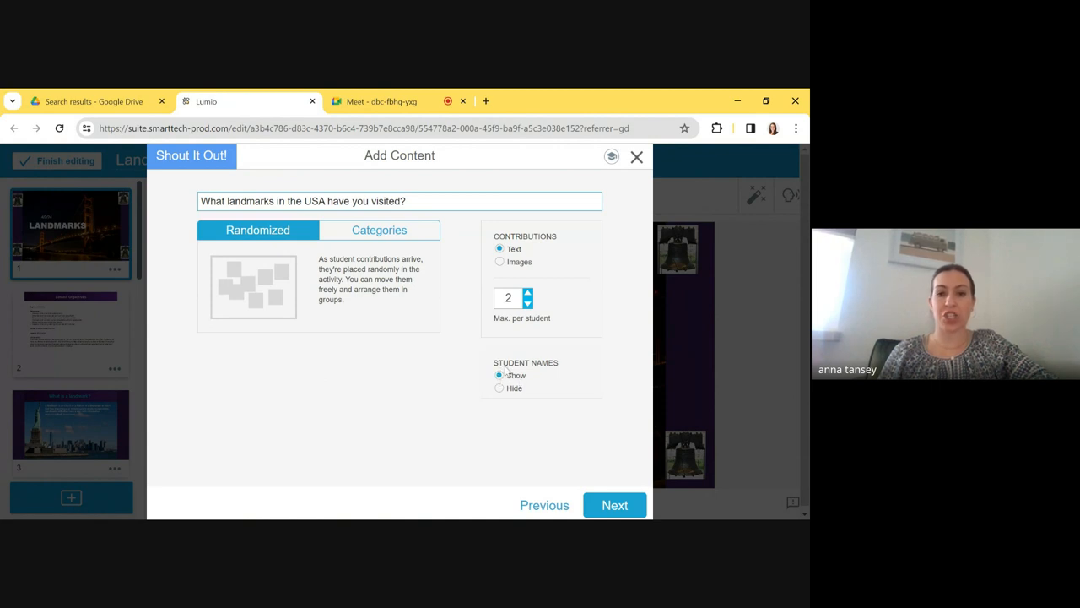
mouse_move(510, 395)
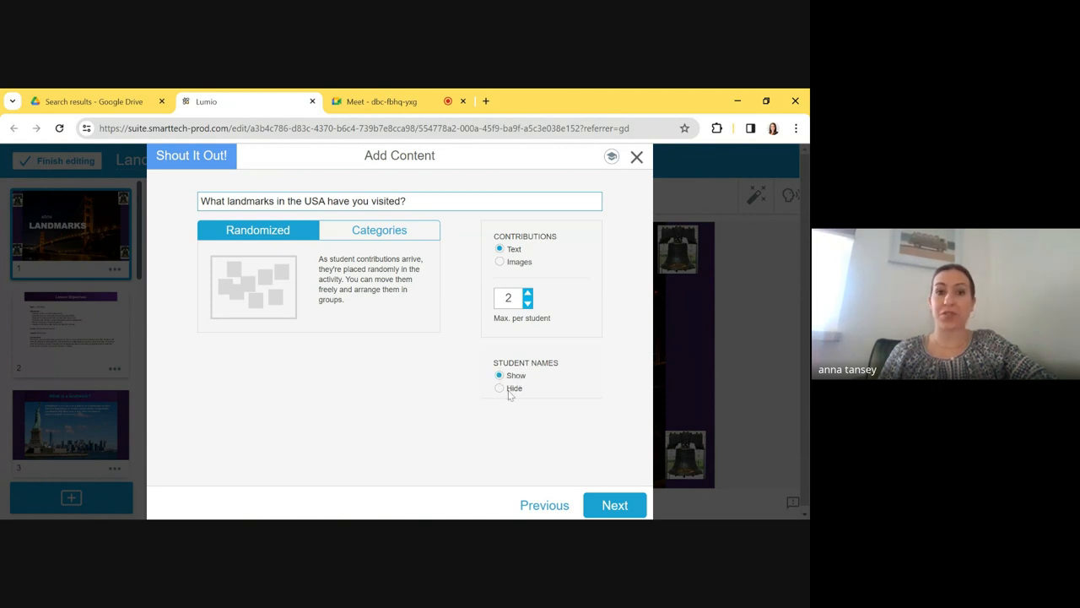
mouse_move(516, 415)
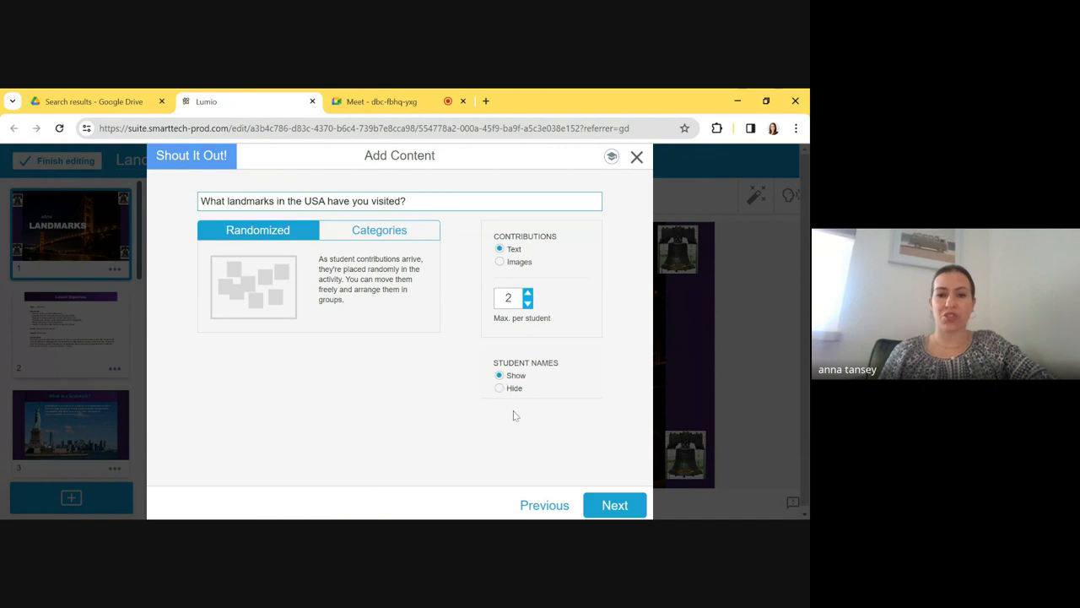
mouse_move(560, 445)
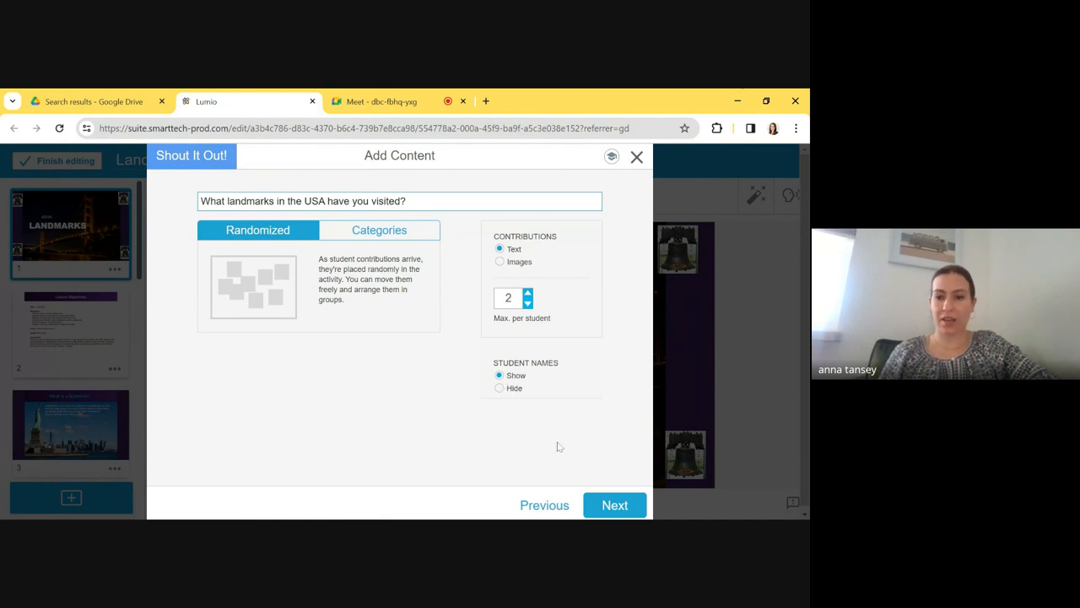
Keep the Classic theme, add the activity, and finish editing back to the library home
click(614, 504)
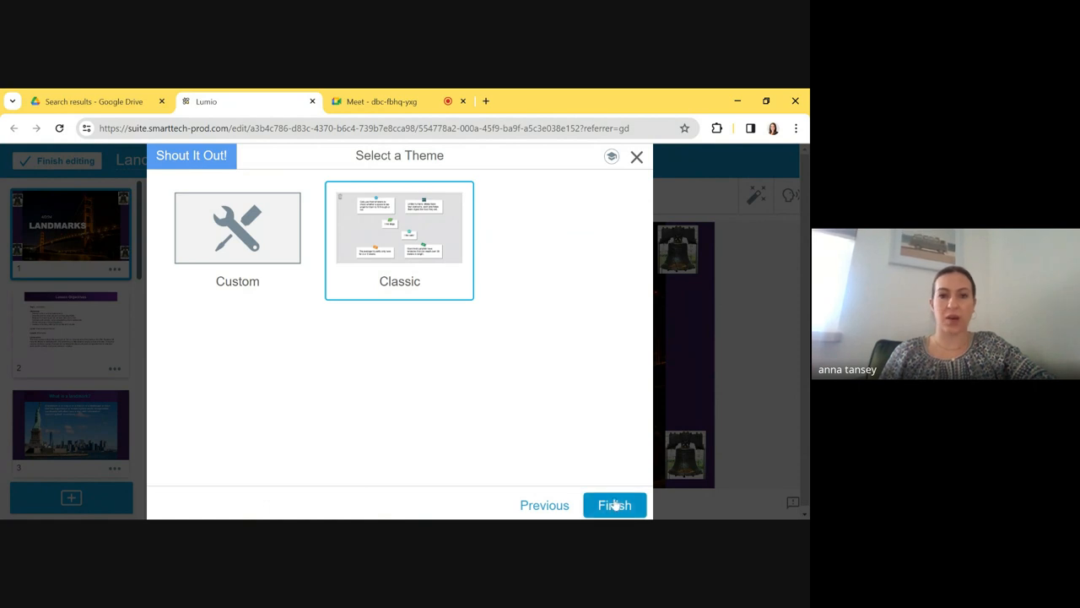
click(615, 505)
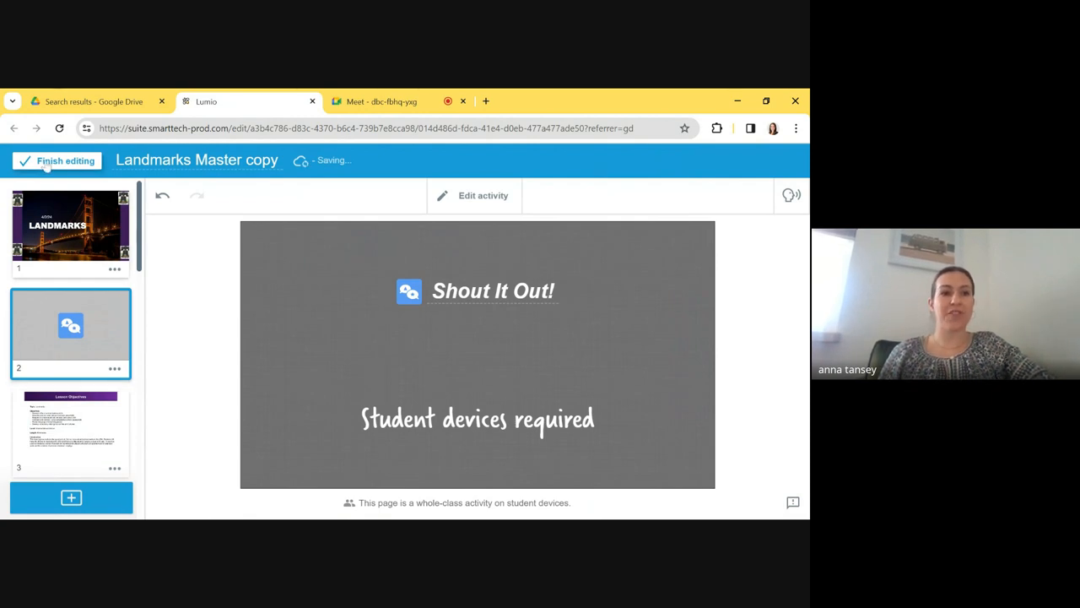
click(58, 160)
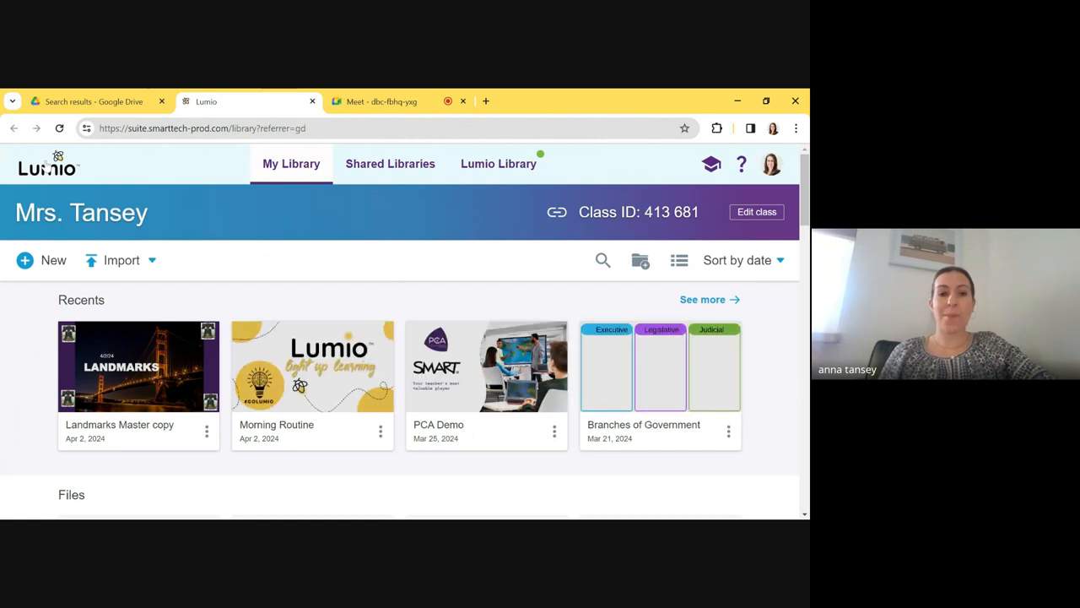
mouse_move(324, 278)
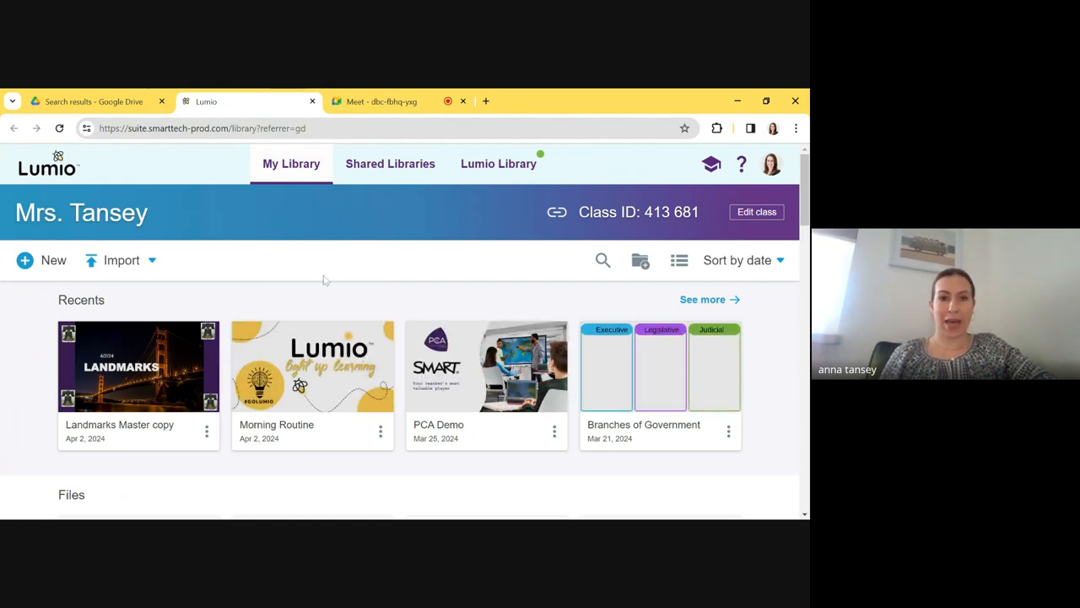
mouse_move(139, 364)
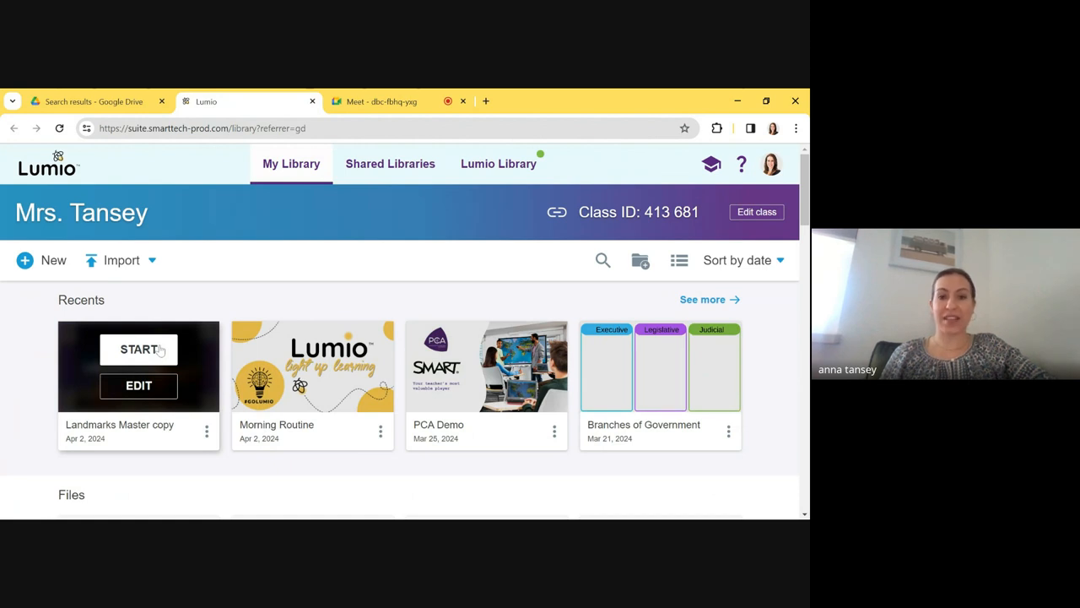
Start the Landmarks Master copy lesson live, bringing up the student join screen with class code
click(138, 349)
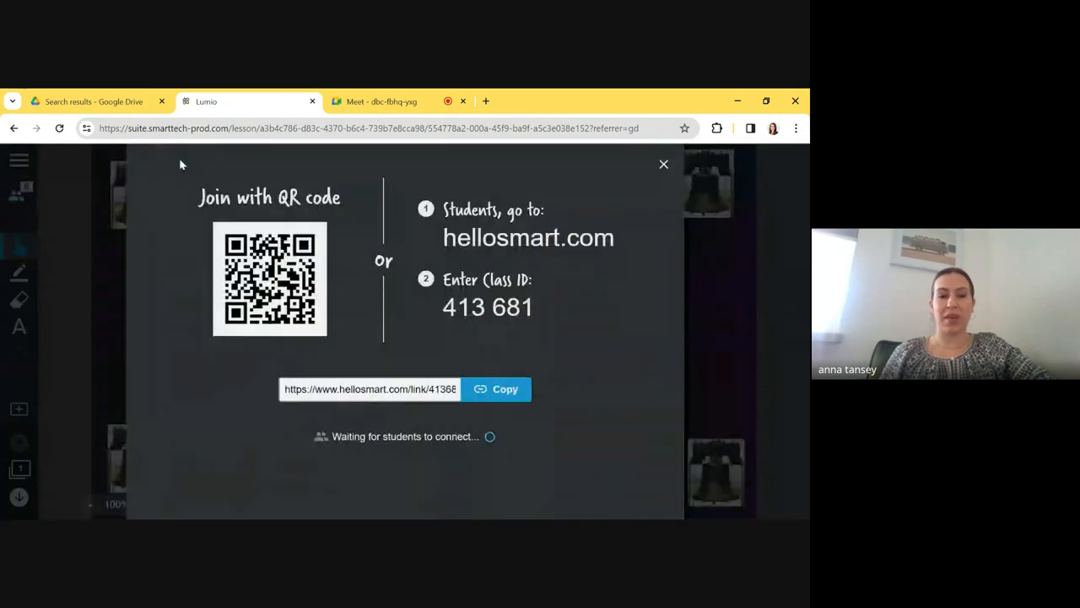
mouse_move(597, 246)
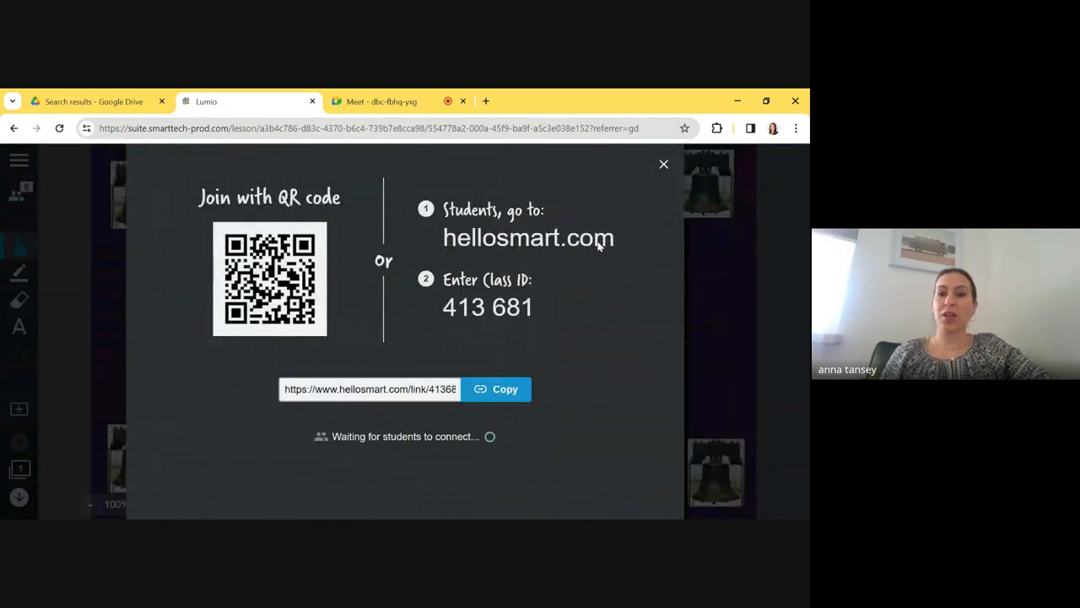
mouse_move(547, 319)
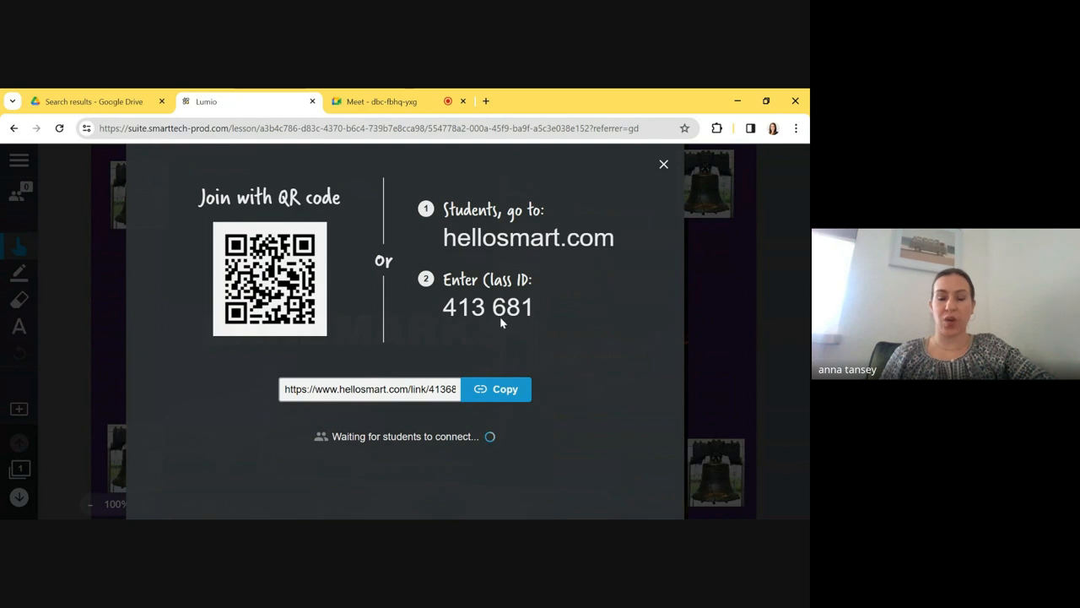
mouse_move(557, 250)
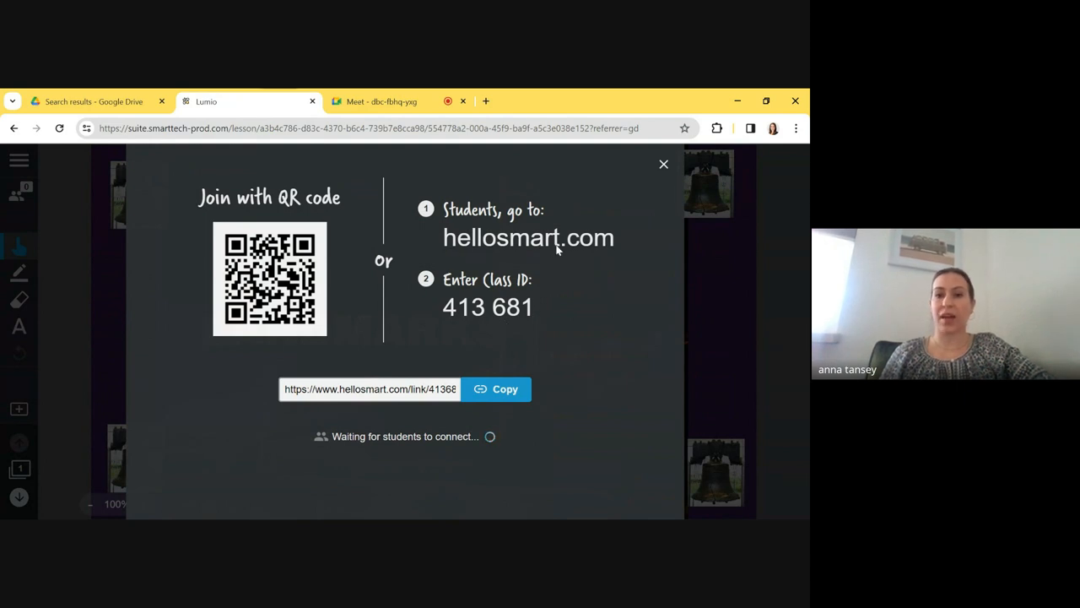
mouse_move(577, 256)
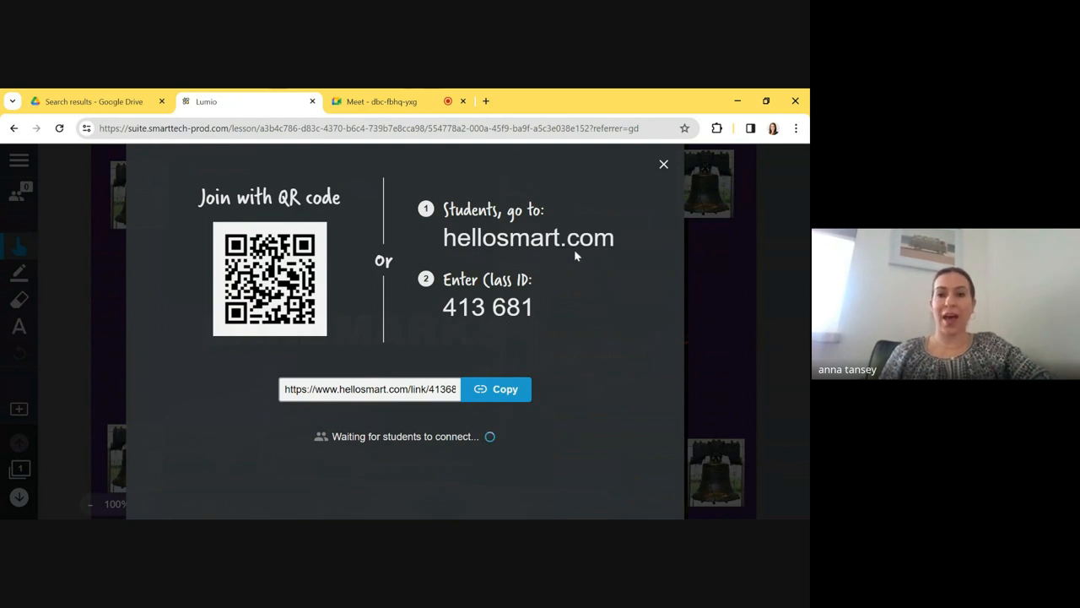
mouse_move(570, 260)
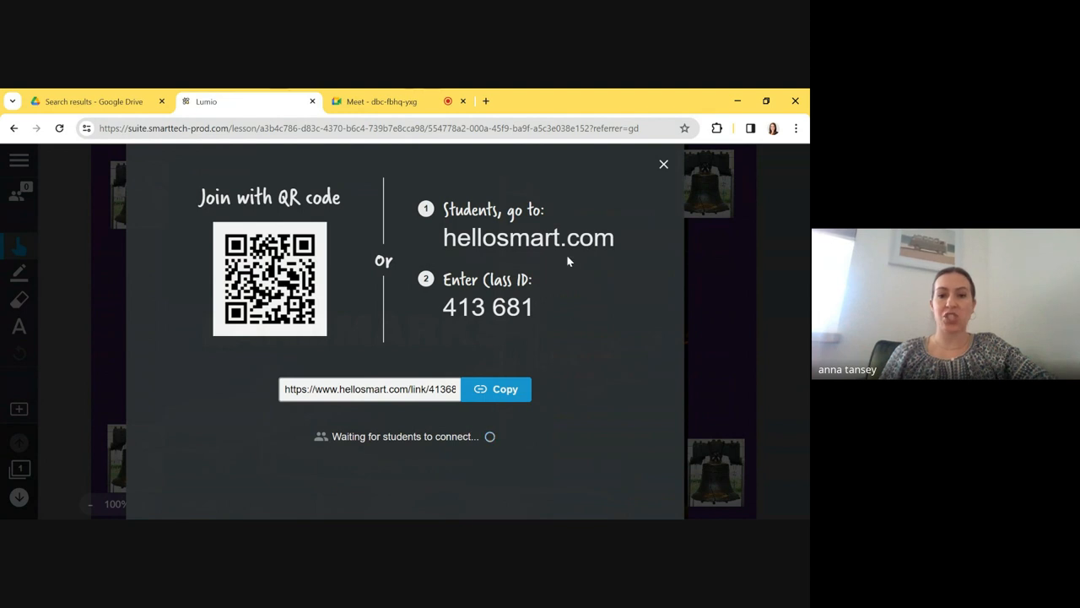
mouse_move(516, 319)
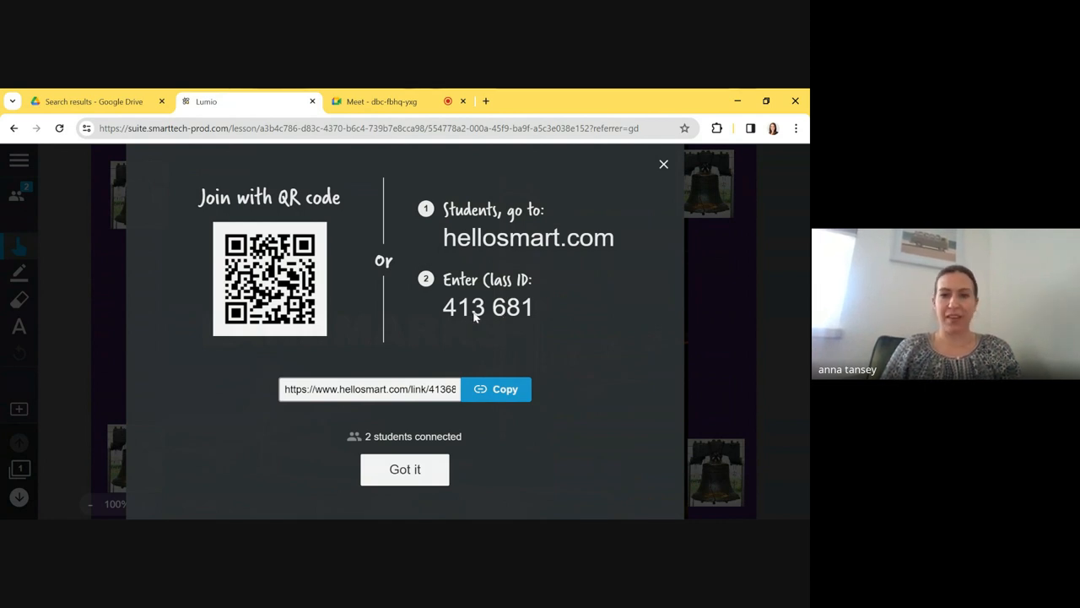
mouse_move(496, 327)
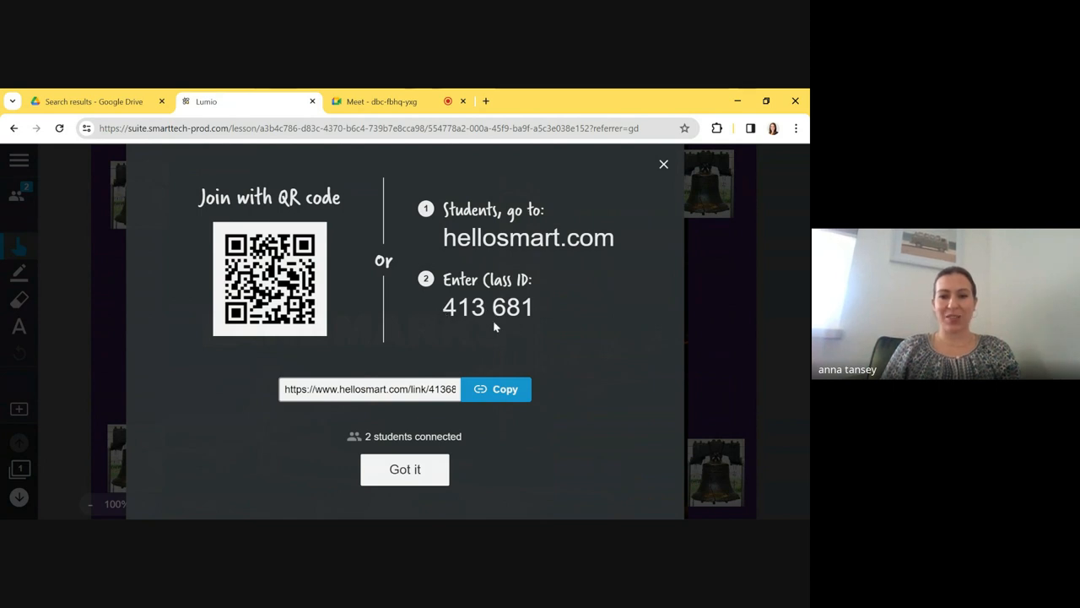
mouse_move(509, 324)
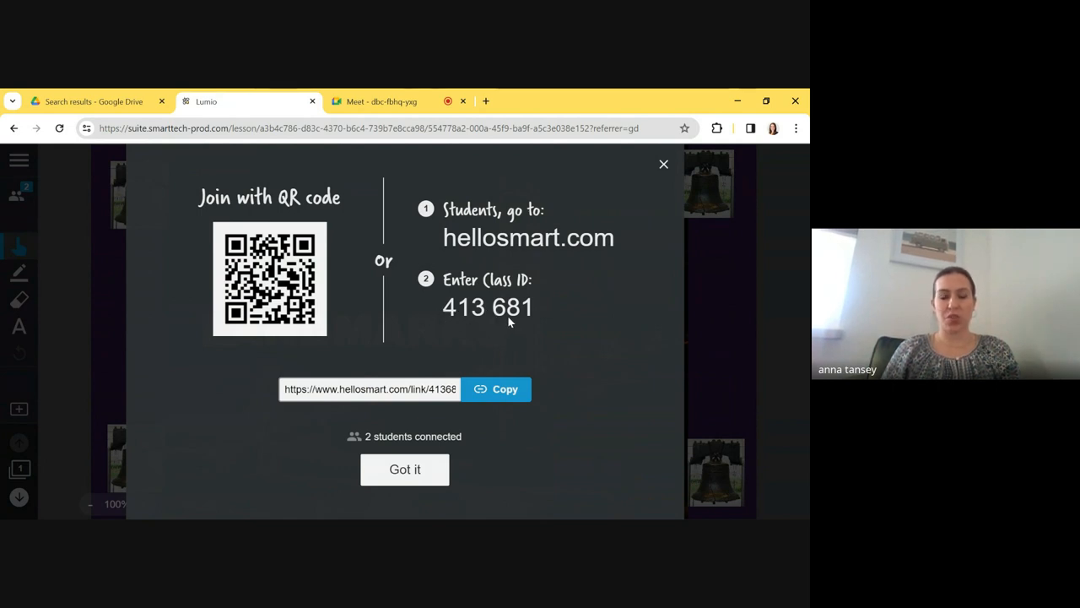
mouse_move(481, 319)
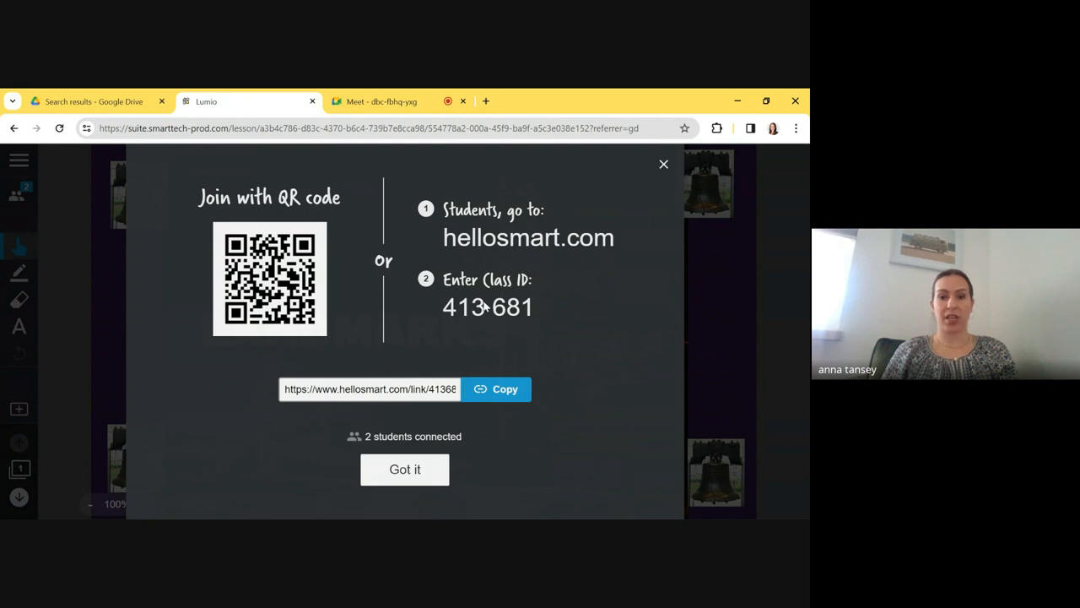
mouse_move(649, 177)
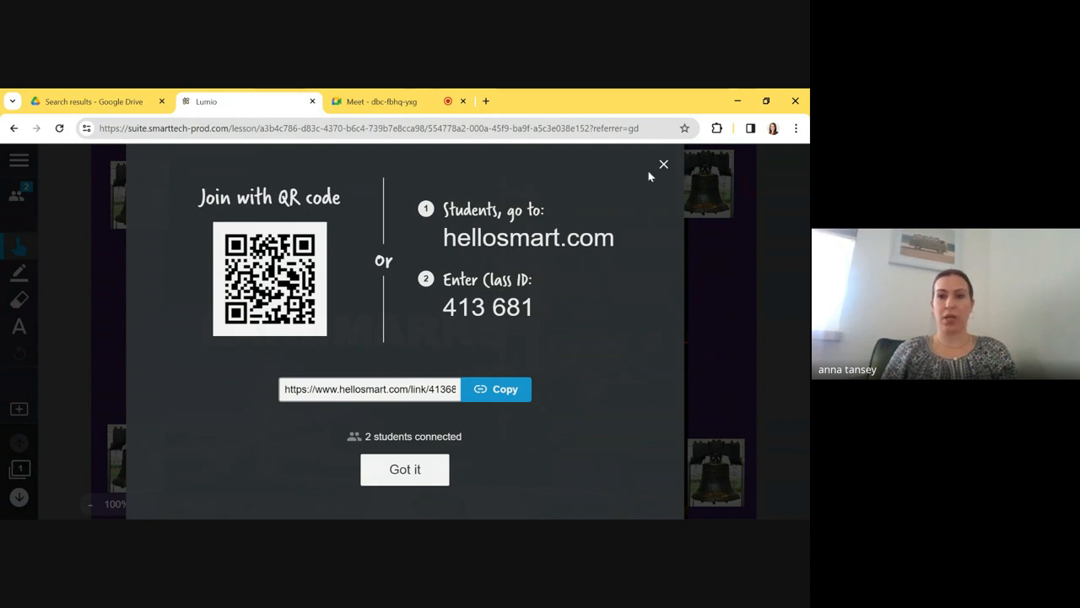
mouse_move(502, 326)
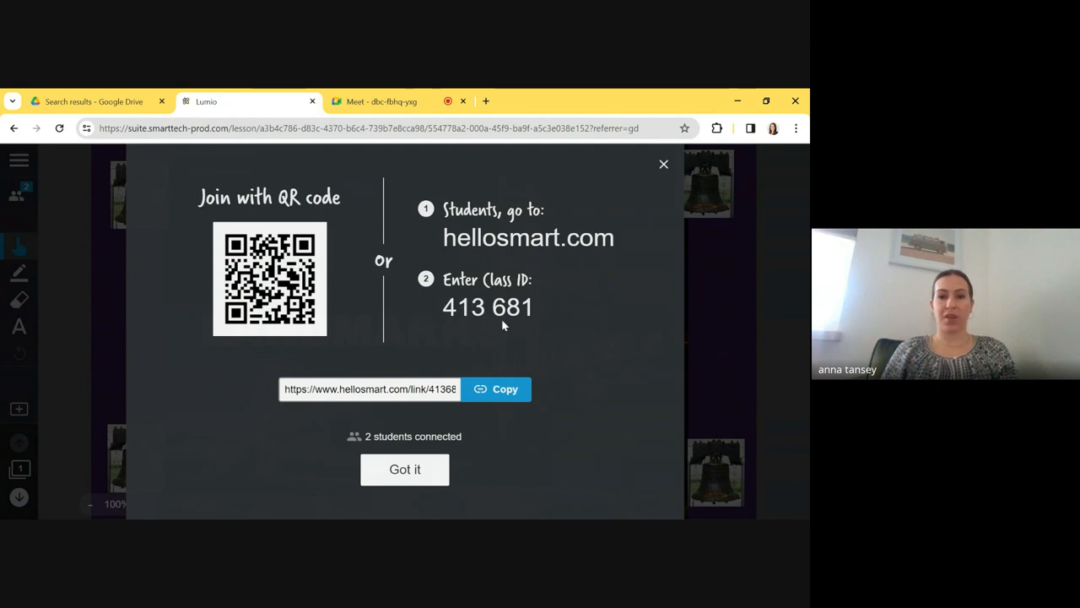
mouse_move(565, 312)
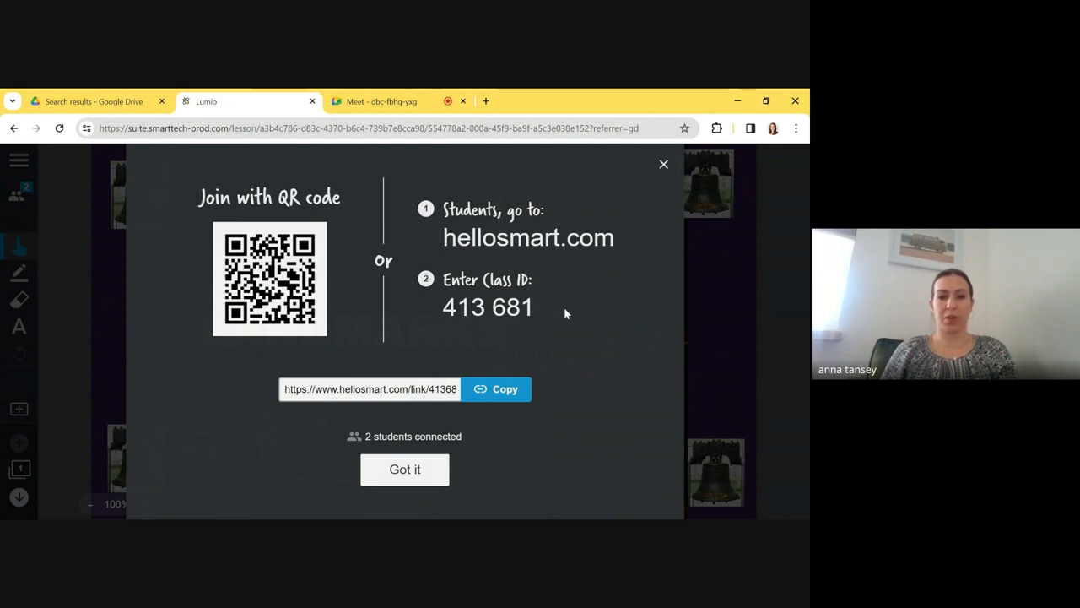
mouse_move(665, 166)
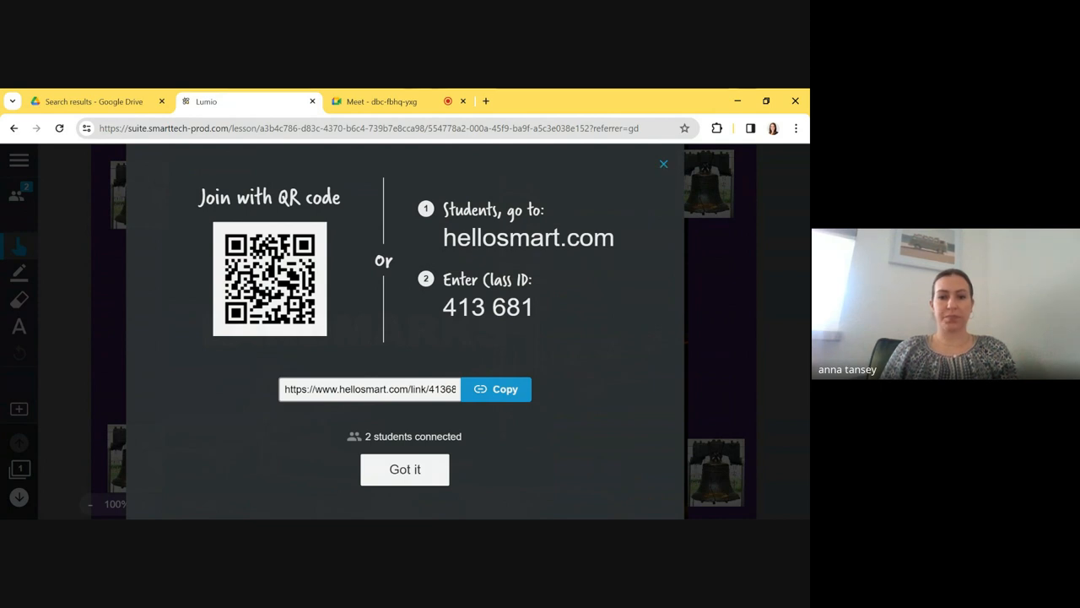
click(405, 470)
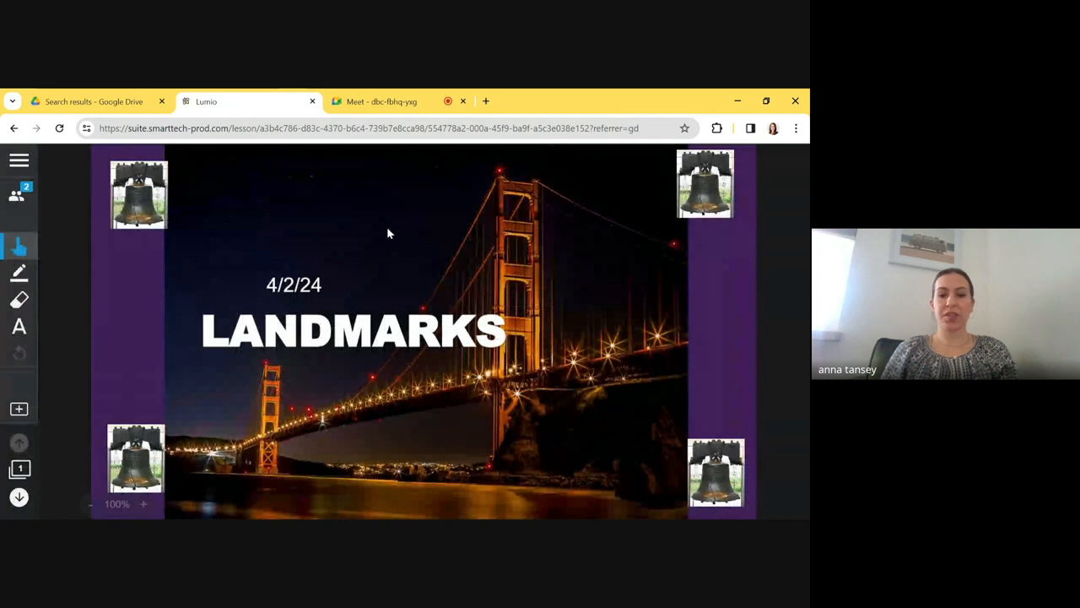
mouse_move(194, 266)
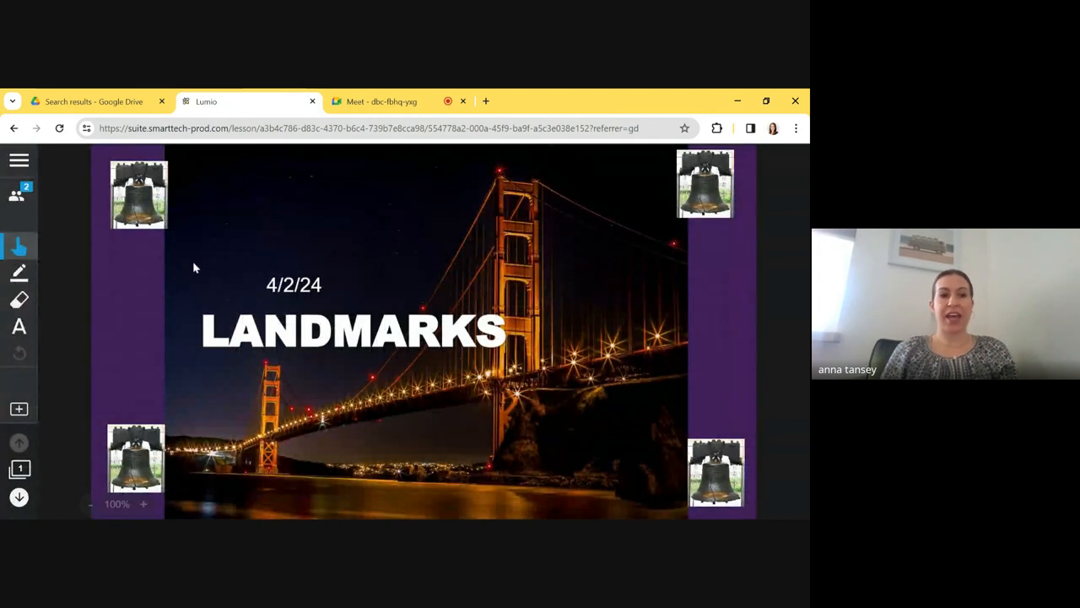
mouse_move(155, 290)
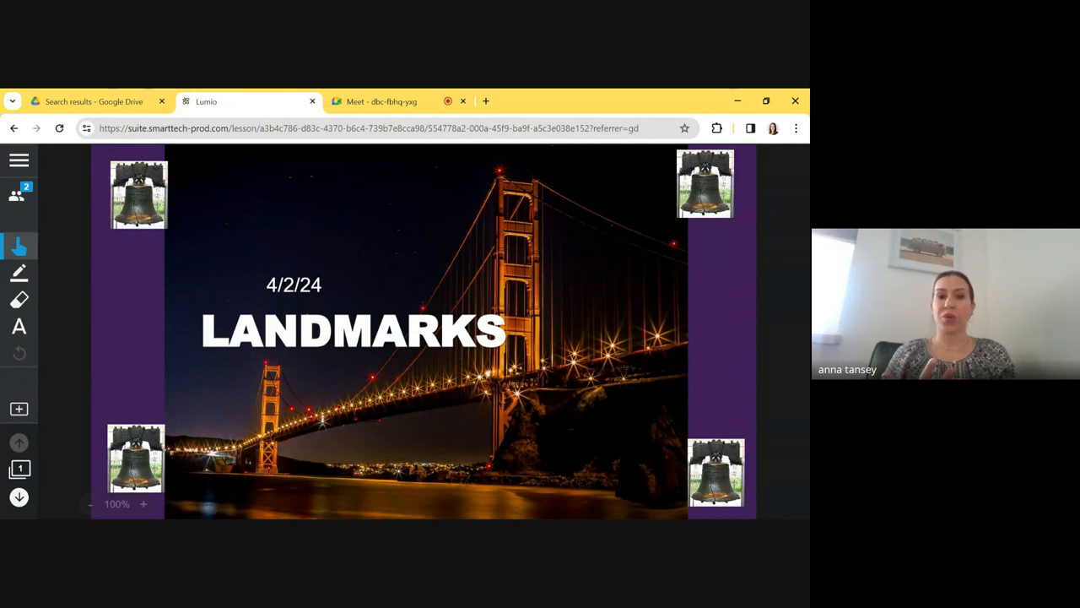
Ink several red squiggles above the date on the Landmarks title page
click(18, 271)
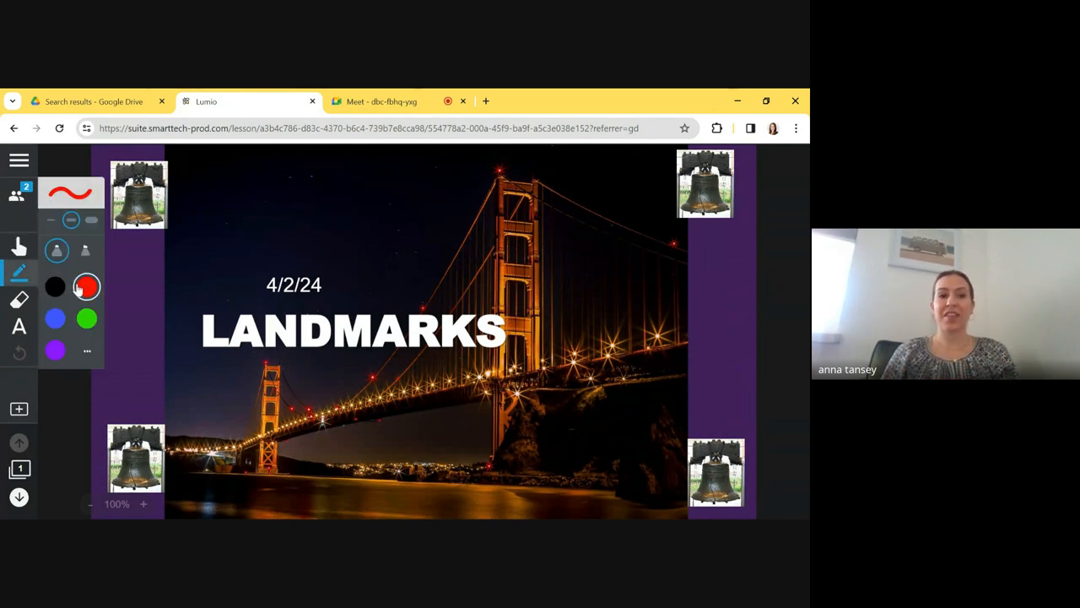
drag(226, 235, 286, 228)
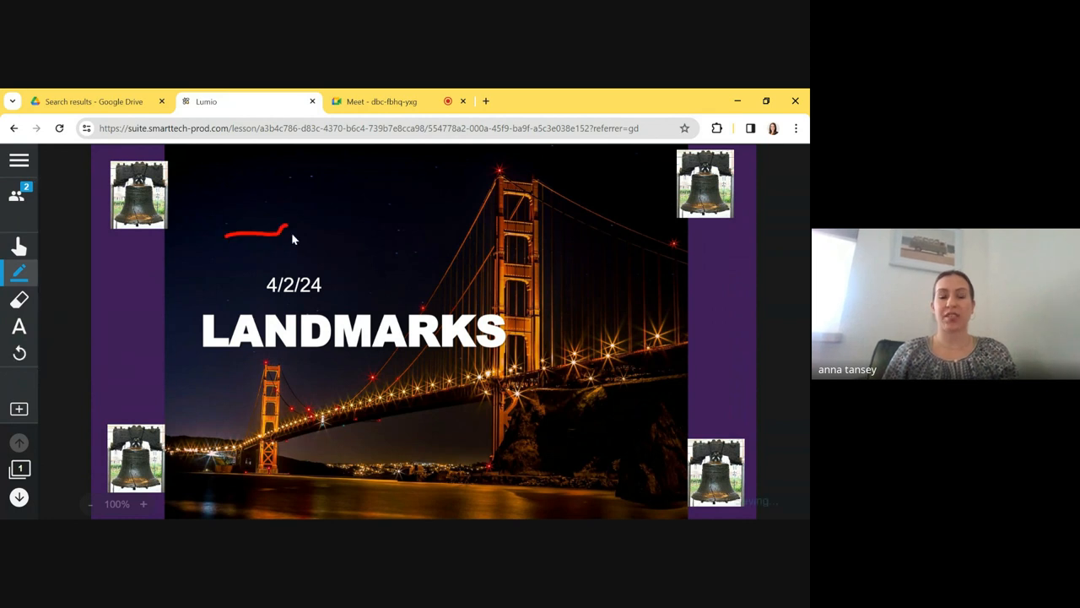
drag(287, 229, 374, 233)
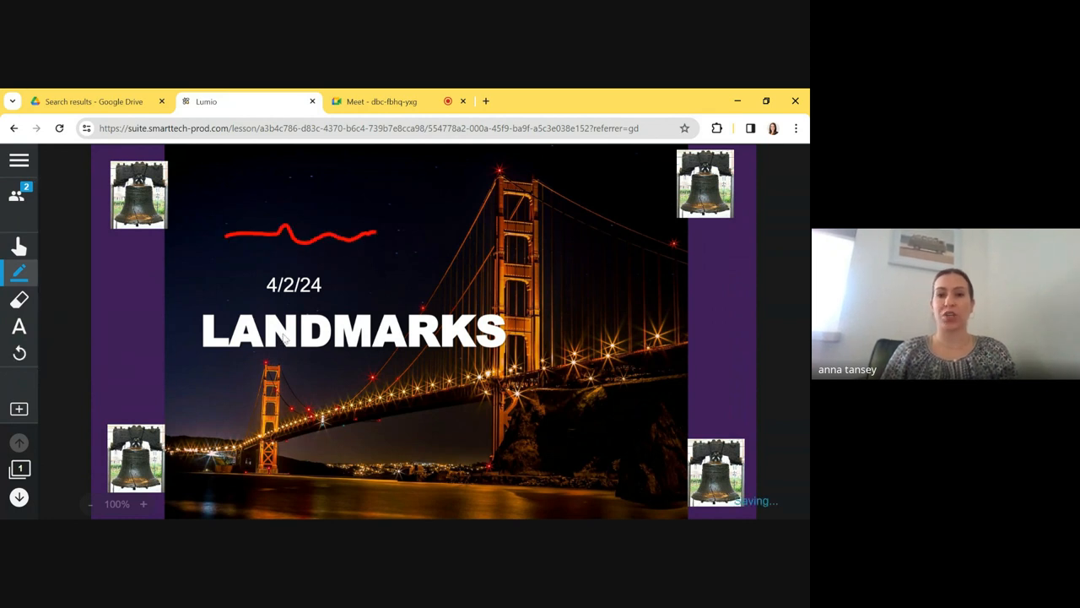
drag(223, 202, 250, 200)
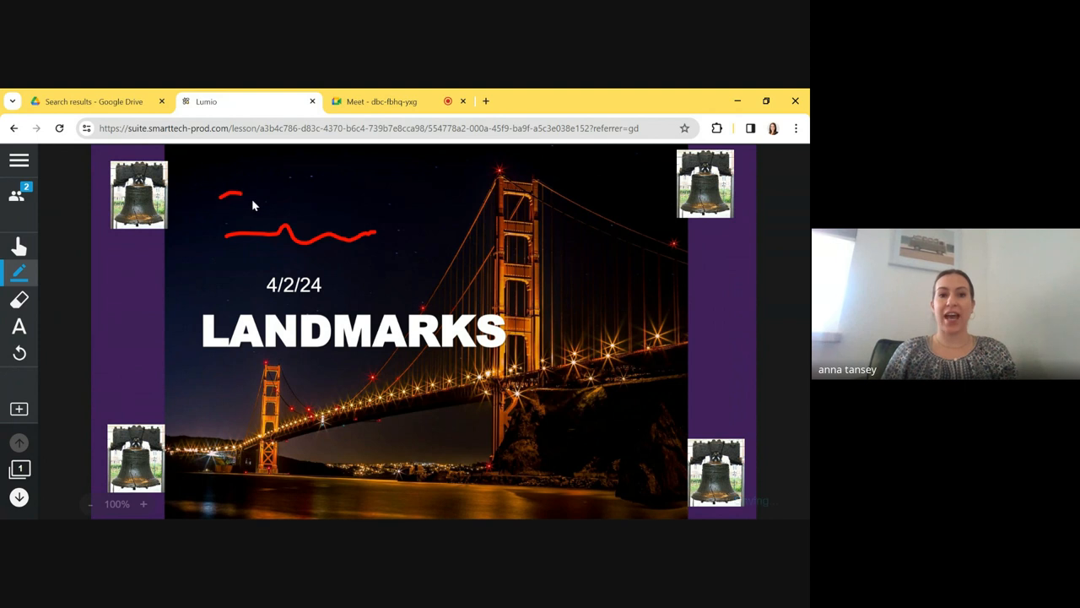
drag(226, 195, 363, 184)
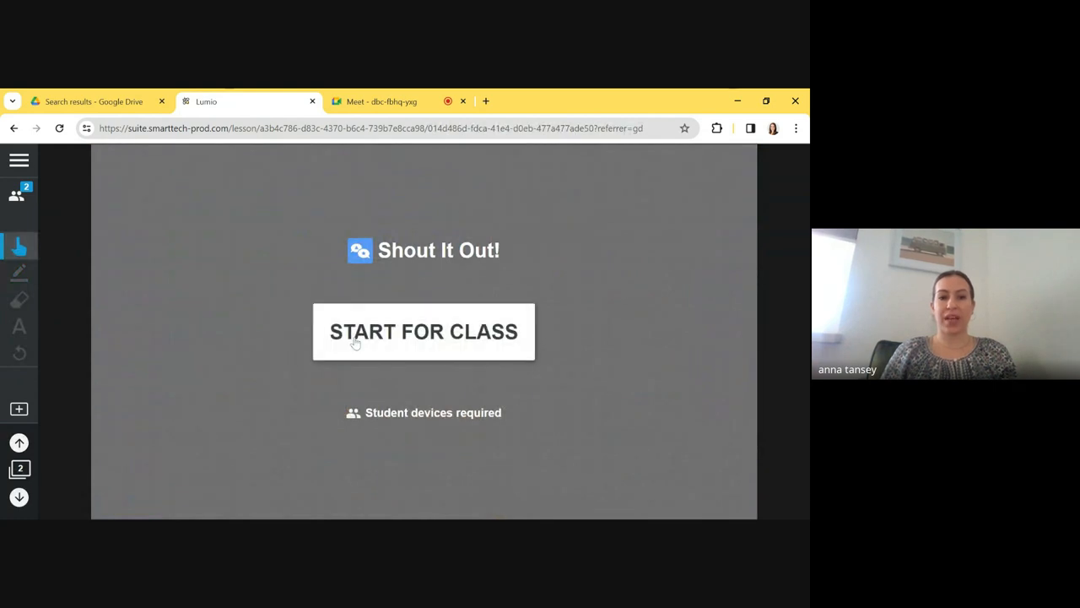
Start the Shout It Out activity and enlarge the Niagra Falls and Statue of Liberty responses in turn
click(422, 330)
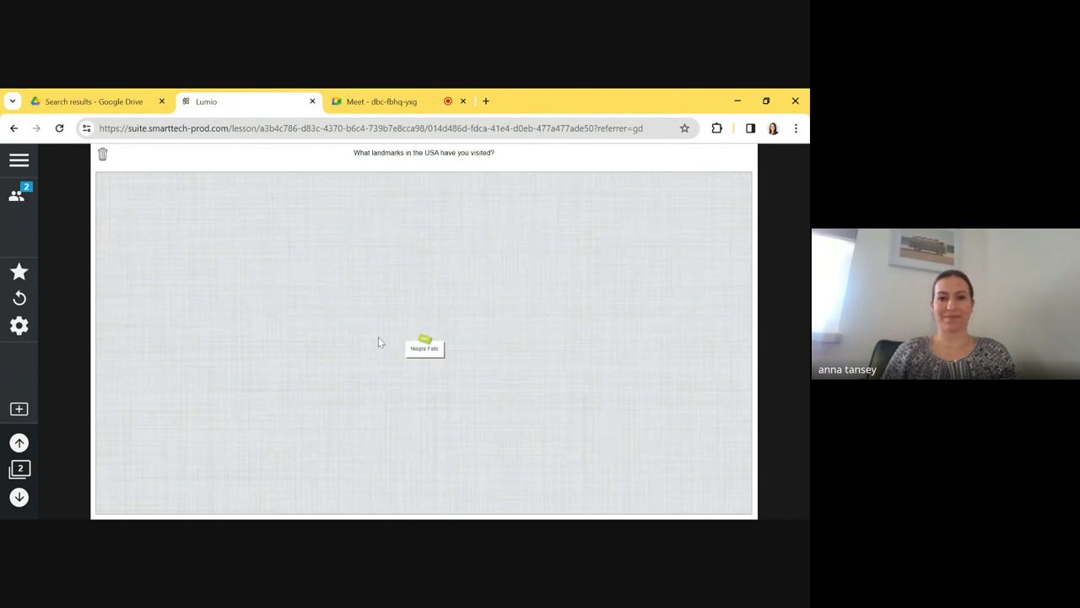
click(425, 347)
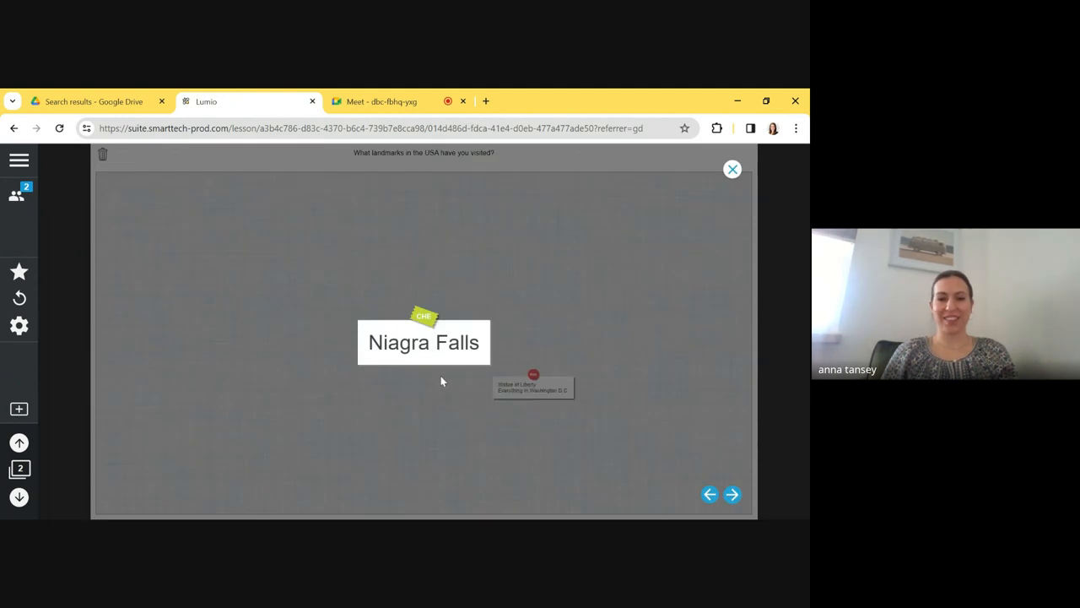
click(732, 169)
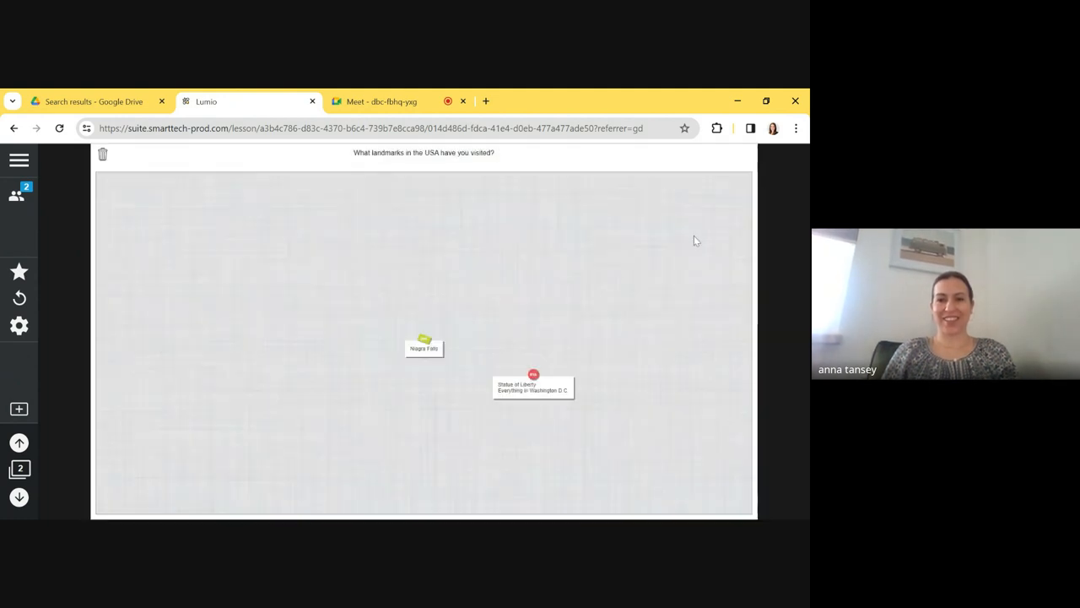
click(534, 386)
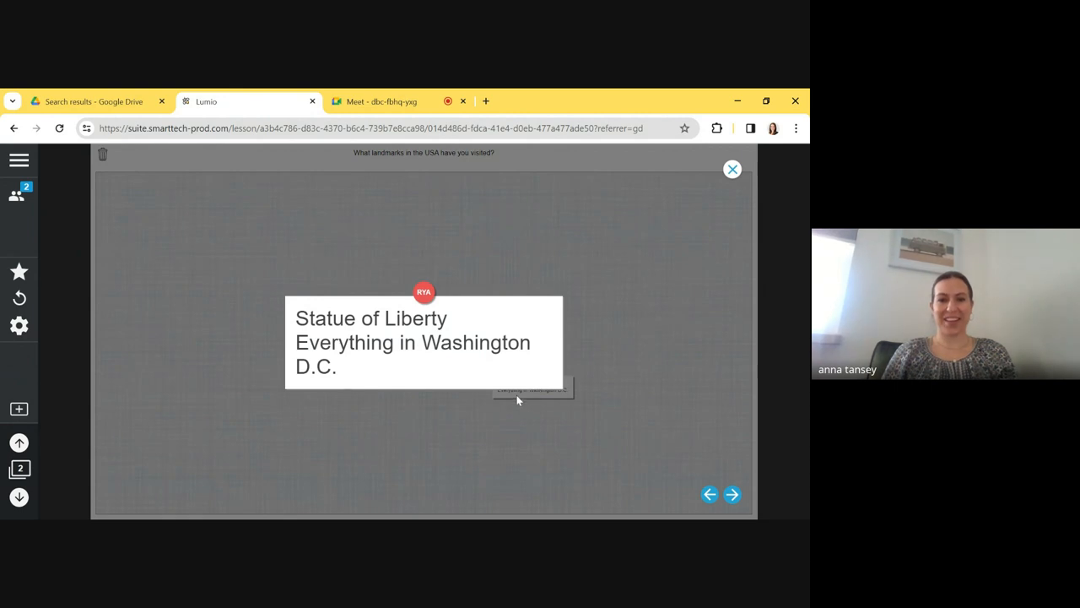
mouse_move(597, 401)
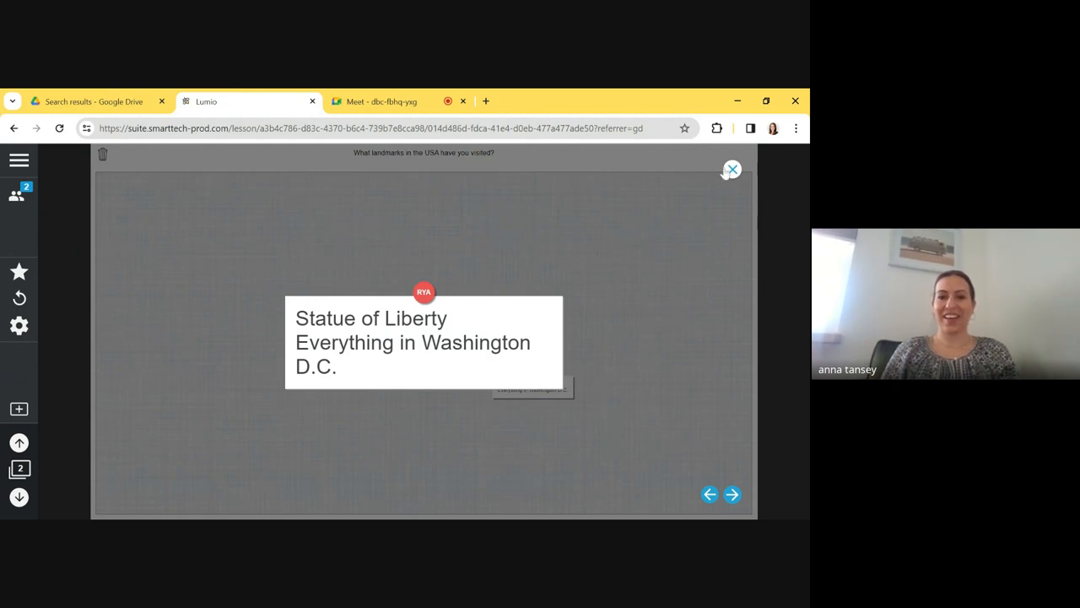
click(732, 169)
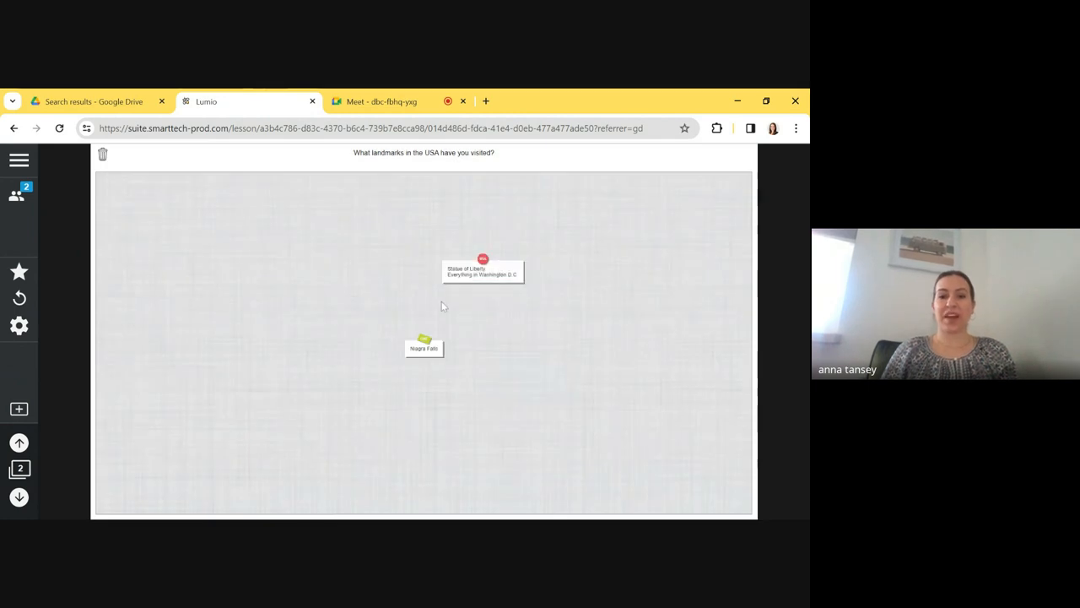
Arrange the Niagra Falls and Statue of Liberty notes side by side near the top of the board
drag(424, 347, 351, 226)
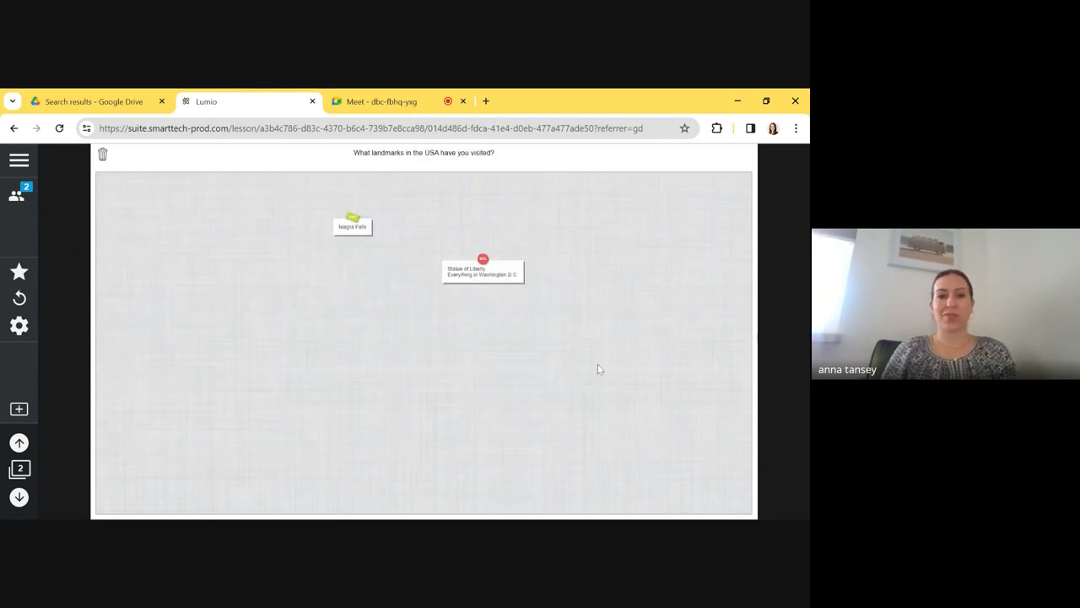
mouse_move(526, 297)
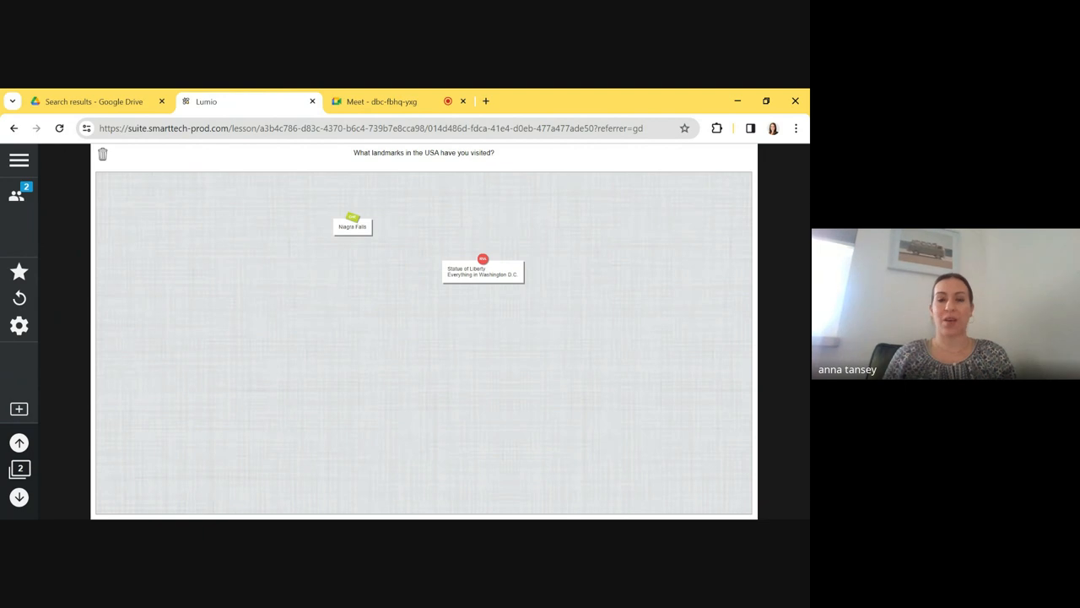
mouse_move(439, 341)
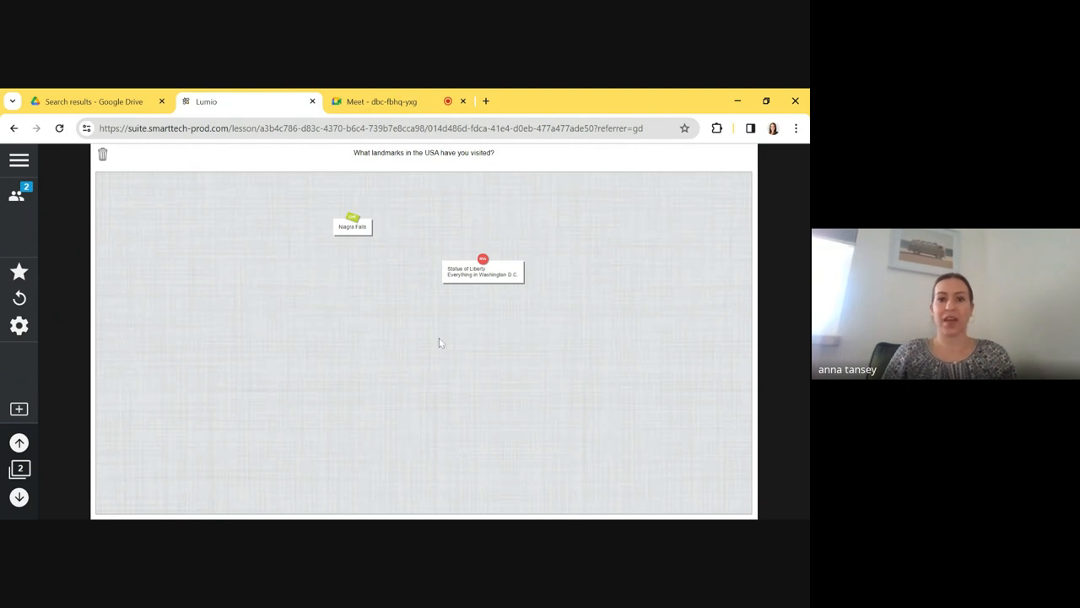
click(481, 270)
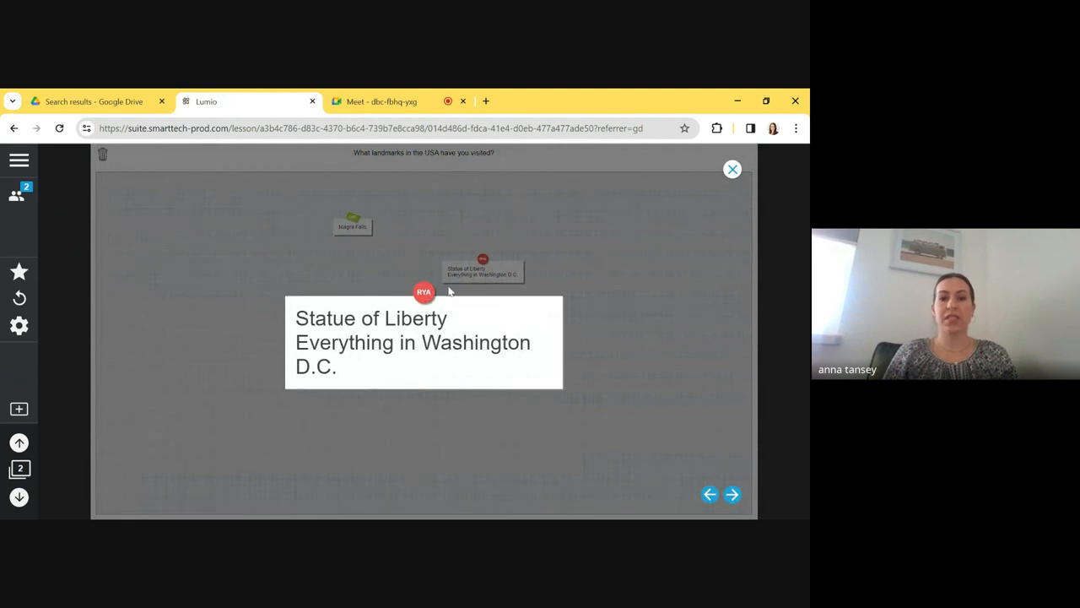
click(731, 169)
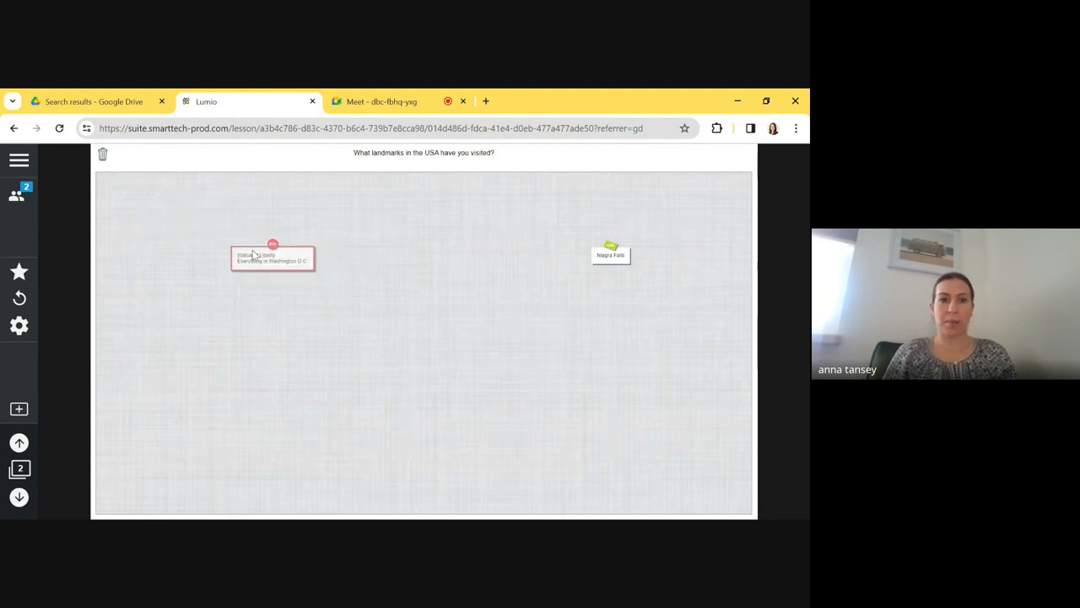
drag(273, 257, 307, 295)
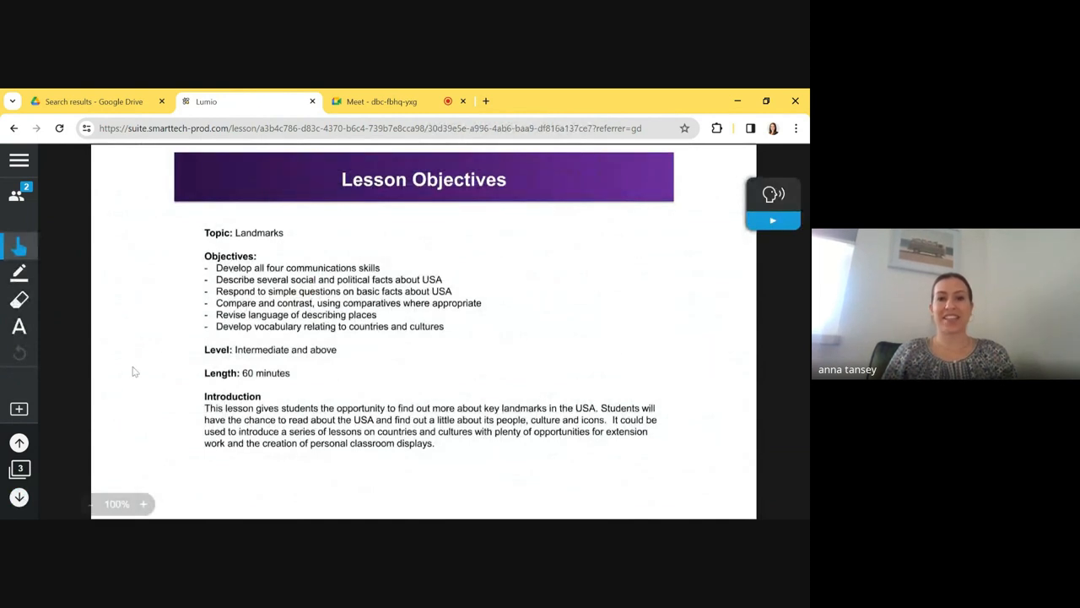
mouse_move(783, 220)
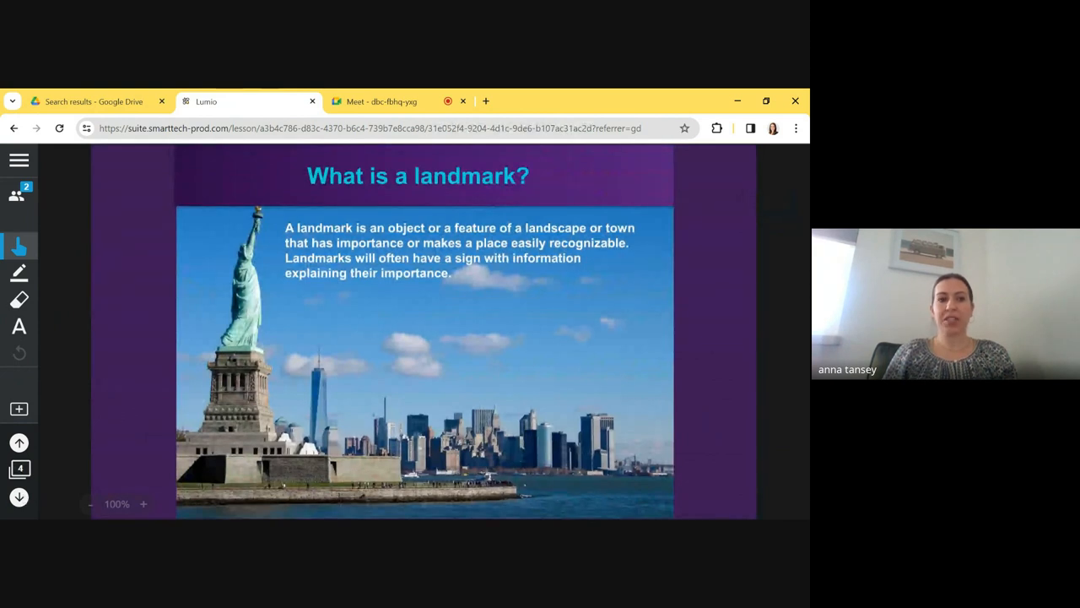
Loop the landmark definition in yellow highlighter
click(19, 272)
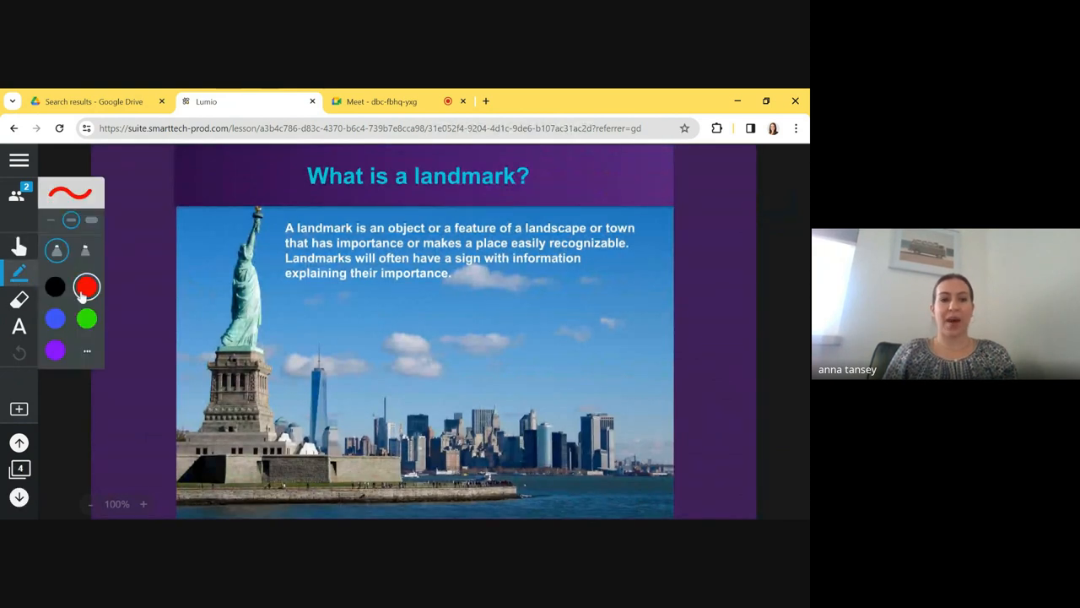
click(86, 350)
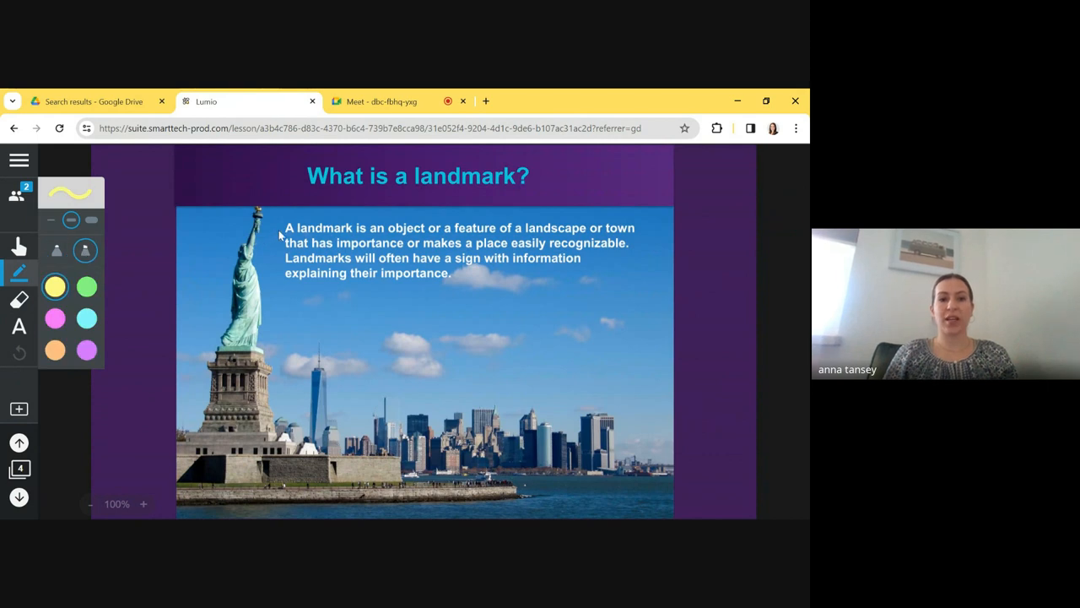
drag(283, 236, 565, 209)
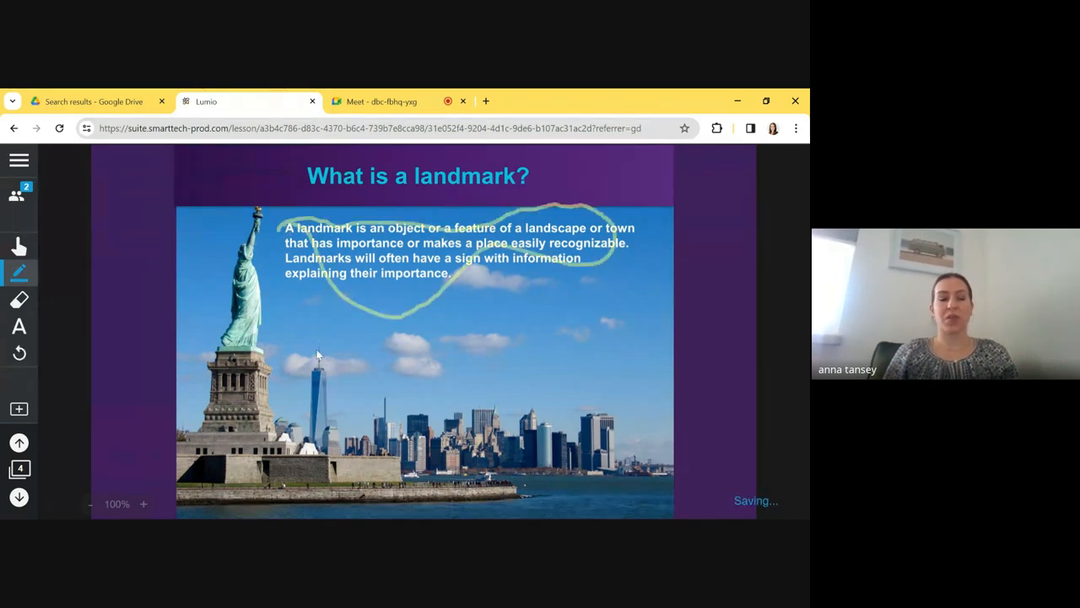
Place and dismiss an empty text box, then show the lesson's end, edit and share options
click(19, 327)
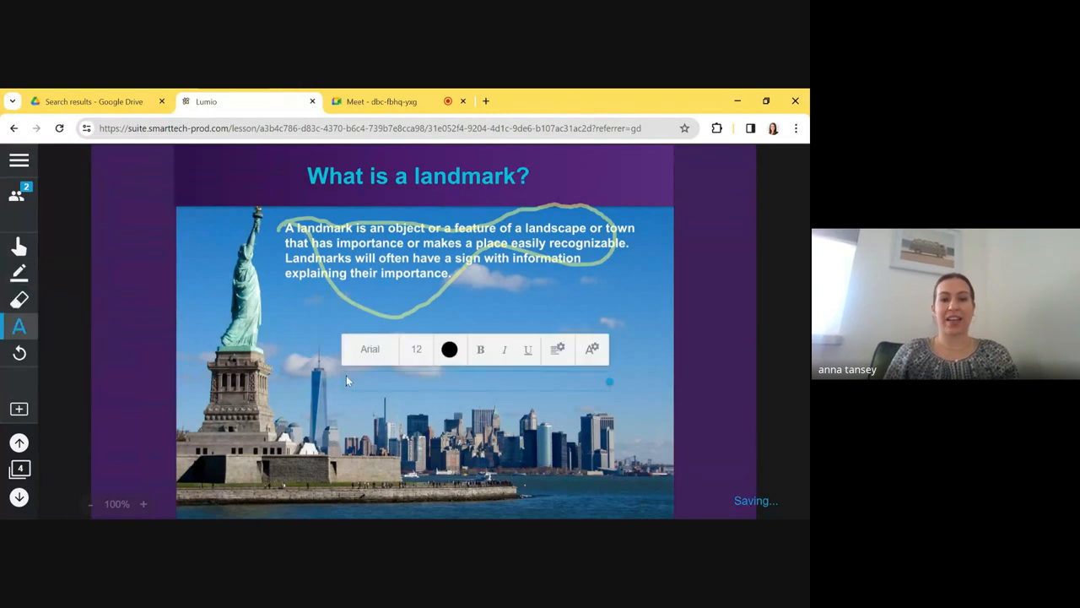
click(18, 247)
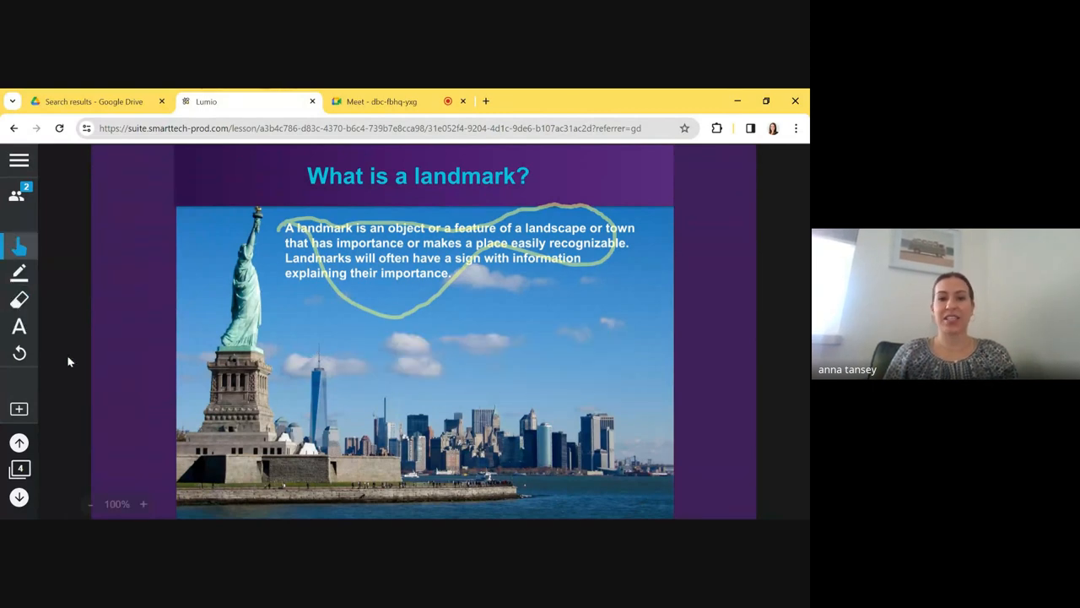
mouse_move(91, 393)
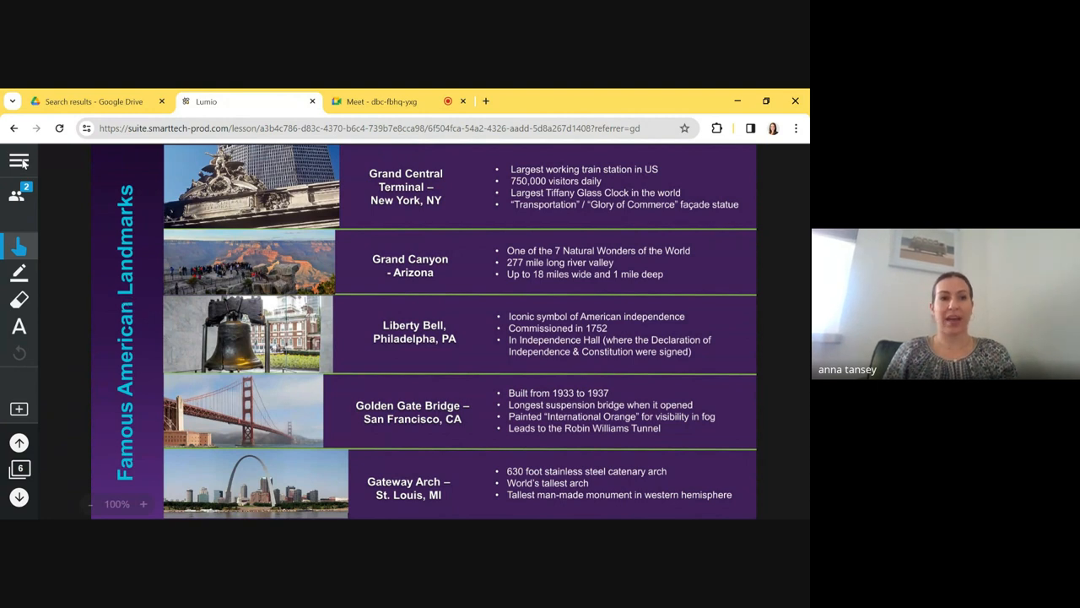
mouse_move(30, 166)
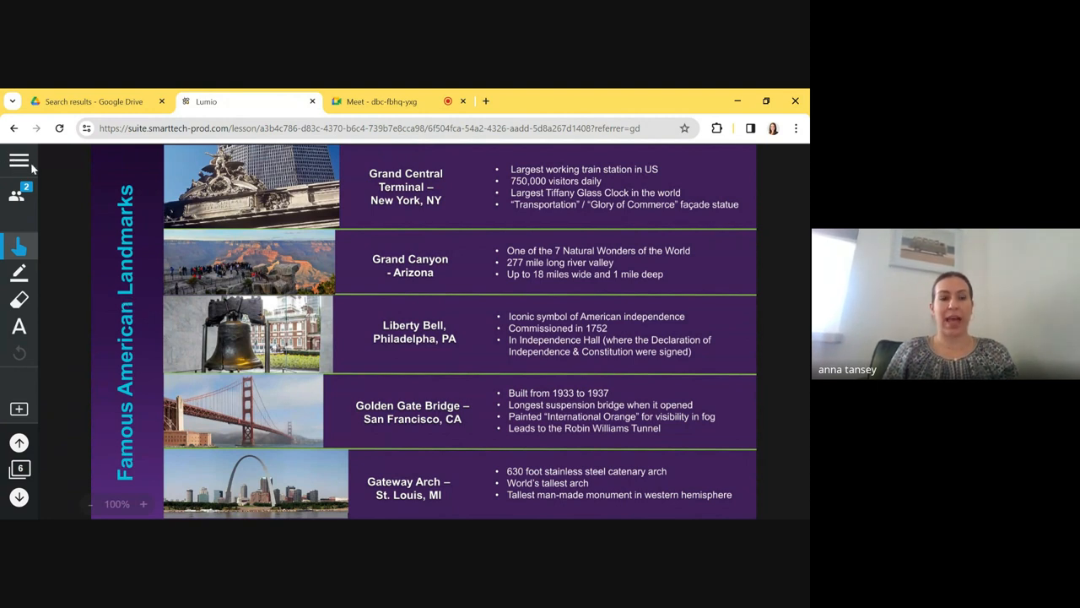
click(18, 161)
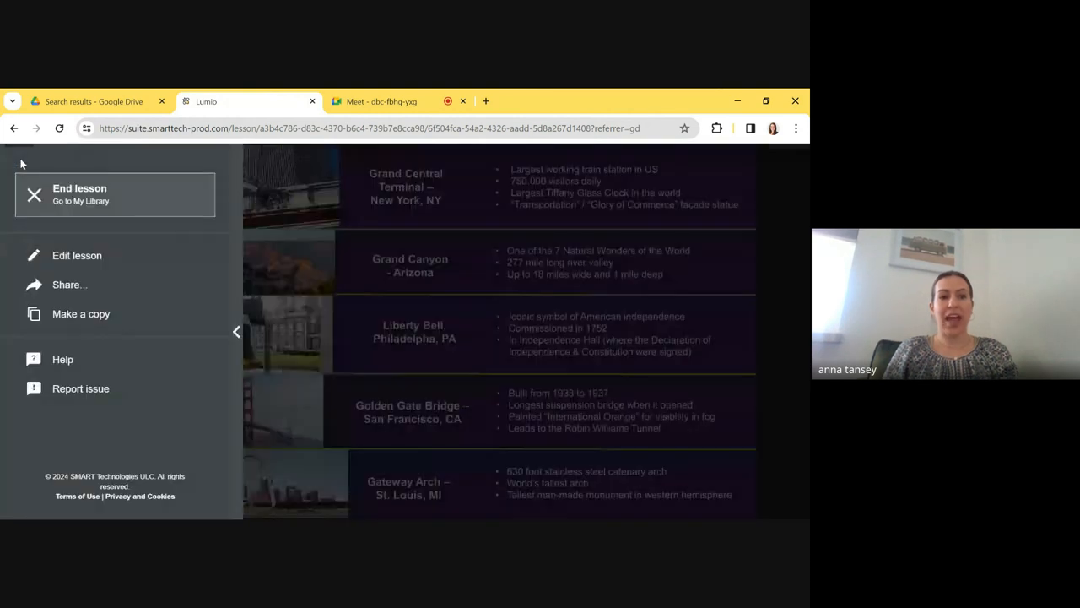
mouse_move(54, 262)
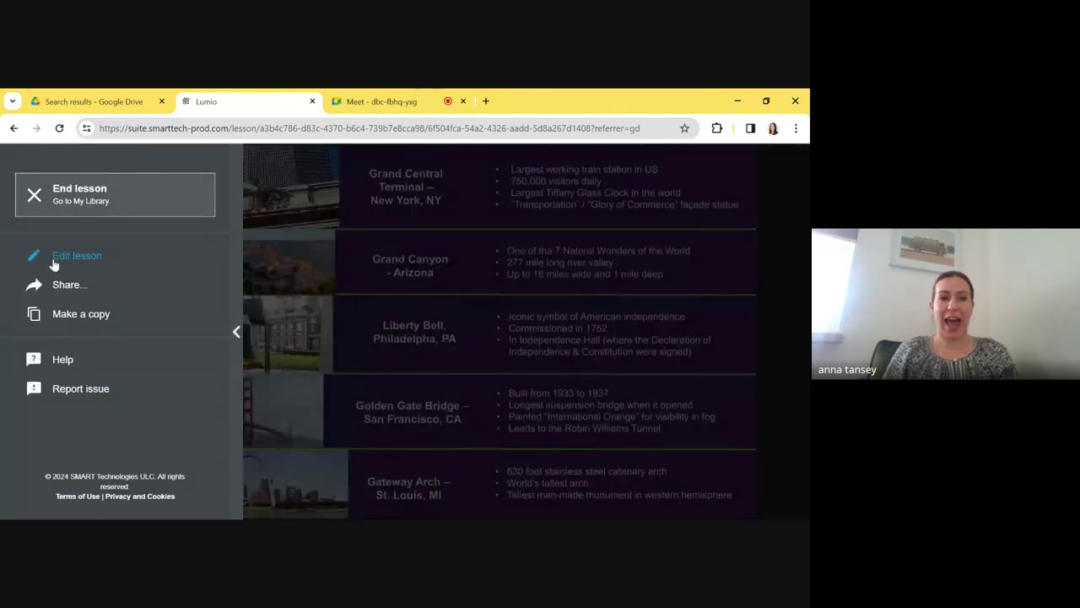
Finish editing the landmarks facts page and return to presenting the live lesson
click(78, 255)
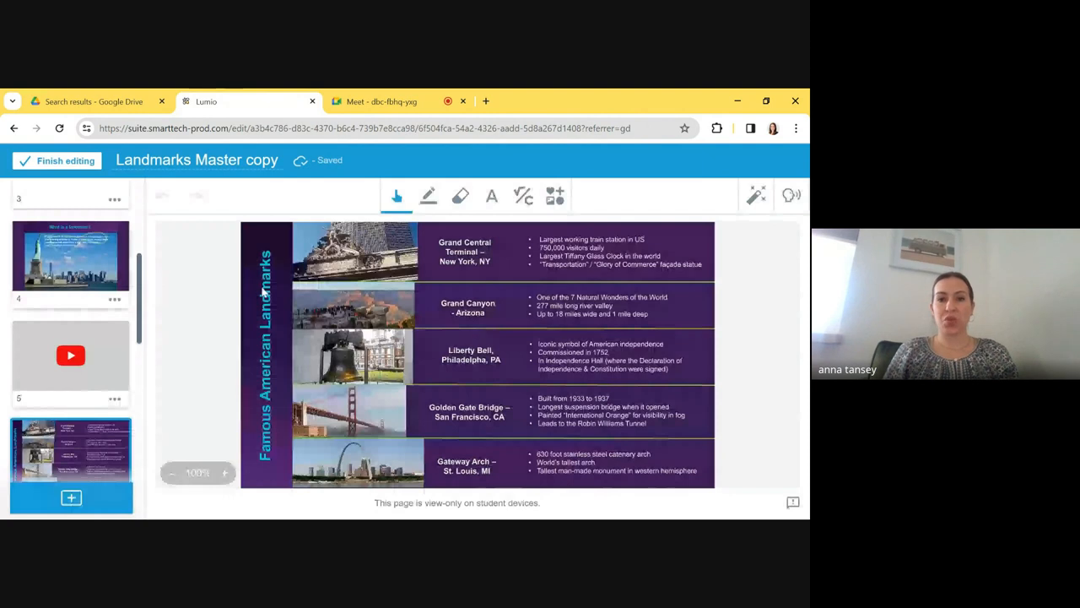
click(65, 160)
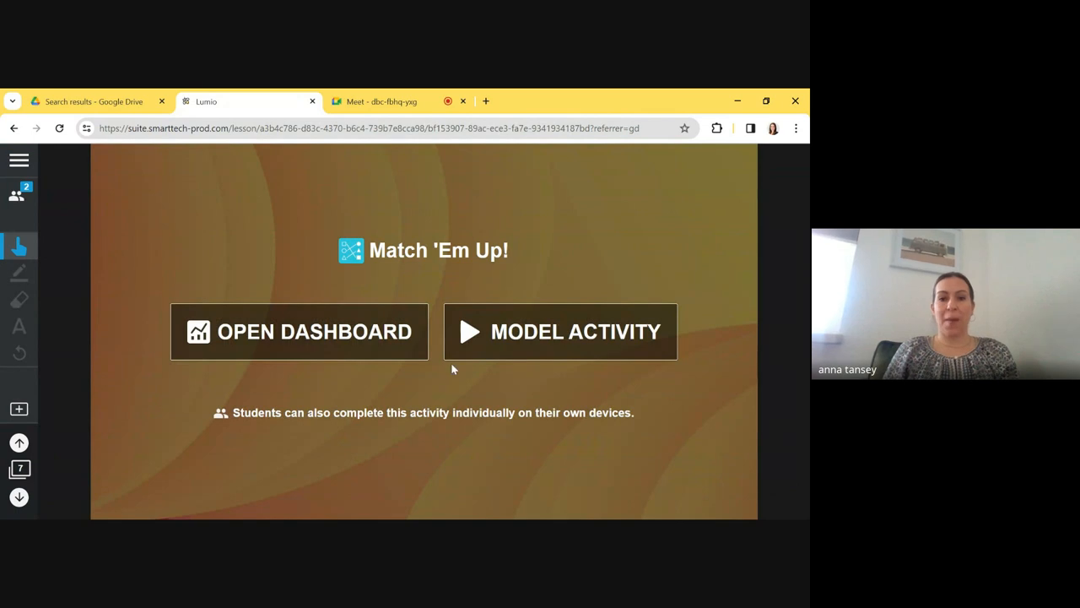
Model the matching activity by pairing the bridge photo with San Fran, then show class progress
click(560, 331)
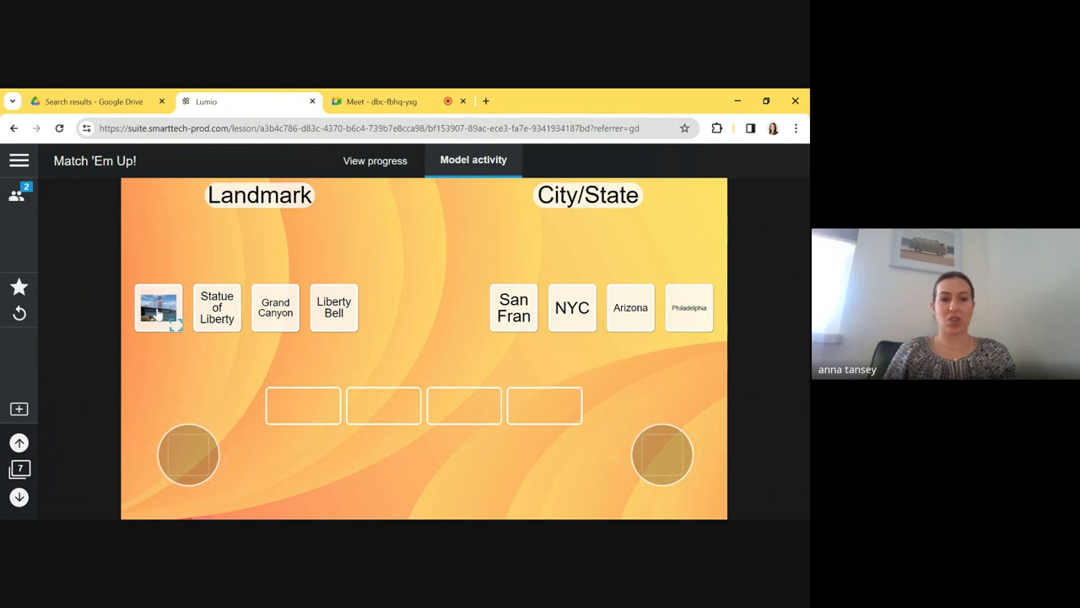
drag(159, 308, 189, 456)
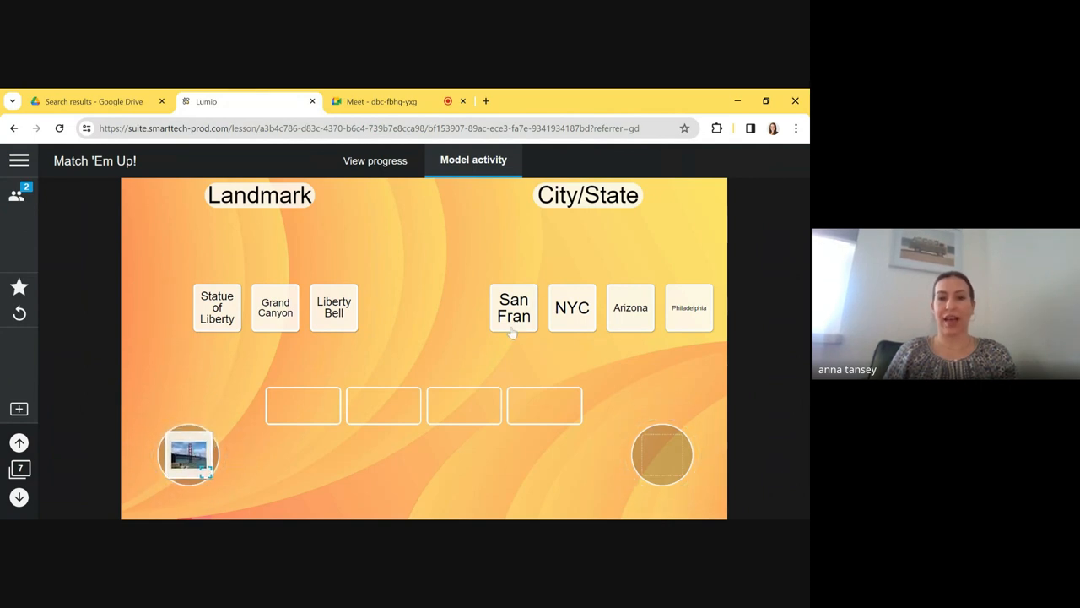
drag(513, 308, 661, 454)
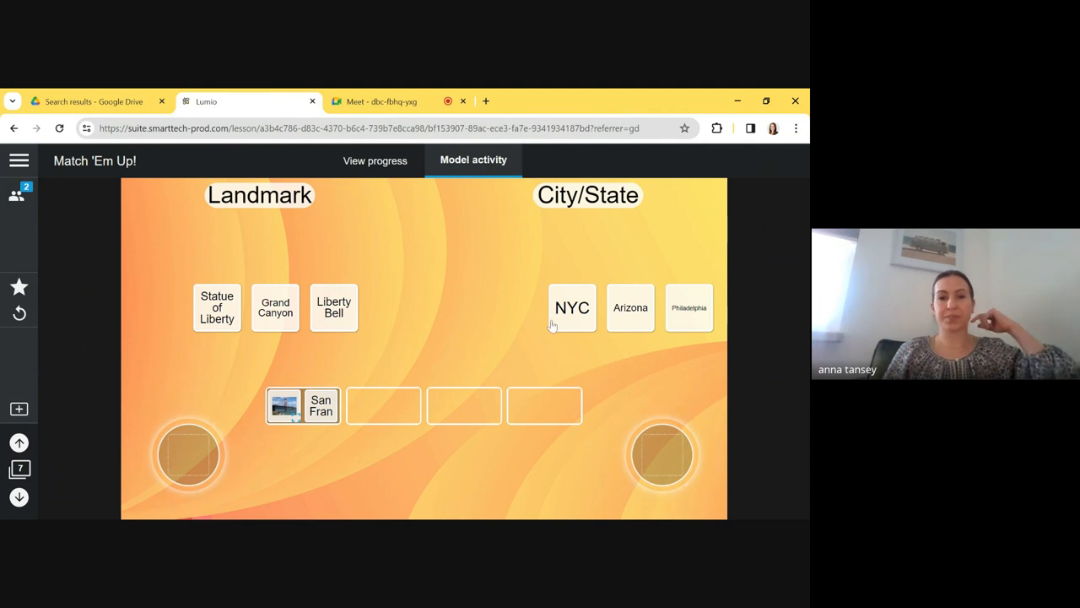
click(375, 160)
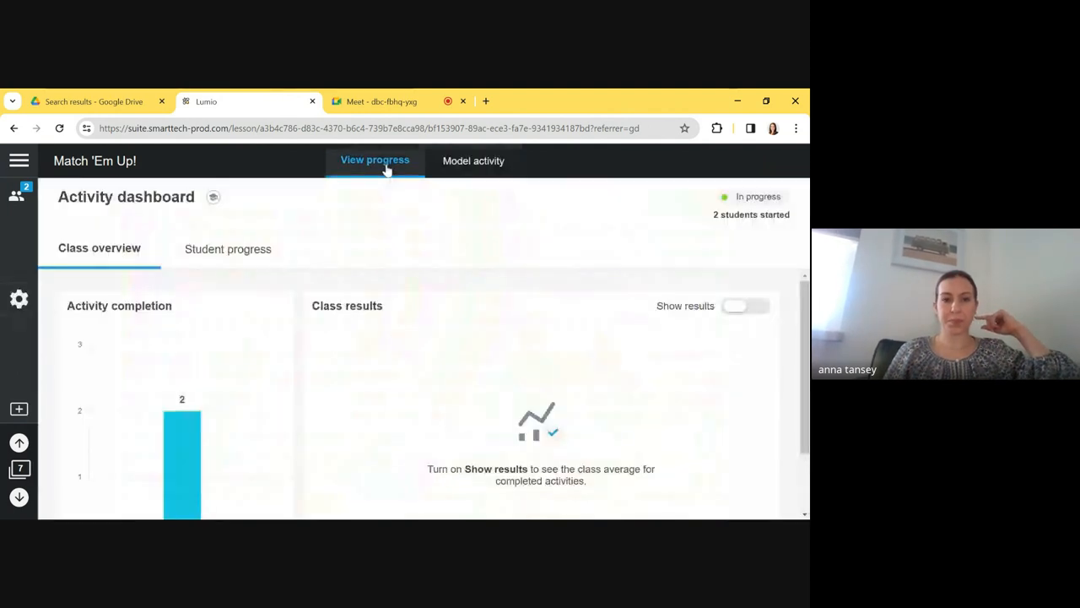
Turn on class results showing the 4/4 average and the correct answers
scroll(down, 3)
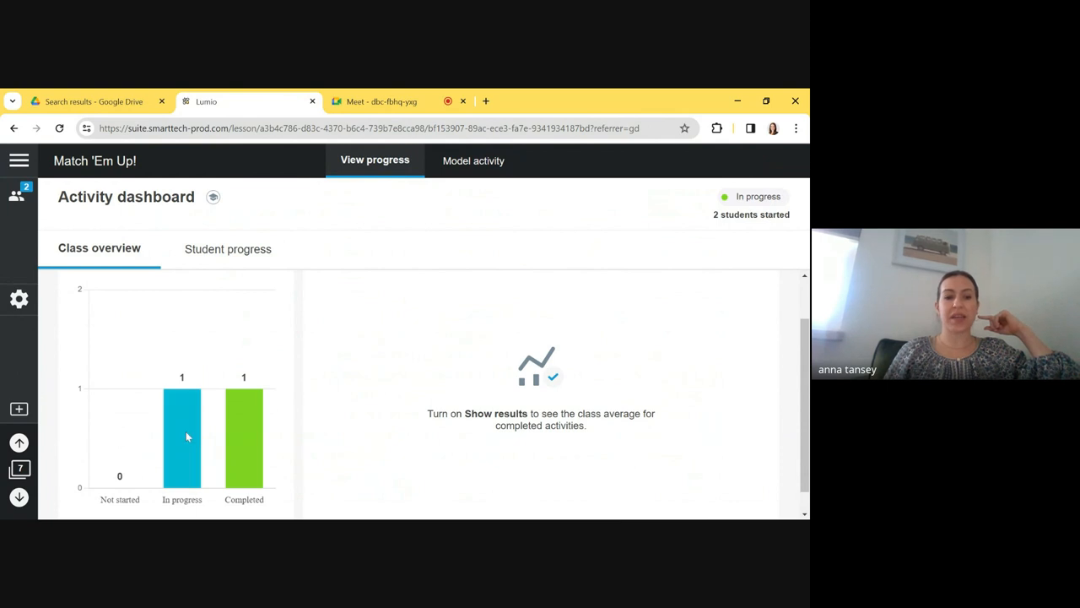
mouse_move(183, 385)
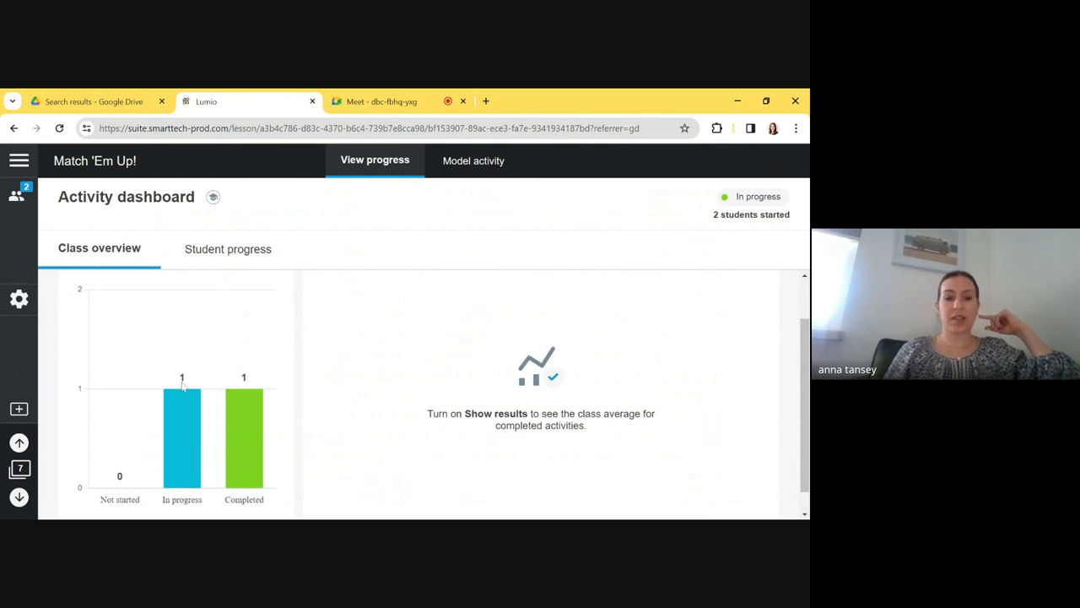
mouse_move(243, 429)
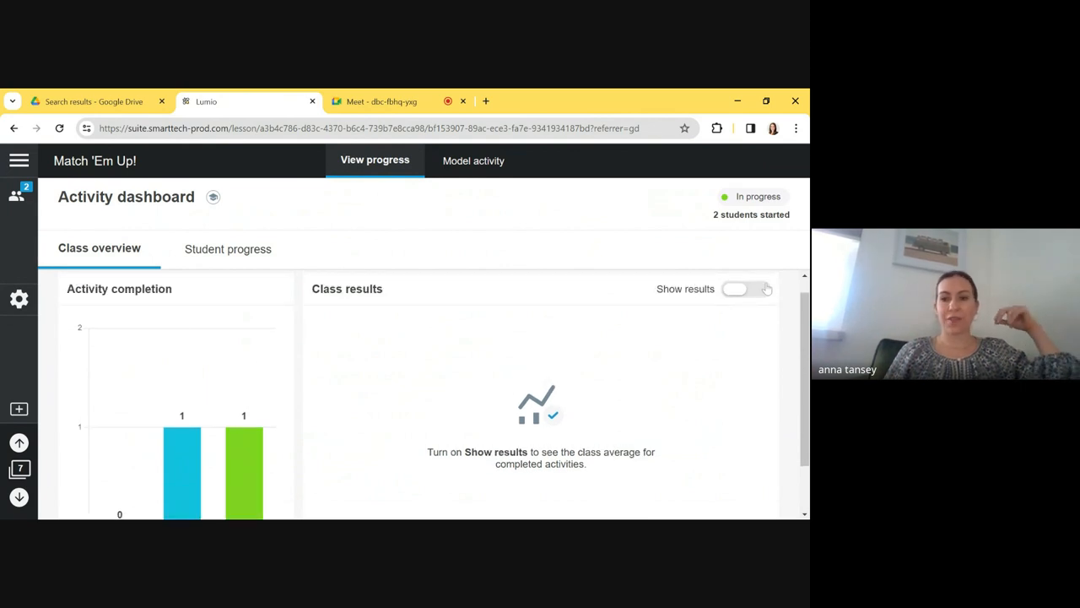
click(746, 289)
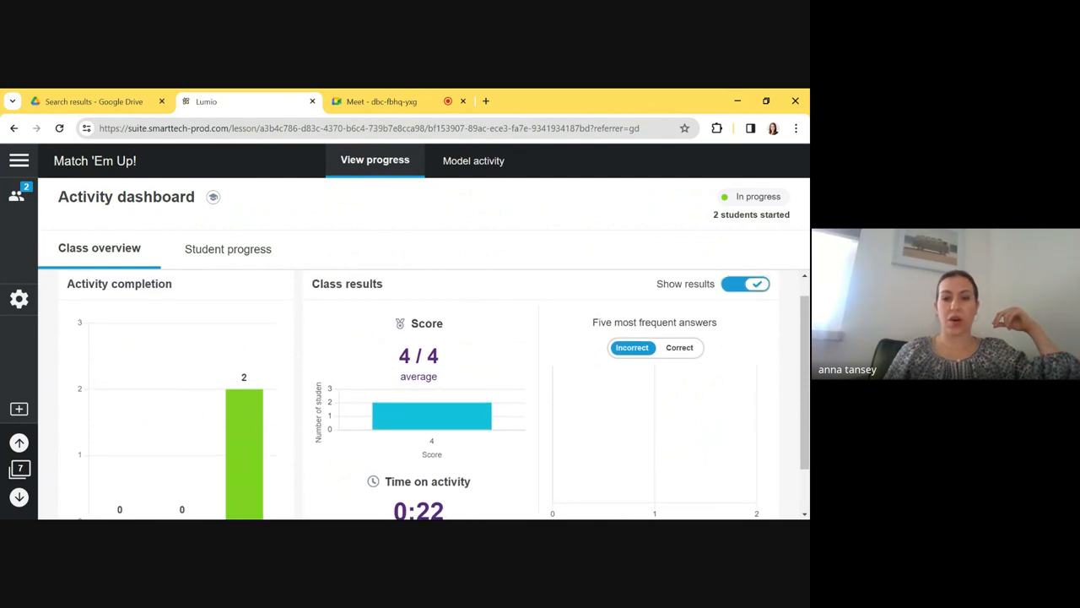
scroll(down, 3)
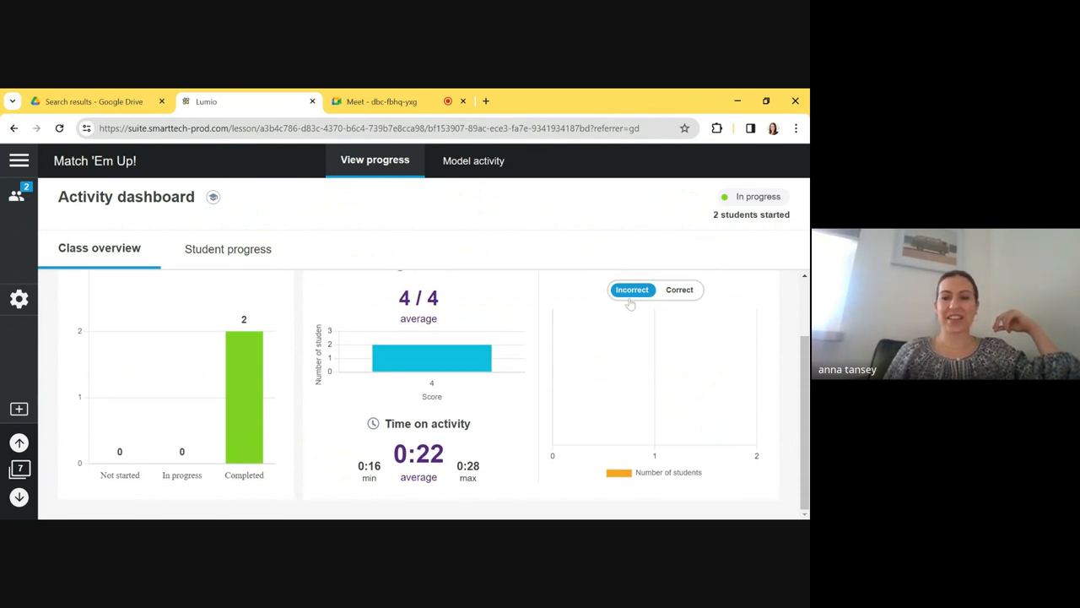
click(678, 291)
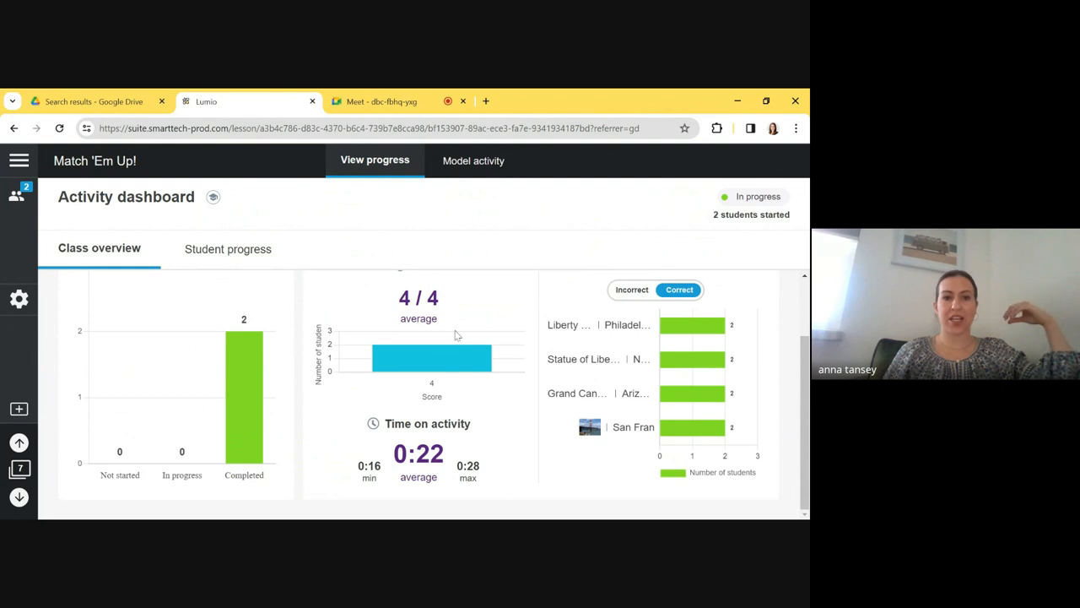
Reveal per-student progress showing both students completed
click(228, 248)
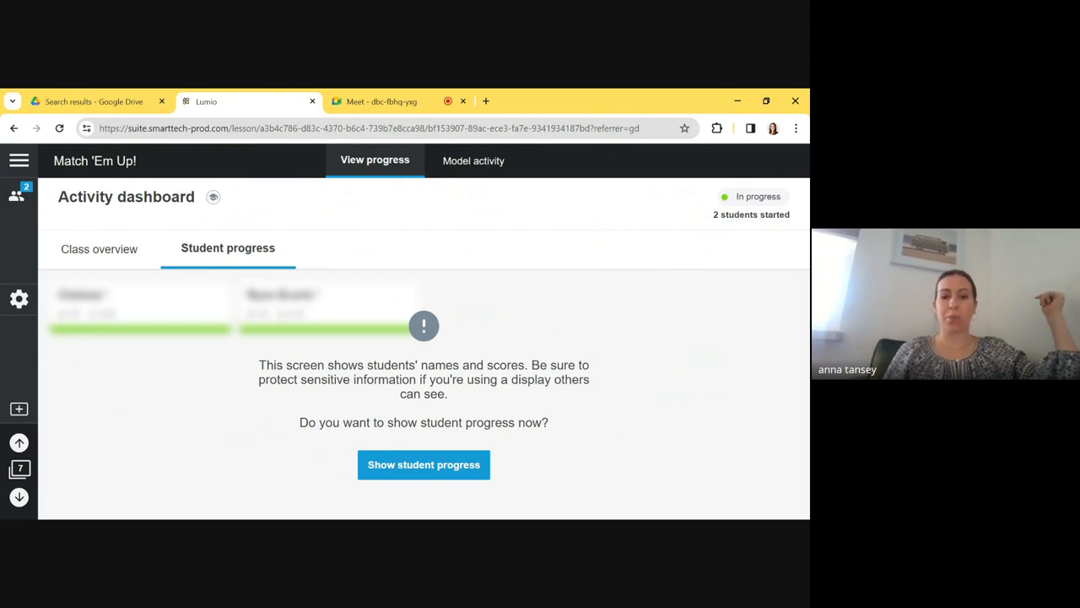
click(422, 464)
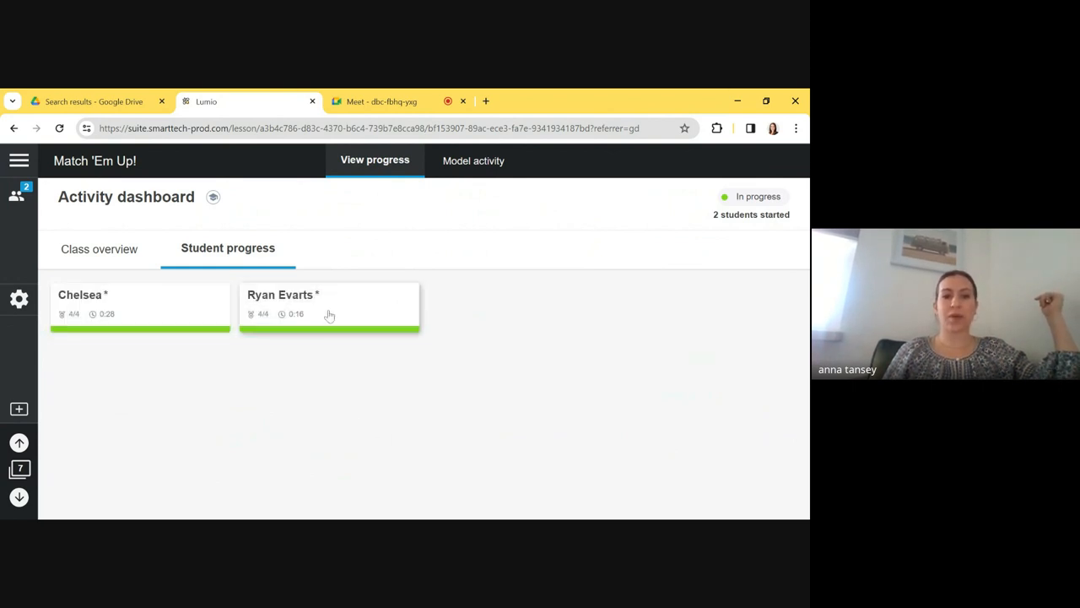
click(329, 303)
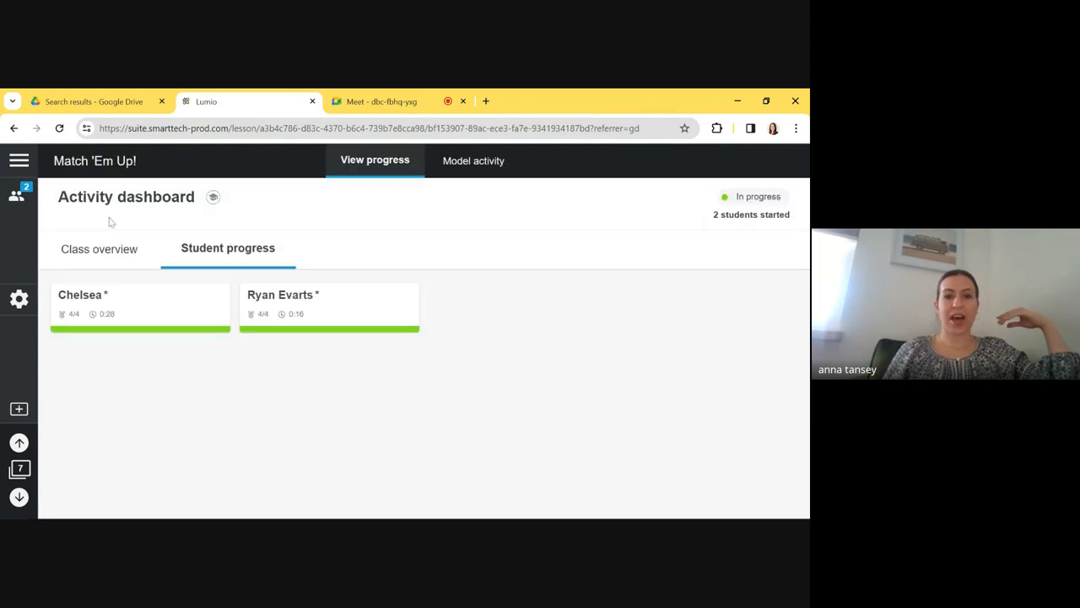
mouse_move(401, 321)
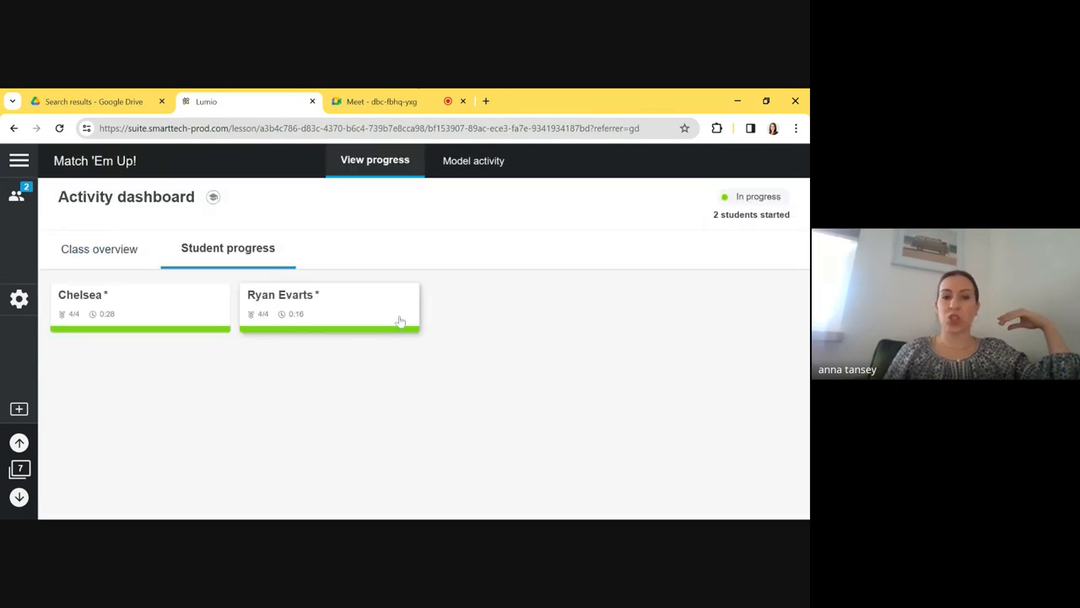
mouse_move(344, 292)
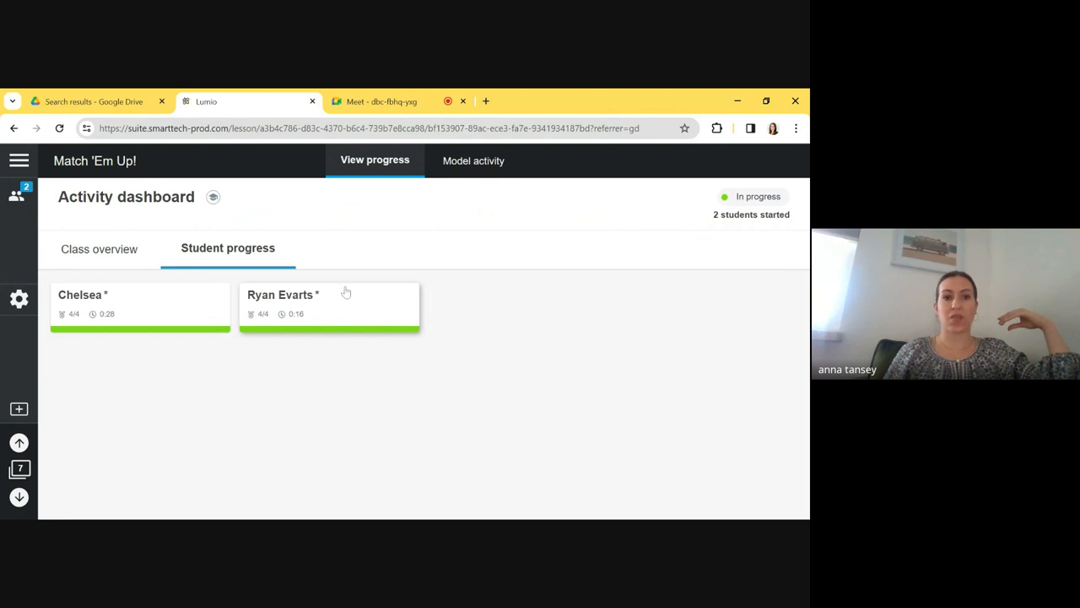
mouse_move(208, 316)
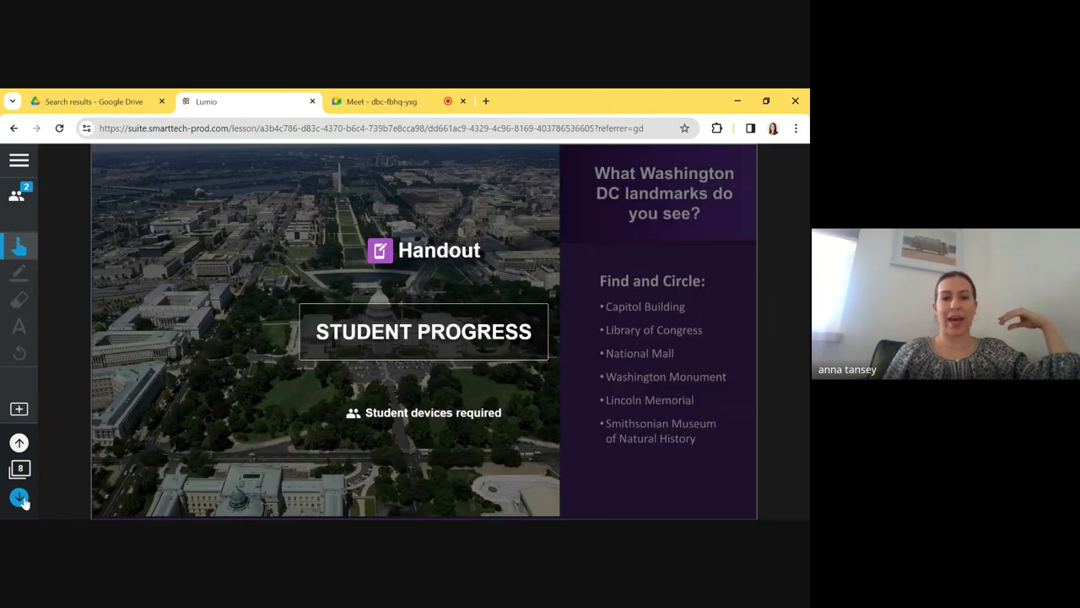
mouse_move(112, 452)
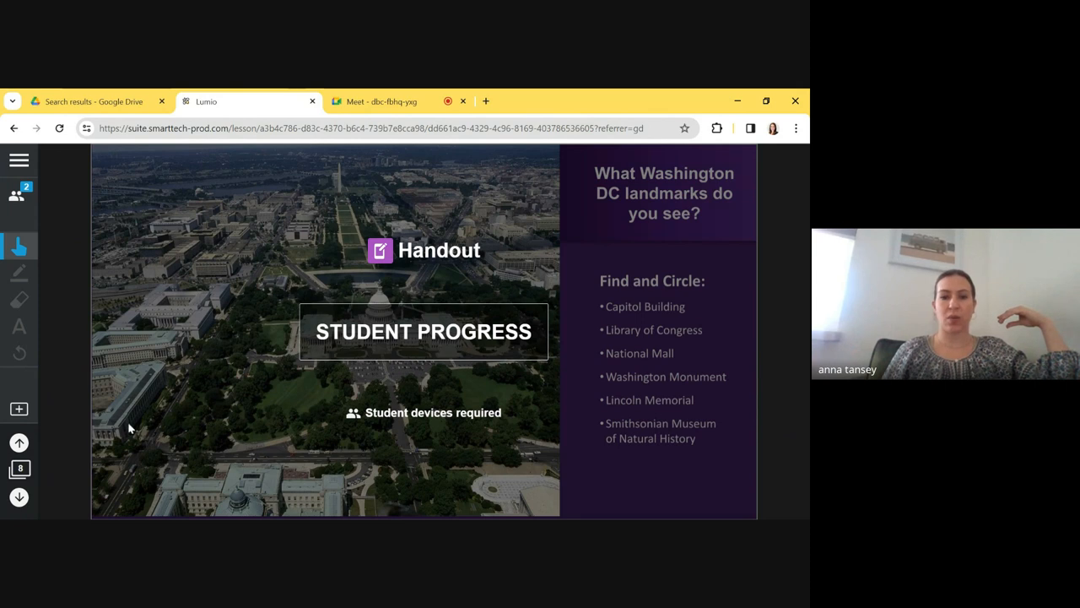
mouse_move(344, 371)
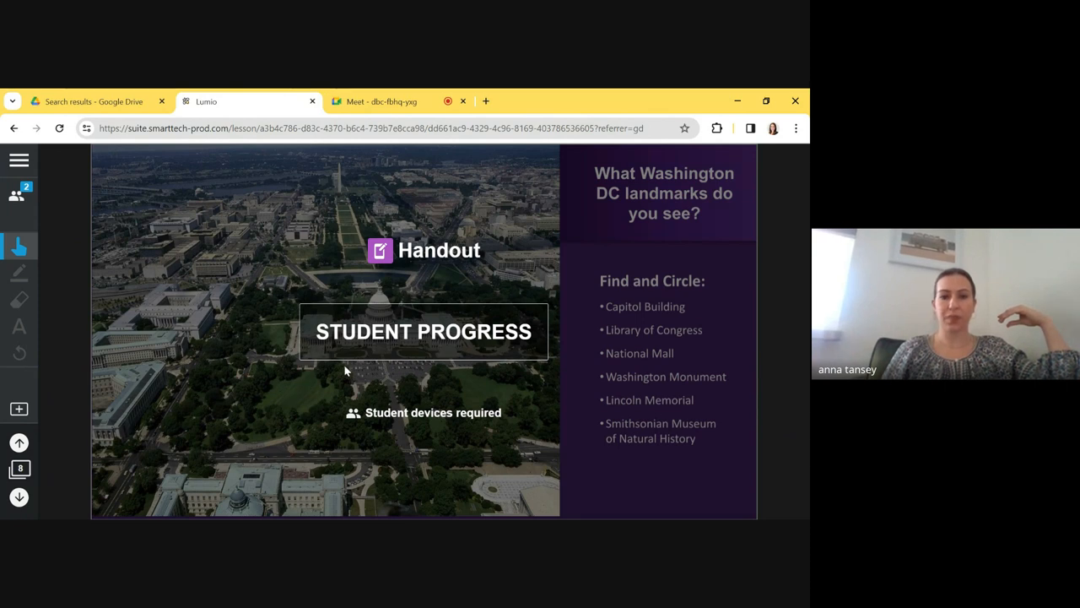
Show student progress for the Washington DC handout, listing the two students who started
click(422, 331)
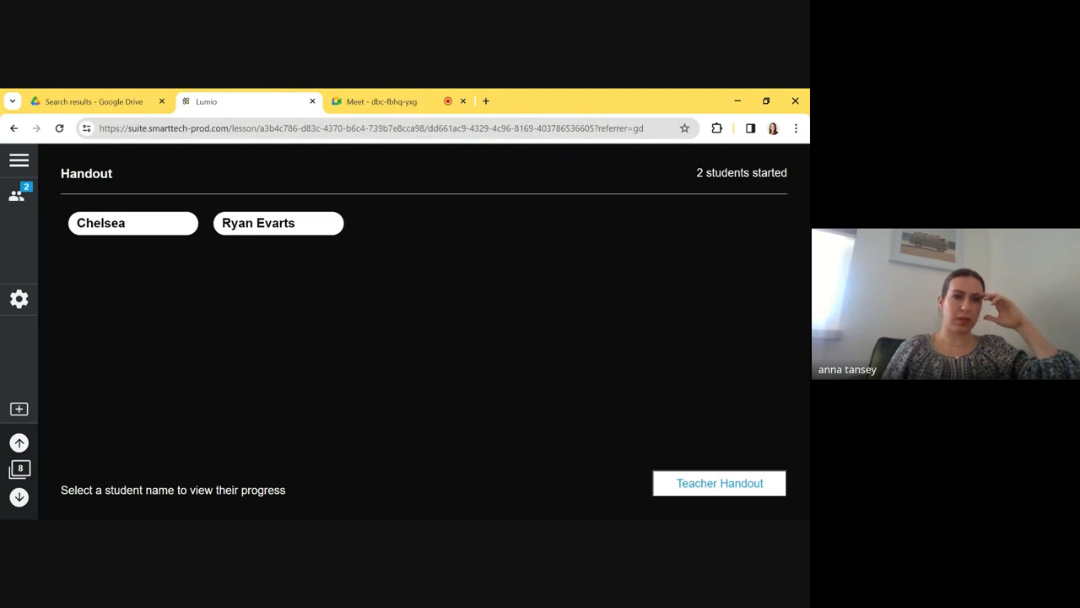
mouse_move(314, 240)
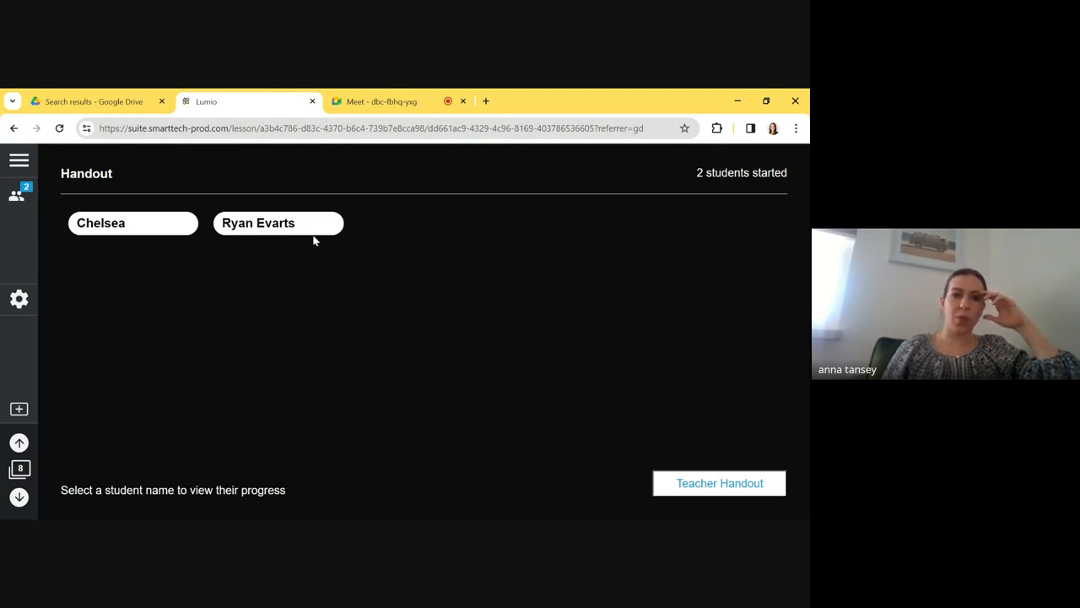
Review each student's circled-landmark handout and begin typed feedback on the second one
click(278, 223)
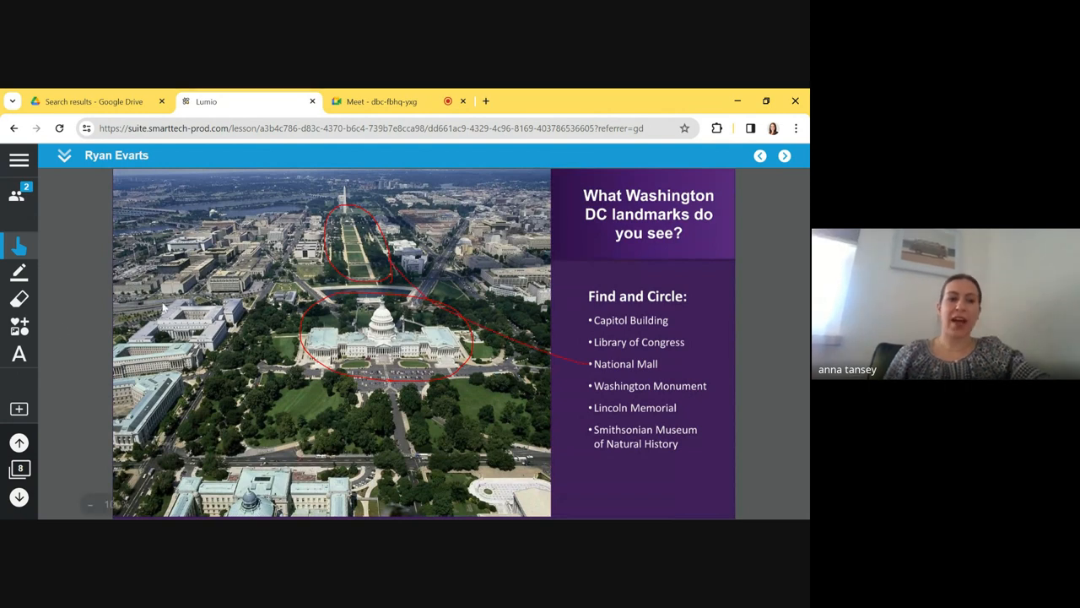
click(19, 327)
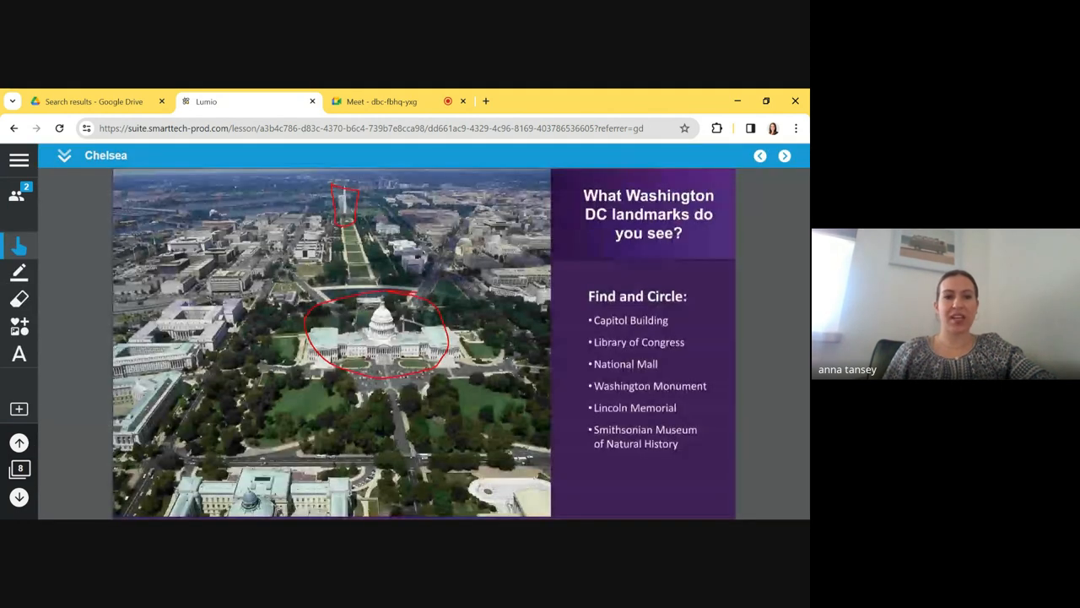
click(19, 354)
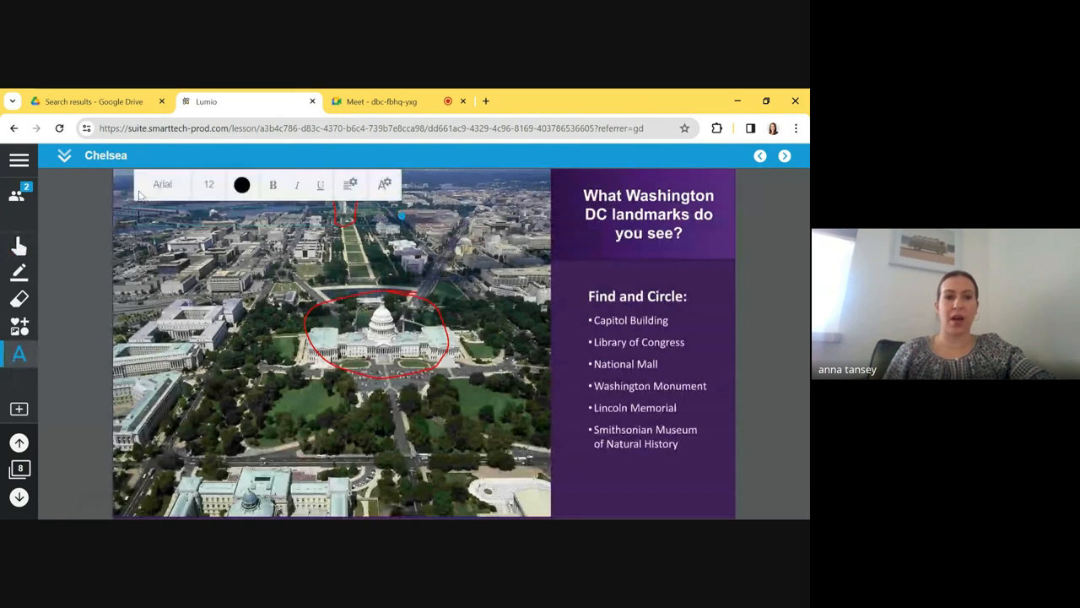
click(241, 184)
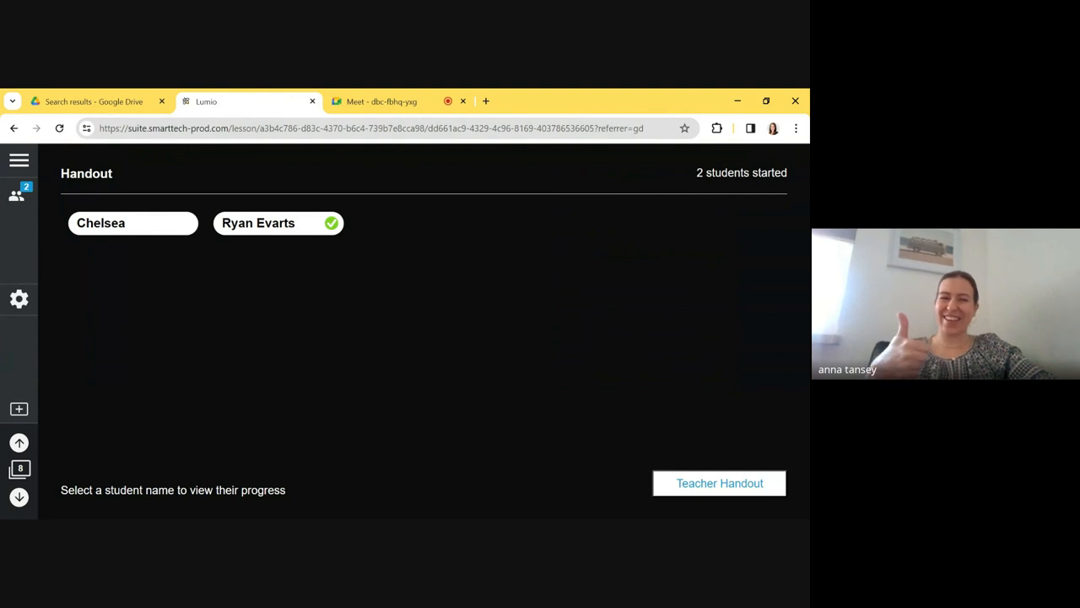
mouse_move(309, 228)
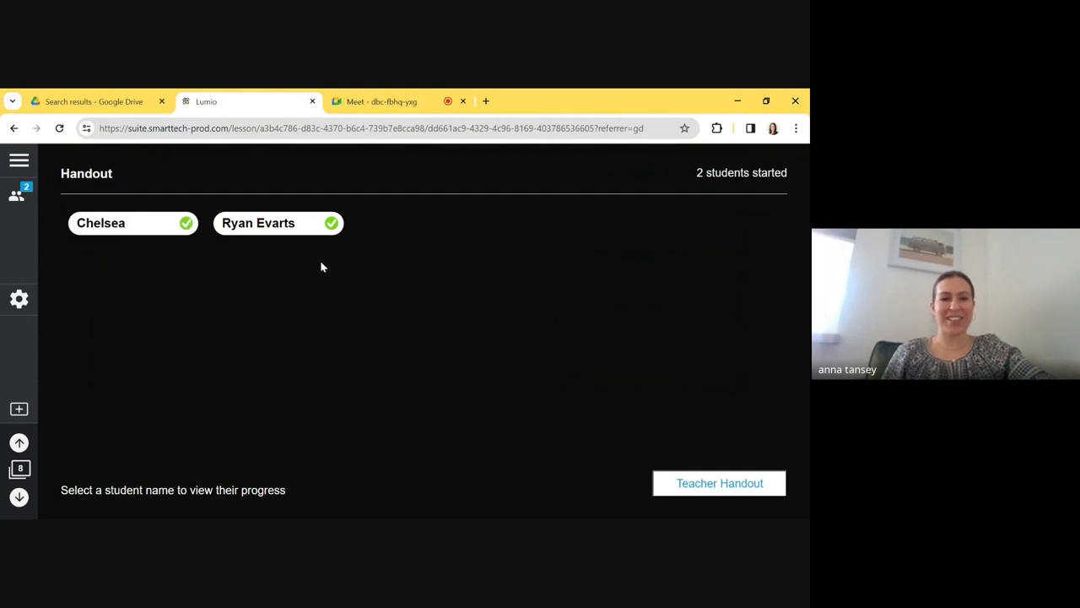
mouse_move(206, 310)
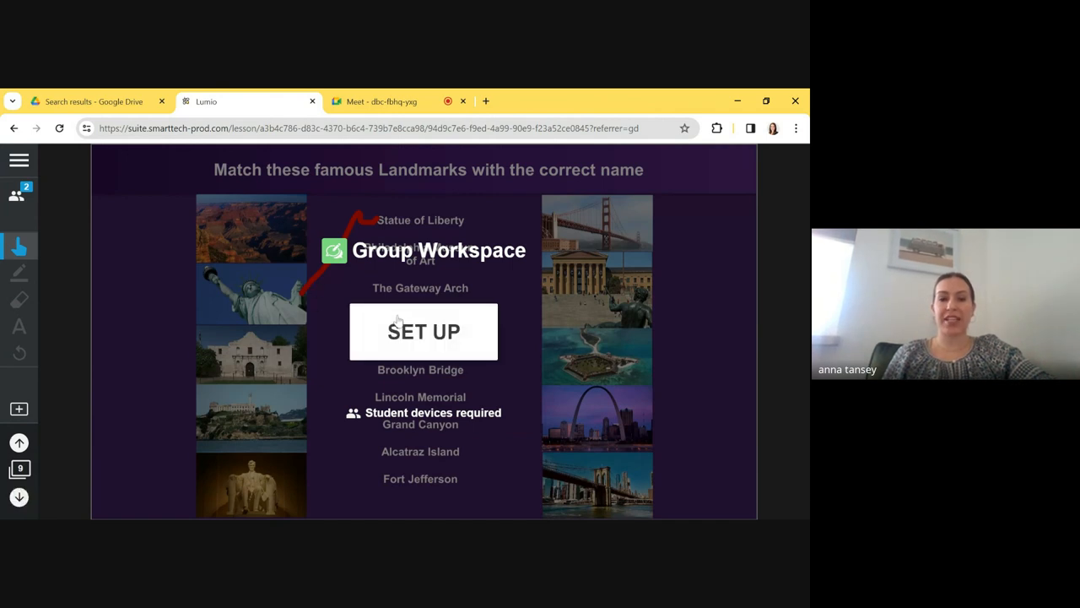
Set up the group workspace with two teams and start it for Team 1 and Team 2
click(422, 331)
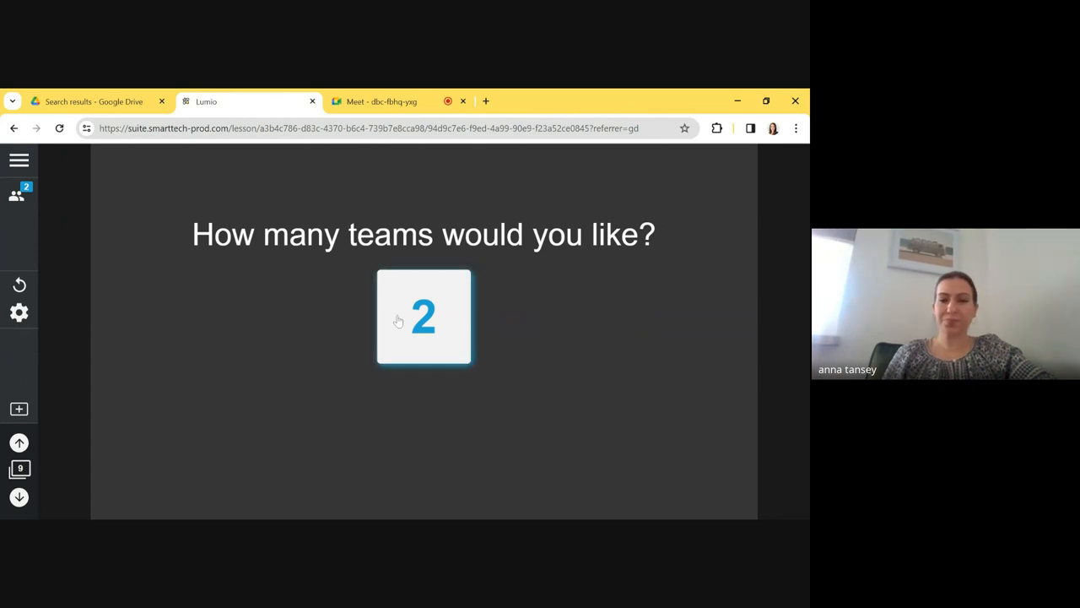
click(422, 317)
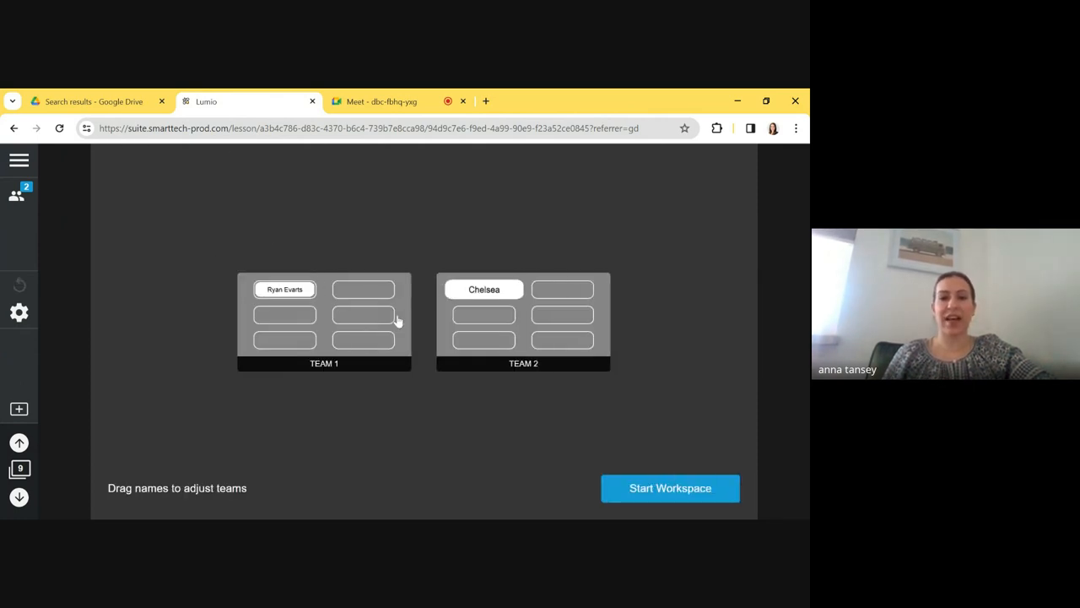
mouse_move(540, 270)
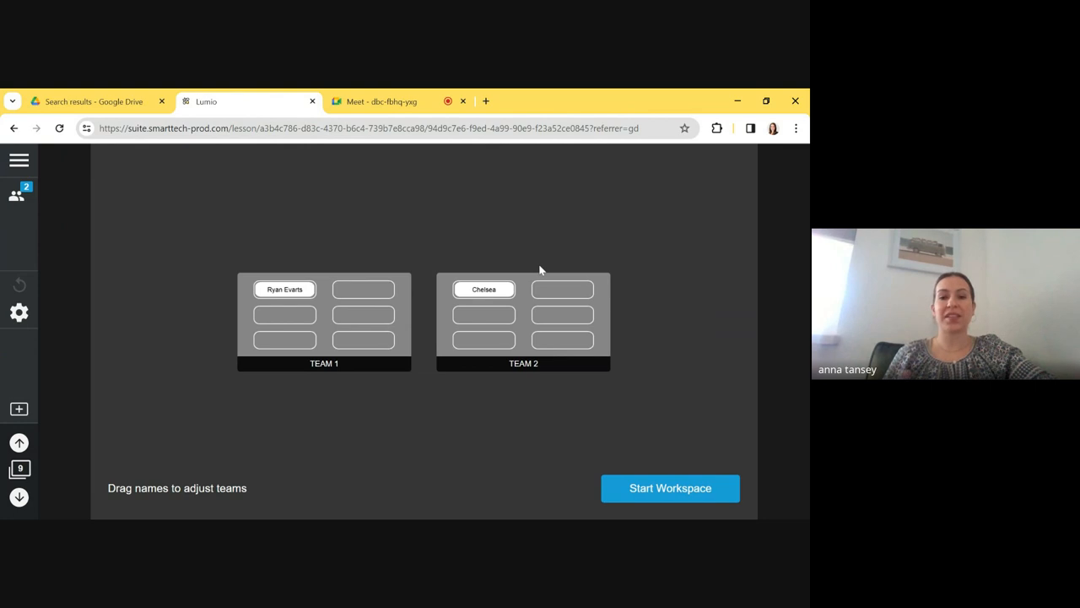
mouse_move(374, 340)
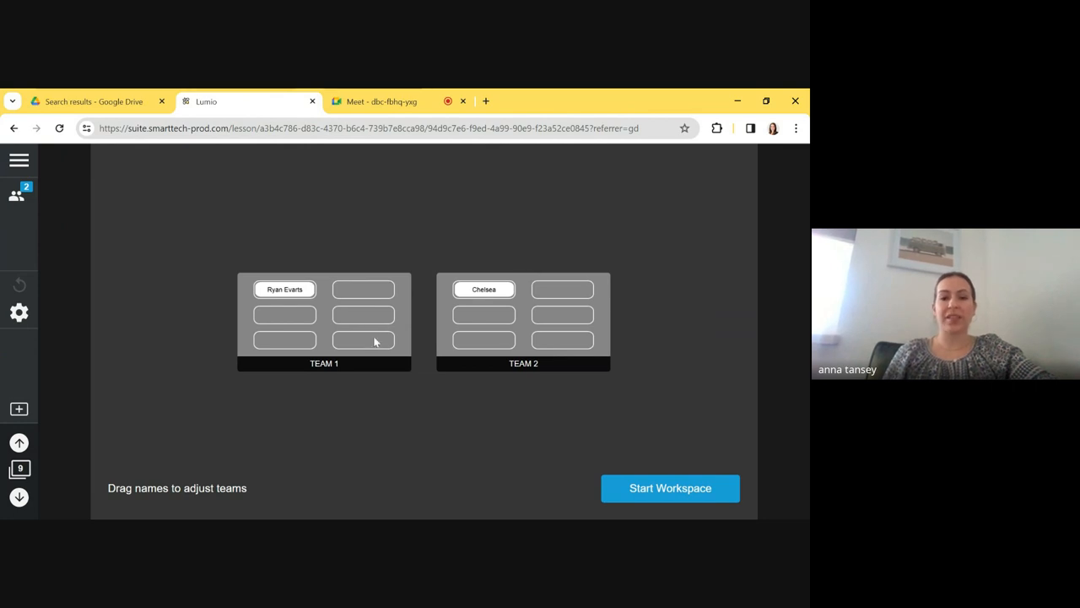
mouse_move(641, 496)
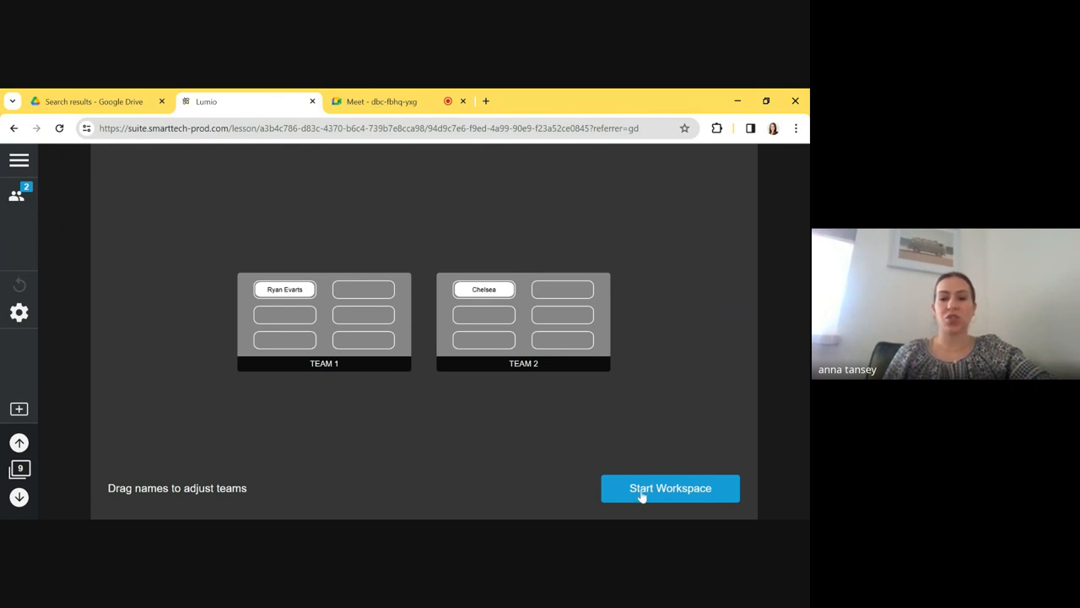
click(670, 487)
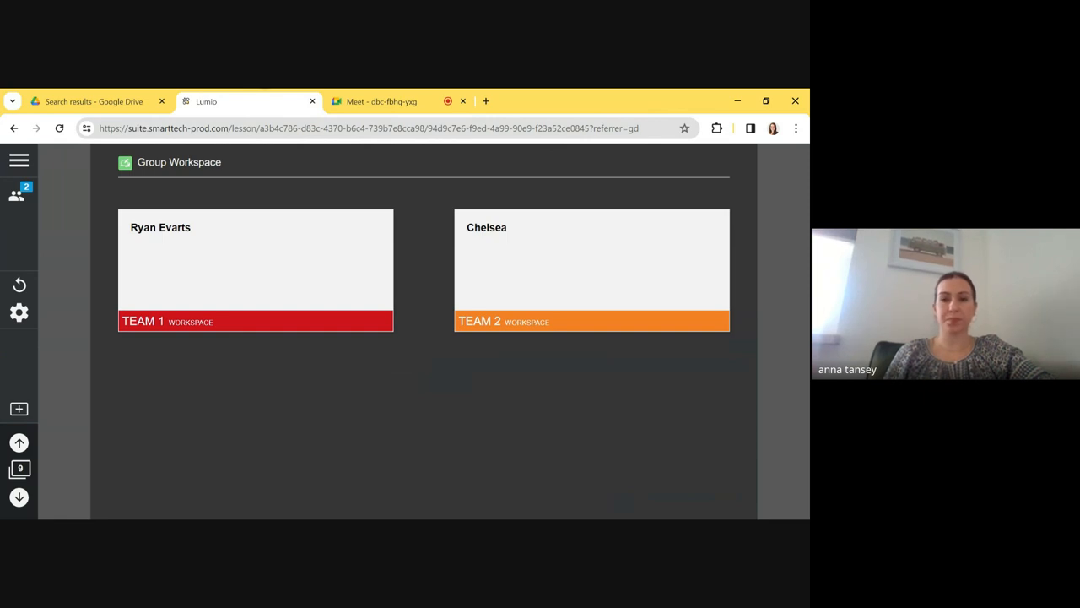
mouse_move(304, 279)
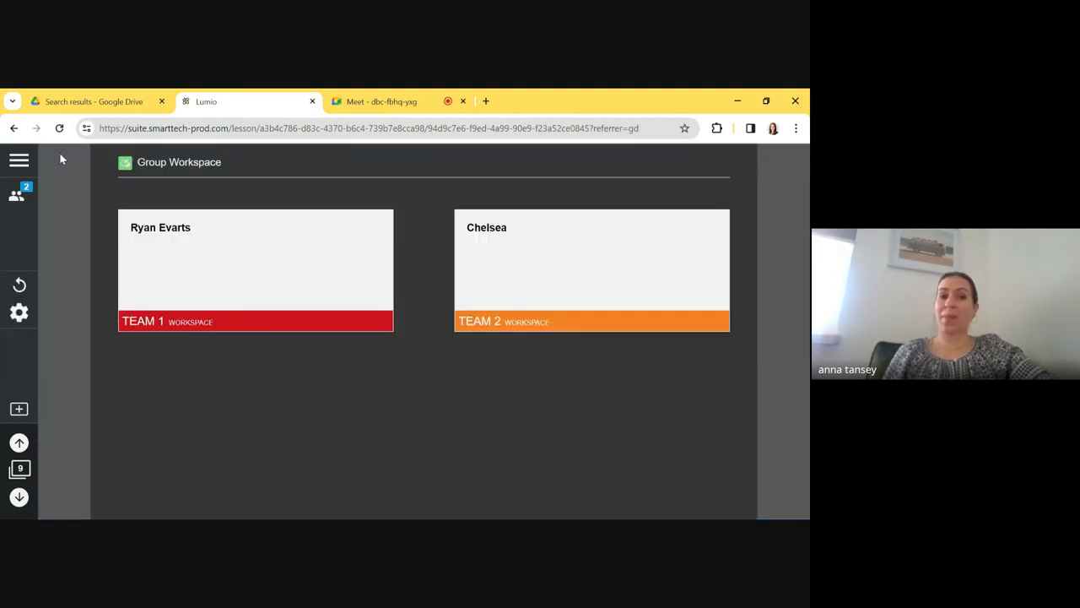
mouse_move(20, 496)
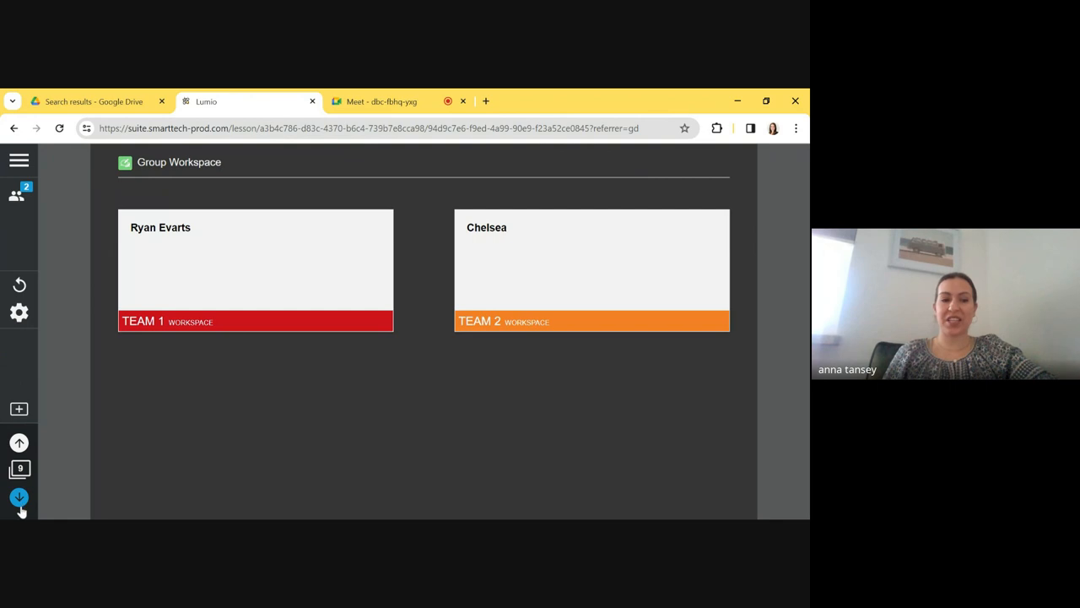
Advance the lesson to the Monster Quiz page and close the pacing panel
click(19, 496)
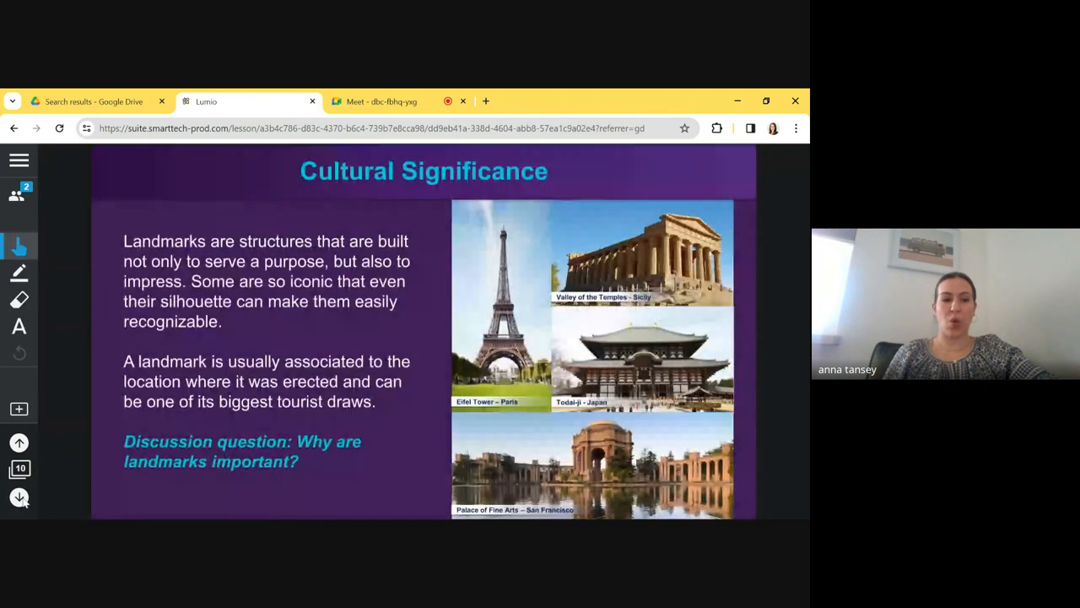
click(19, 496)
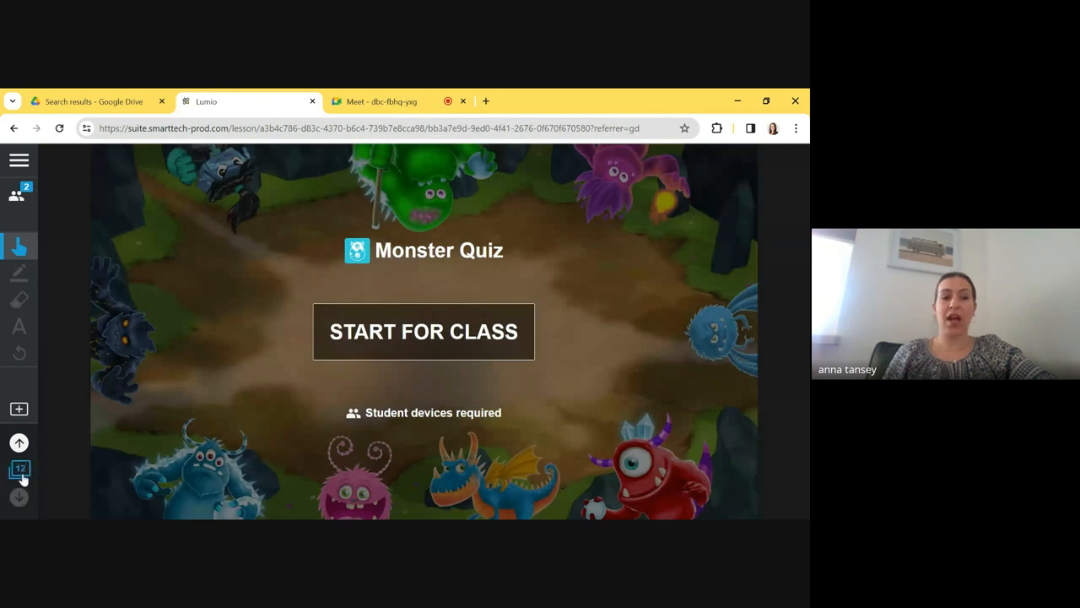
mouse_move(24, 221)
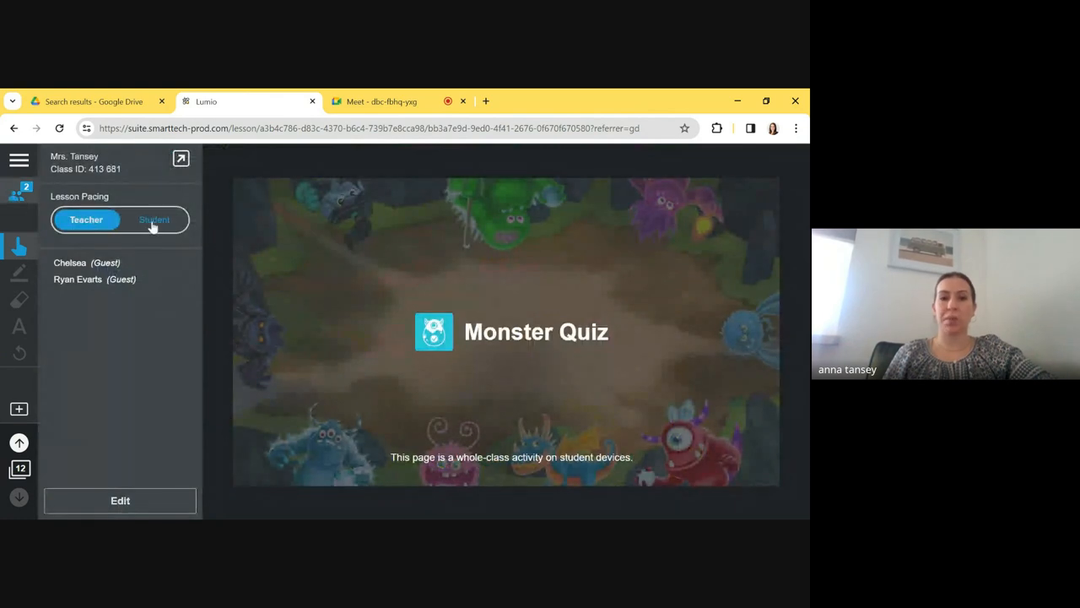
mouse_move(95, 233)
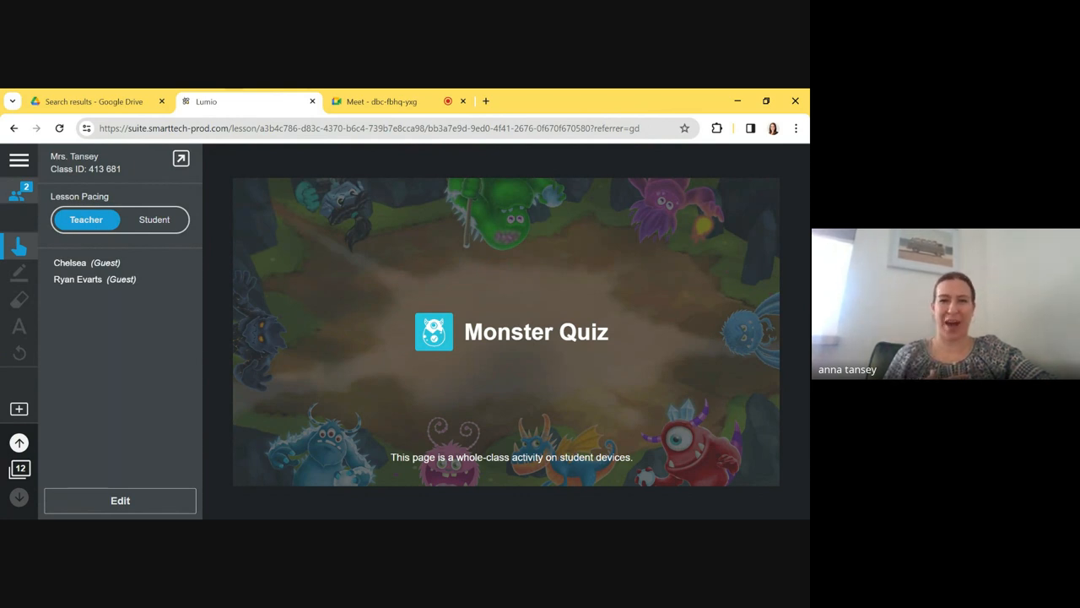
mouse_move(156, 219)
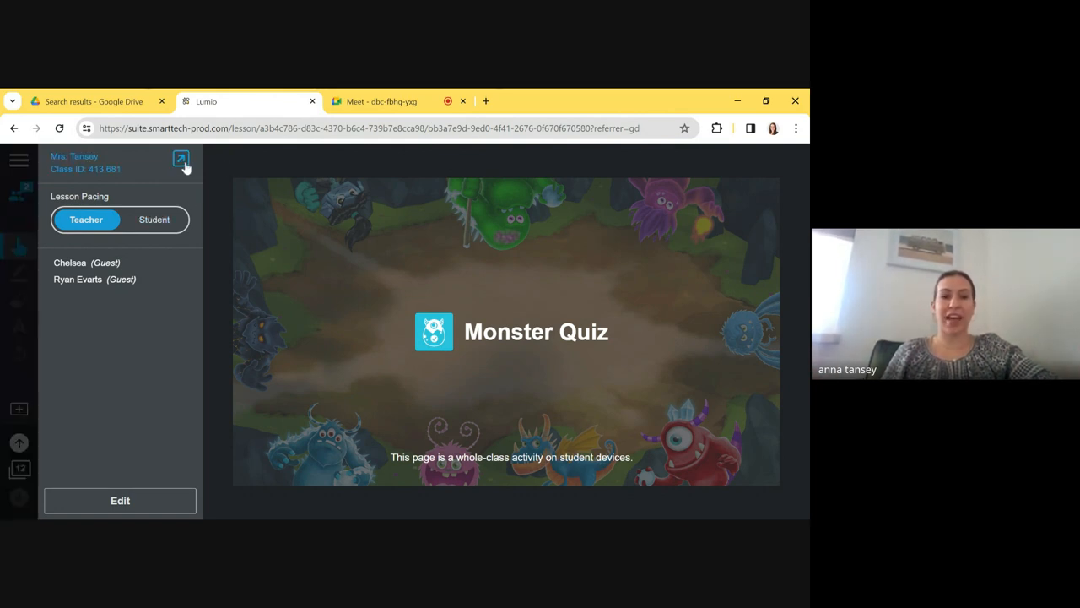
click(182, 159)
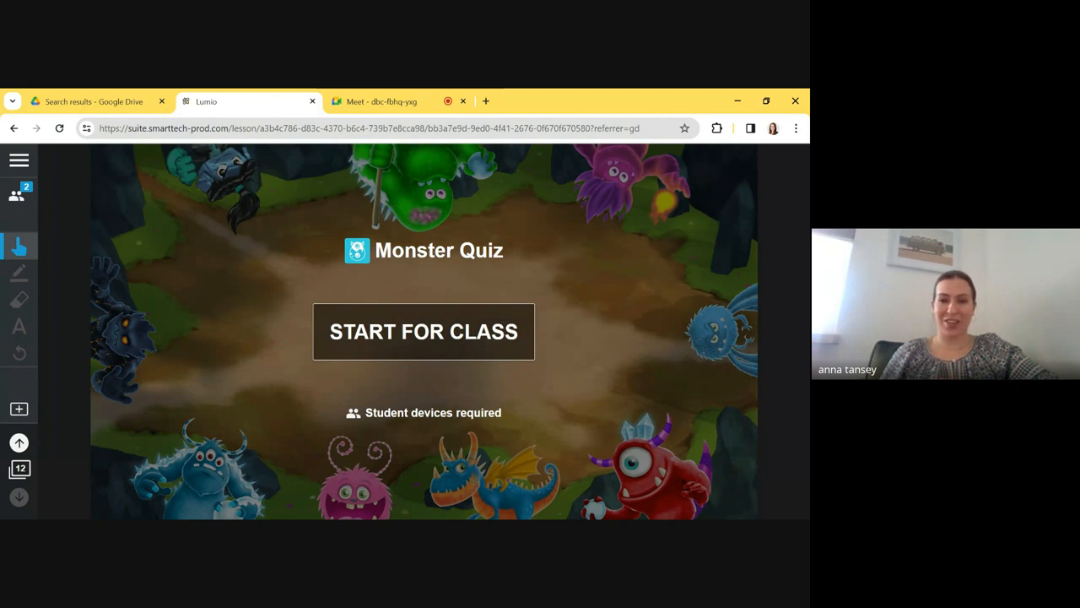
mouse_move(607, 182)
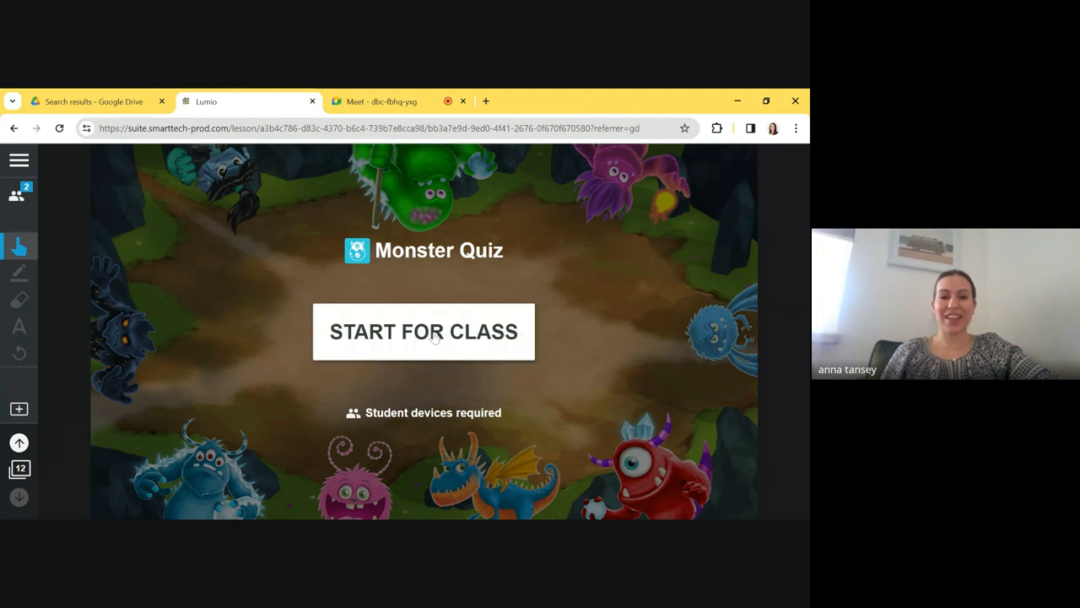
Start the Monster Quiz for the class and divide students into 2 teams
click(422, 331)
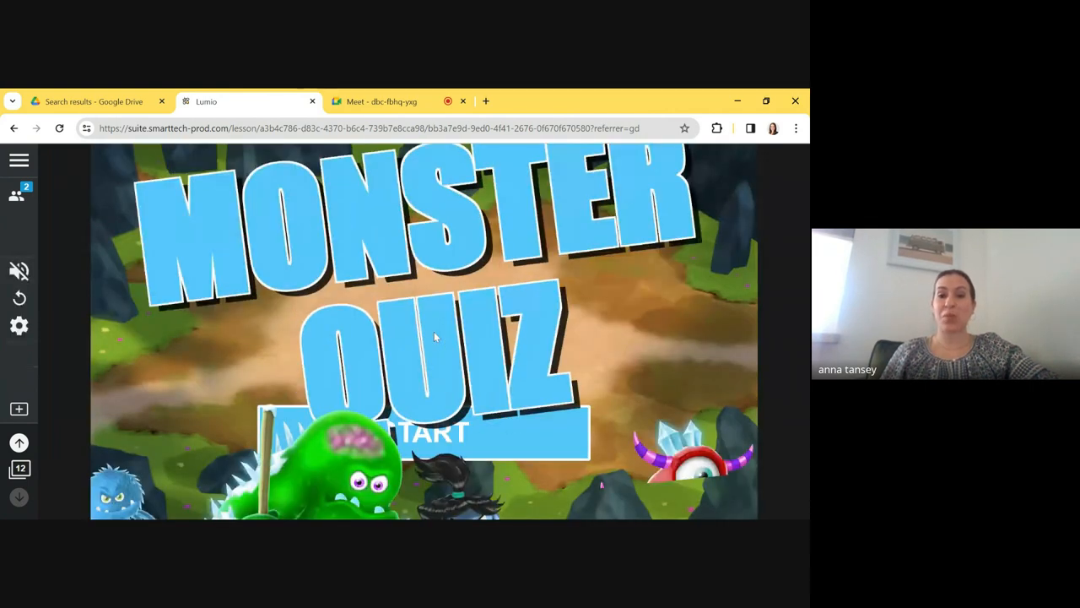
click(426, 432)
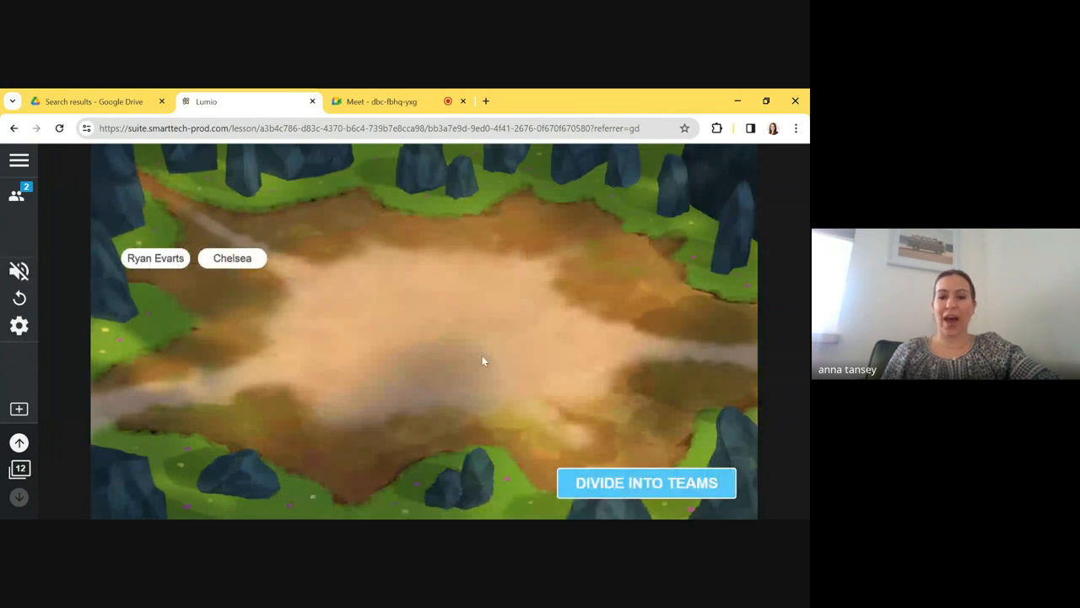
click(647, 482)
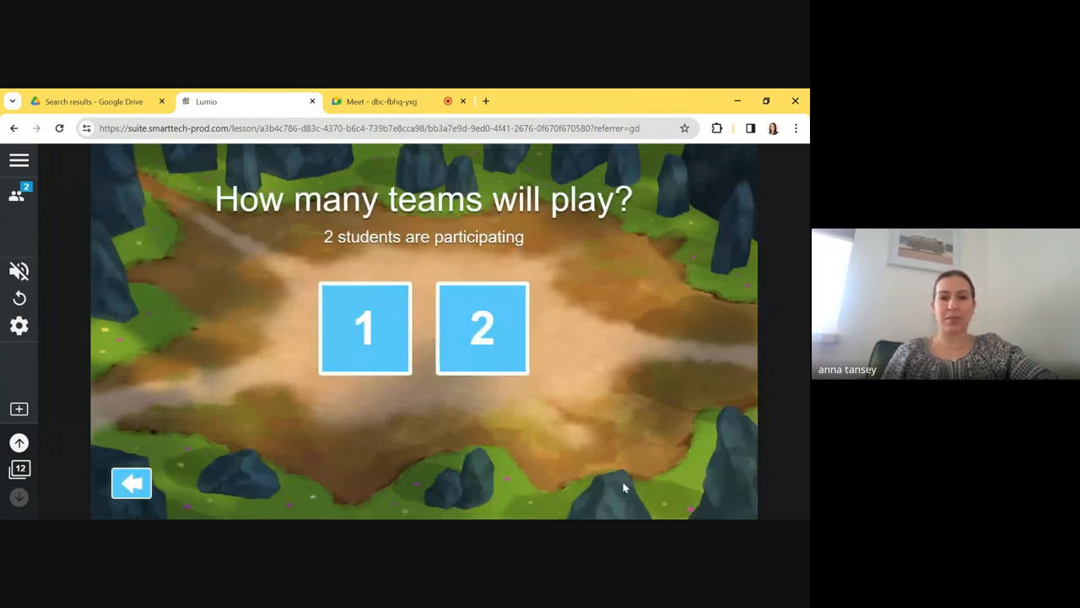
click(481, 327)
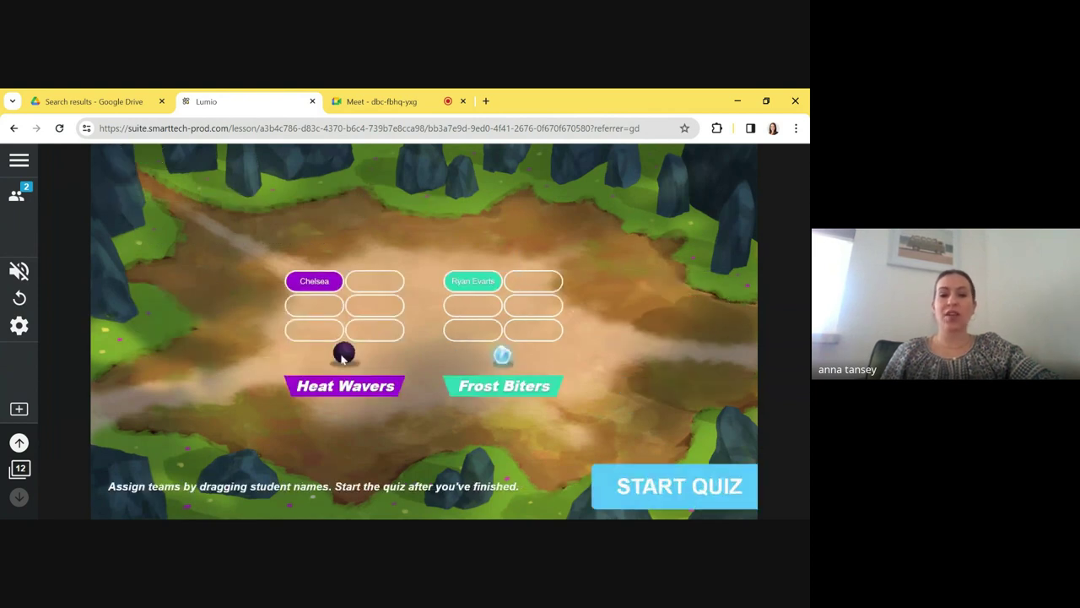
mouse_move(506, 428)
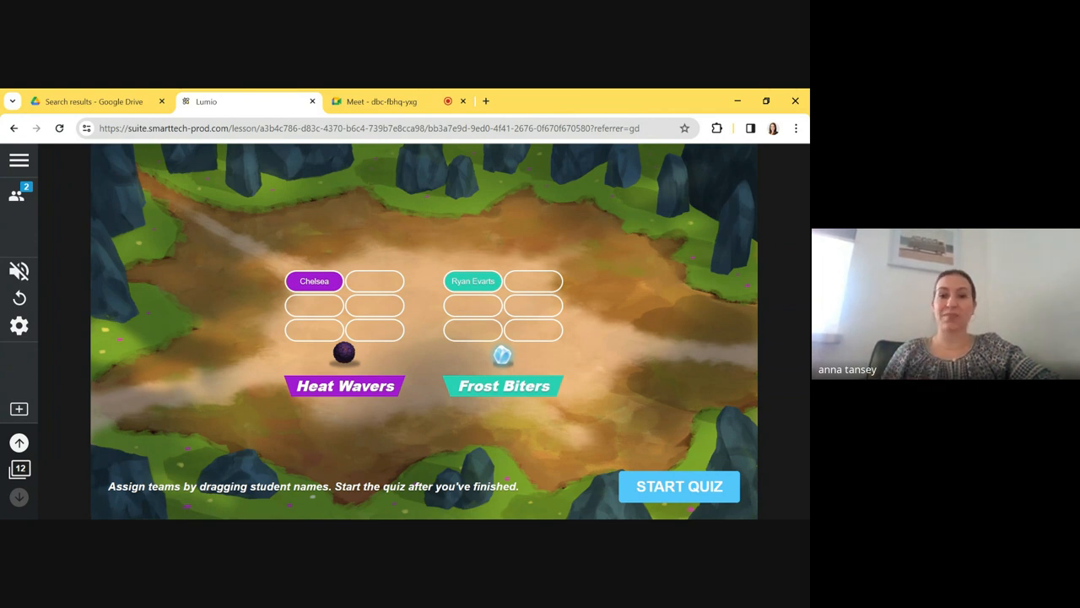
mouse_move(594, 400)
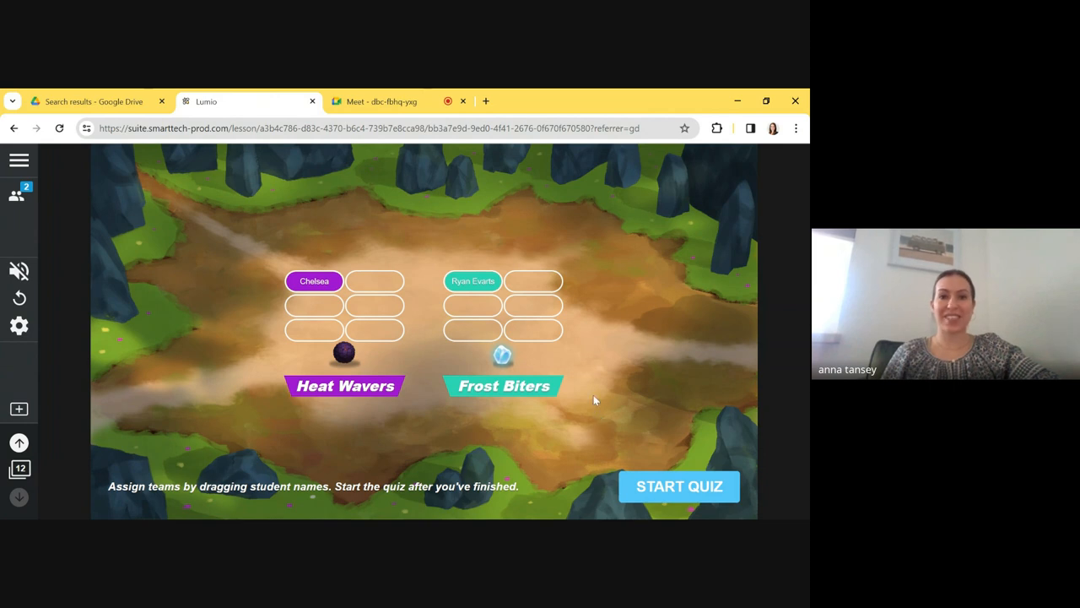
mouse_move(584, 391)
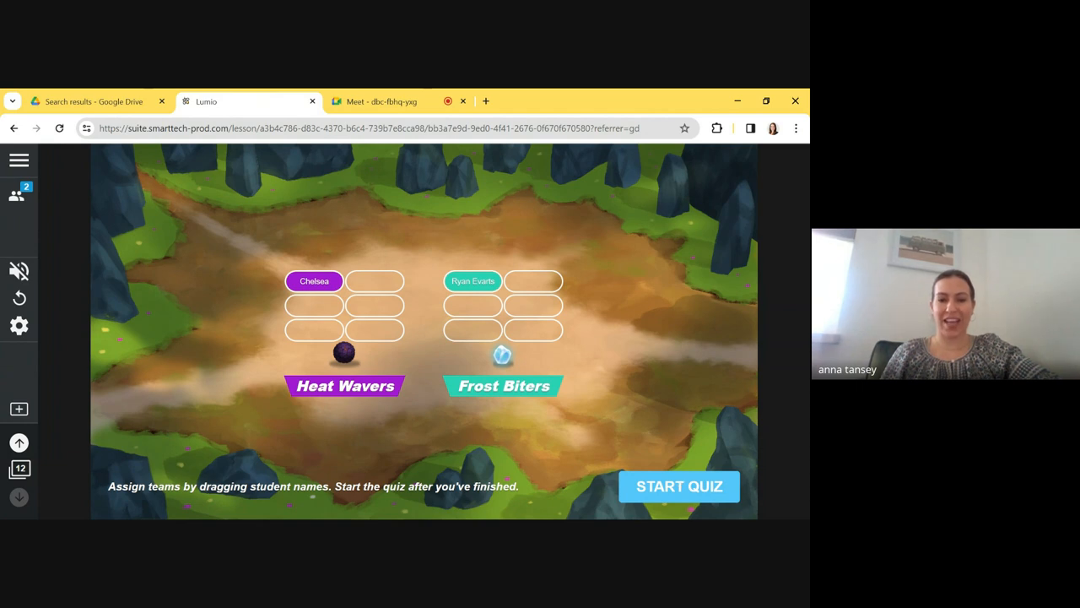
Run the quiz with sound toggled, then end it to announce Frost Biters as winner
click(678, 486)
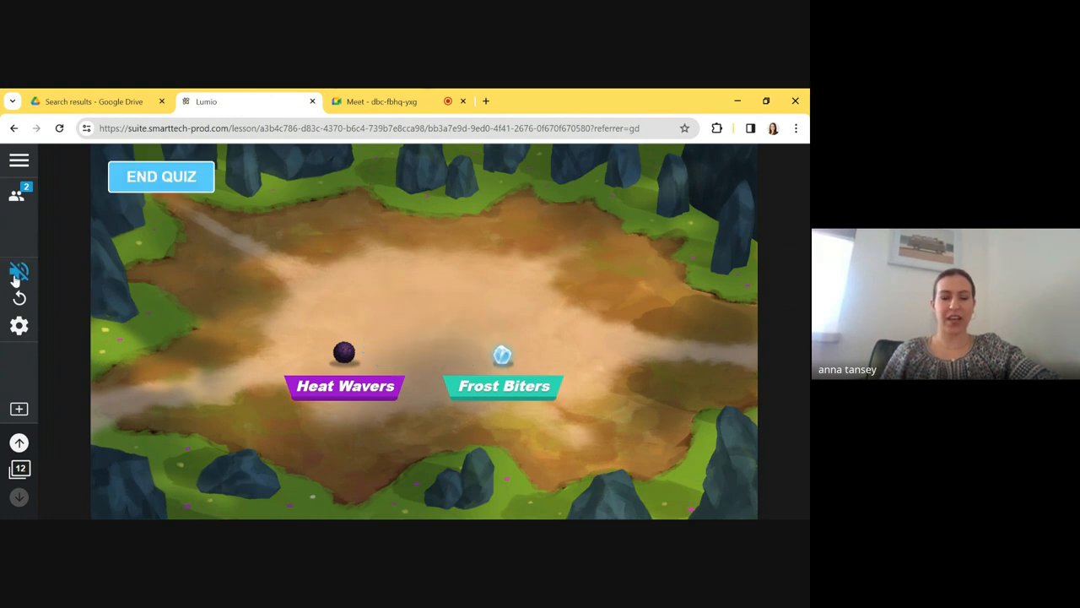
click(19, 270)
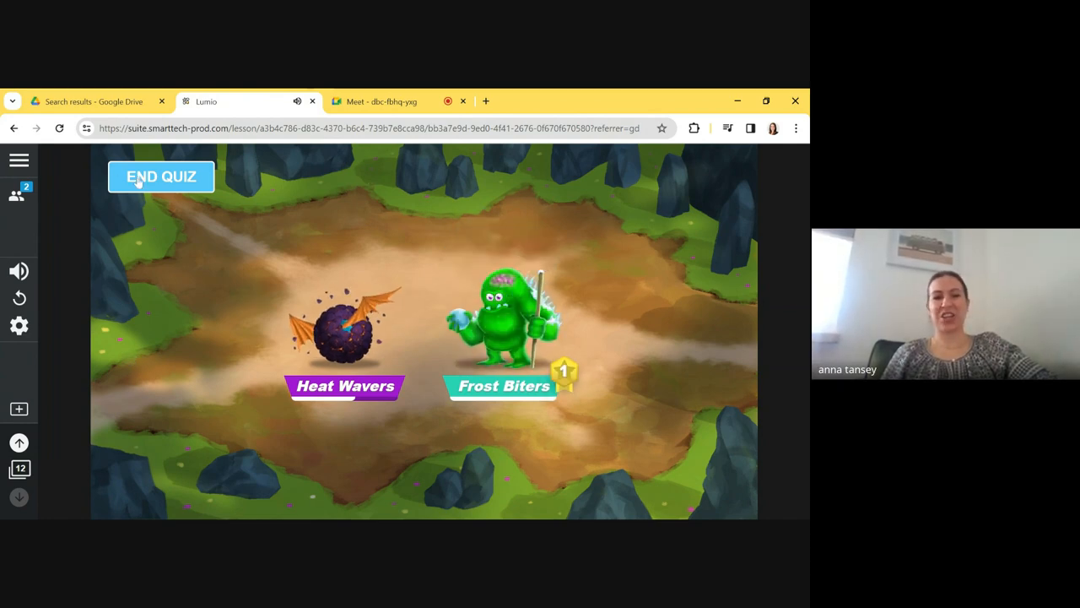
click(160, 177)
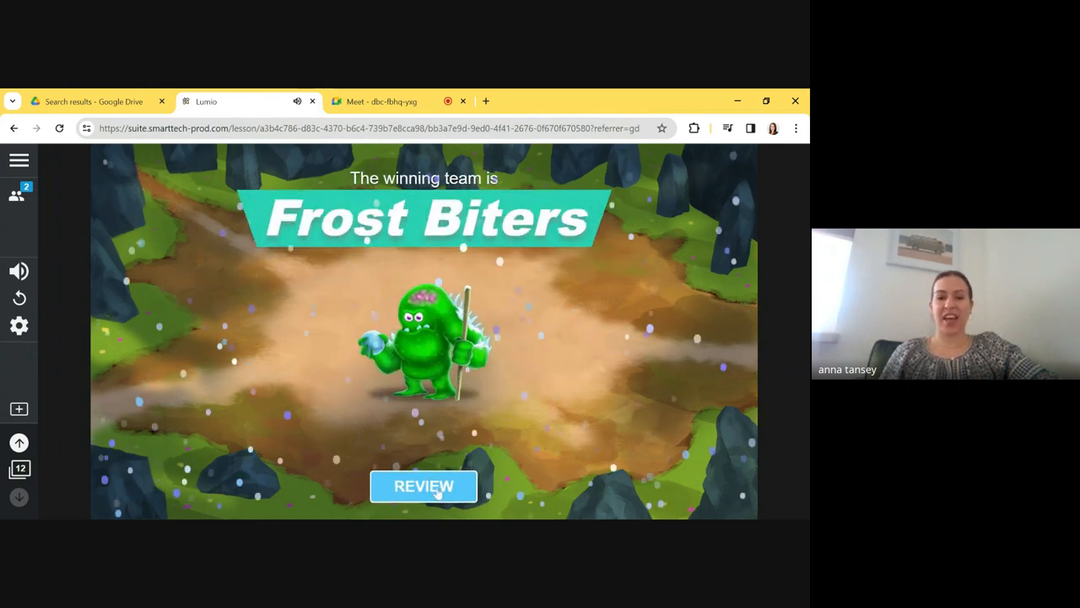
Review the team scoreboard at 60% each, then the class review of each question's answer
click(423, 486)
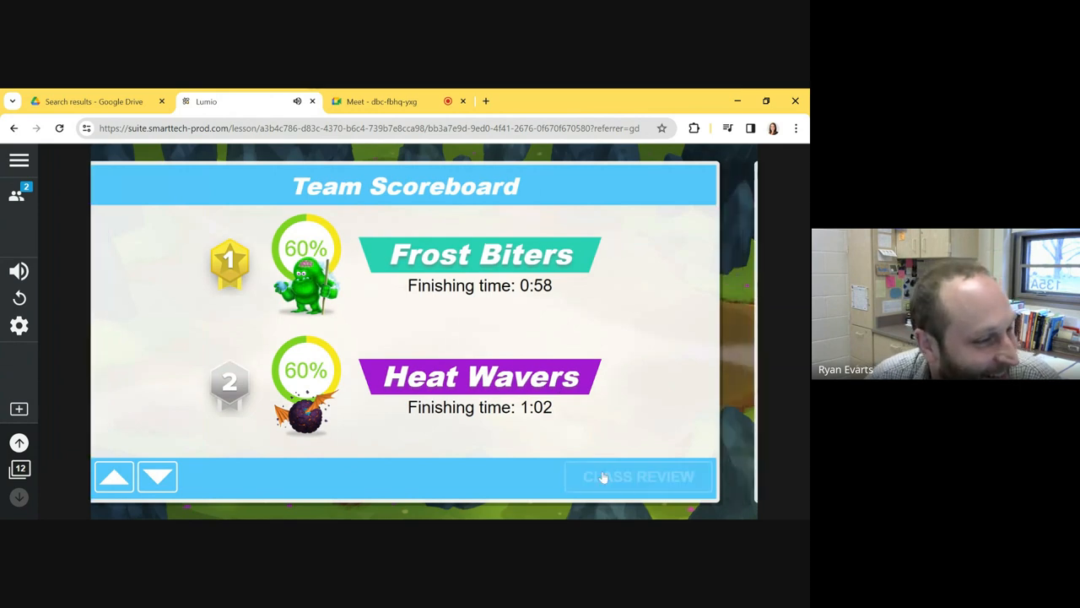
click(638, 476)
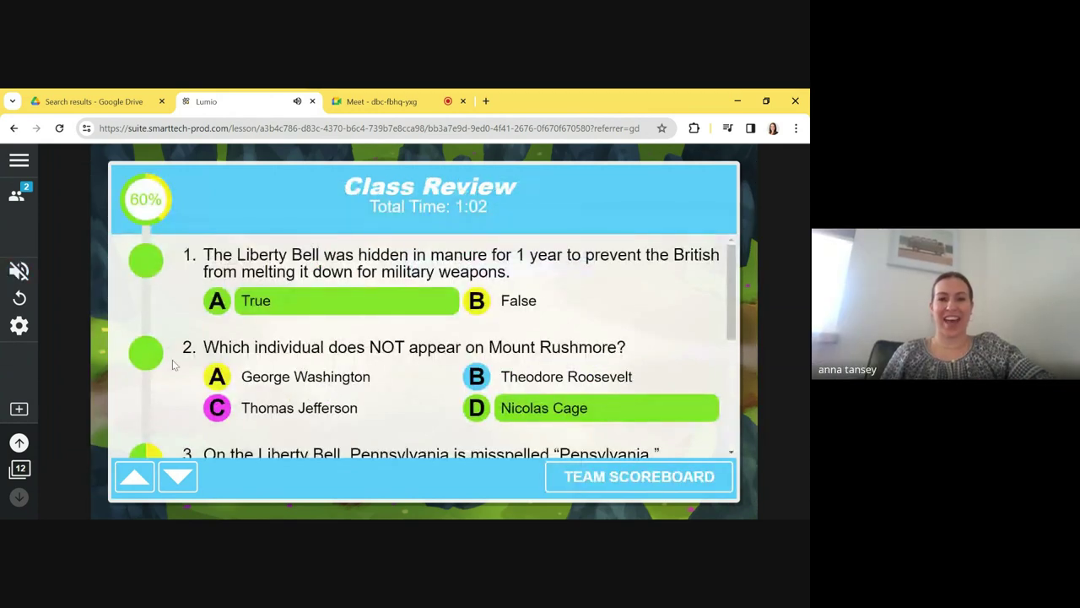
scroll(down, 3)
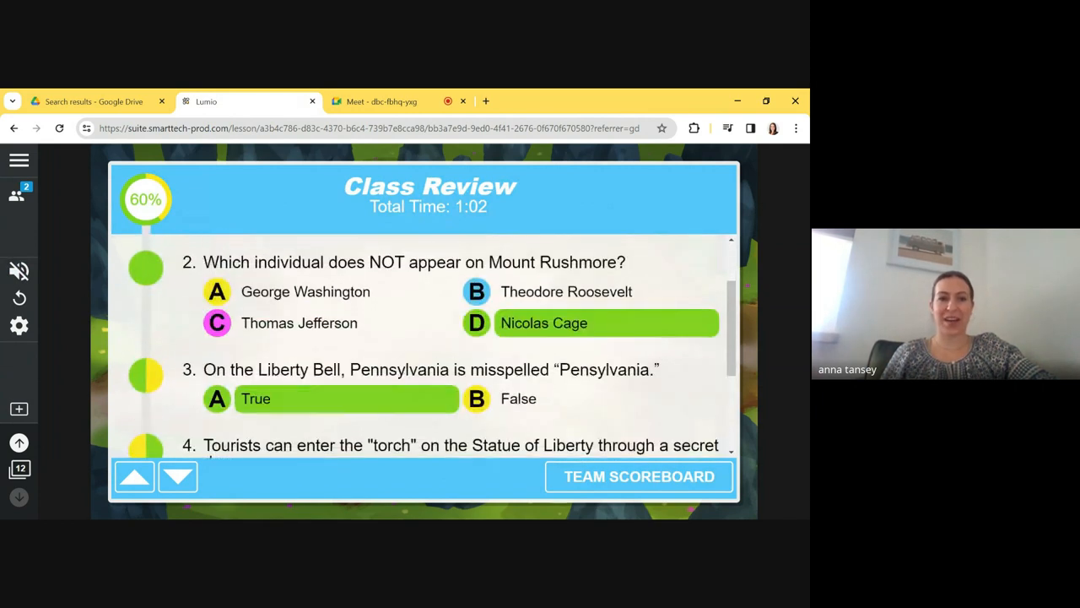
click(135, 476)
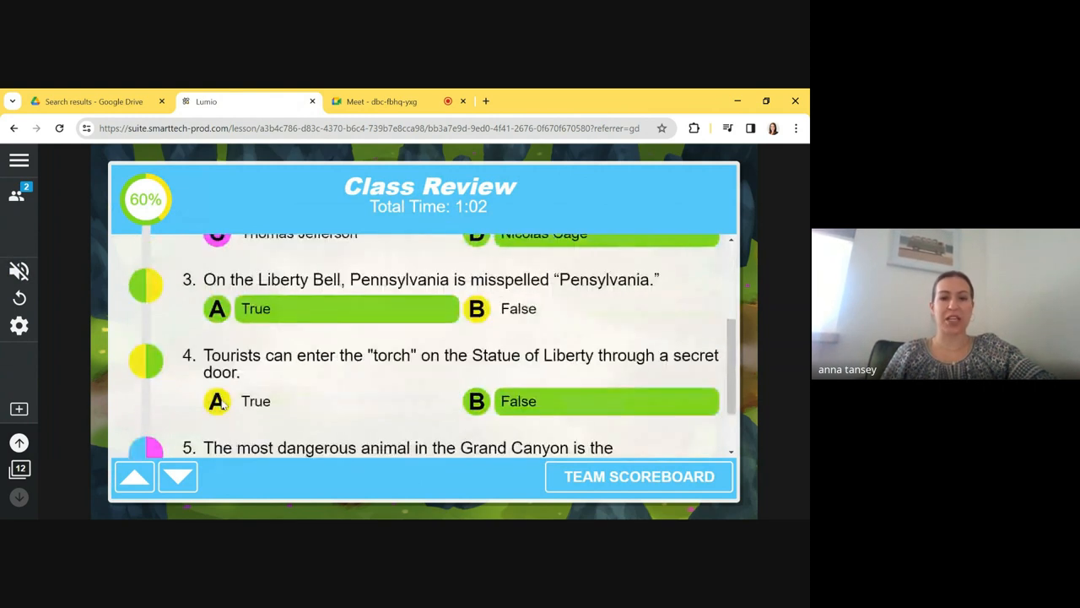
scroll(down, 3)
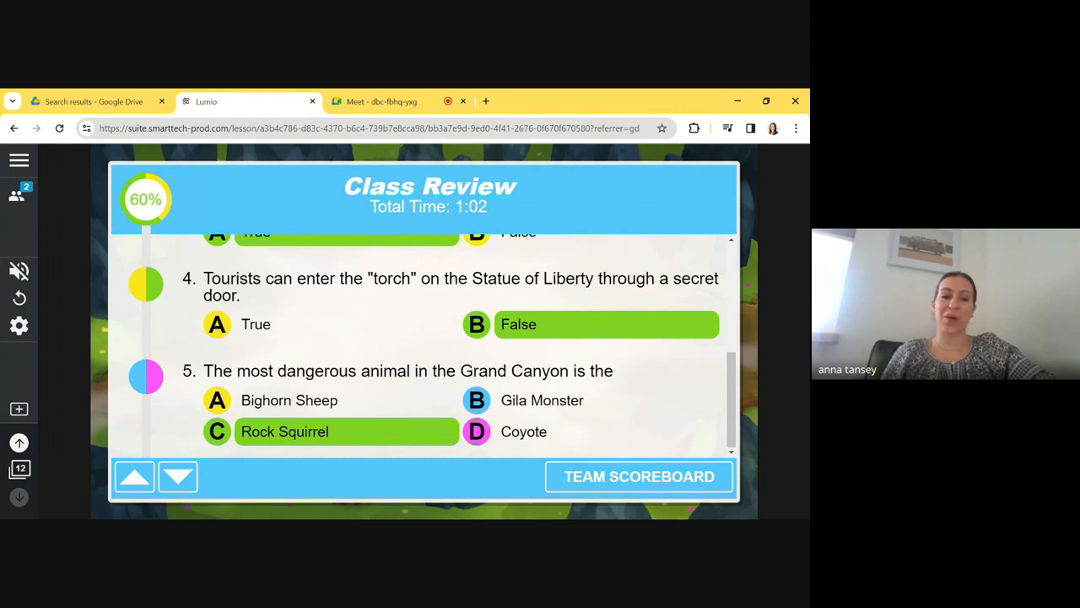
mouse_move(304, 395)
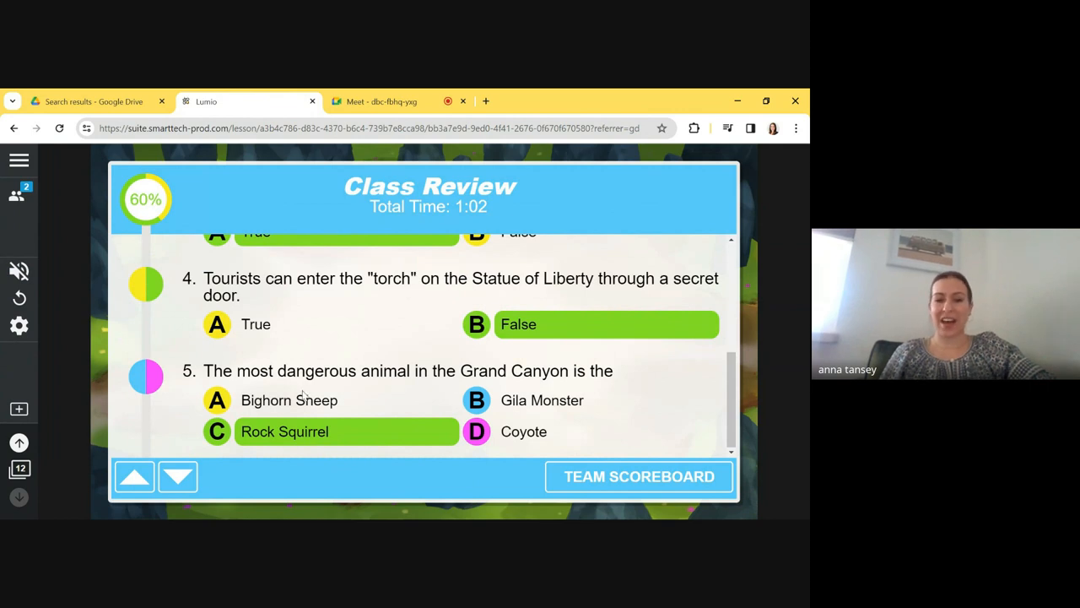
scroll(up, 3)
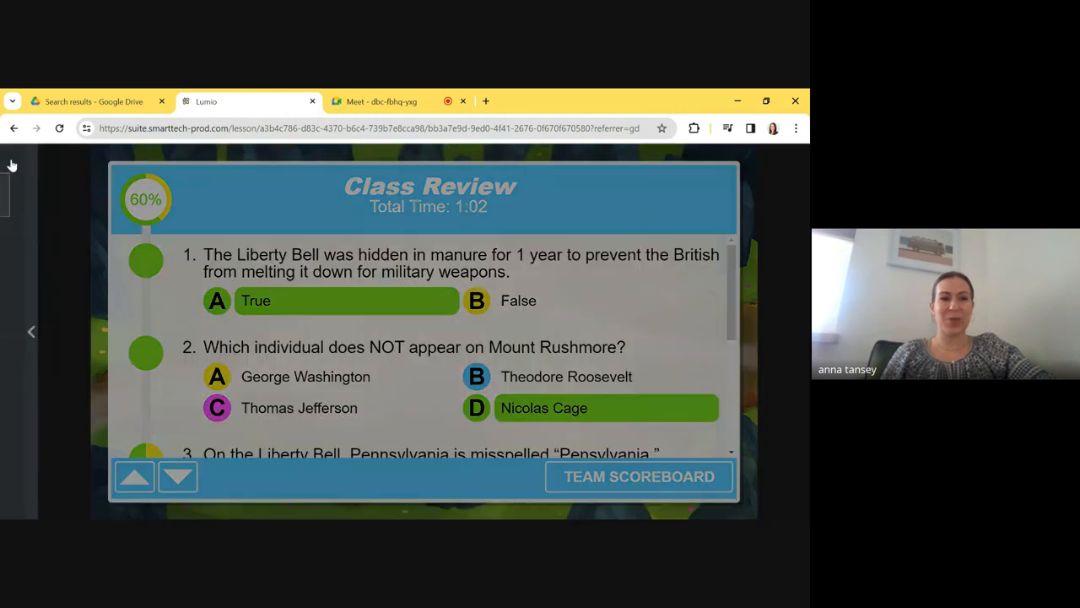
Leave the live lesson and show file actions for Landmarks Master copy in My Library
click(30, 330)
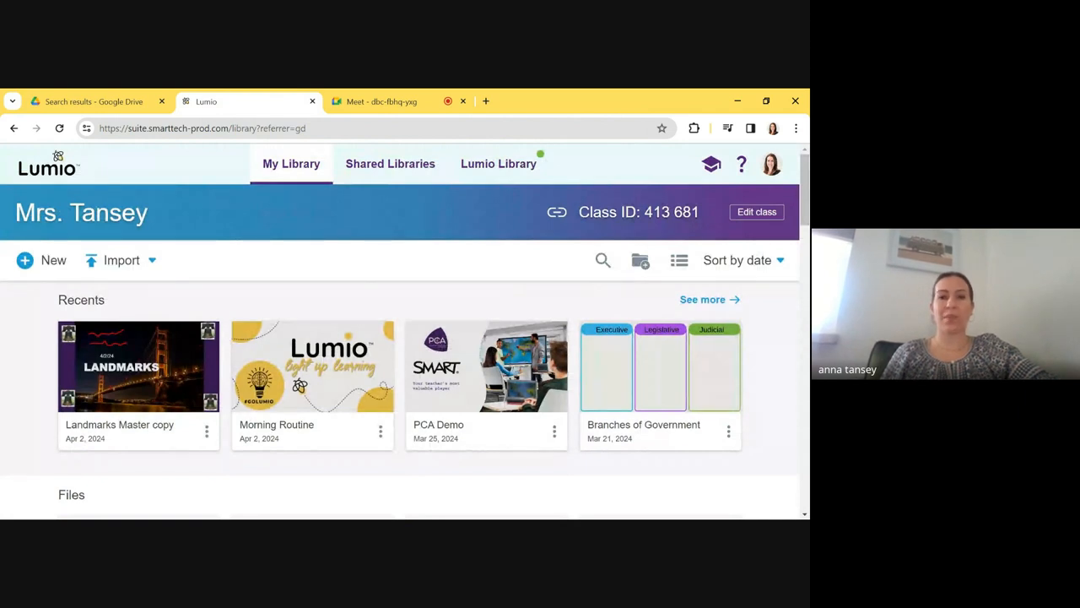
mouse_move(293, 280)
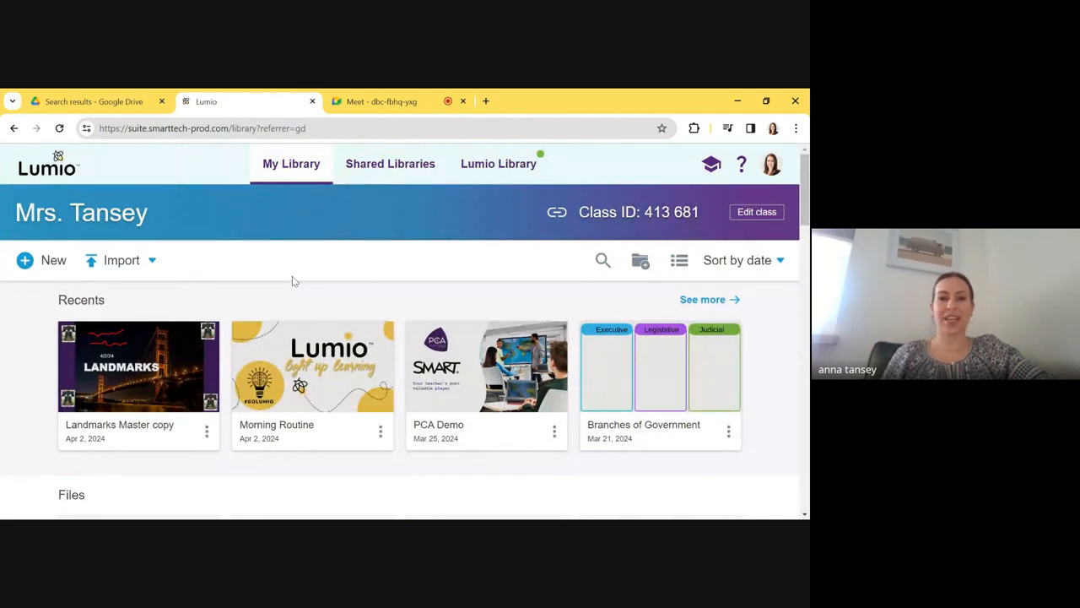
mouse_move(236, 338)
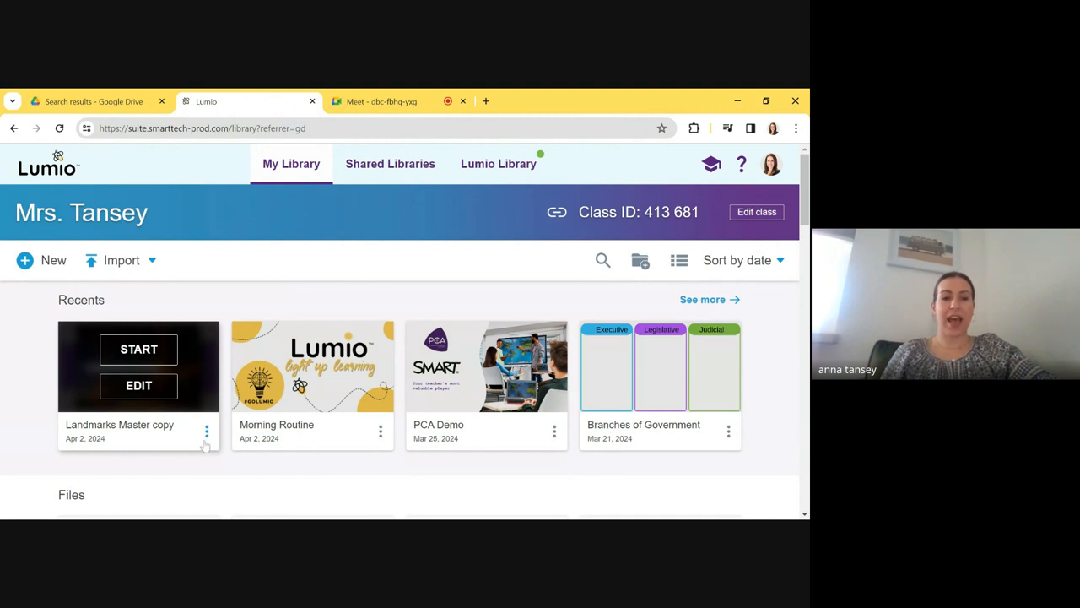
click(206, 432)
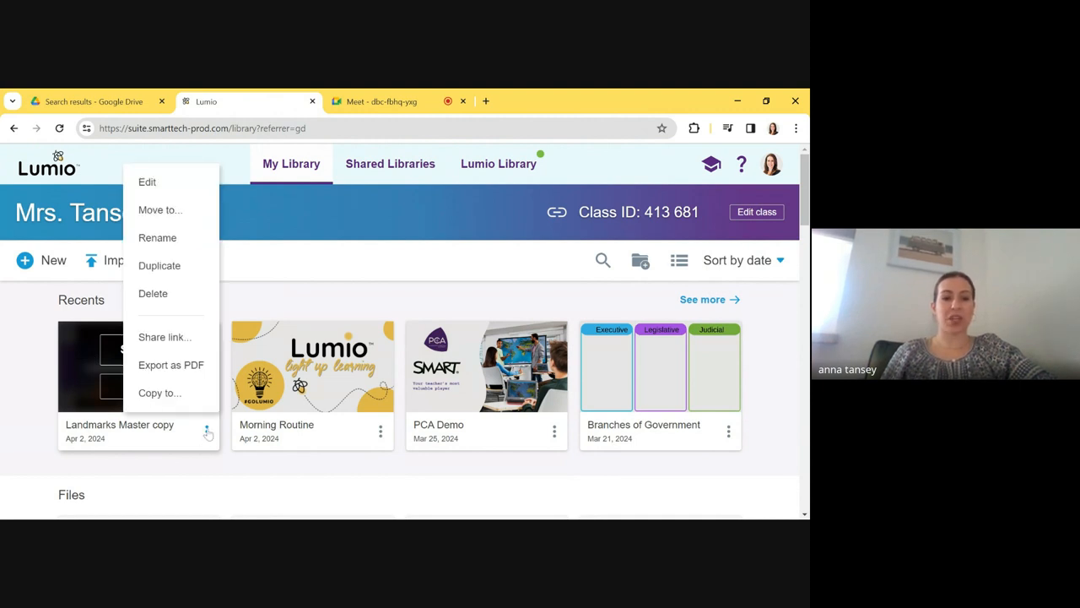
mouse_move(176, 304)
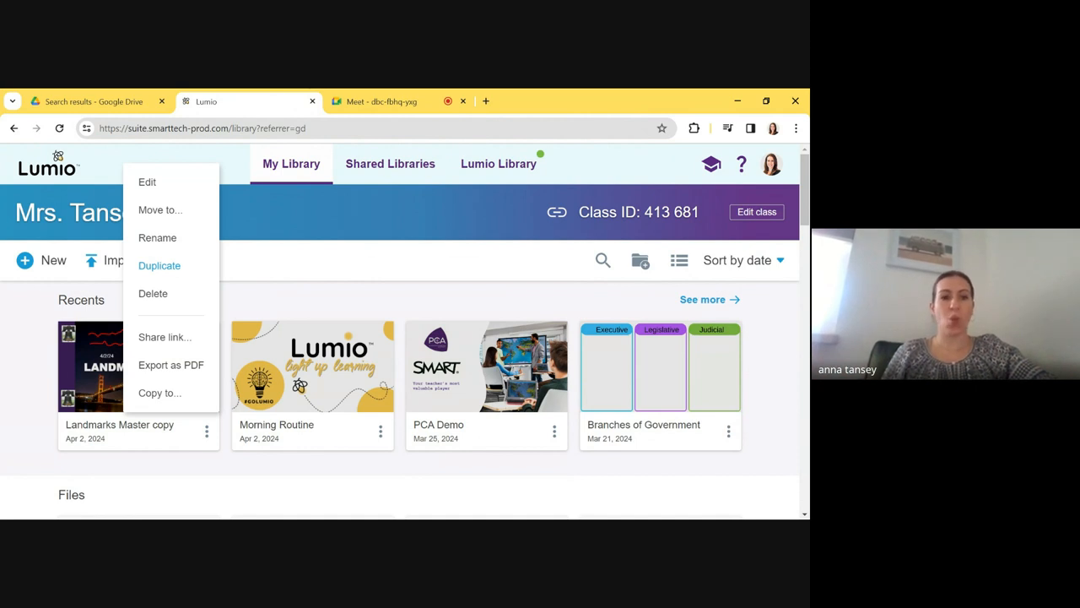
mouse_move(165, 337)
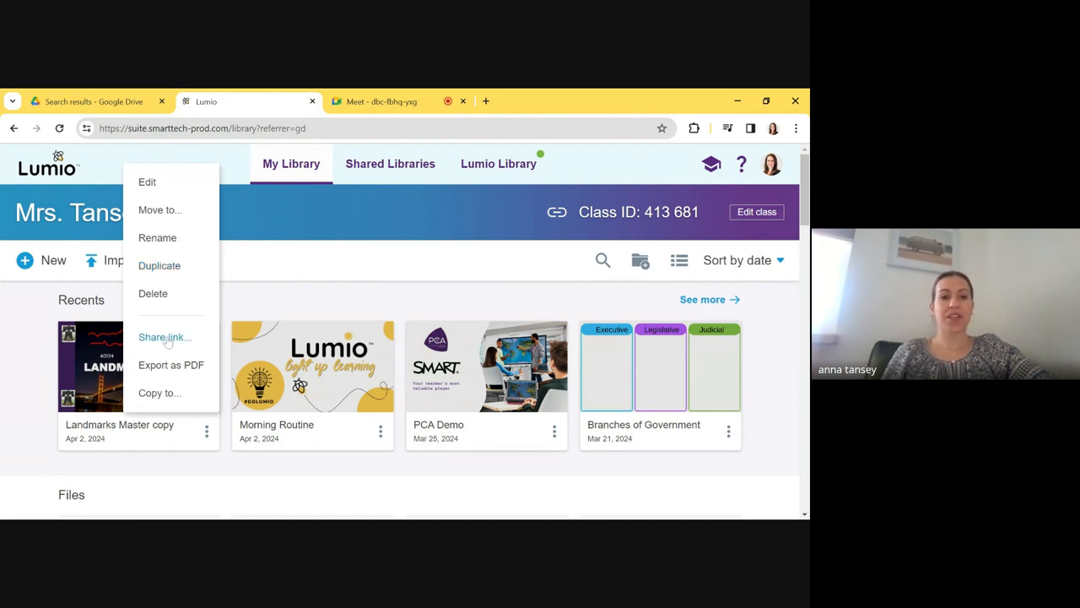
View the lesson's share links, select the student access link, and close the dialog
click(165, 337)
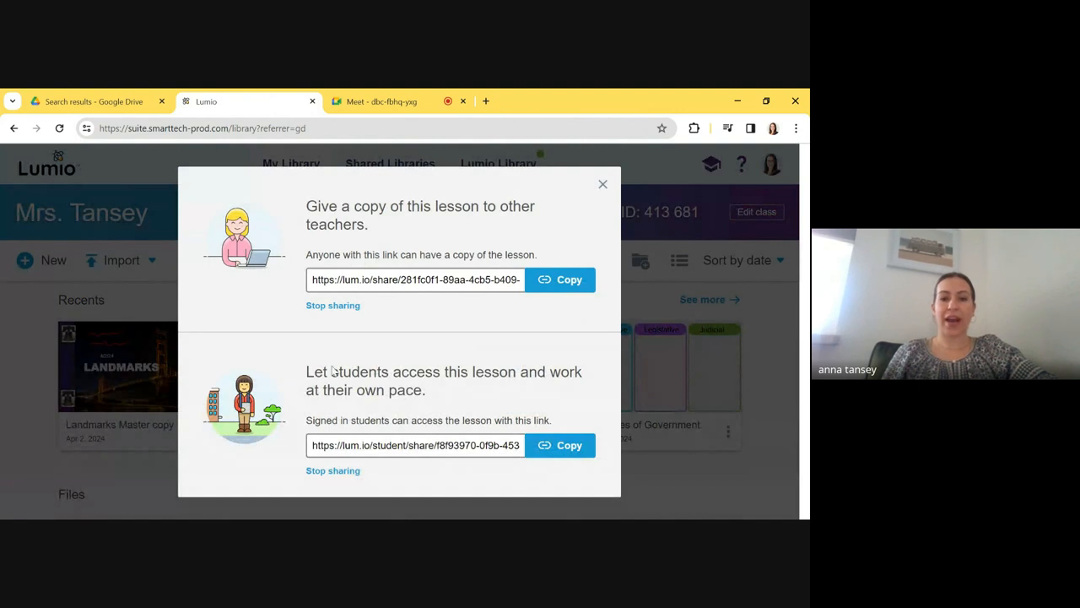
mouse_move(364, 476)
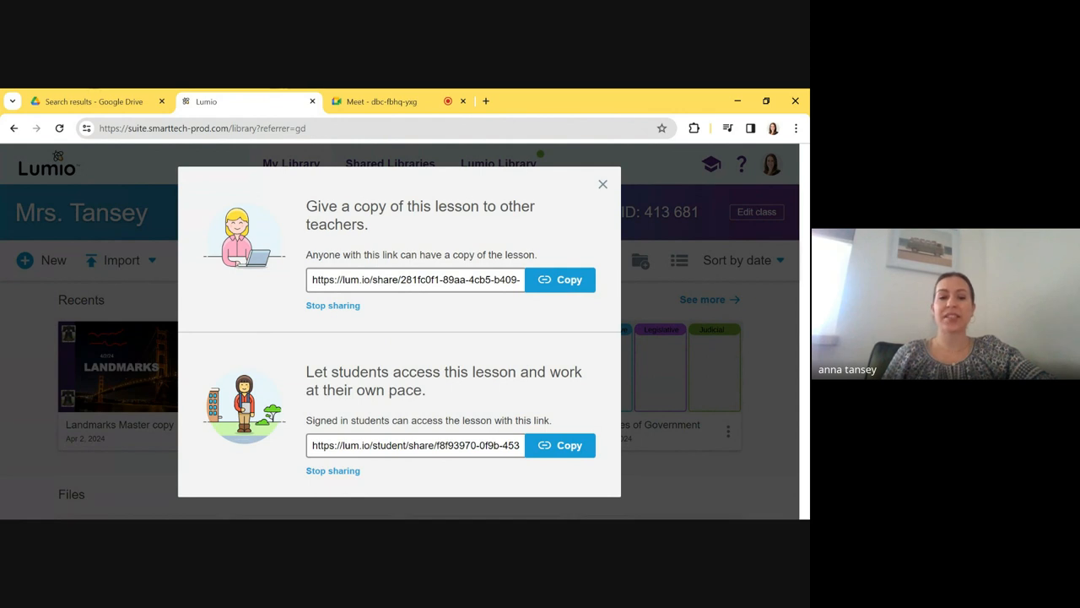
triple_click(415, 446)
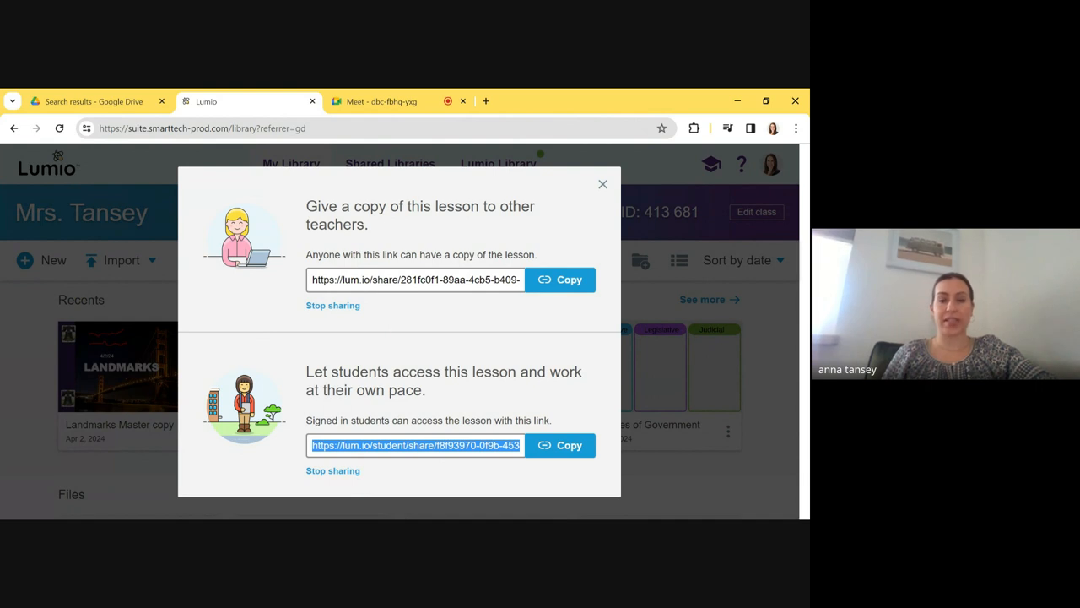
click(603, 184)
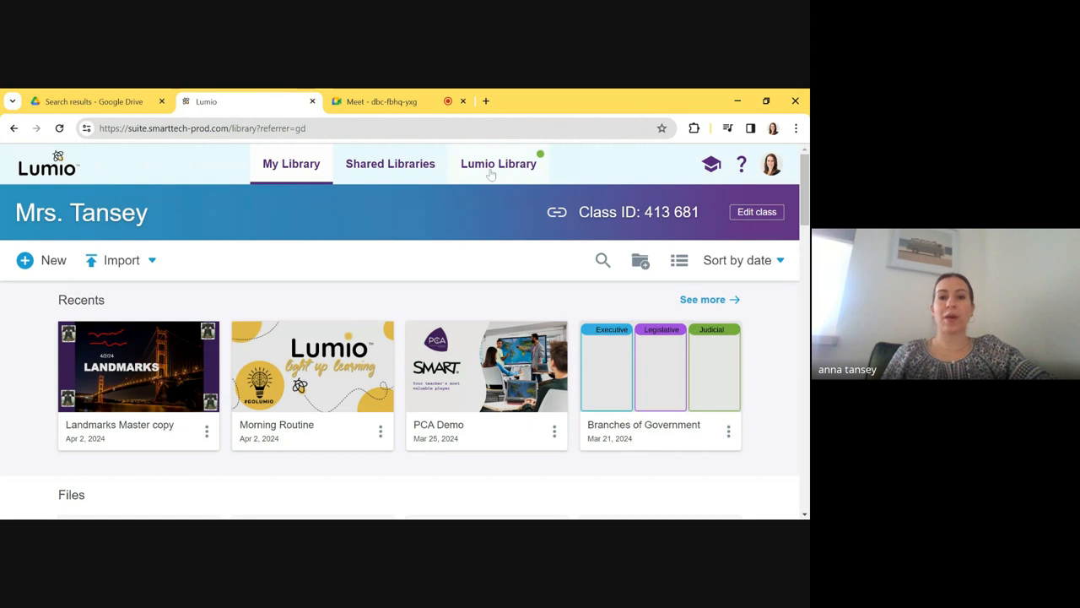
Browse the Lumio Library's featured lessons, collections, manipulatives and subject sections
click(498, 163)
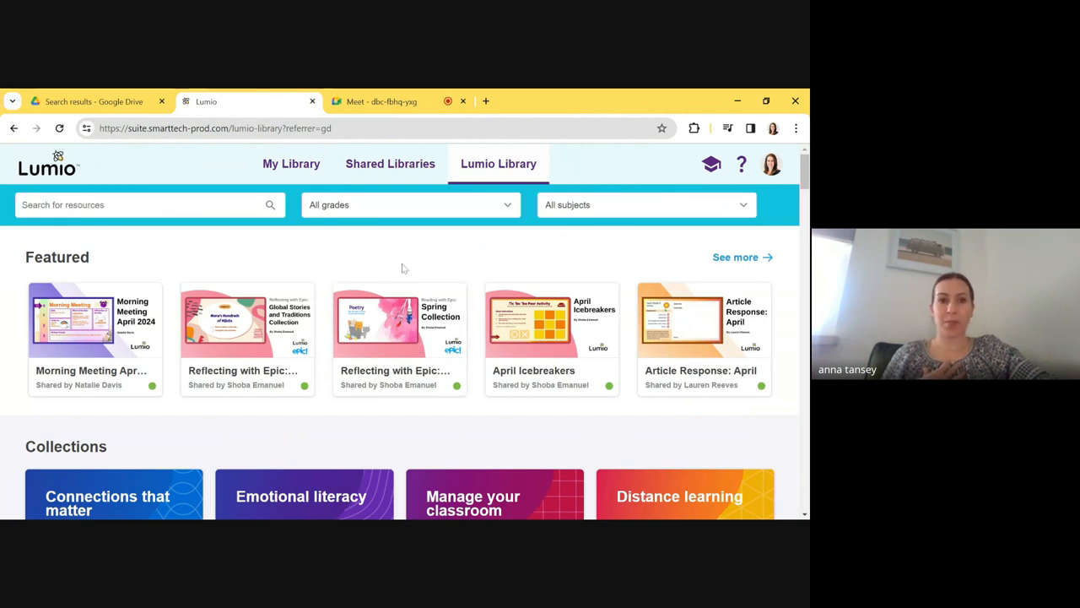
scroll(up, 3)
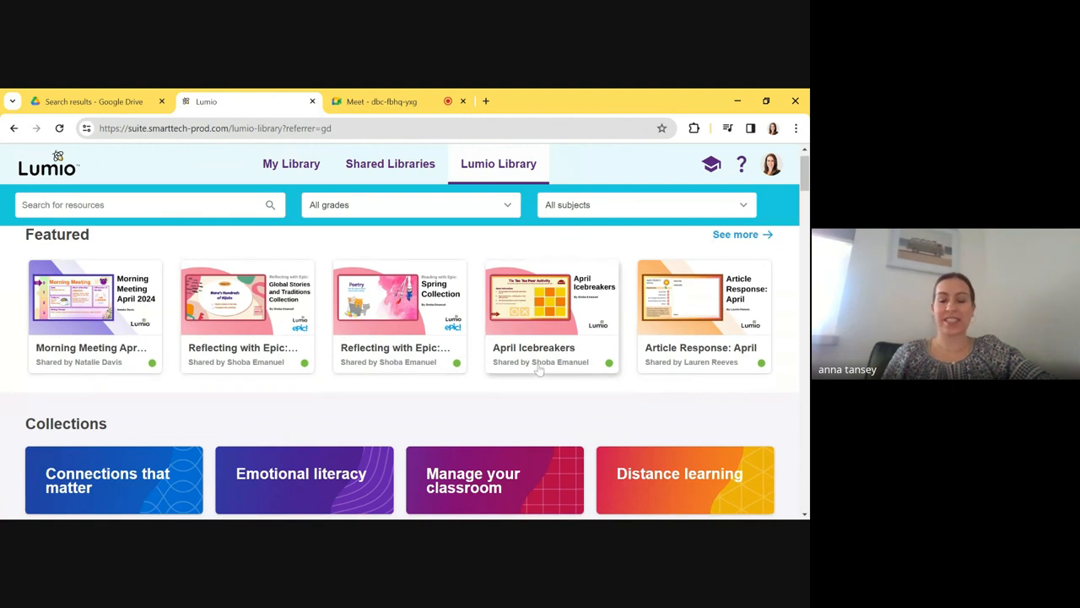
scroll(down, 3)
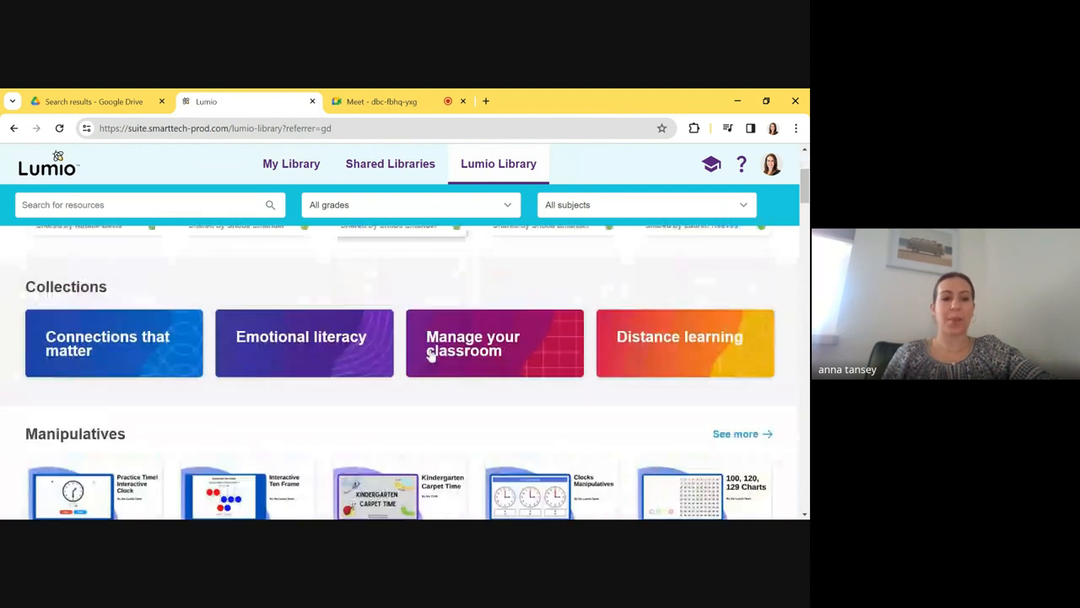
scroll(down, 3)
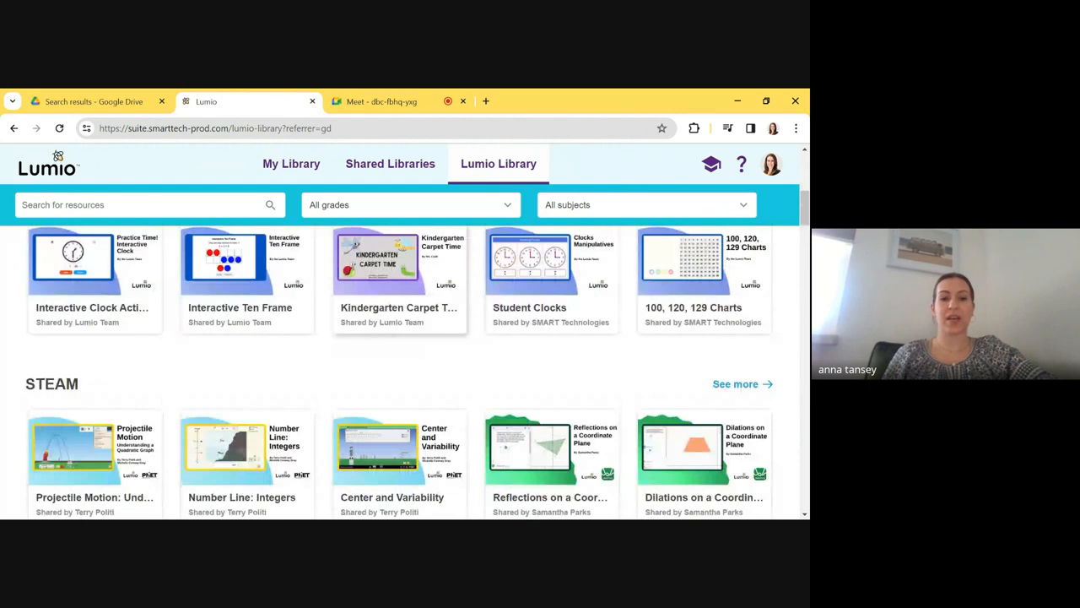
scroll(down, 3)
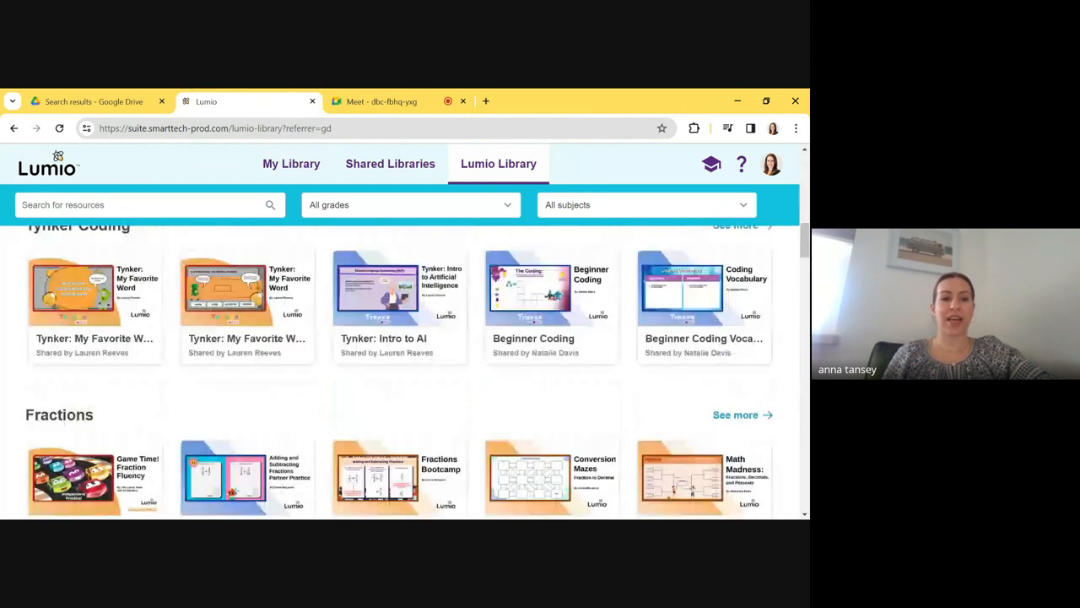
scroll(down, 3)
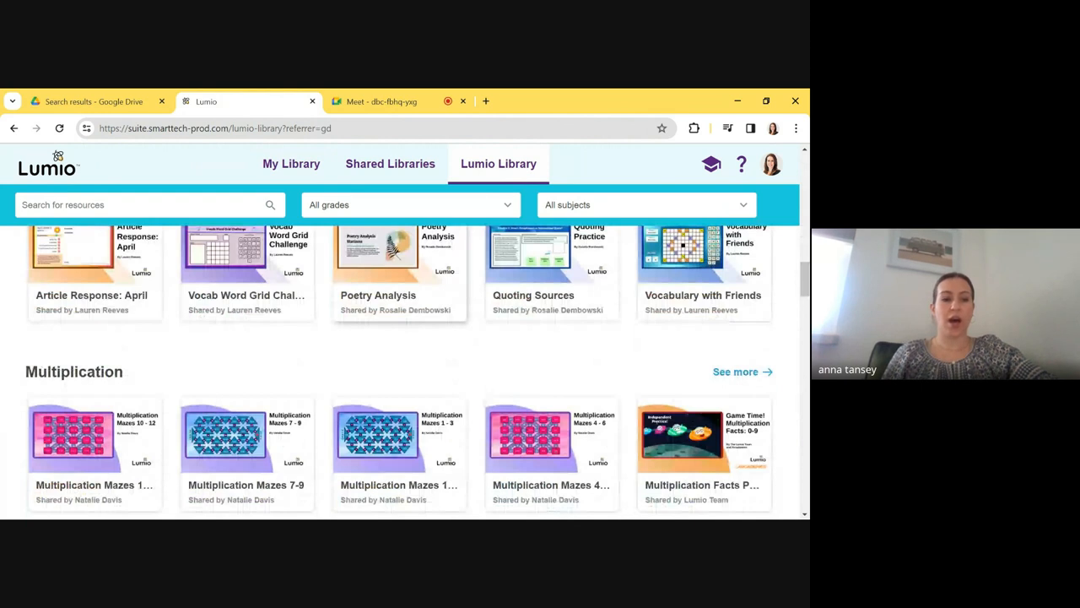
scroll(down, 3)
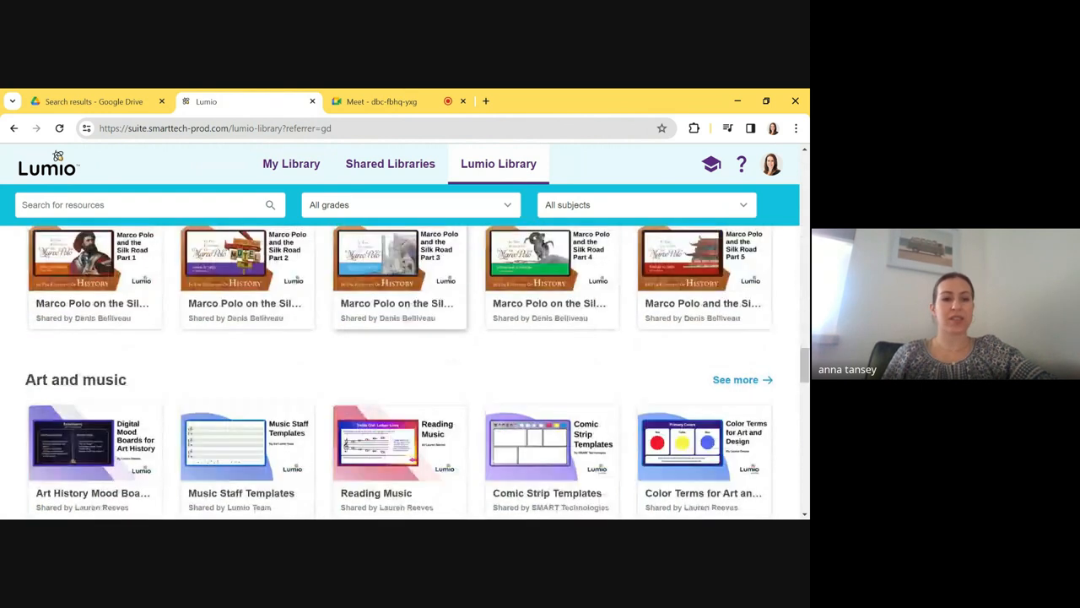
scroll(down, 3)
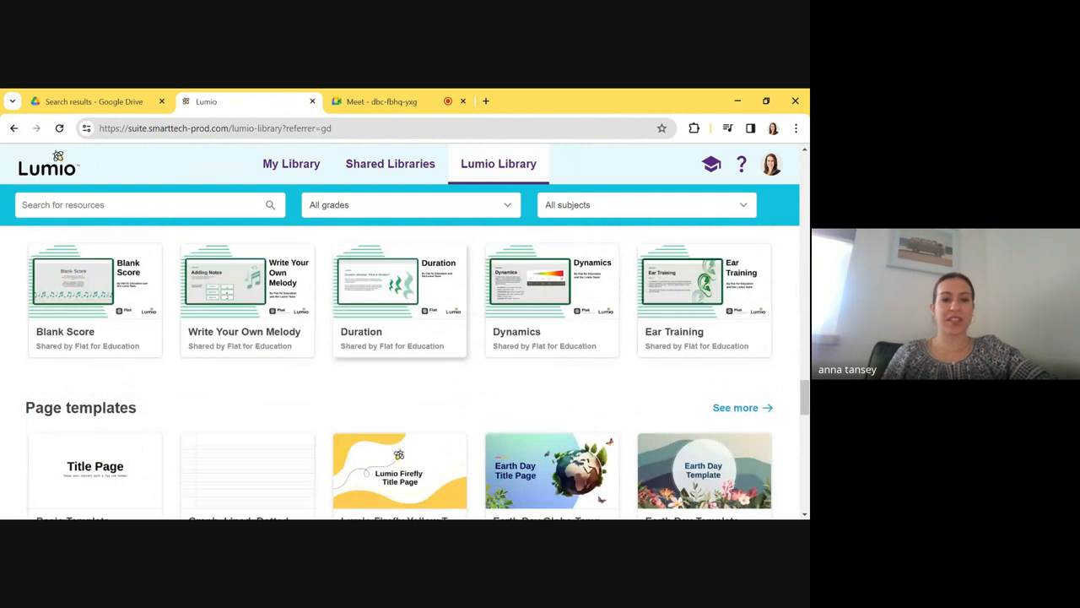
scroll(down, 3)
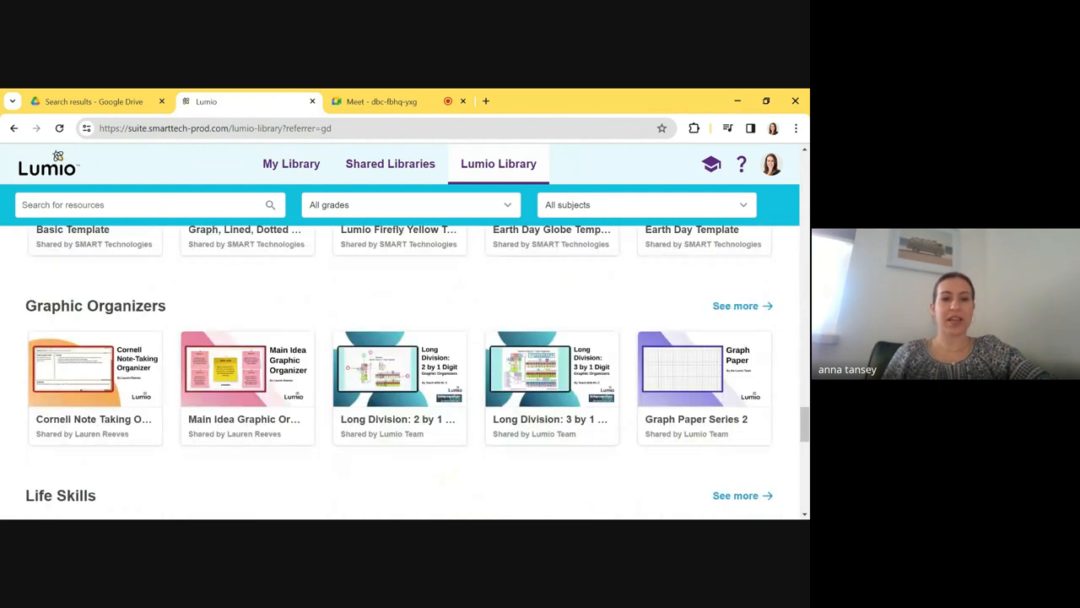
scroll(down, 3)
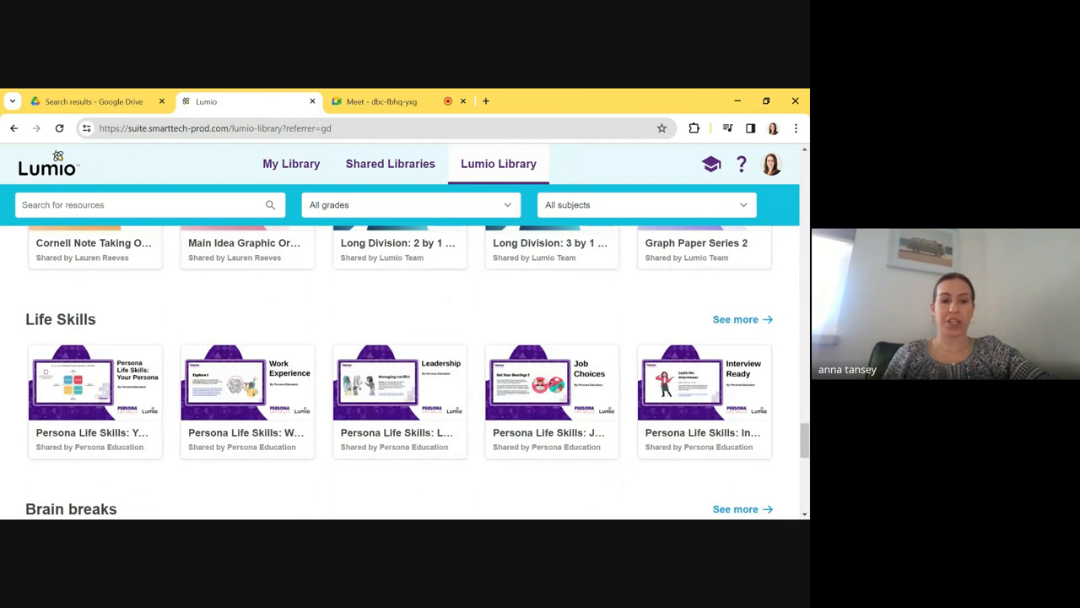
scroll(down, 3)
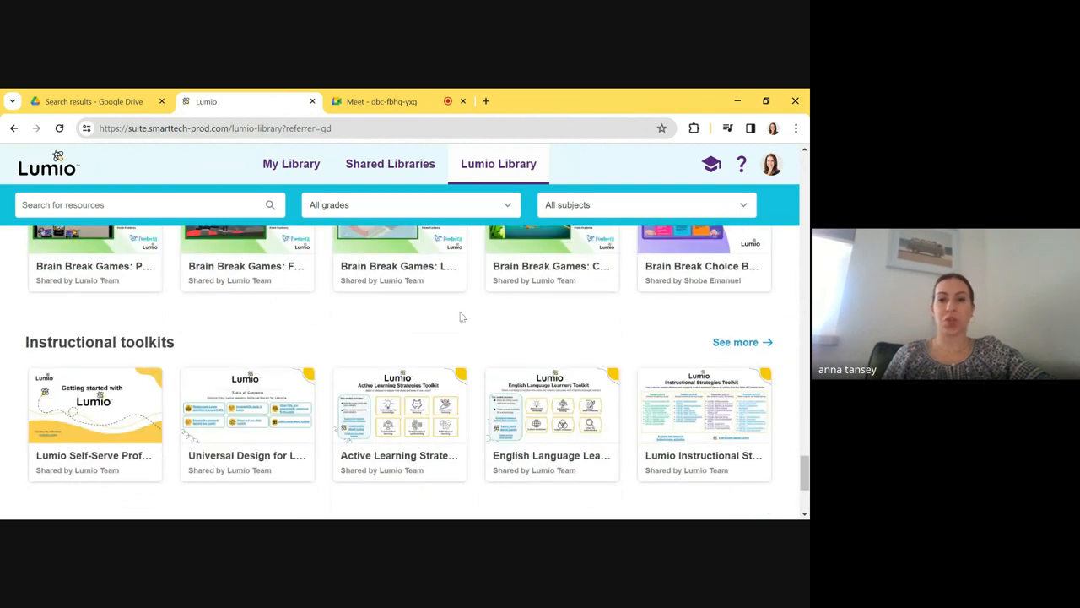
mouse_move(599, 205)
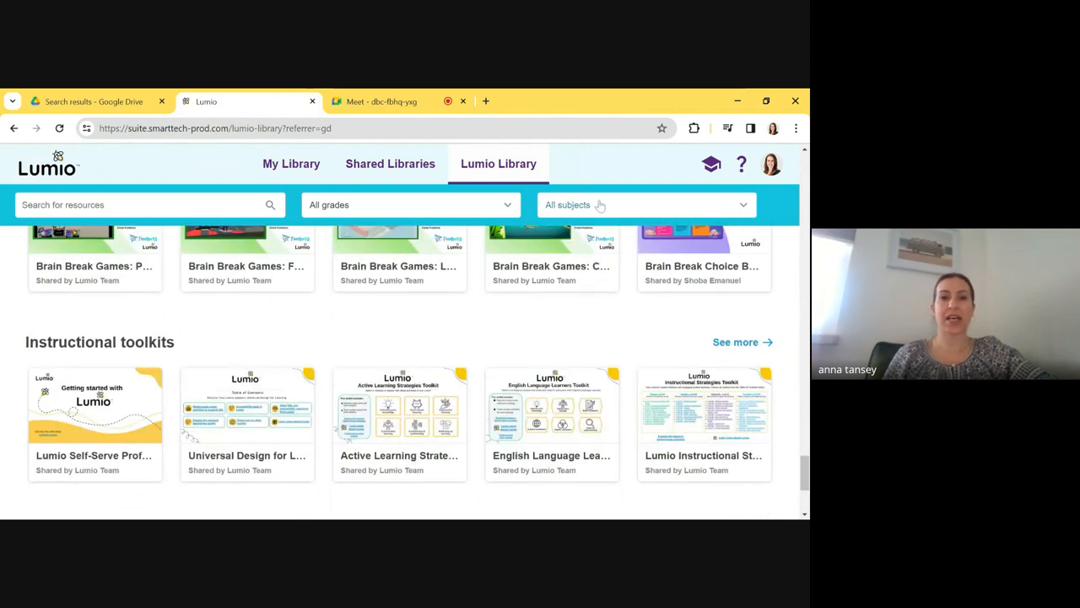
scroll(up, 3)
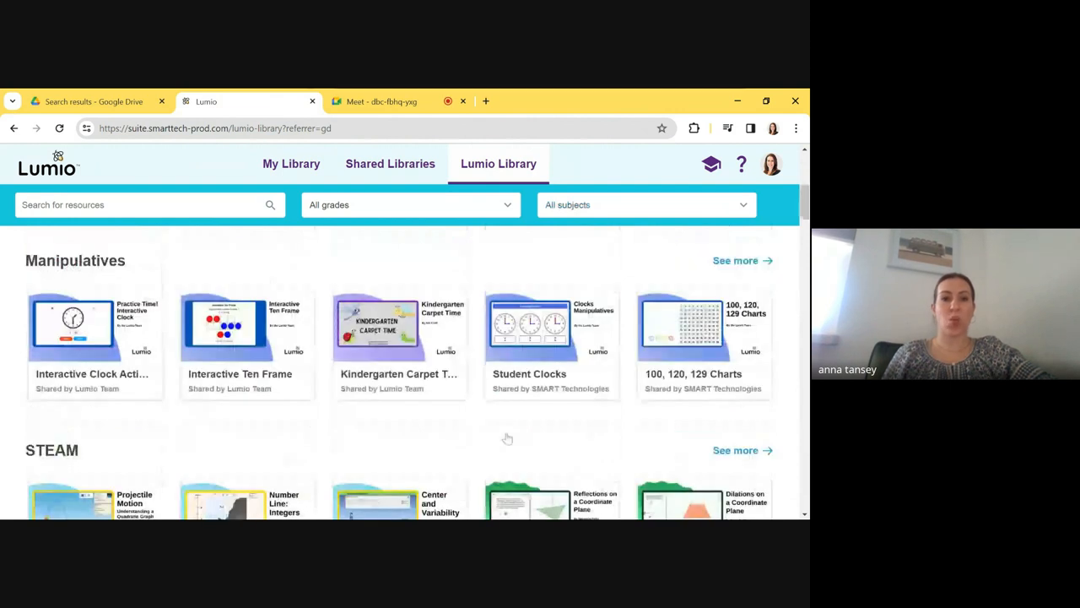
Return to My Library, then switch to the Google Meet tab
click(290, 162)
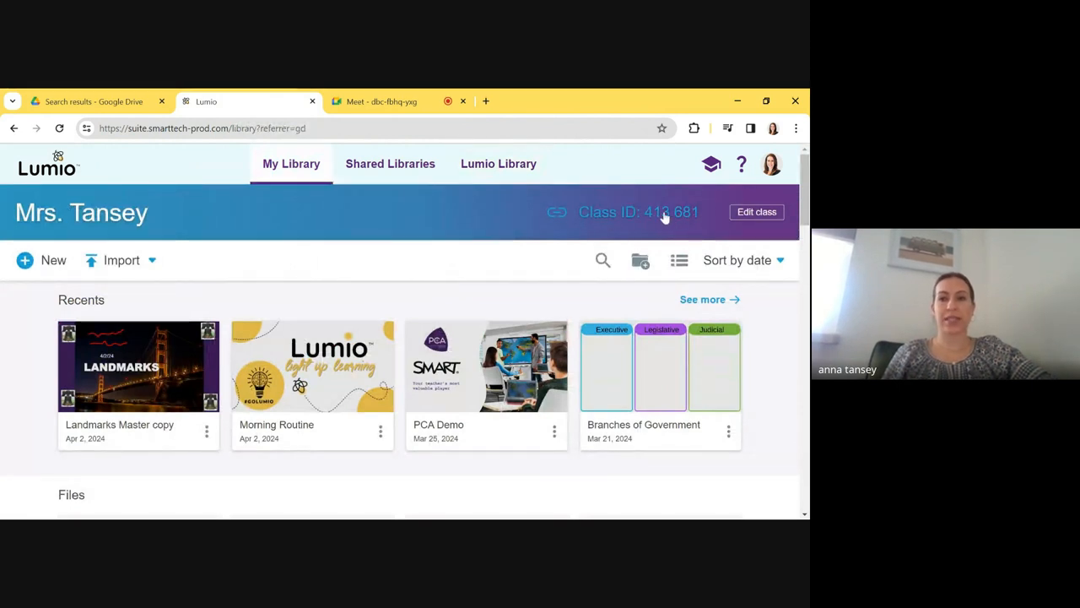
mouse_move(682, 223)
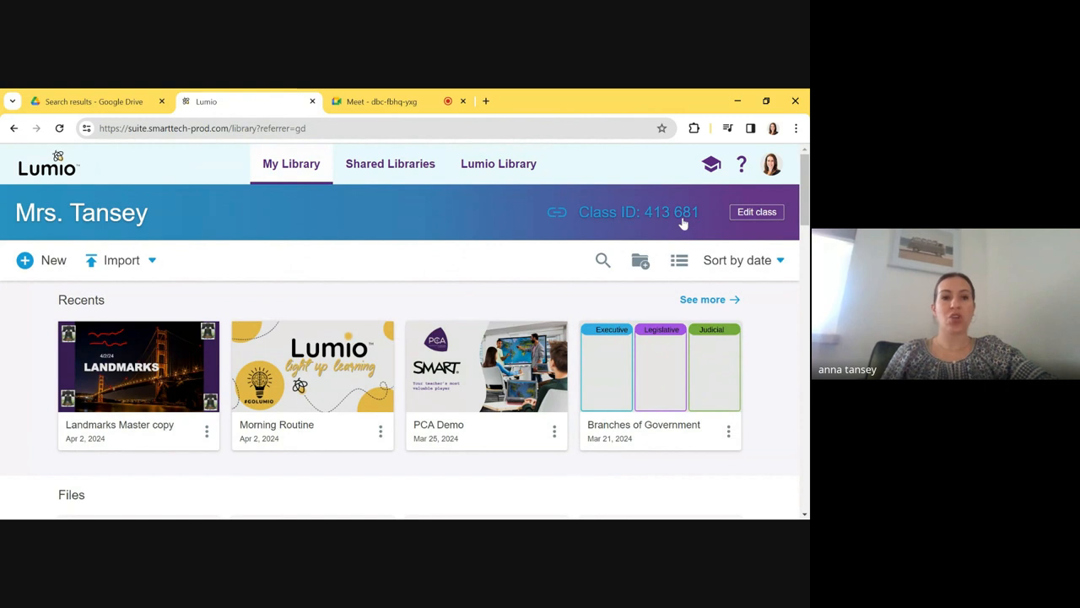
mouse_move(520, 213)
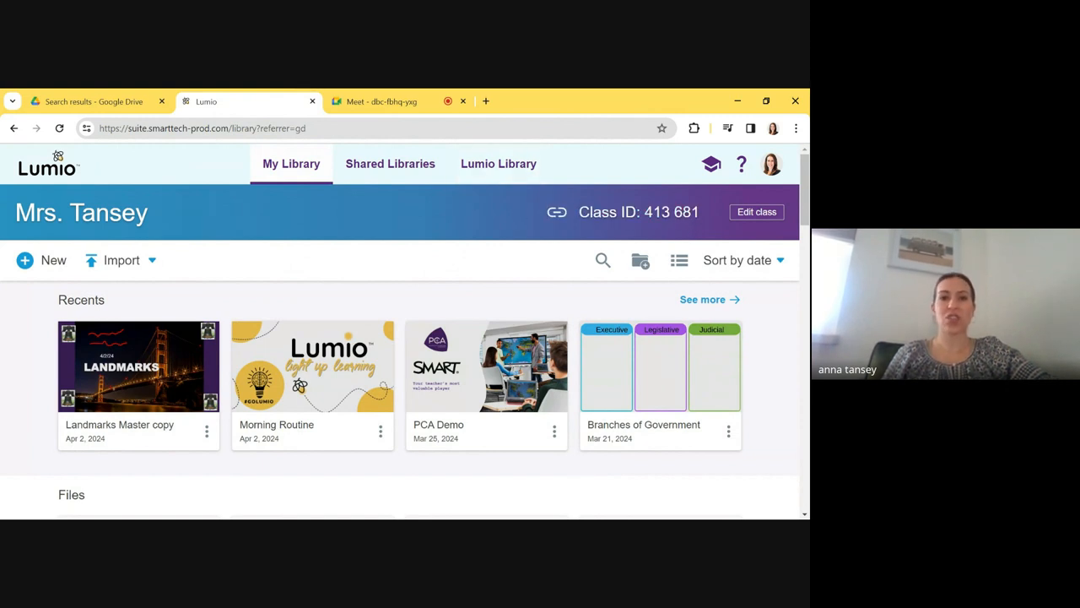
mouse_move(506, 230)
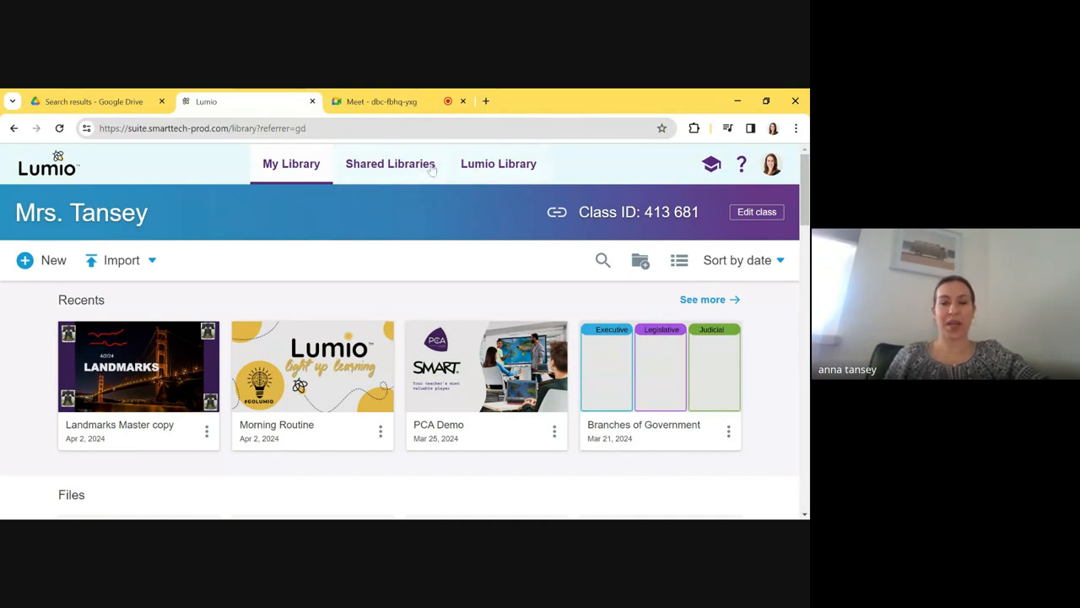
click(381, 101)
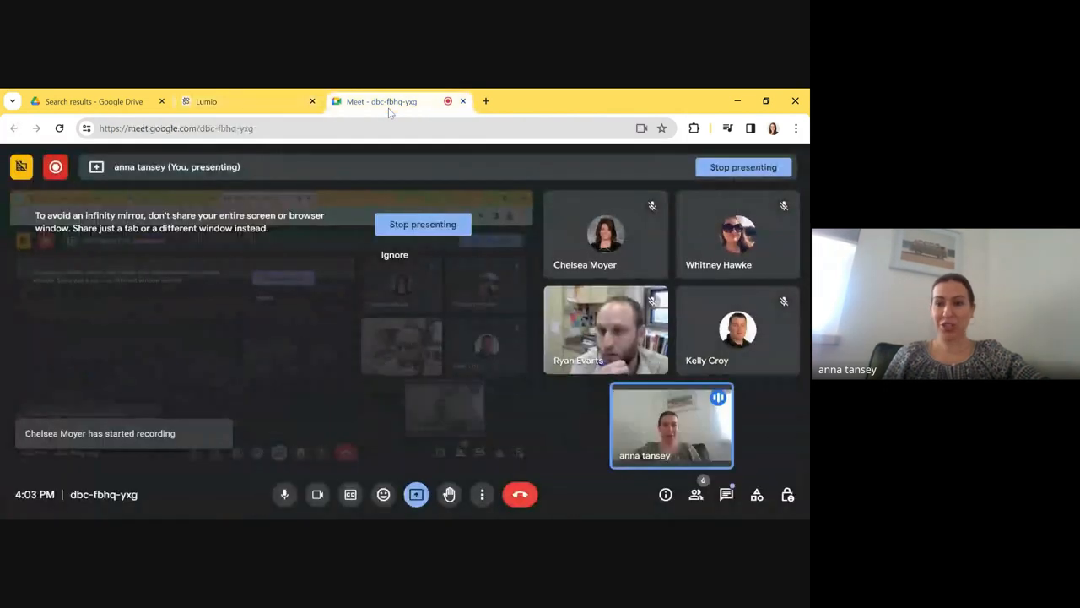